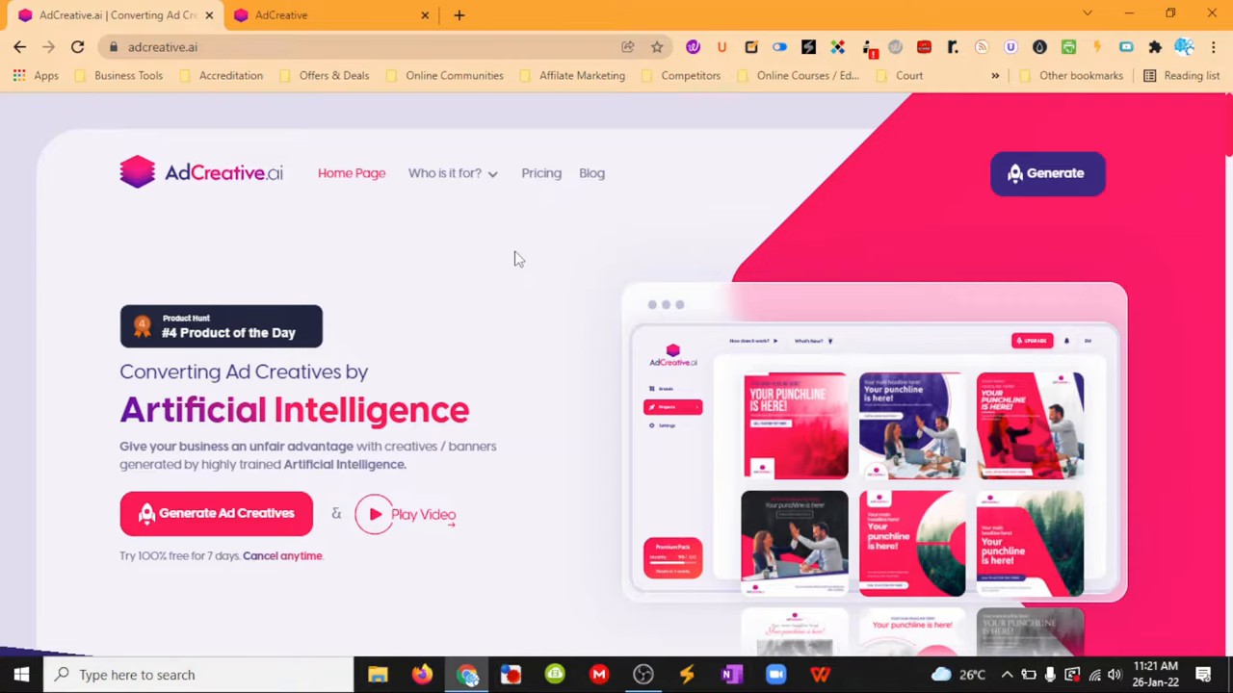
pyautogui.moveTo(482, 264)
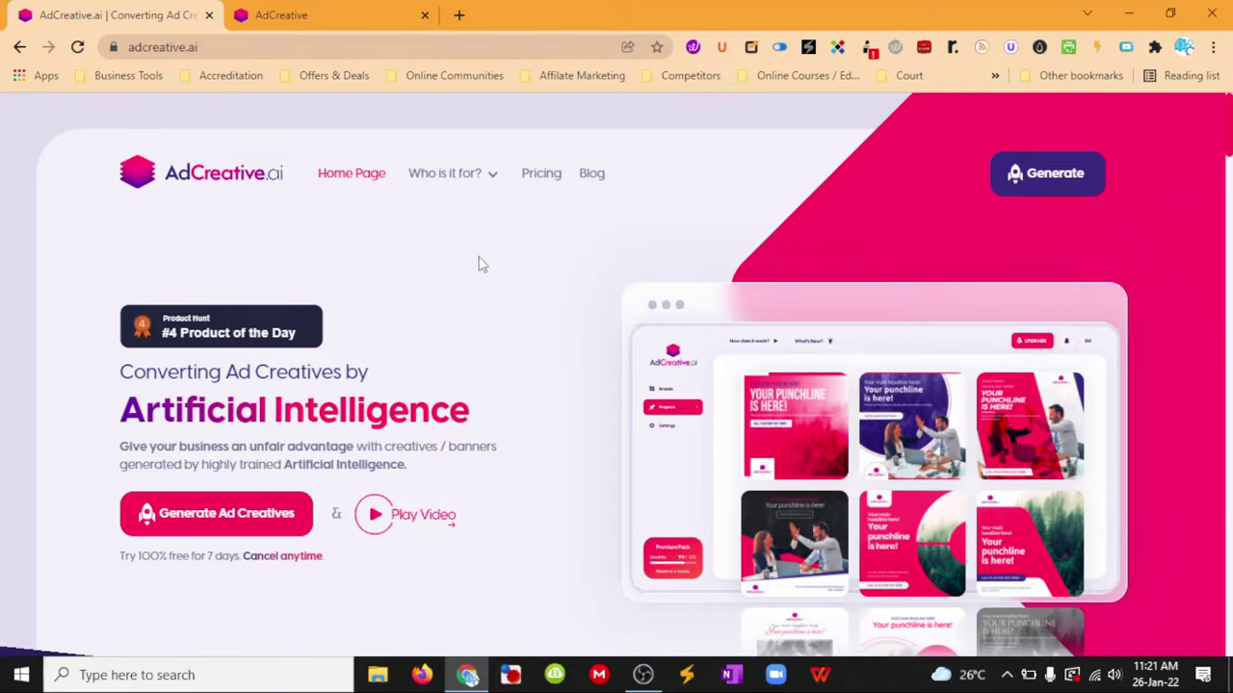
pyautogui.moveTo(591, 346)
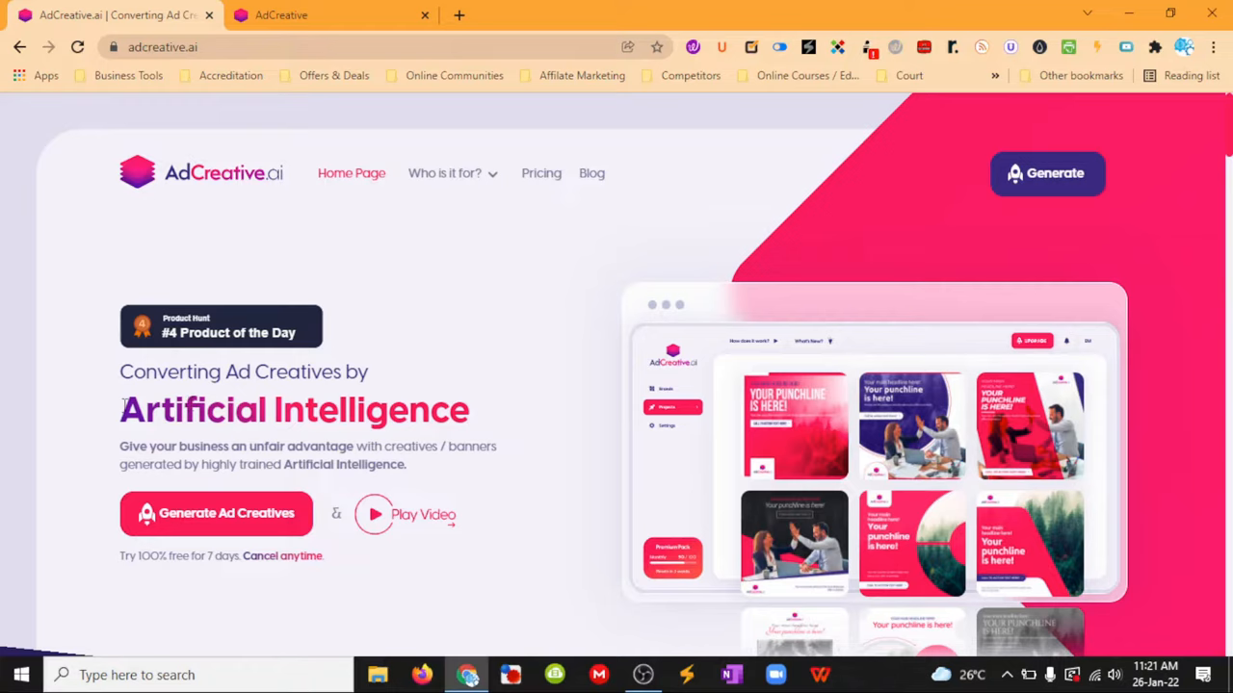
pyautogui.moveTo(254, 372)
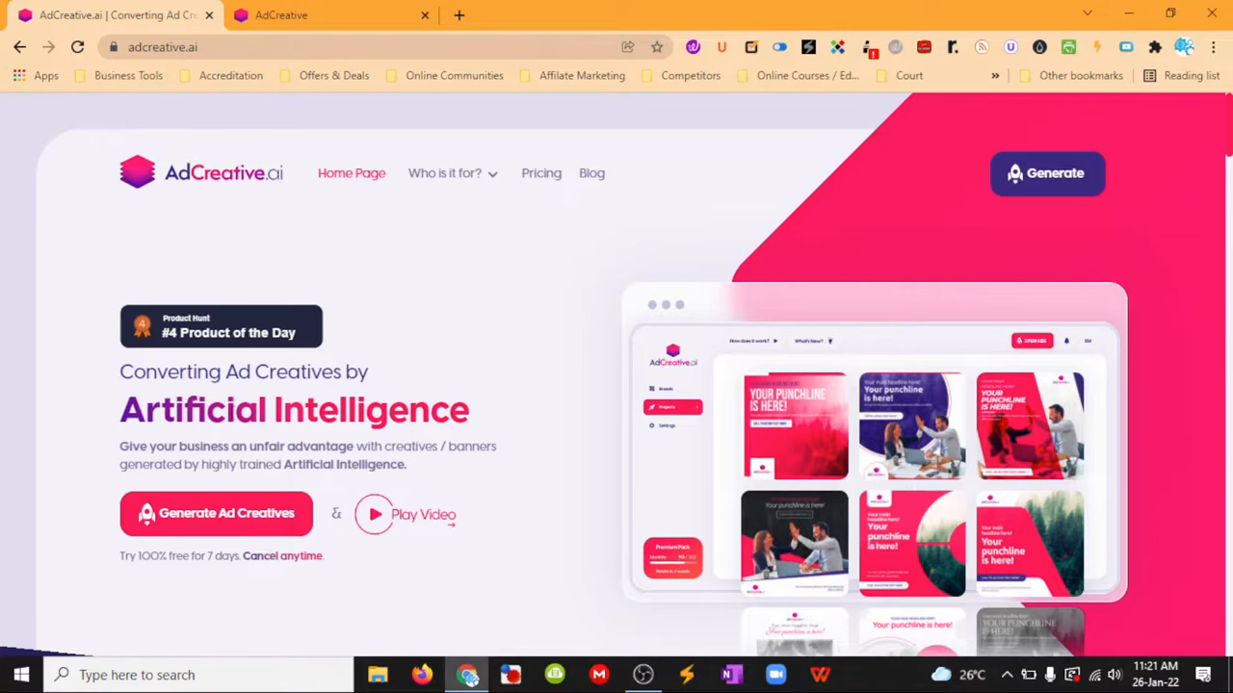
# - Scroll the homepage past 'Why AdCreative.ai' and 'How does it work' to the audience cards
pyautogui.scroll(-3)
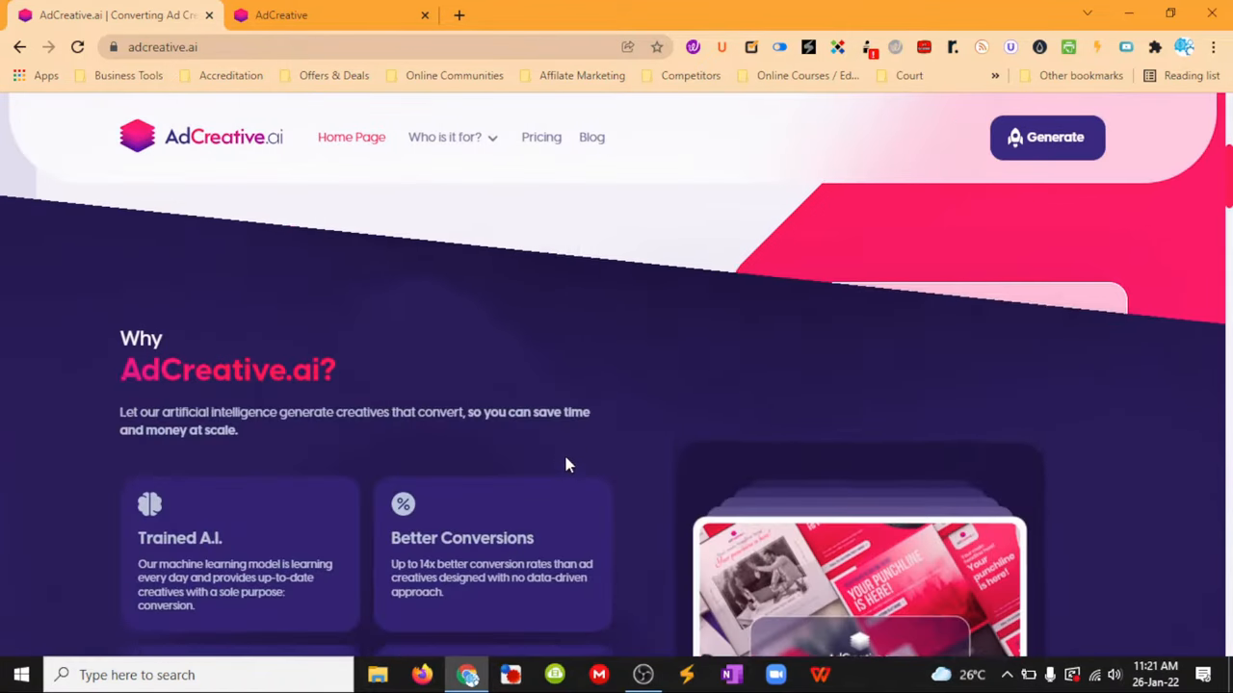
pyautogui.scroll(-3)
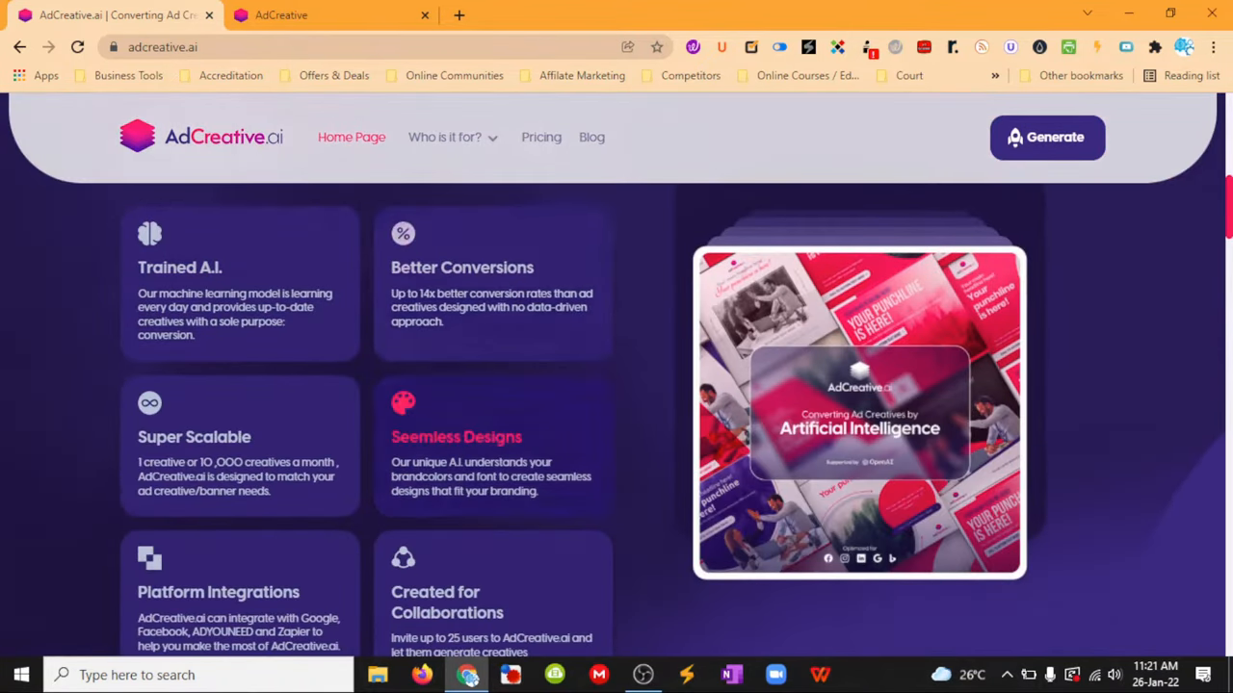
pyautogui.scroll(-3)
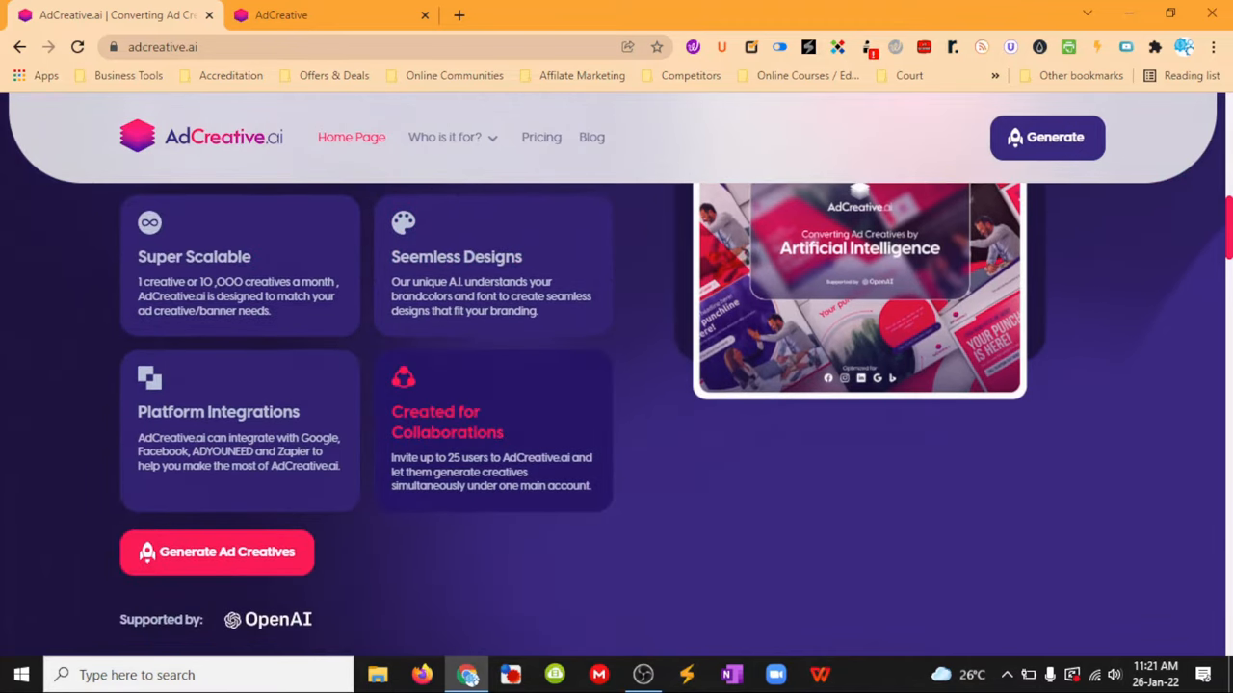
pyautogui.scroll(-3)
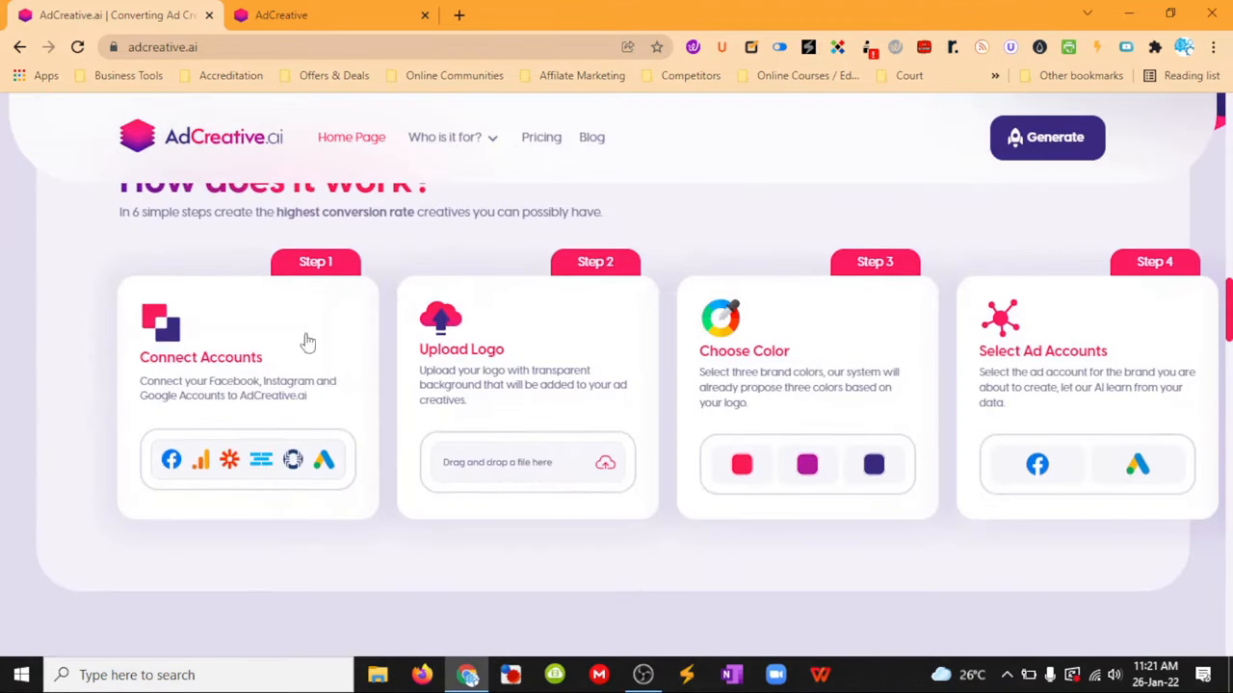
pyautogui.moveTo(287, 384)
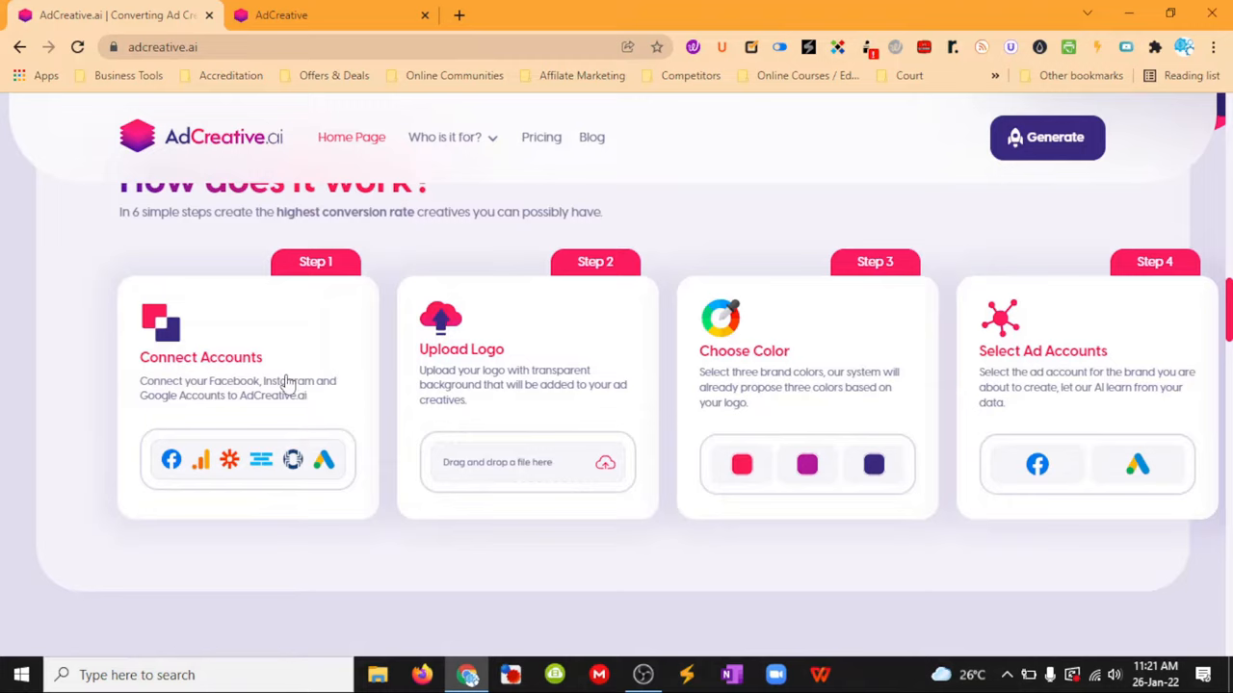
pyautogui.moveTo(742, 390)
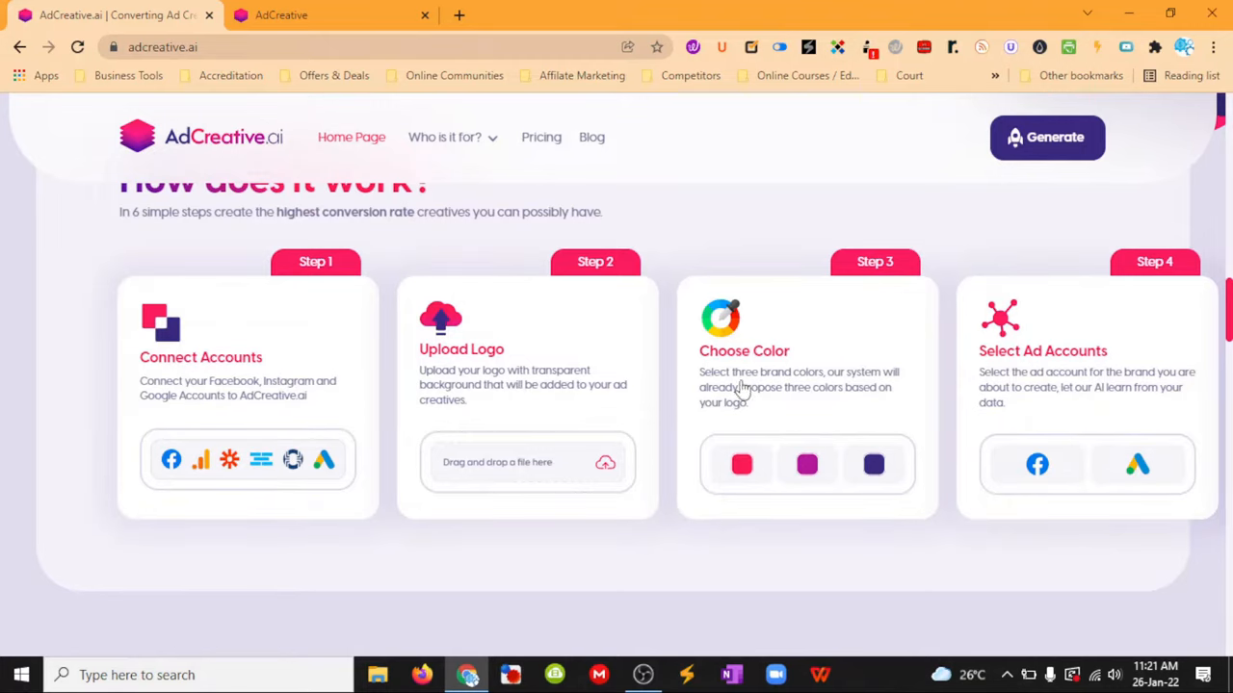
pyautogui.moveTo(1049, 368)
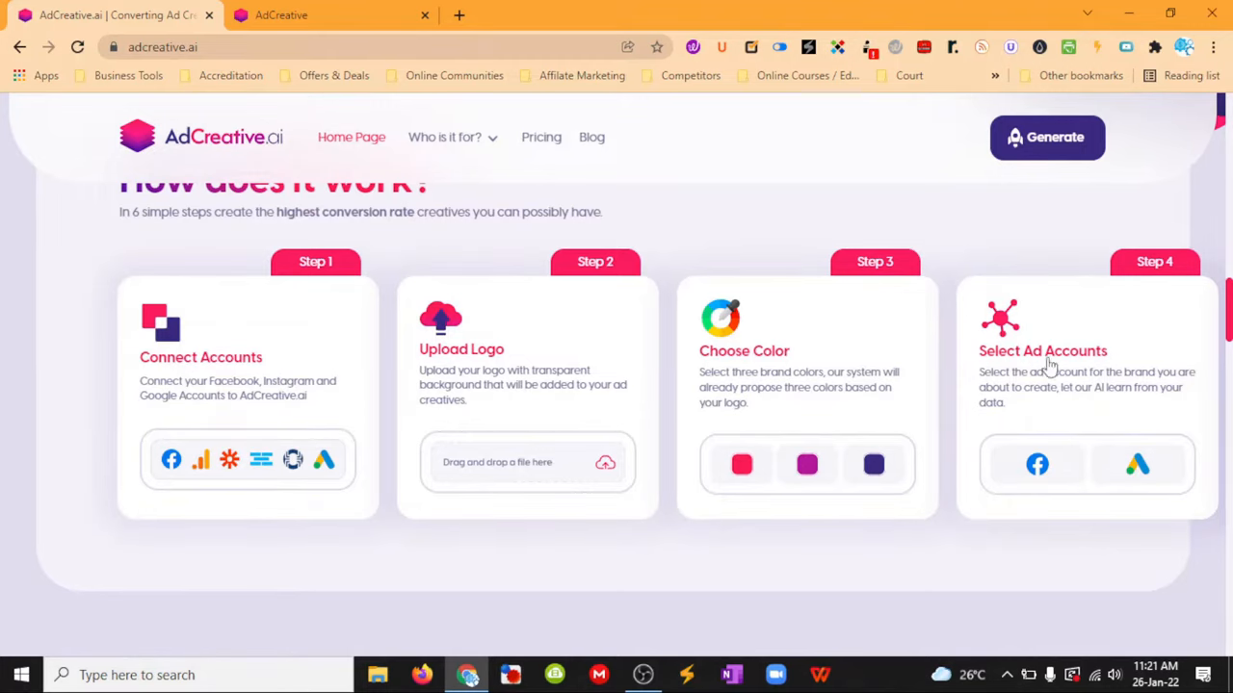
pyautogui.scroll(-3)
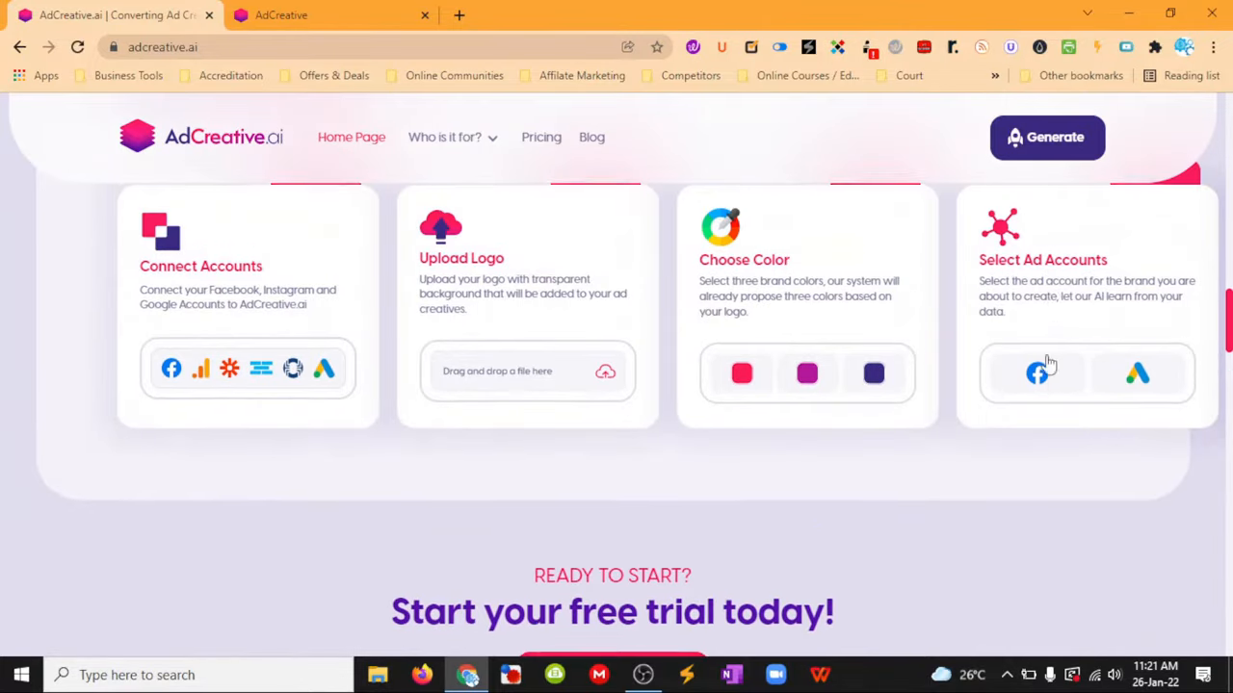
pyautogui.scroll(-3)
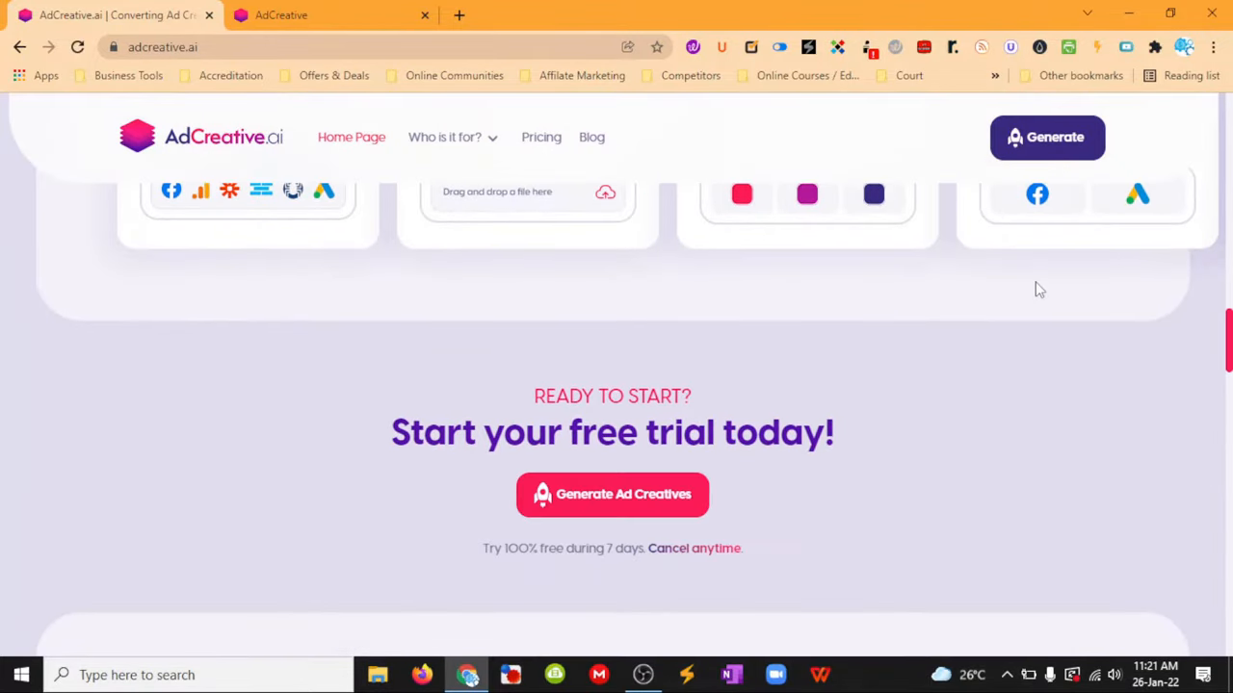
pyautogui.scroll(3)
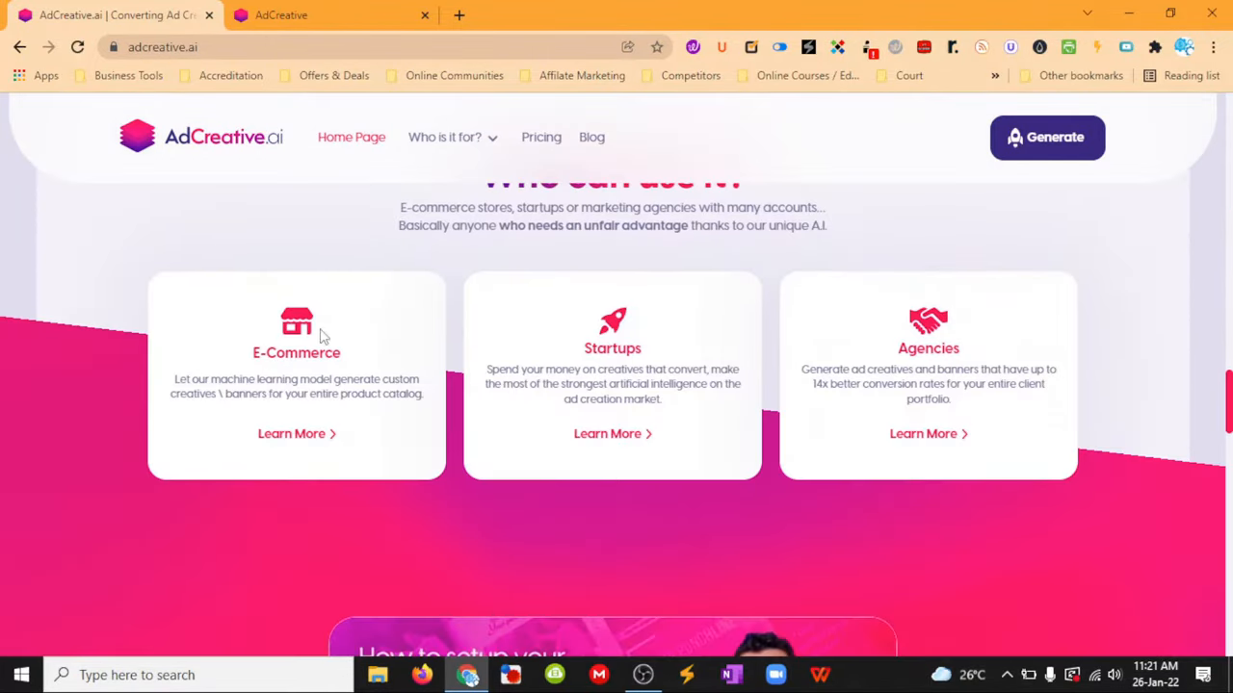
pyautogui.scroll(-3)
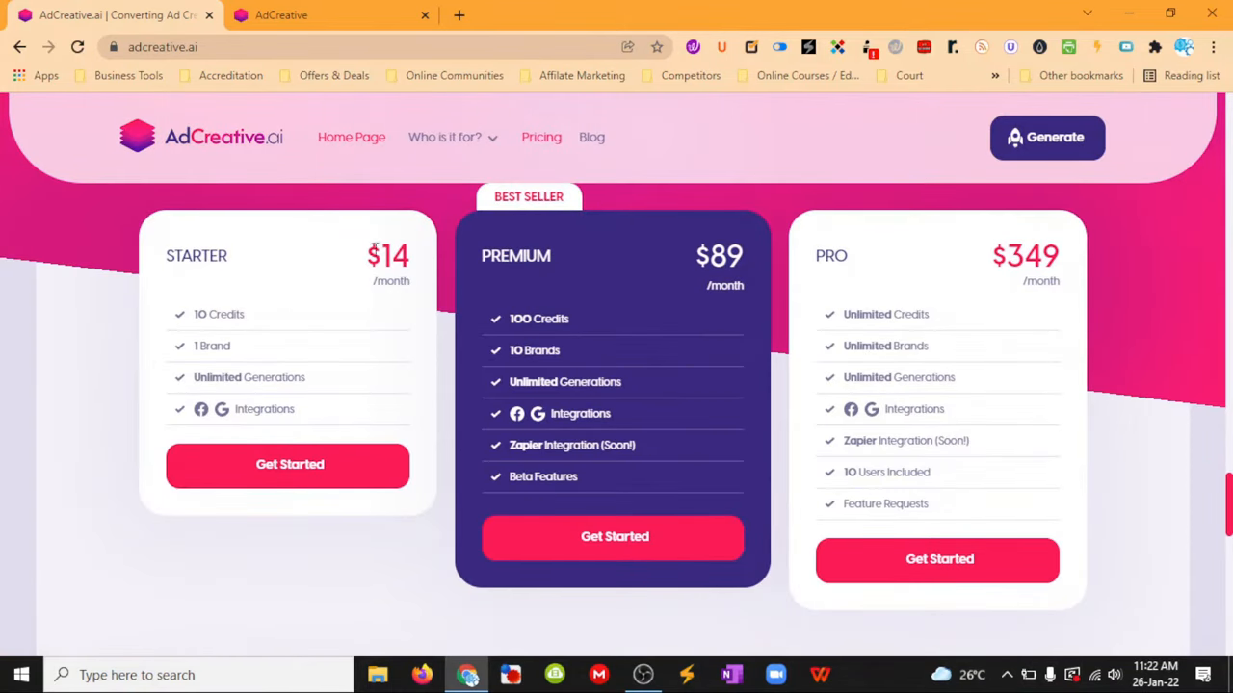
pyautogui.moveTo(240, 319)
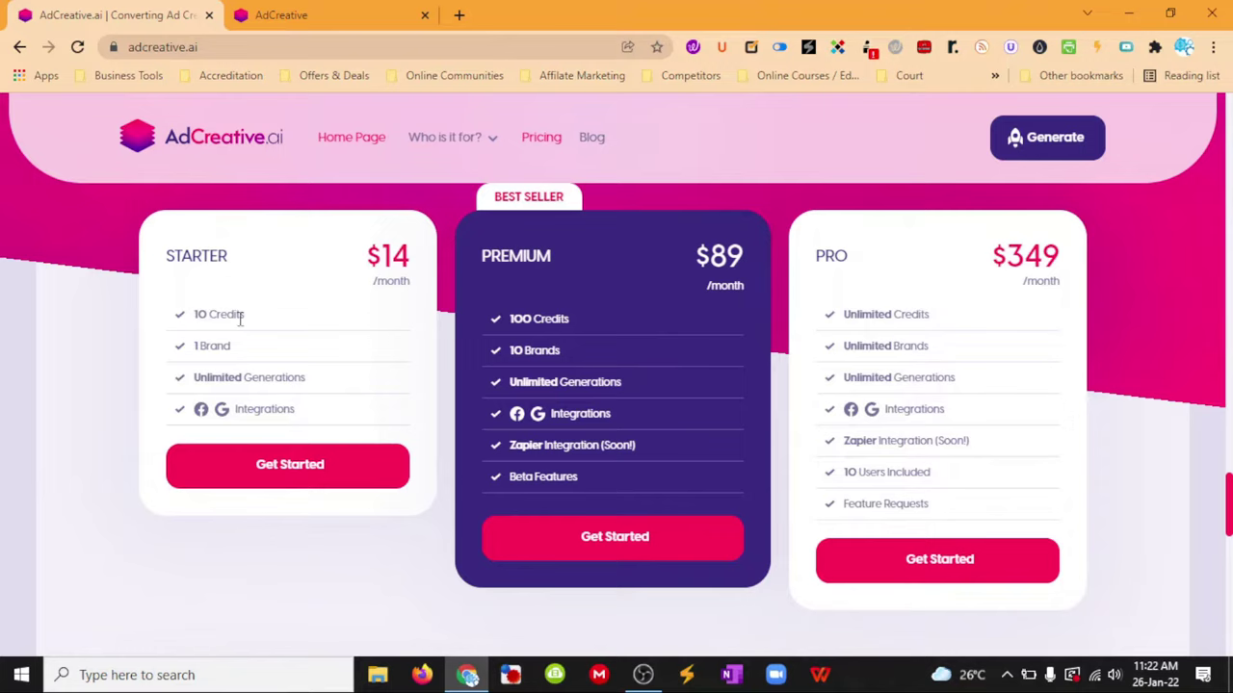
pyautogui.moveTo(272, 320)
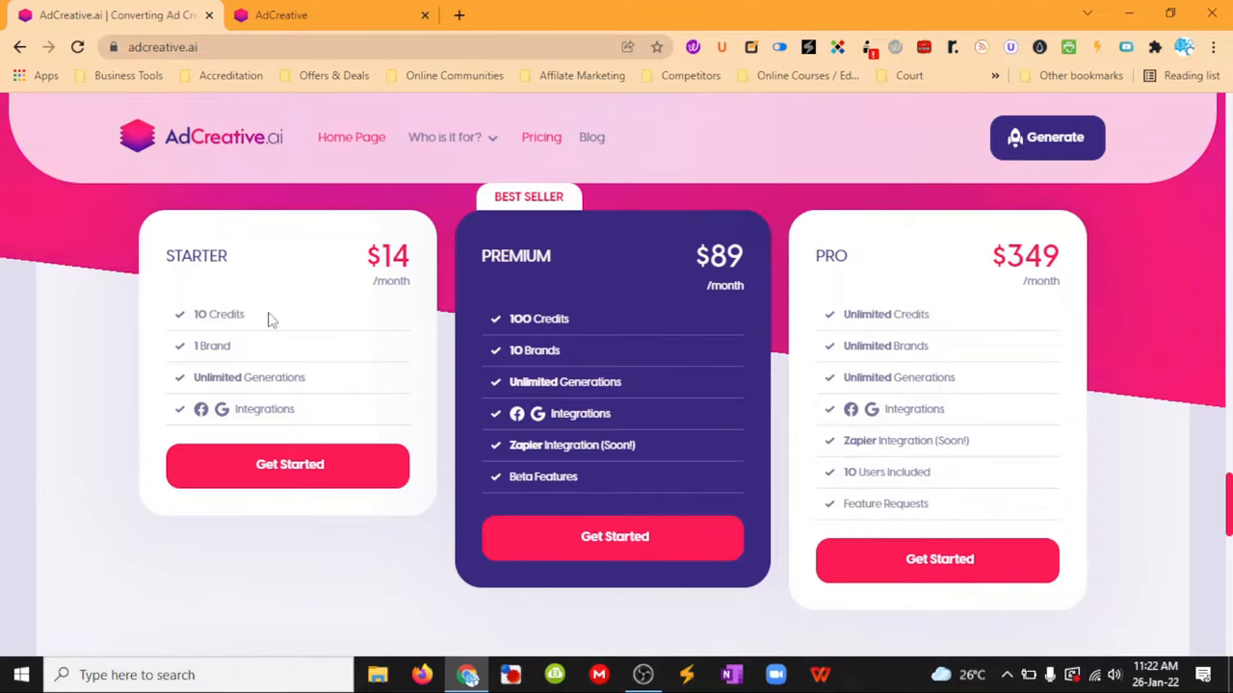
pyautogui.moveTo(299, 379)
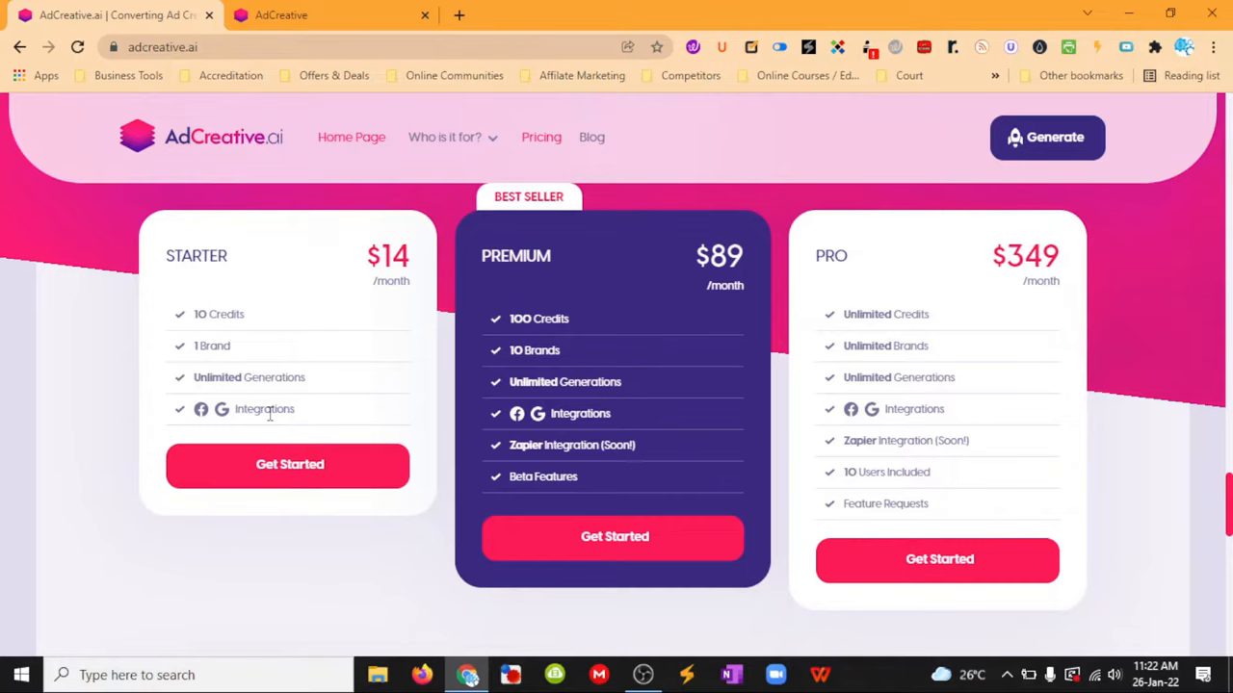
pyautogui.moveTo(212, 419)
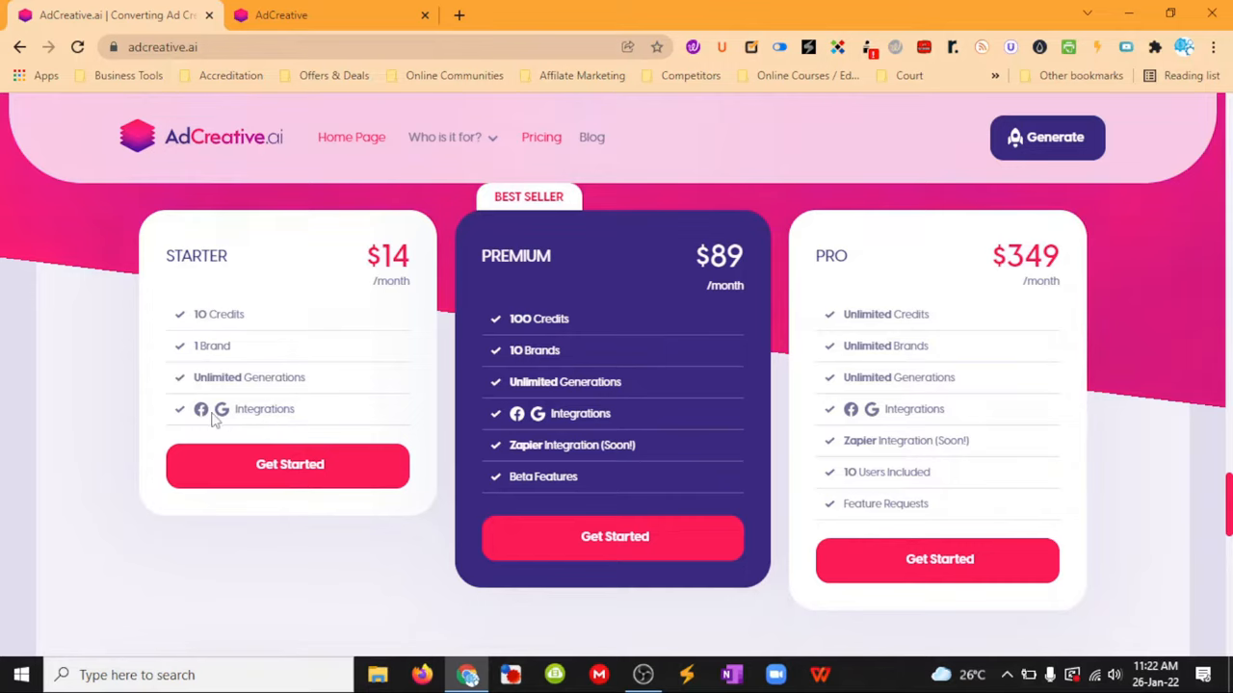
pyautogui.moveTo(547, 375)
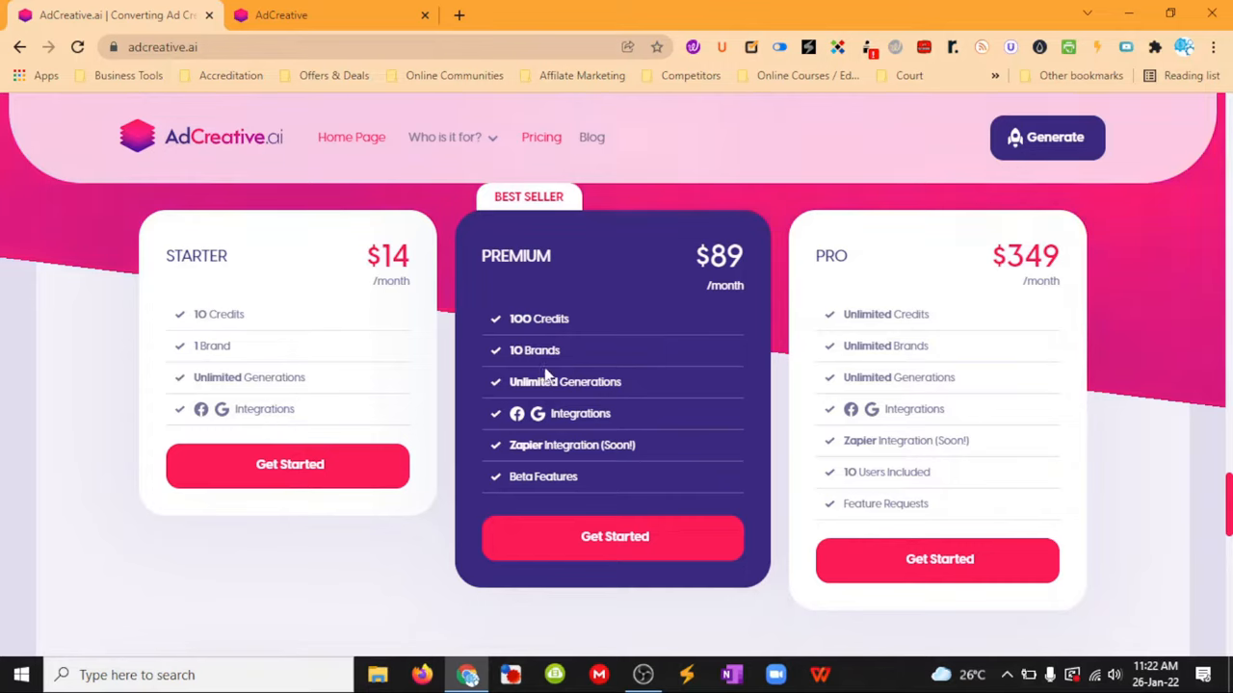
pyautogui.moveTo(639, 314)
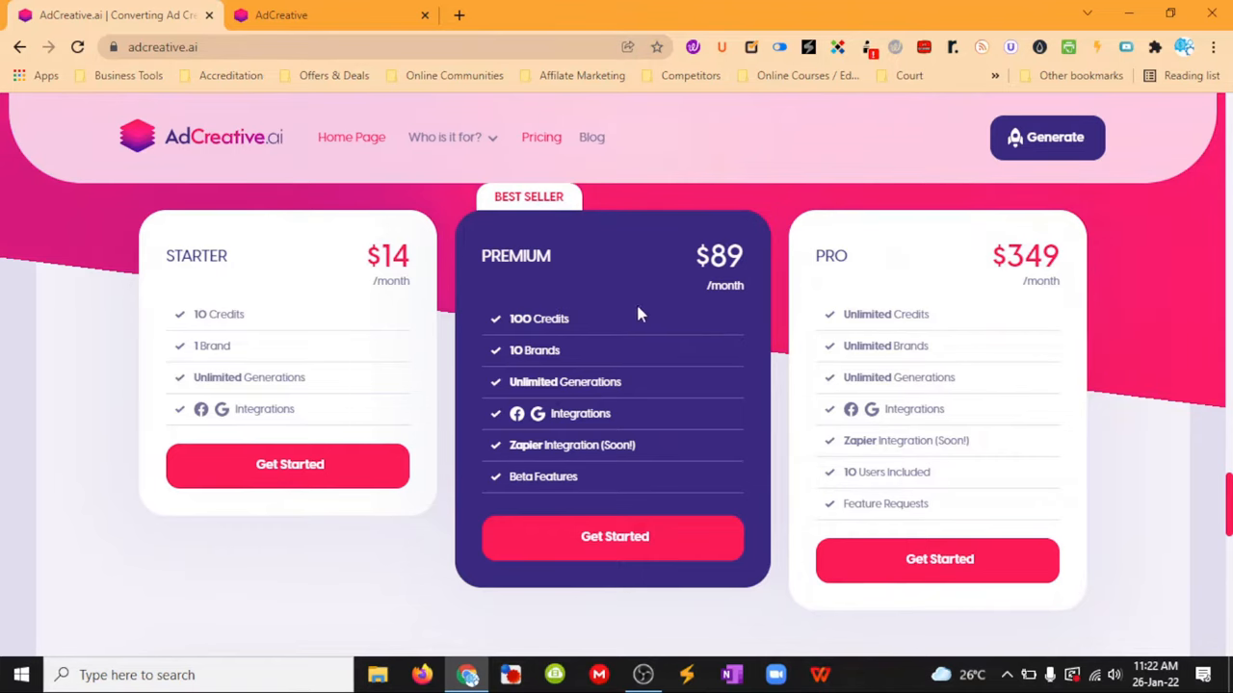
# - Scroll to the Trained A.I., Better Conversions and Platform Integrations features
pyautogui.scroll(-3)
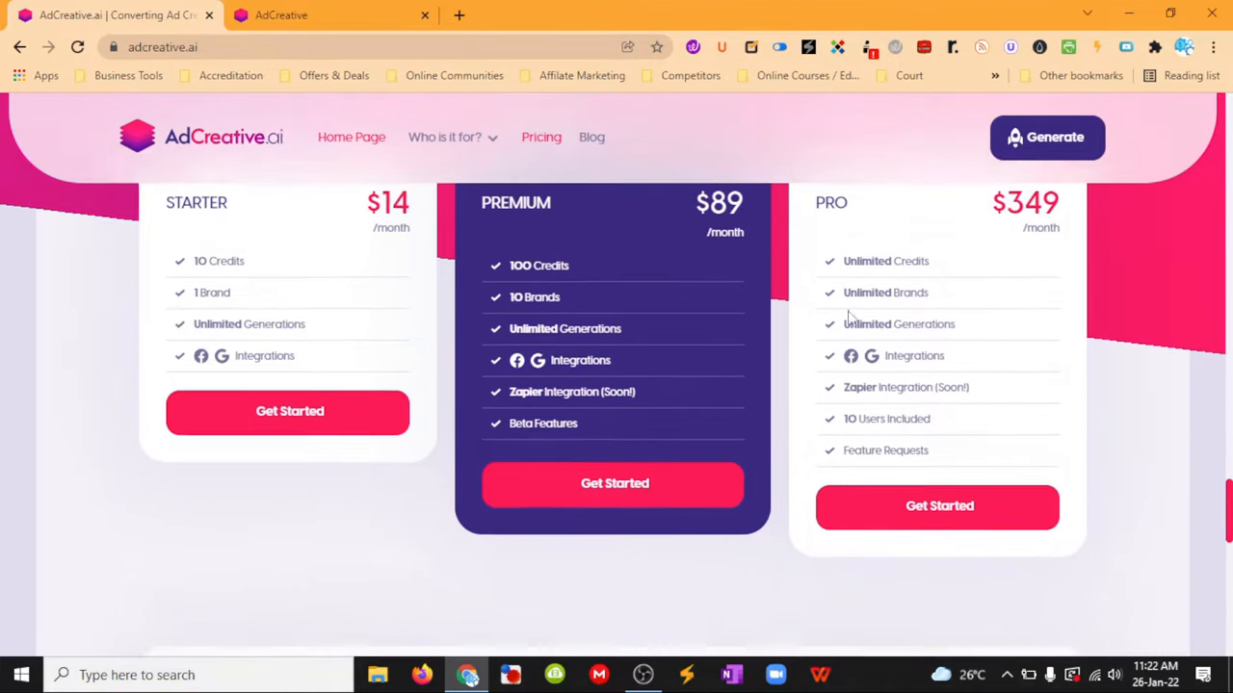
pyautogui.scroll(3)
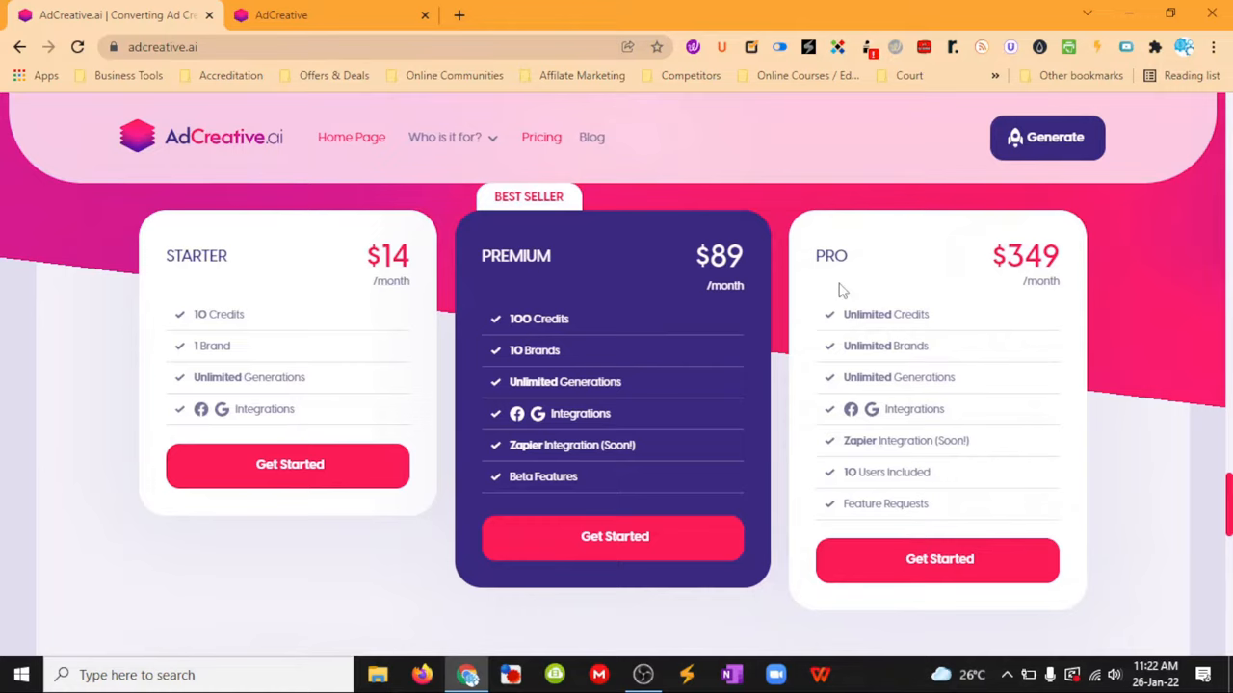
pyautogui.moveTo(905, 339)
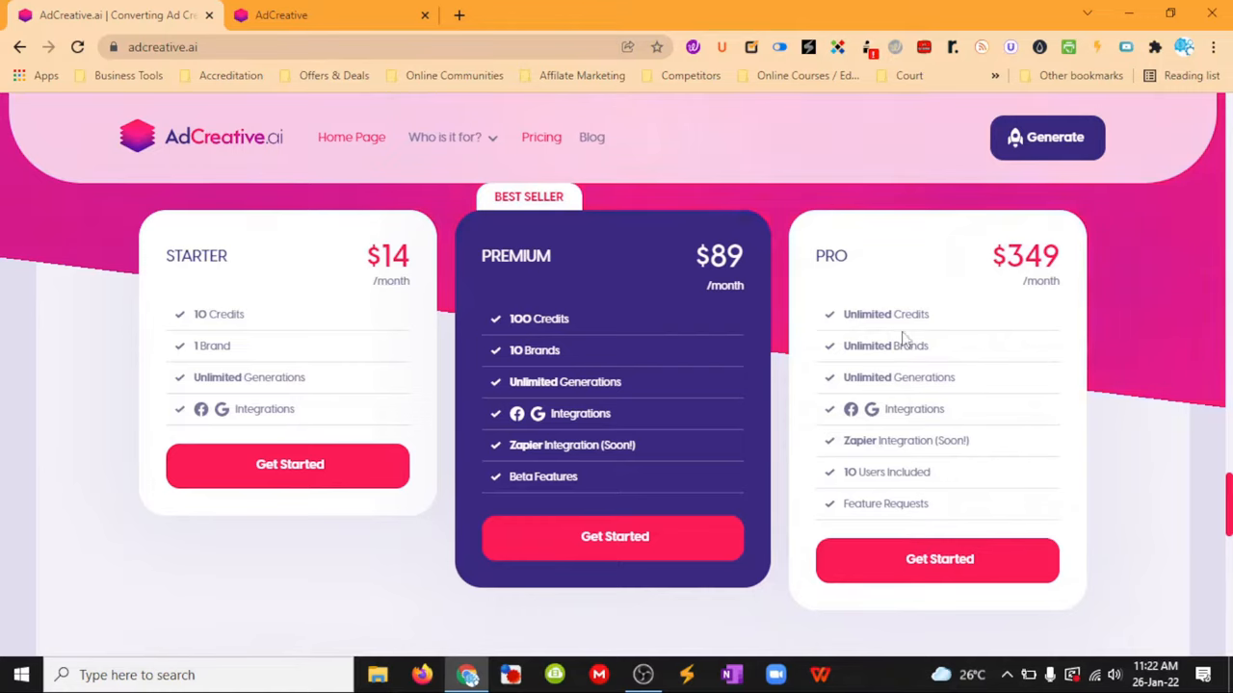
pyautogui.moveTo(958, 358)
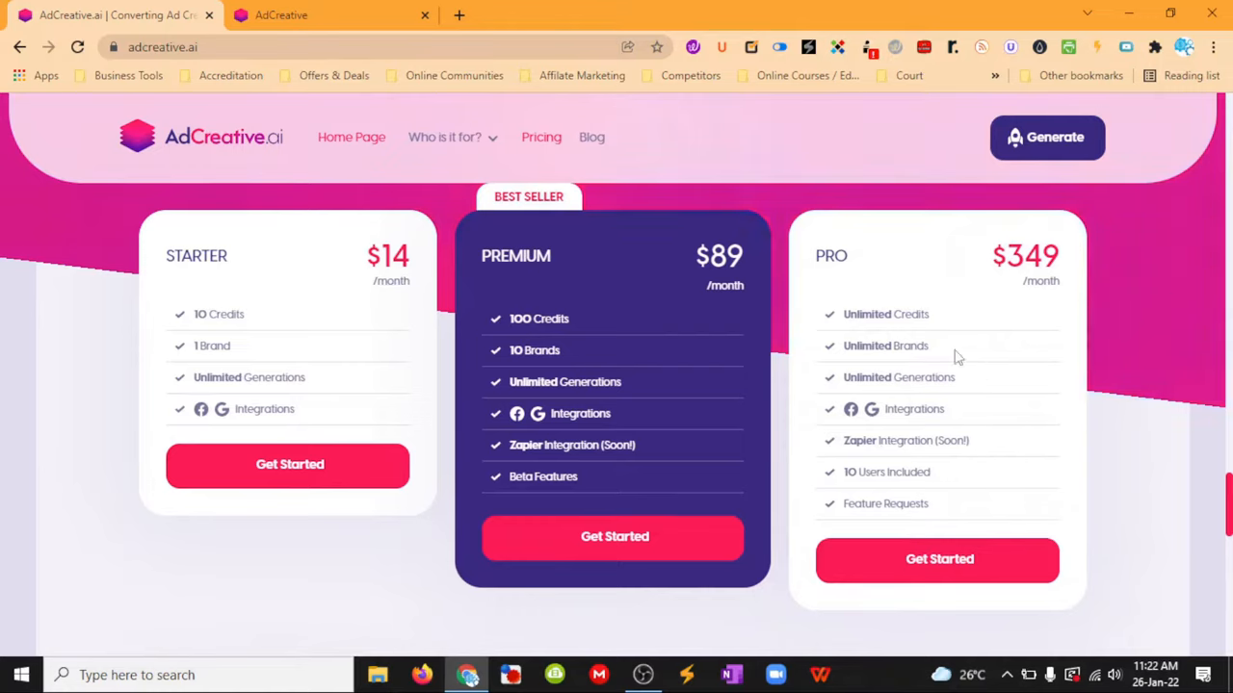
pyautogui.moveTo(634, 260)
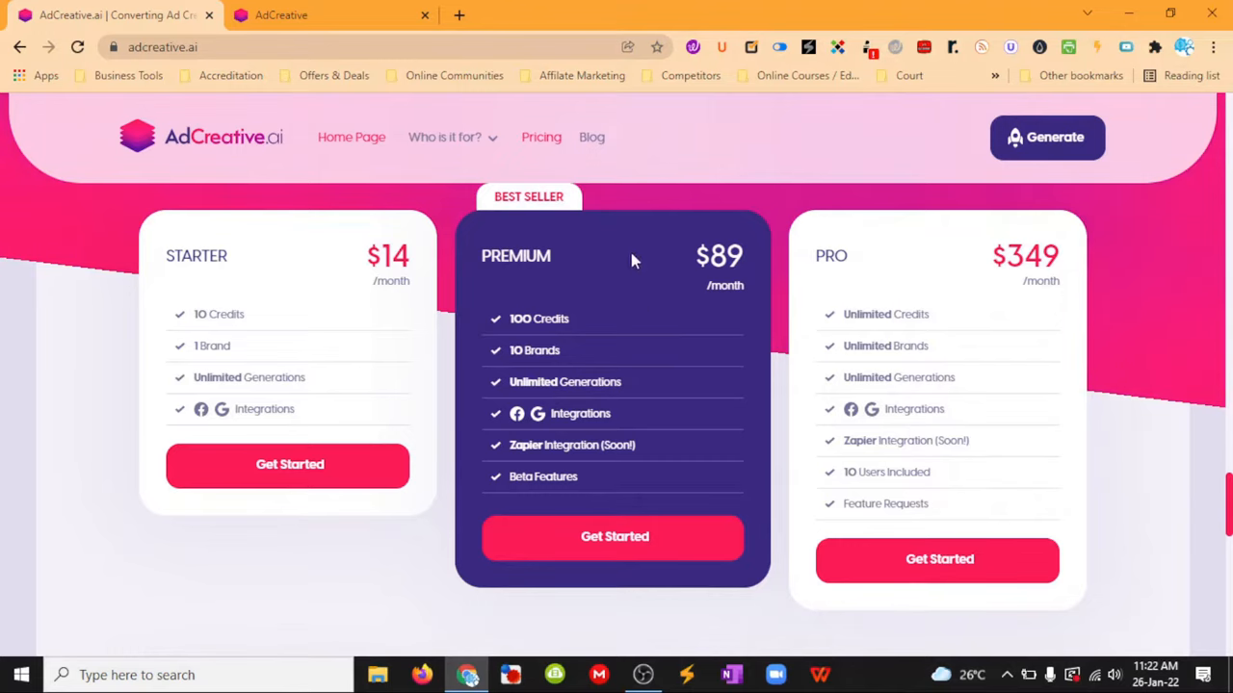
pyautogui.moveTo(167, 302)
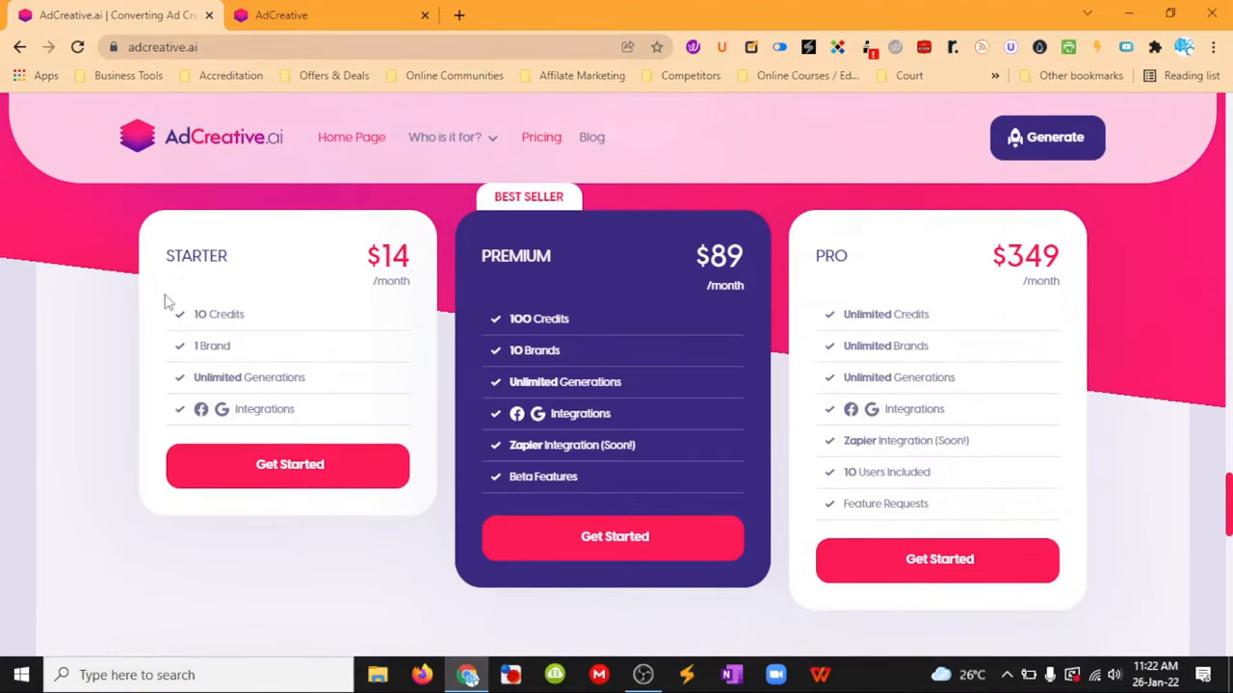
pyautogui.scroll(-3)
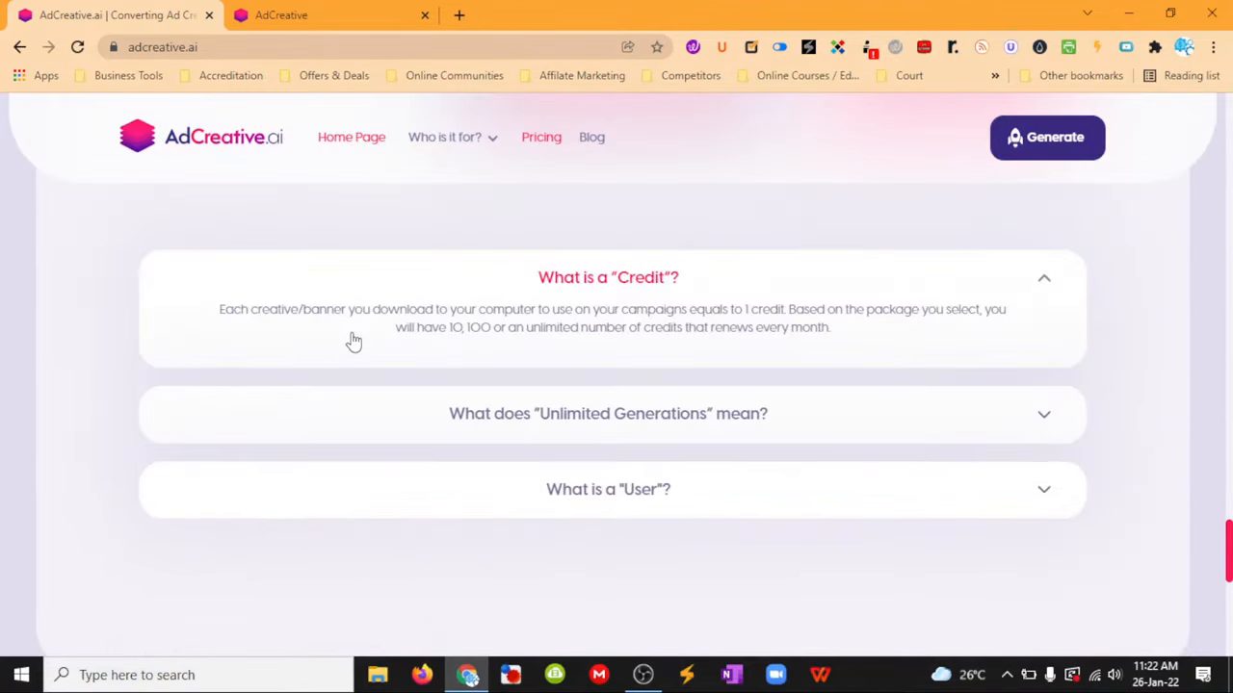
pyautogui.scroll(-3)
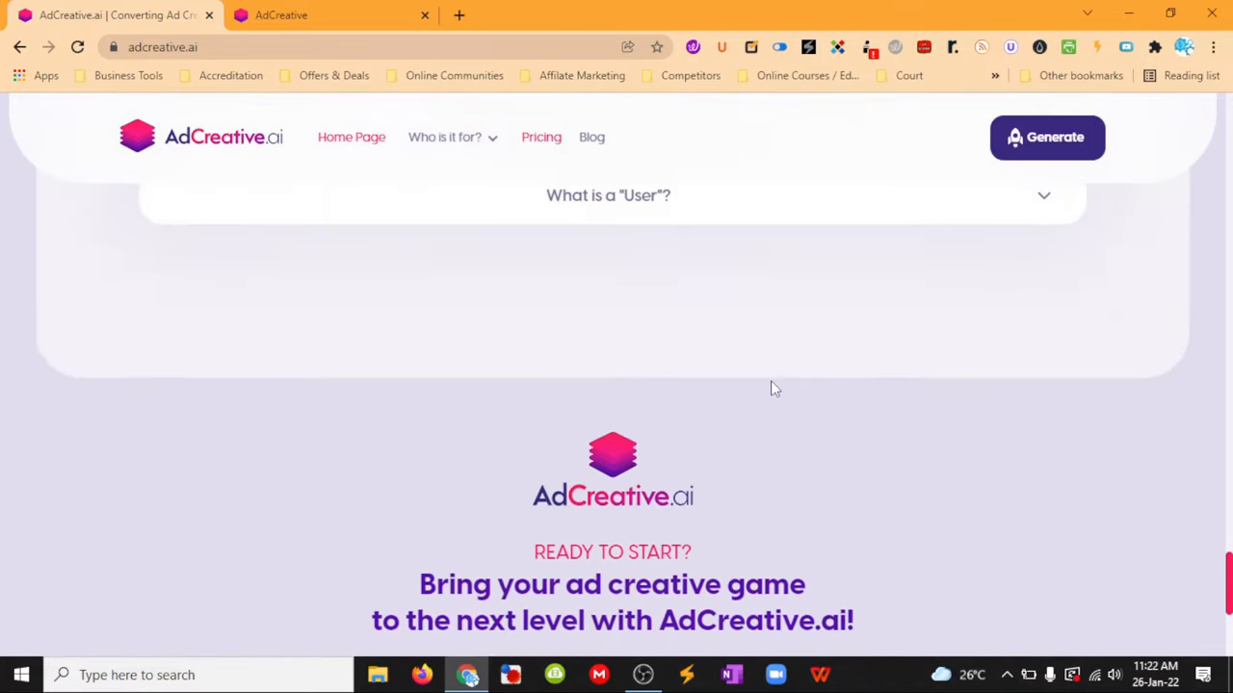
pyautogui.scroll(3)
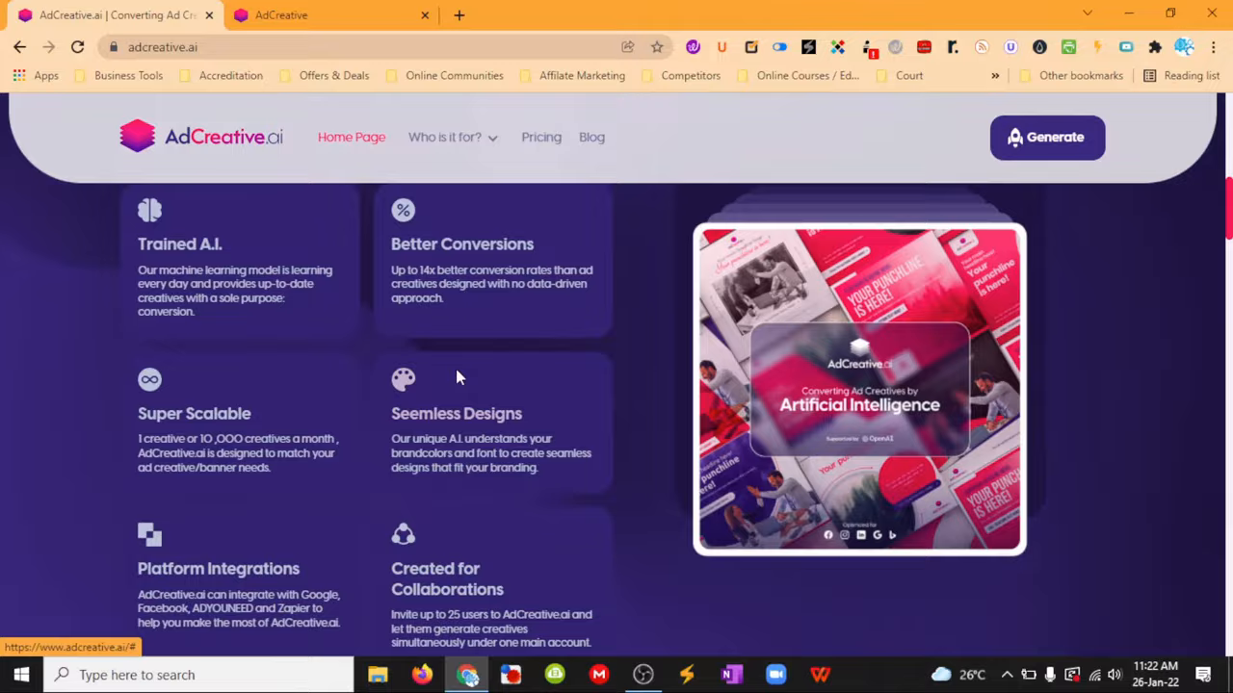
pyautogui.scroll(3)
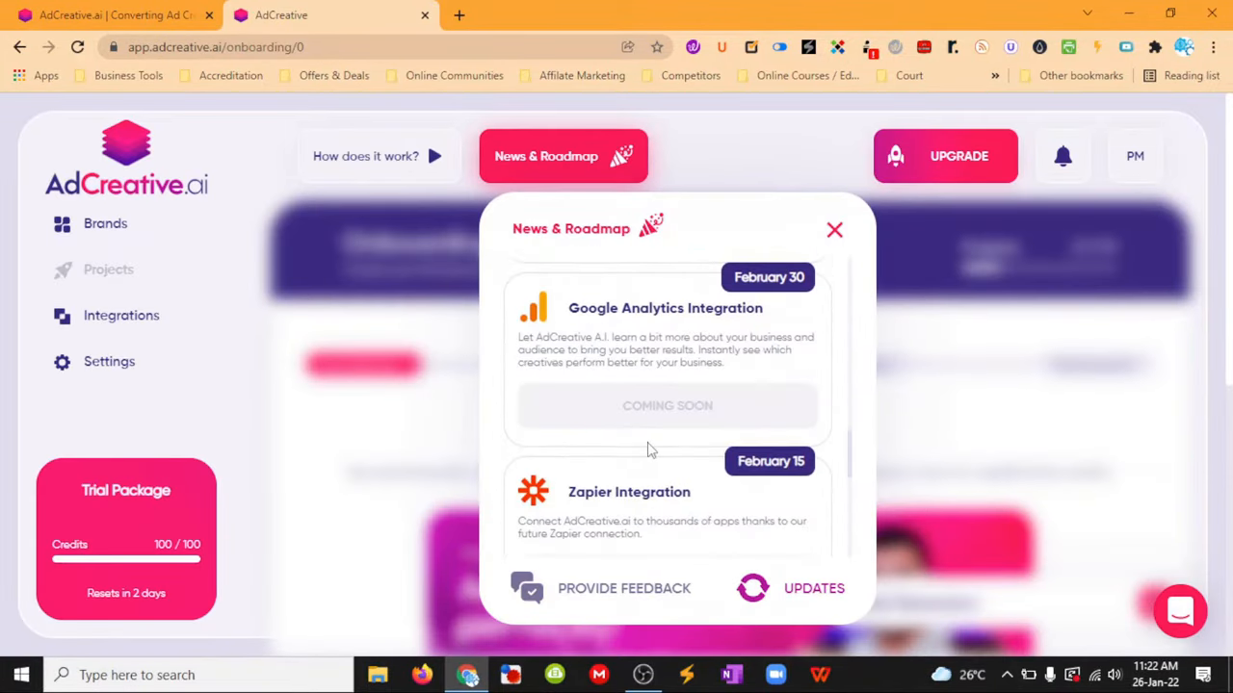
# - Open News & Roadmap and scroll through the Google Analytics, Zapier and ADYOUNEED items
pyautogui.scroll(-3)
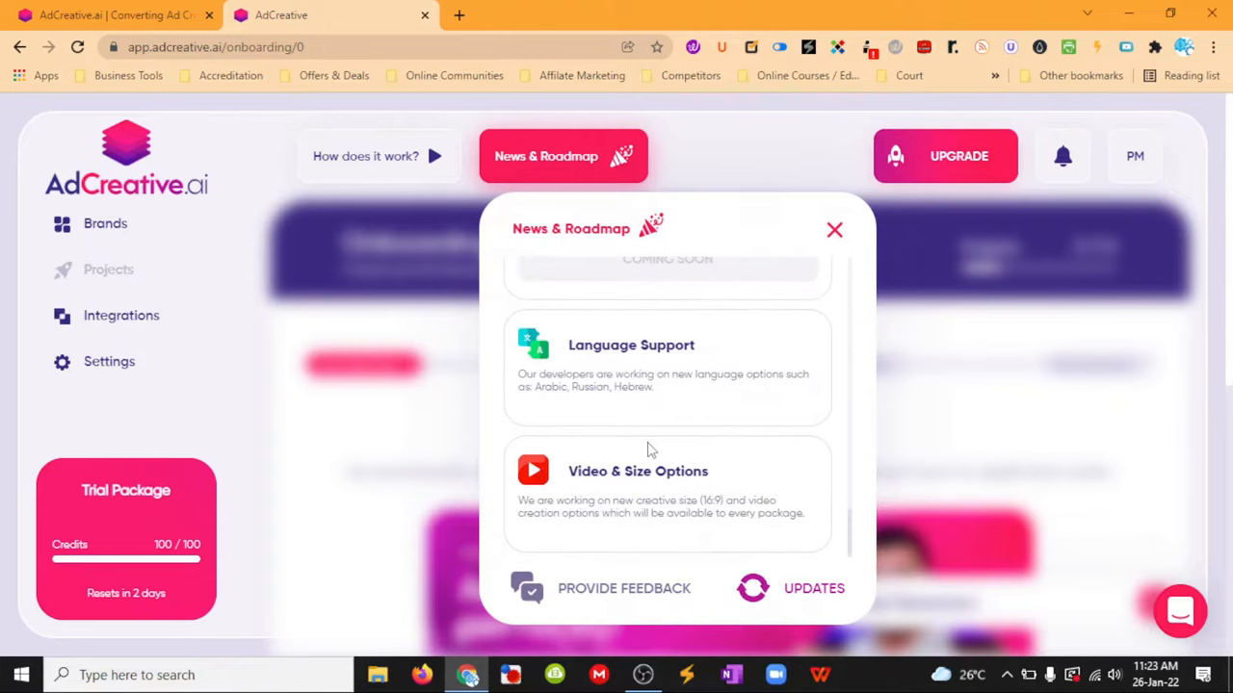
pyautogui.scroll(3)
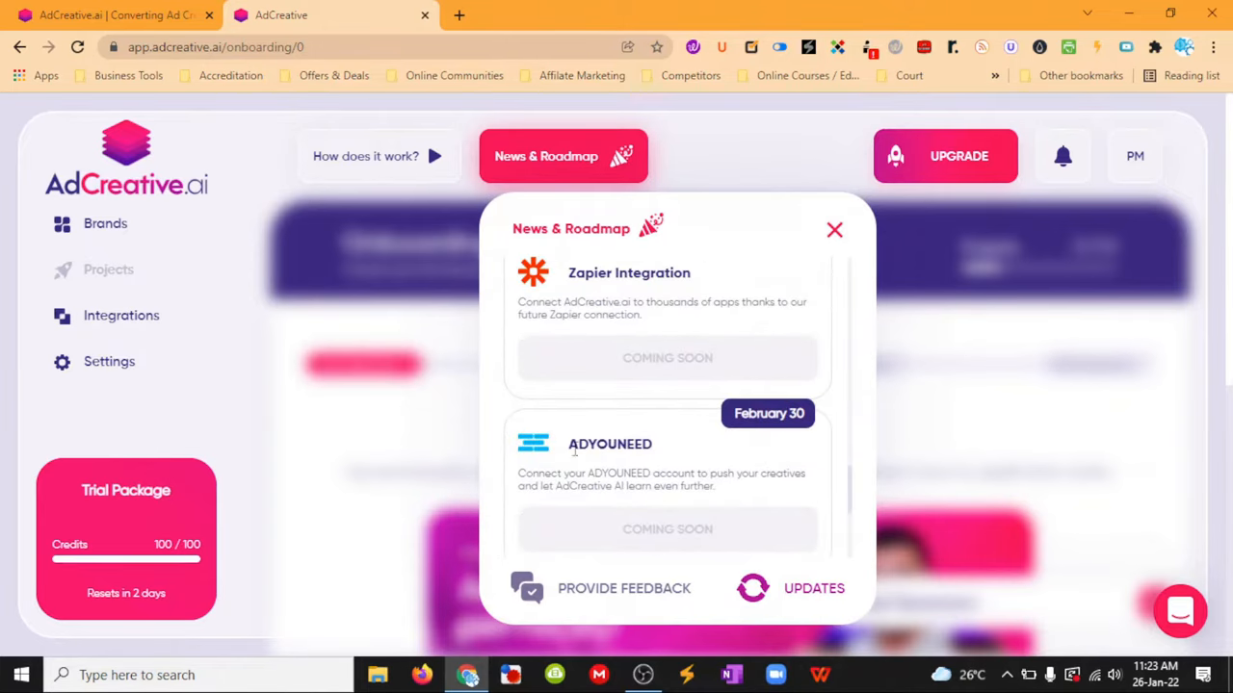
pyautogui.doubleClick(609, 444)
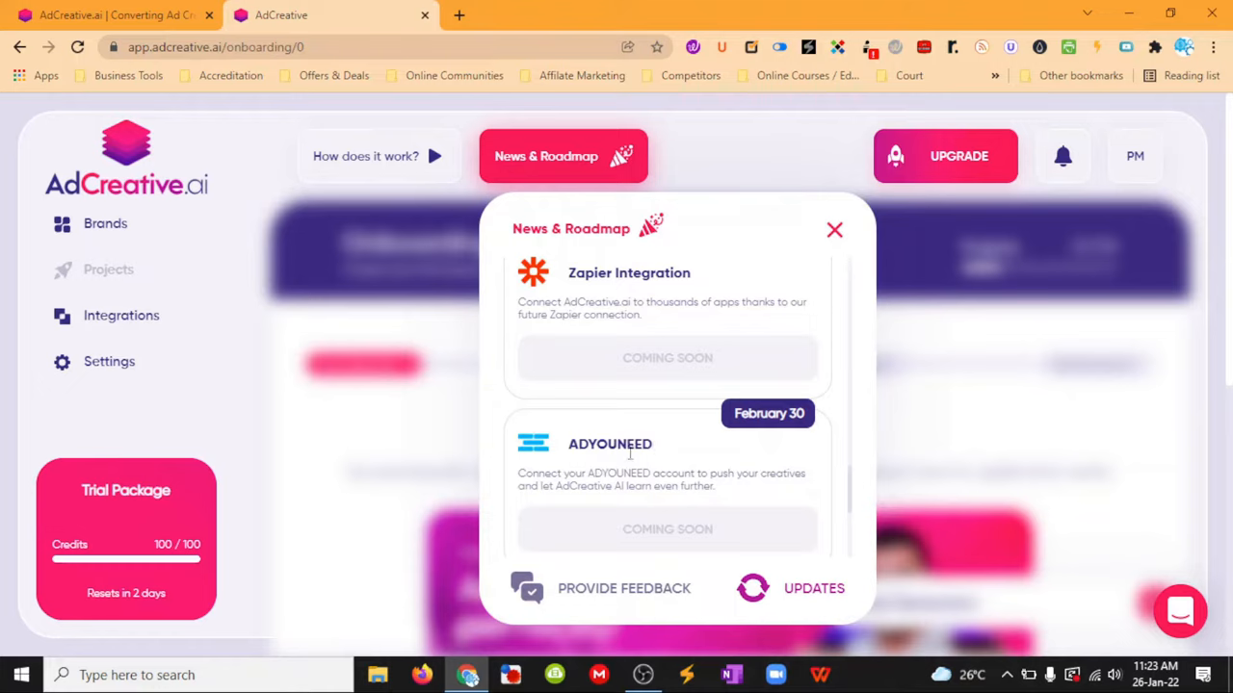
pyautogui.scroll(-3)
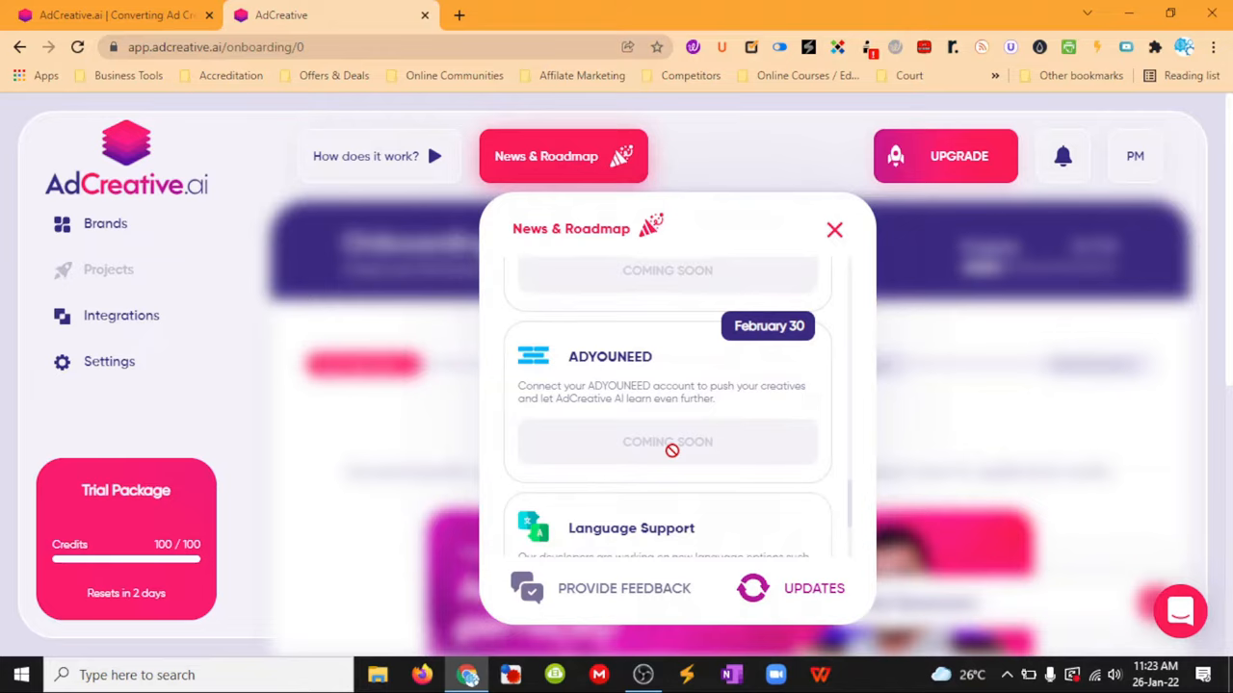
pyautogui.scroll(3)
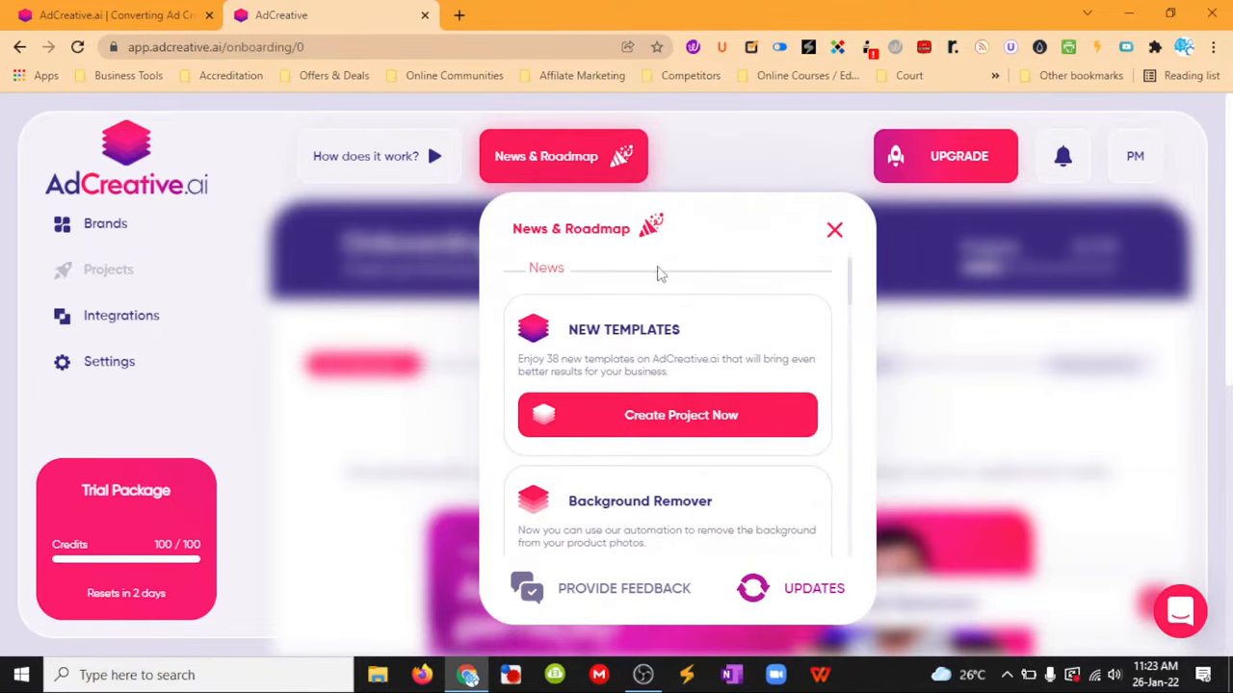
pyautogui.moveTo(704, 374)
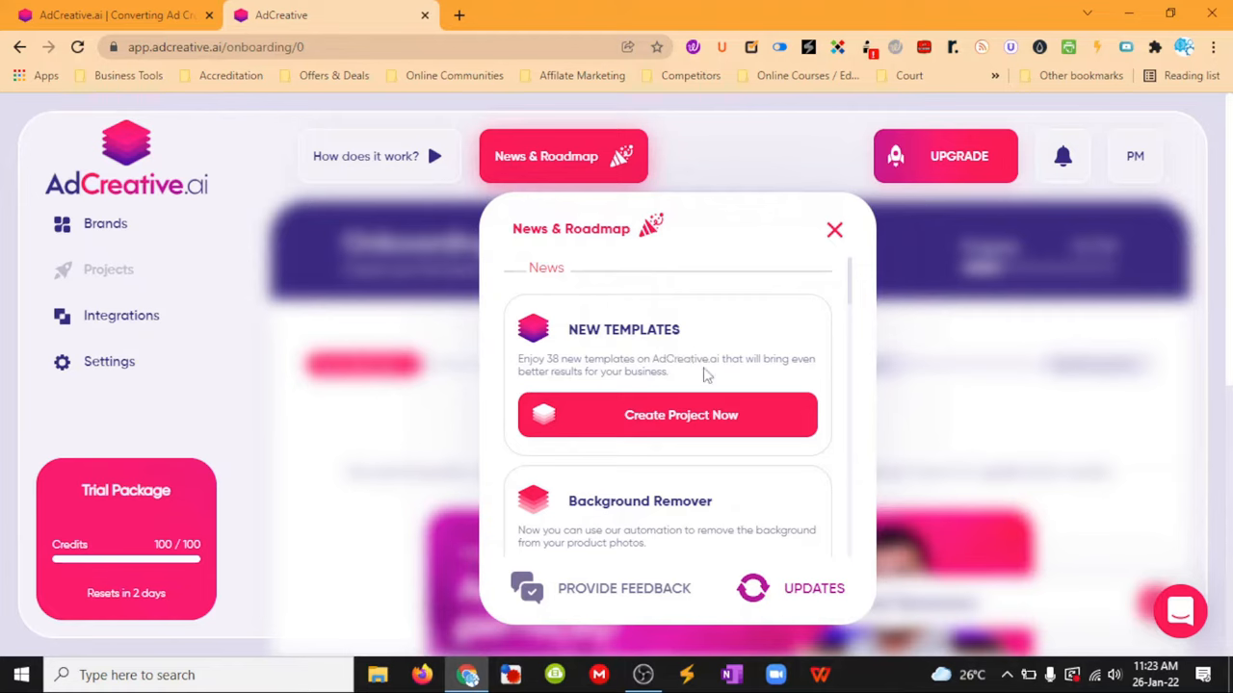
pyautogui.scroll(-3)
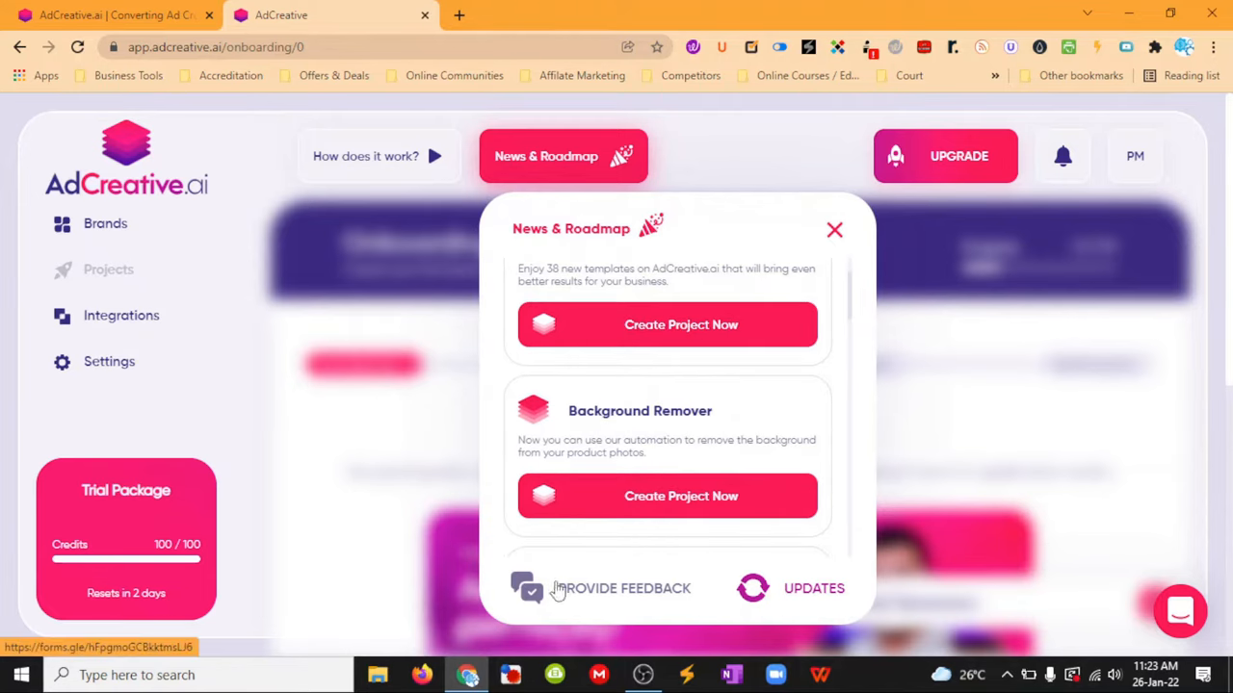
pyautogui.moveTo(657, 592)
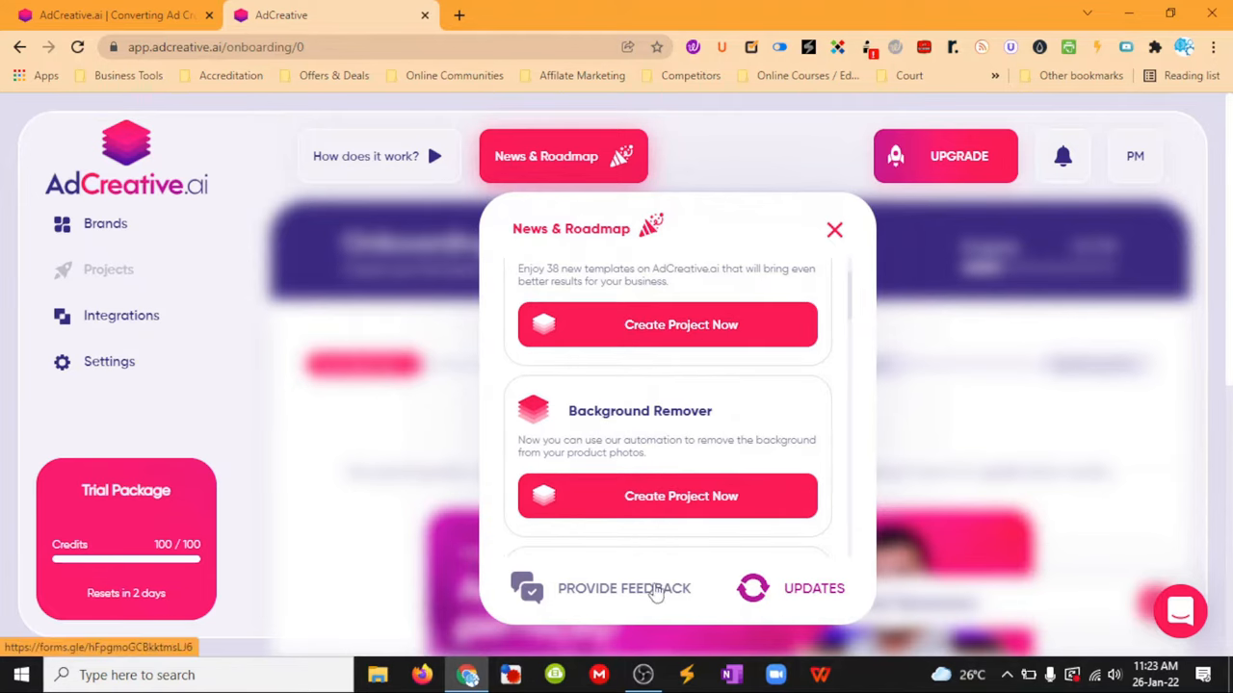
pyautogui.scroll(-3)
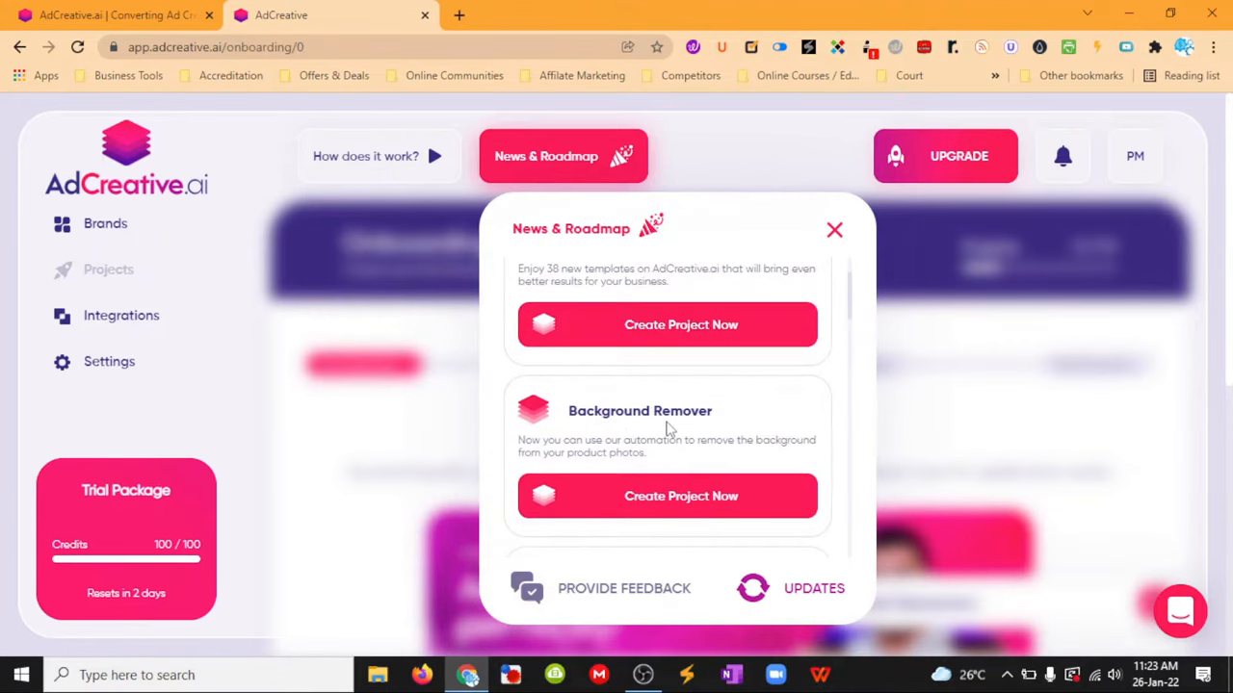
pyautogui.scroll(-3)
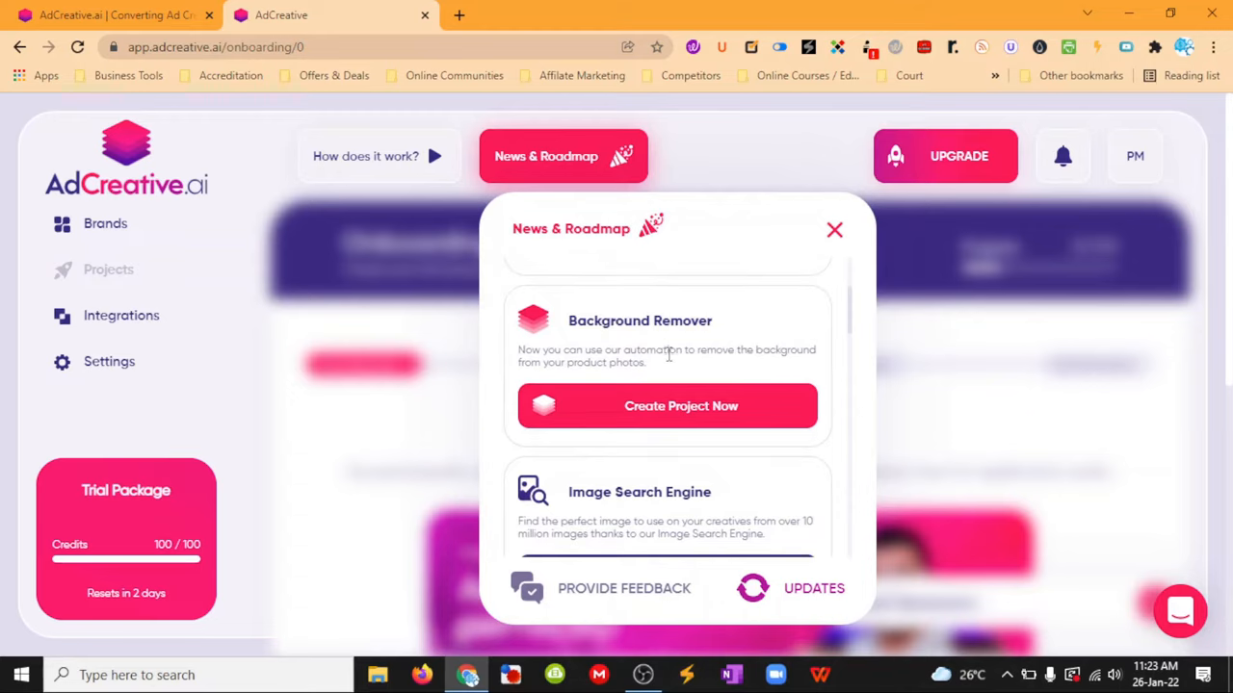
pyautogui.scroll(-3)
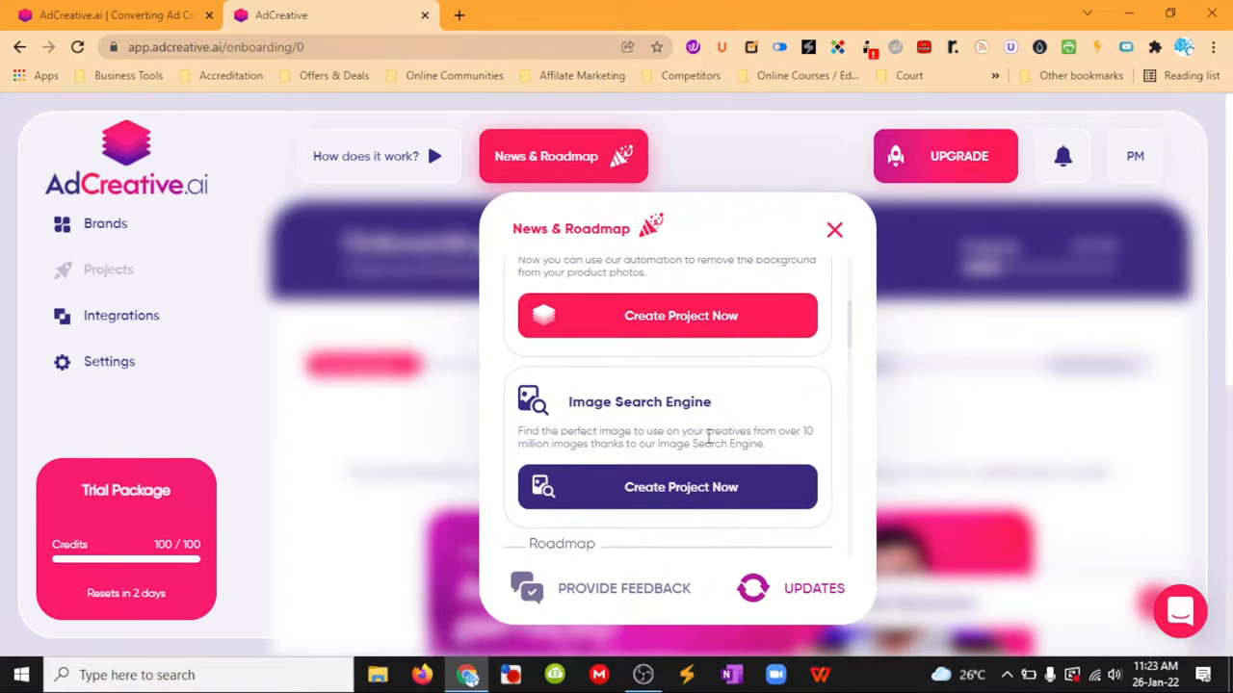
pyautogui.scroll(-3)
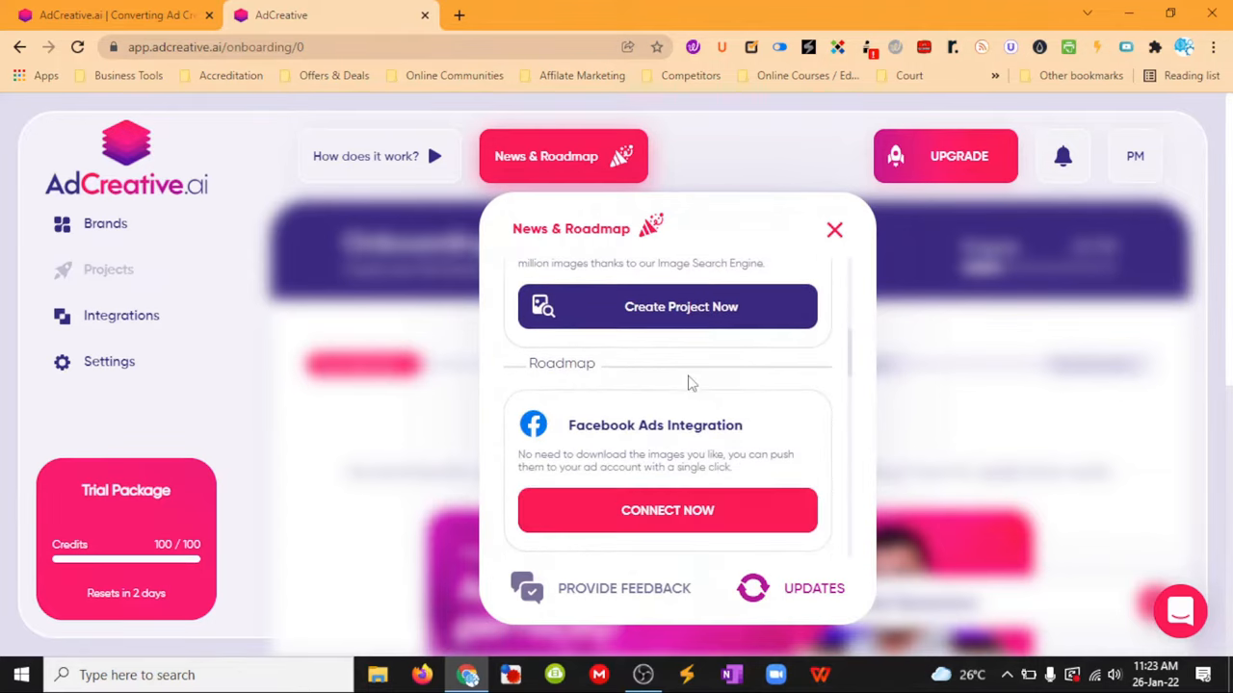
pyautogui.scroll(-3)
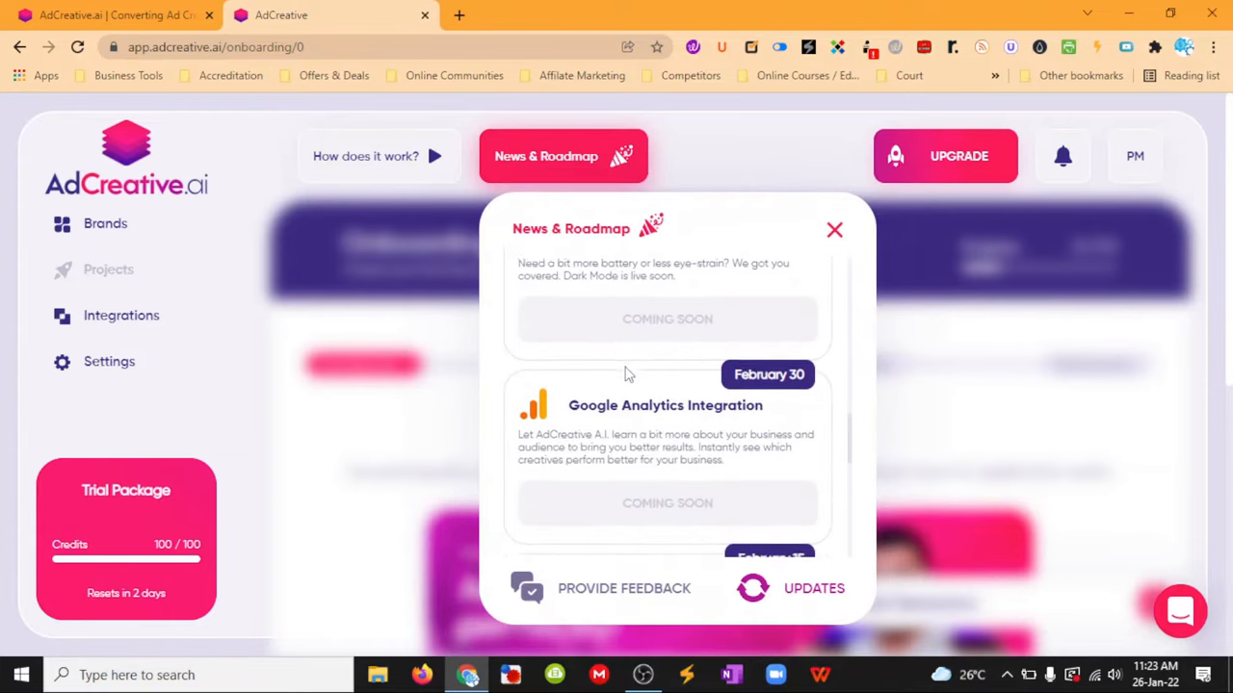
pyautogui.scroll(-3)
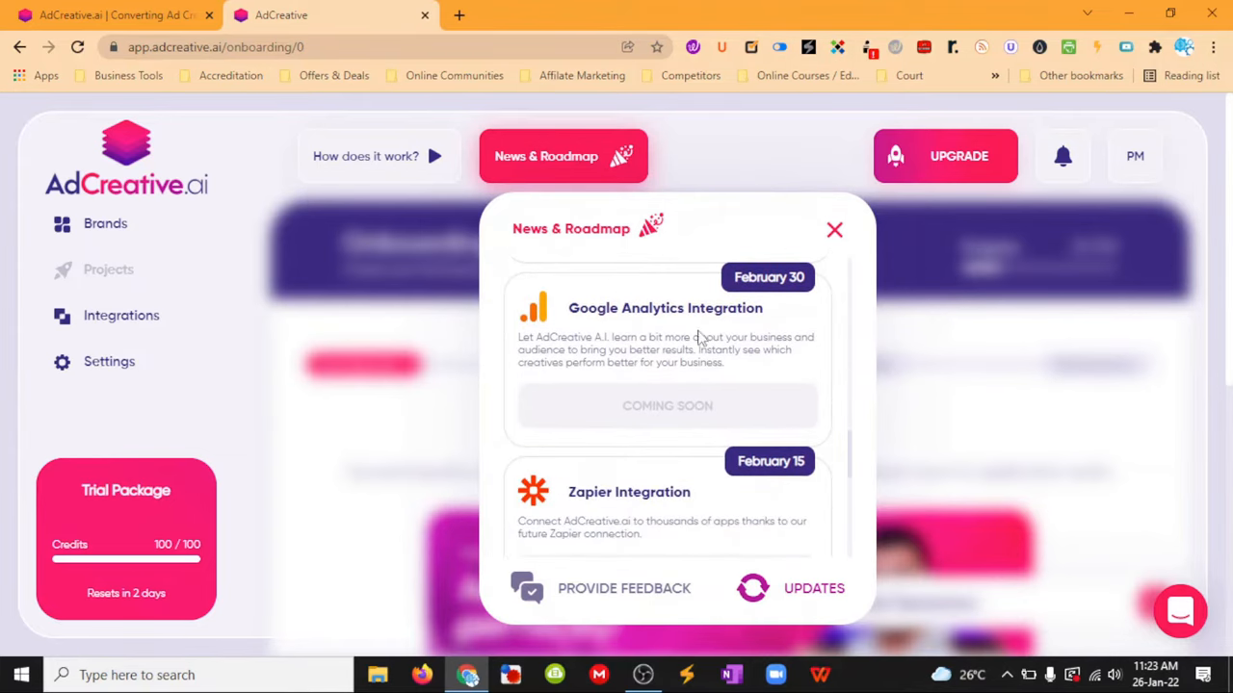
pyautogui.scroll(-3)
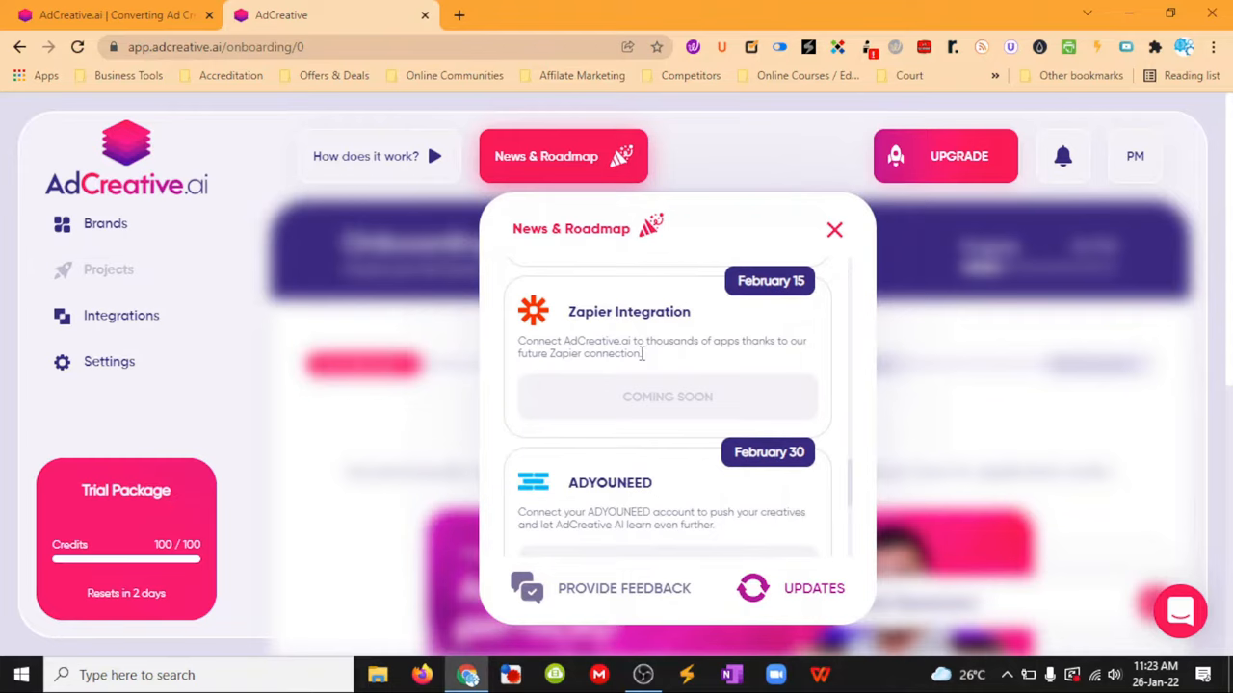
pyautogui.scroll(-3)
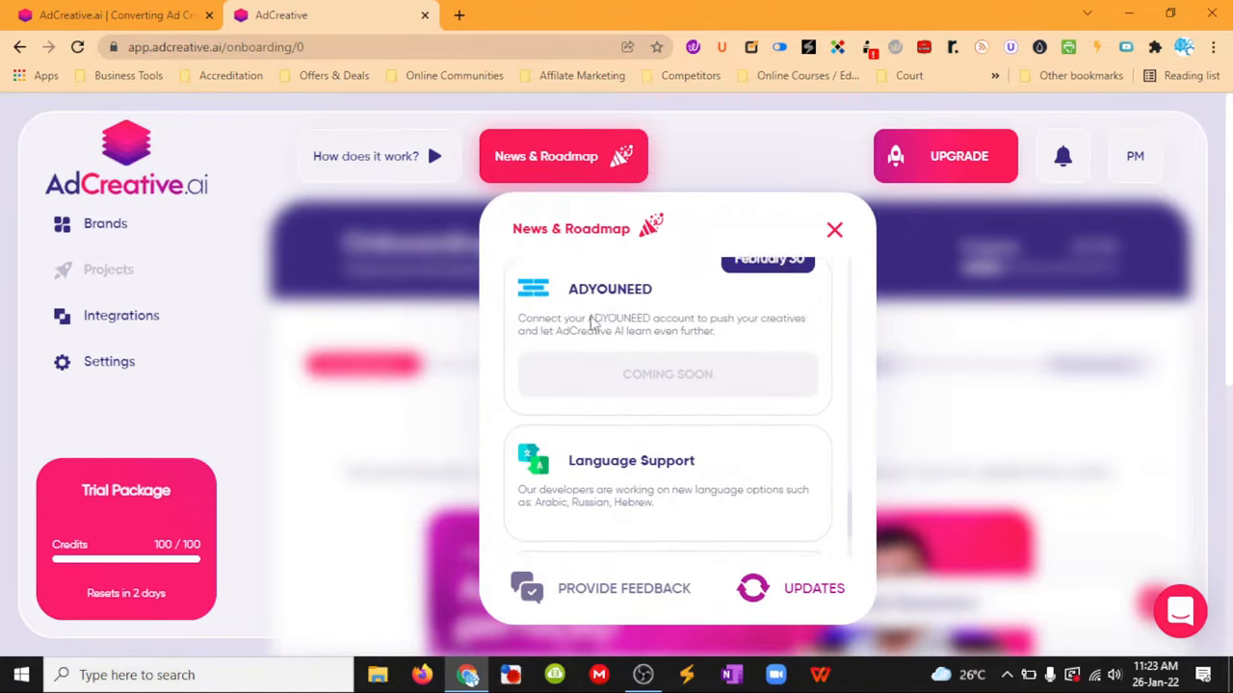
pyautogui.scroll(-3)
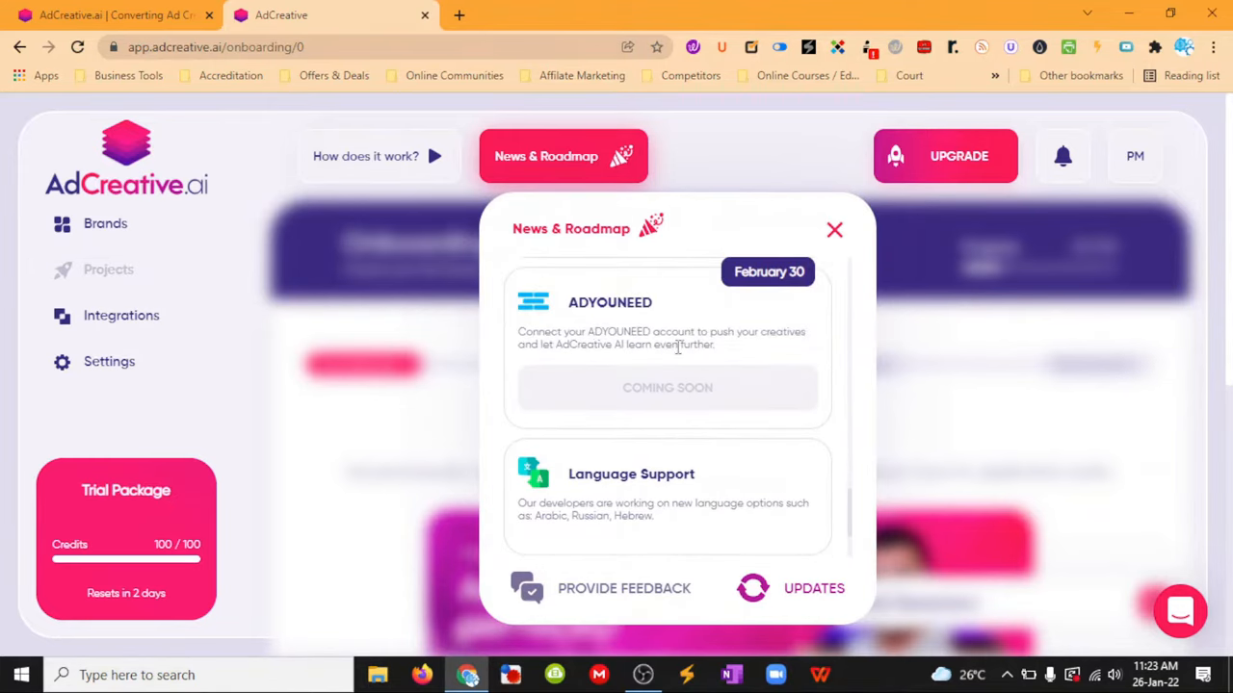
pyautogui.scroll(-3)
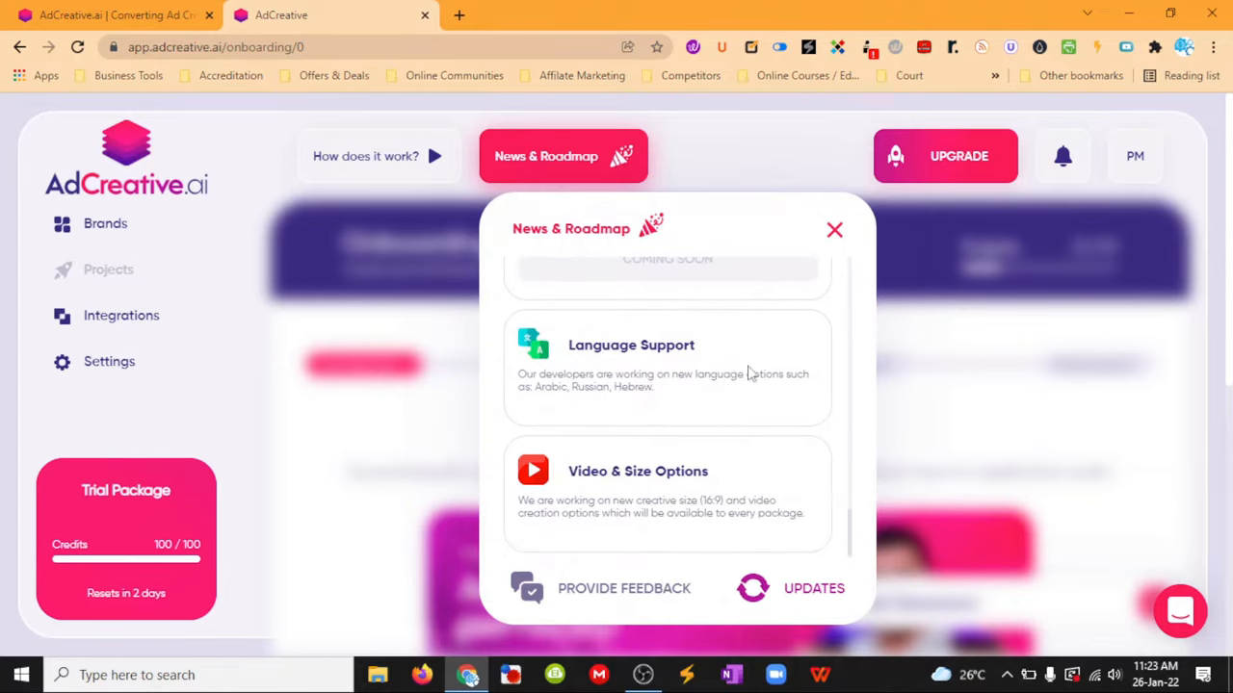
pyautogui.moveTo(556, 387)
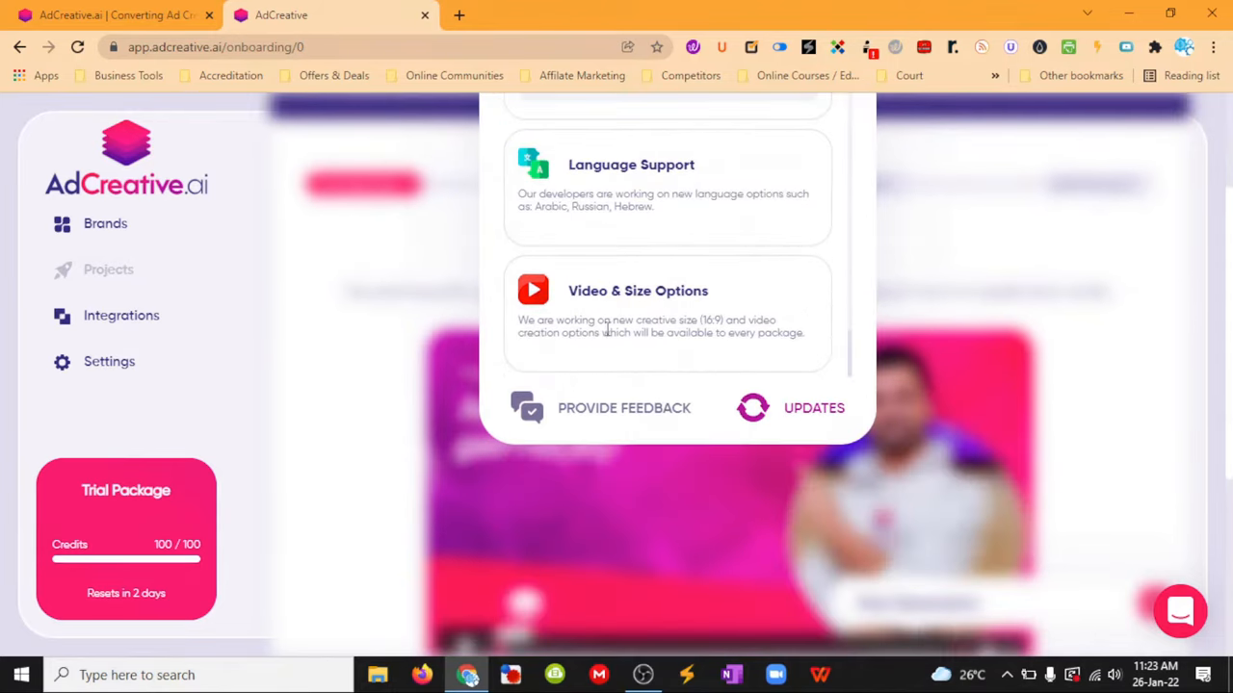
pyautogui.moveTo(597, 299)
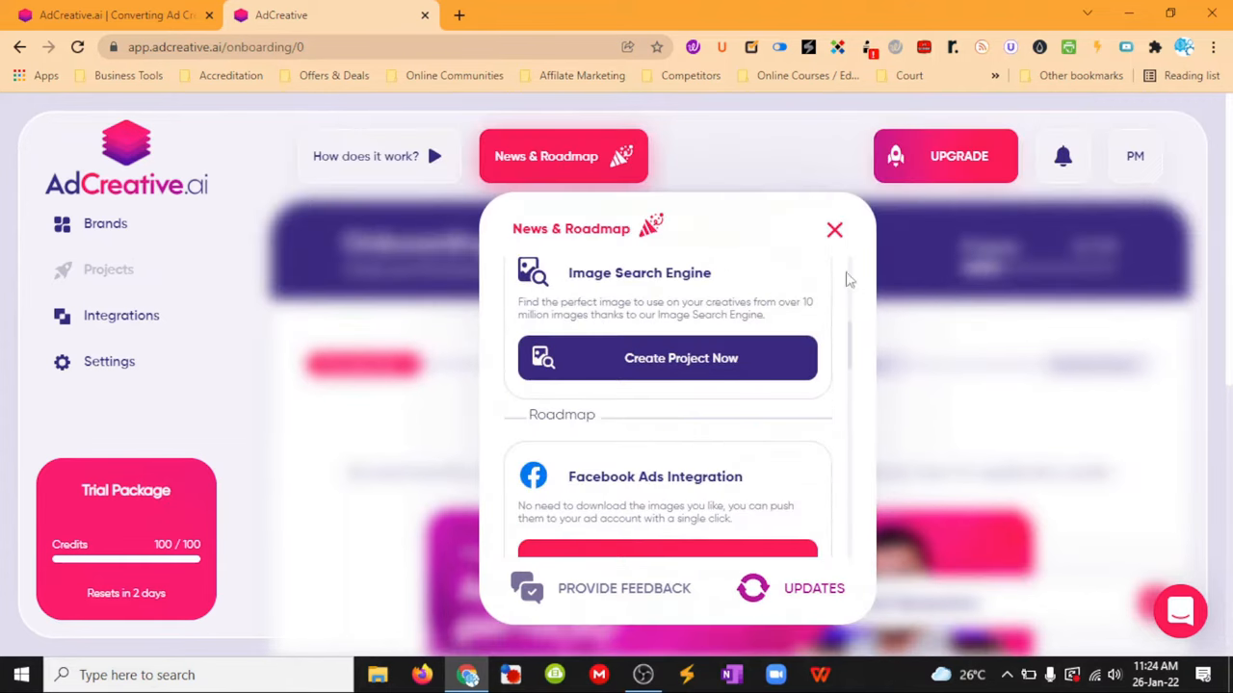
# - Close the News & Roadmap panel and scroll down to the Brand Setup step
pyautogui.click(834, 229)
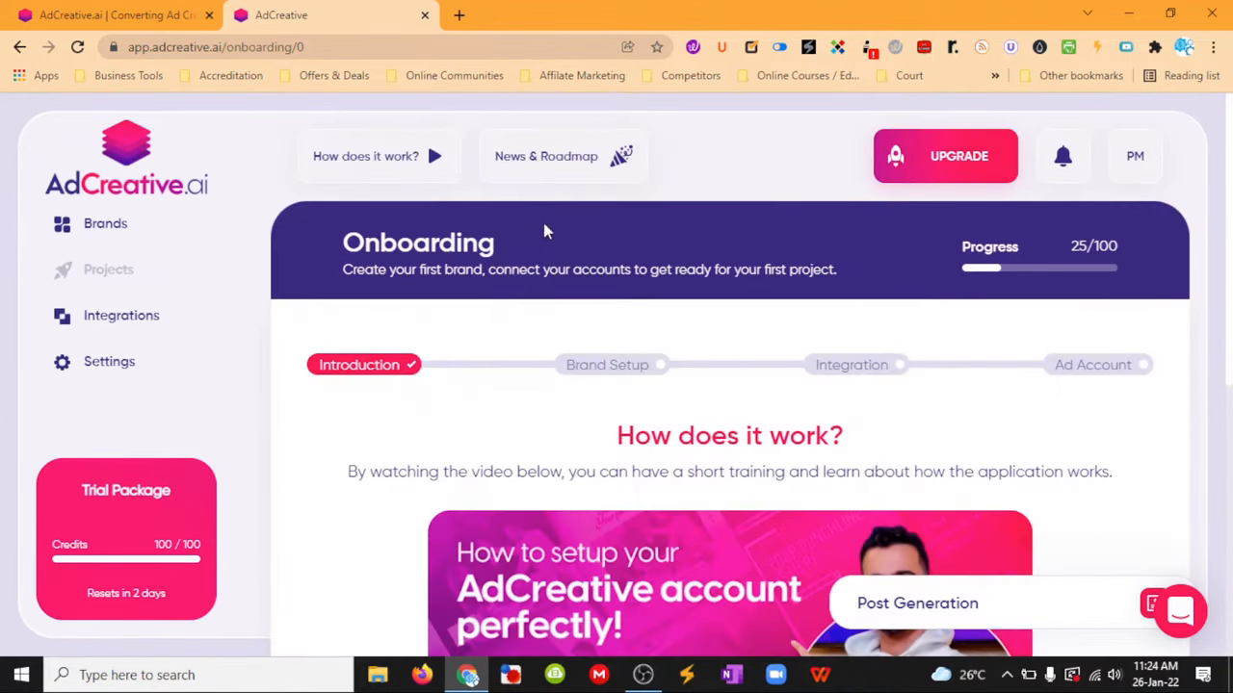
pyautogui.scroll(-3)
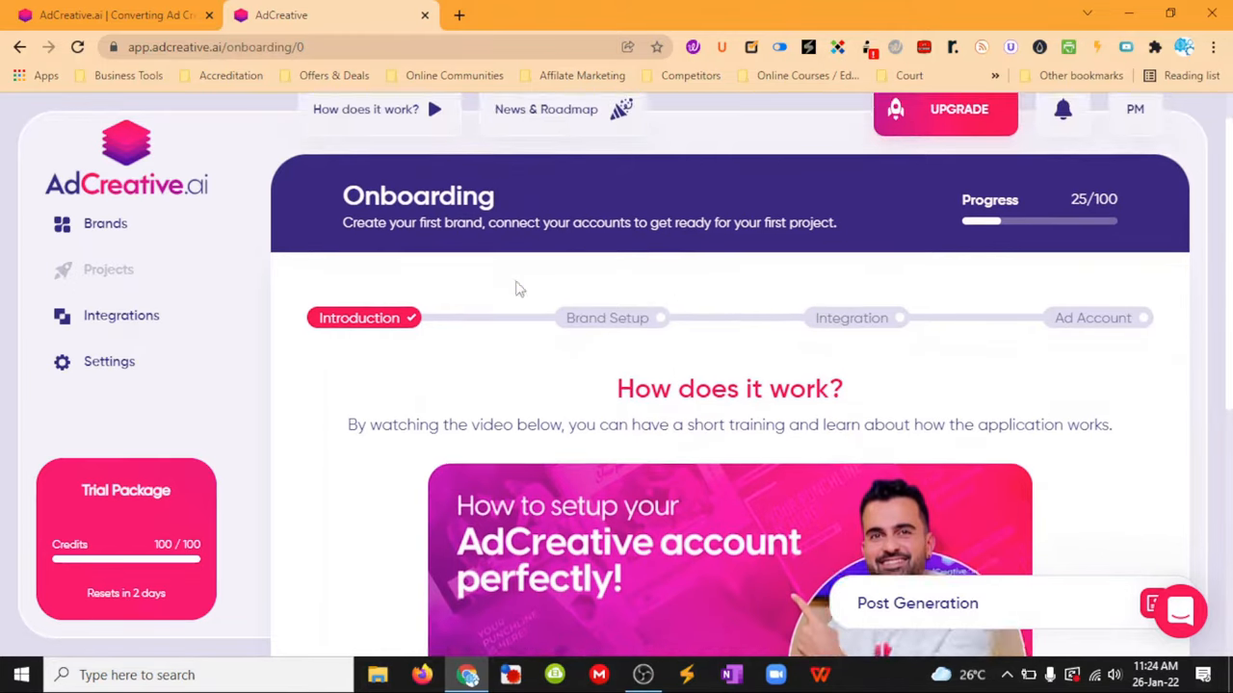
pyautogui.scroll(-3)
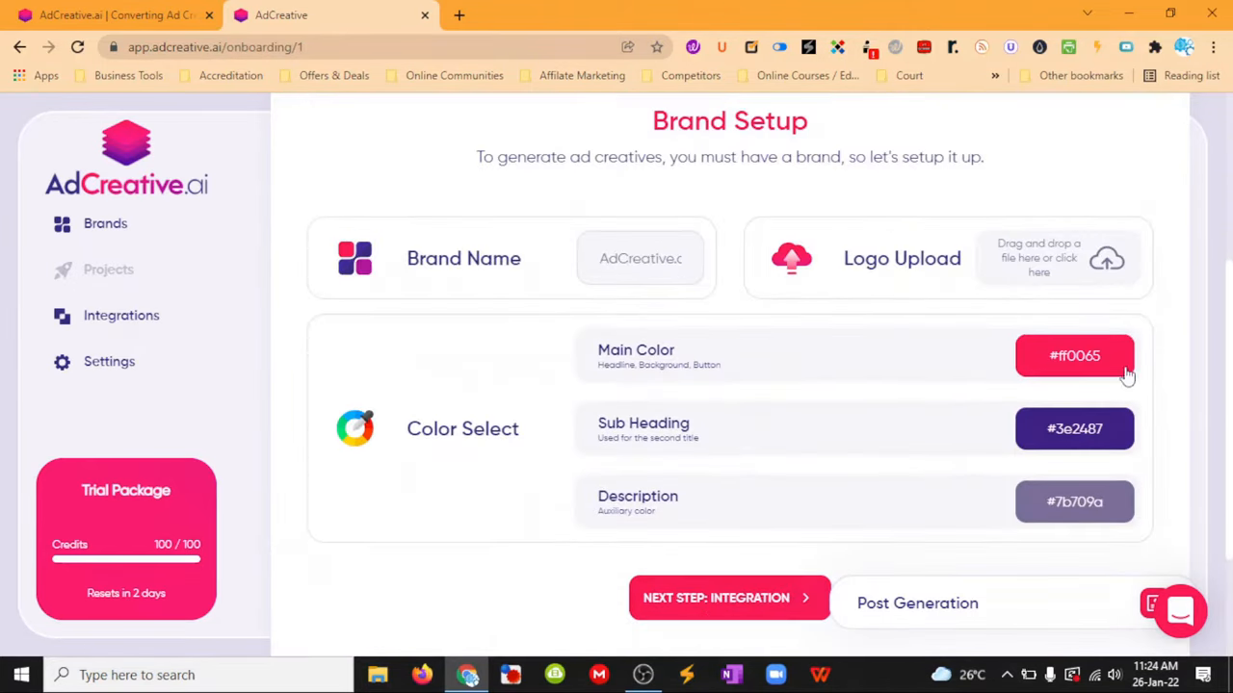
pyautogui.moveTo(1073, 429)
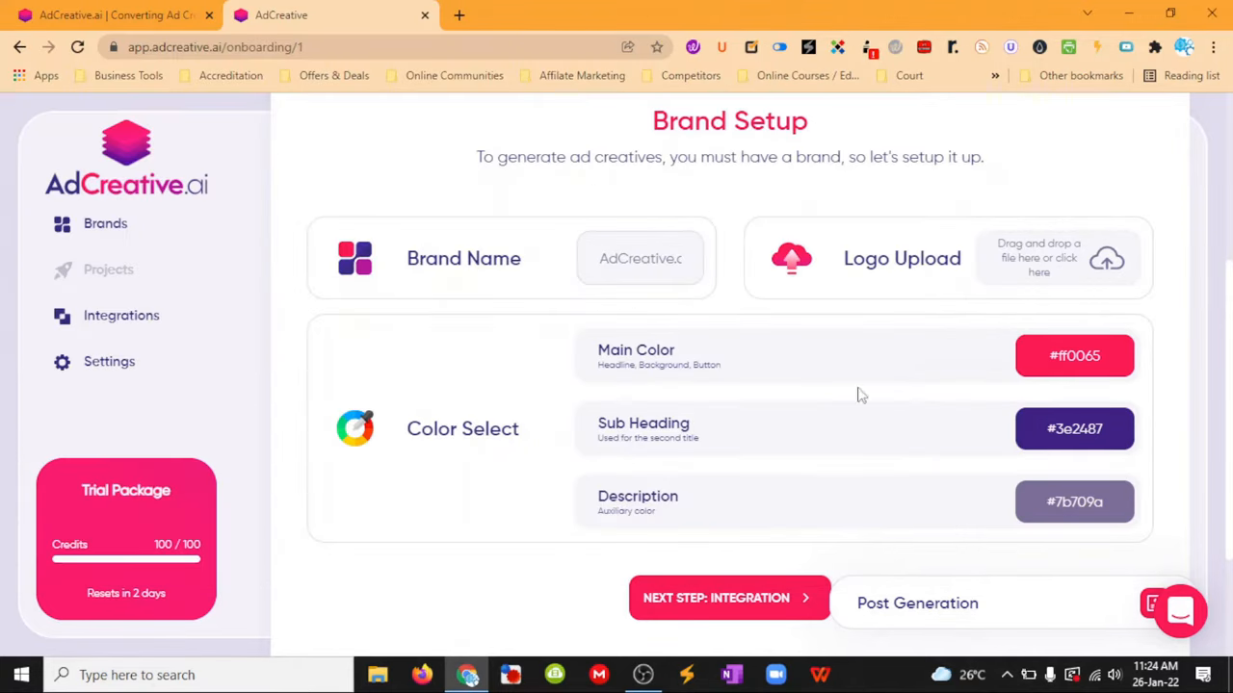
# - Name the brand 'Sunset', choose the orange-and-purple palette, and continue to Integration
pyautogui.click(641, 258)
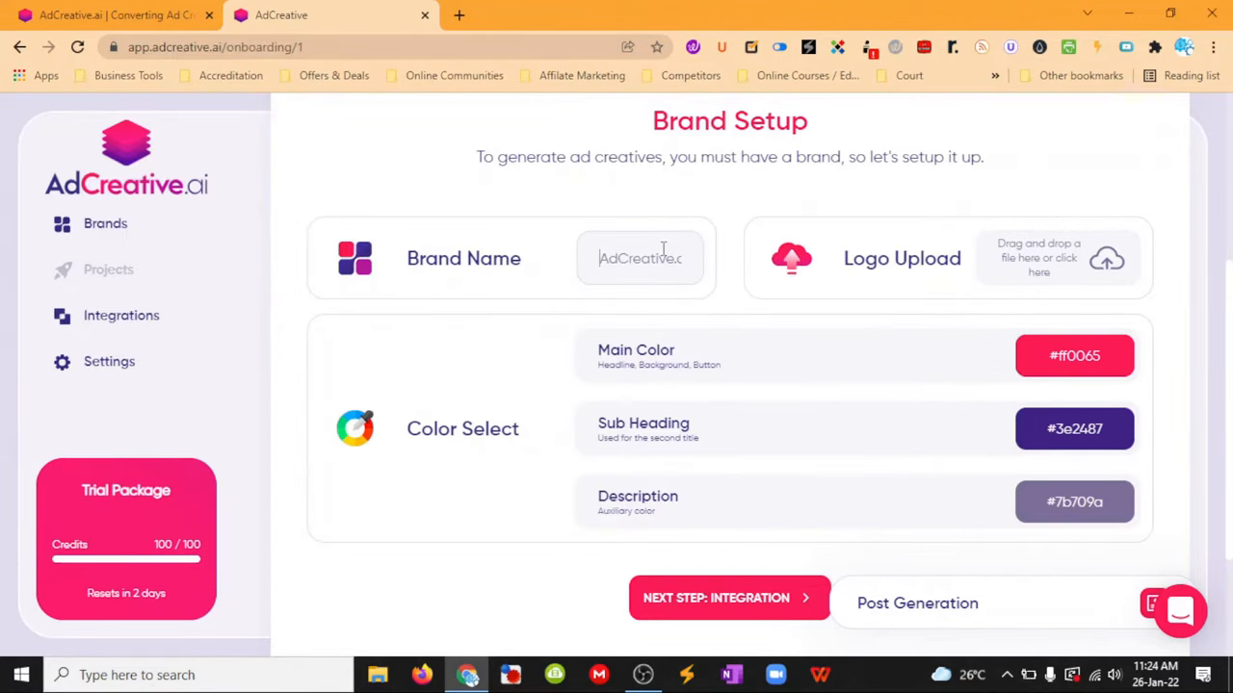
pyautogui.write('Sunset')
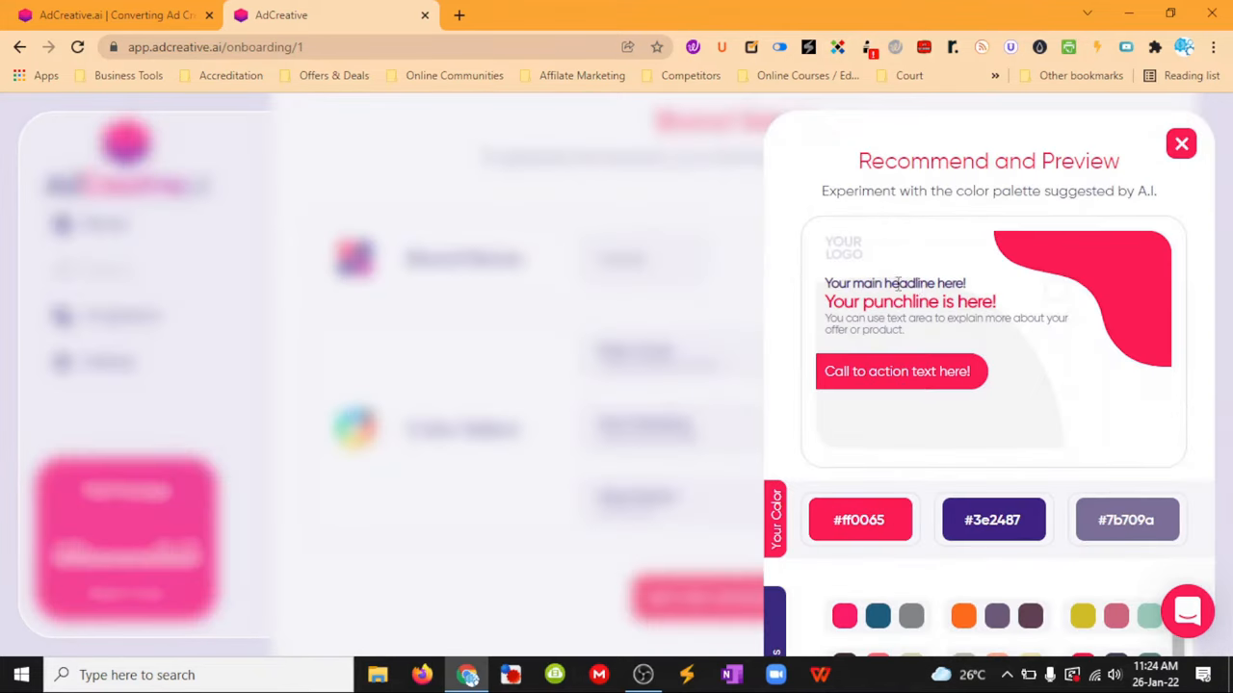
pyautogui.click(1115, 616)
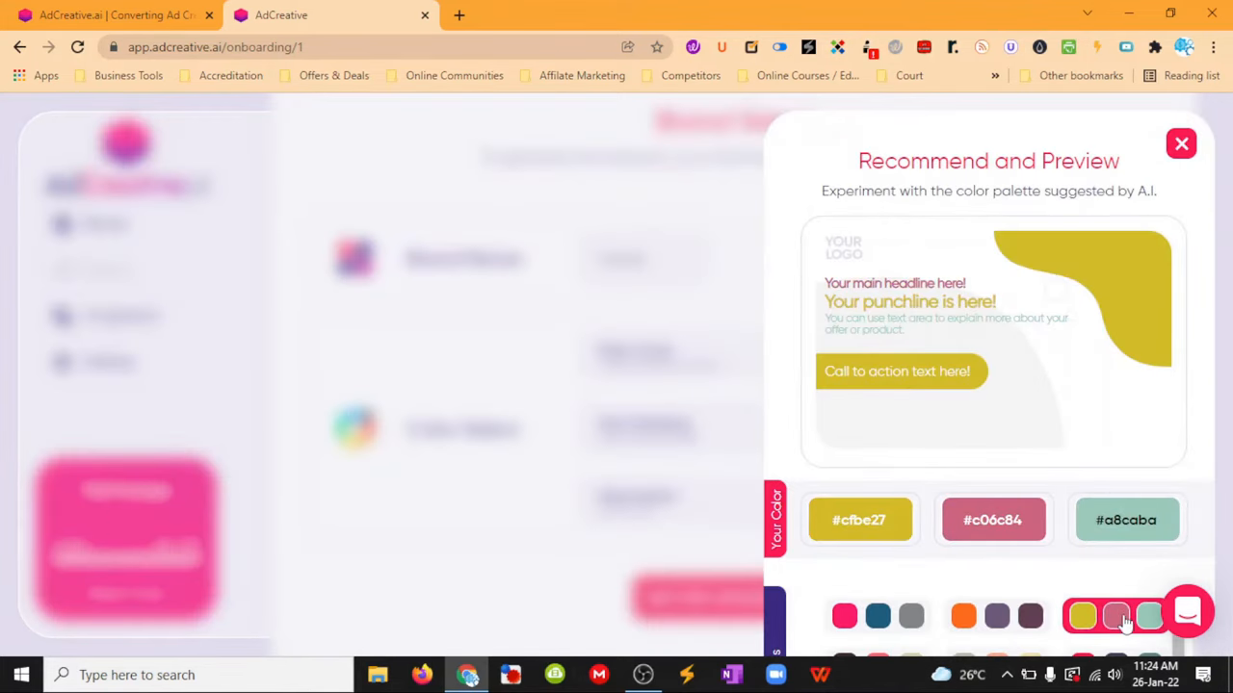
pyautogui.click(876, 616)
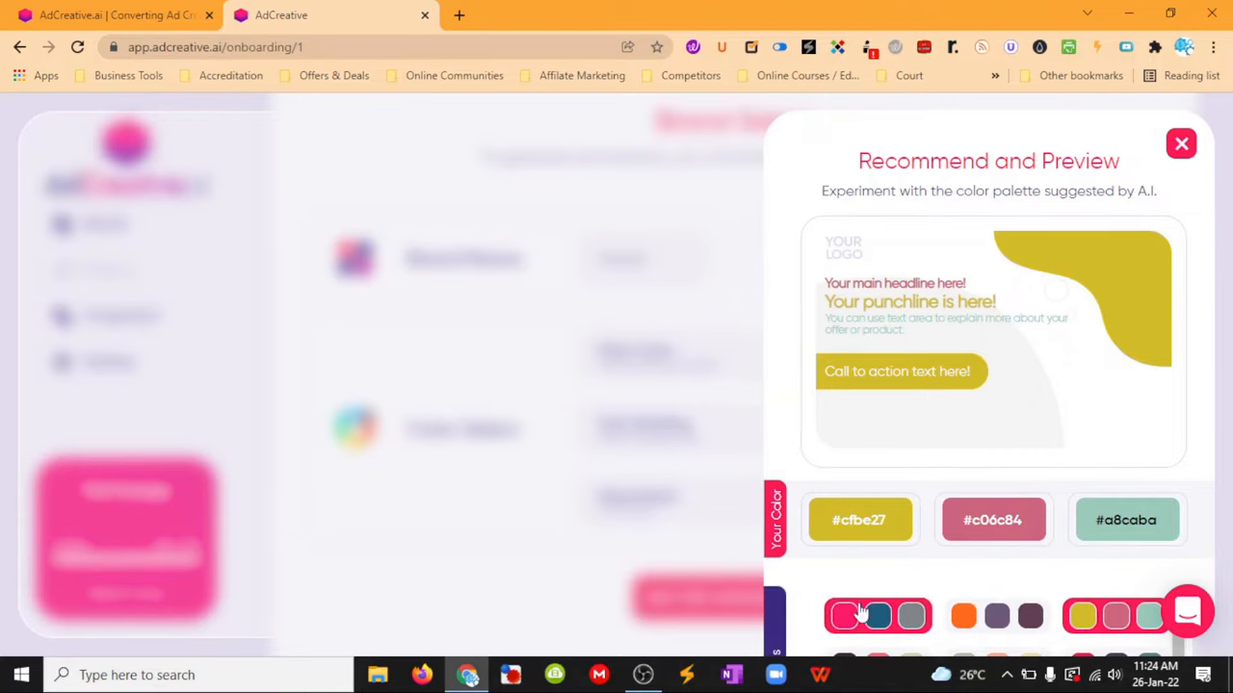
pyautogui.click(996, 615)
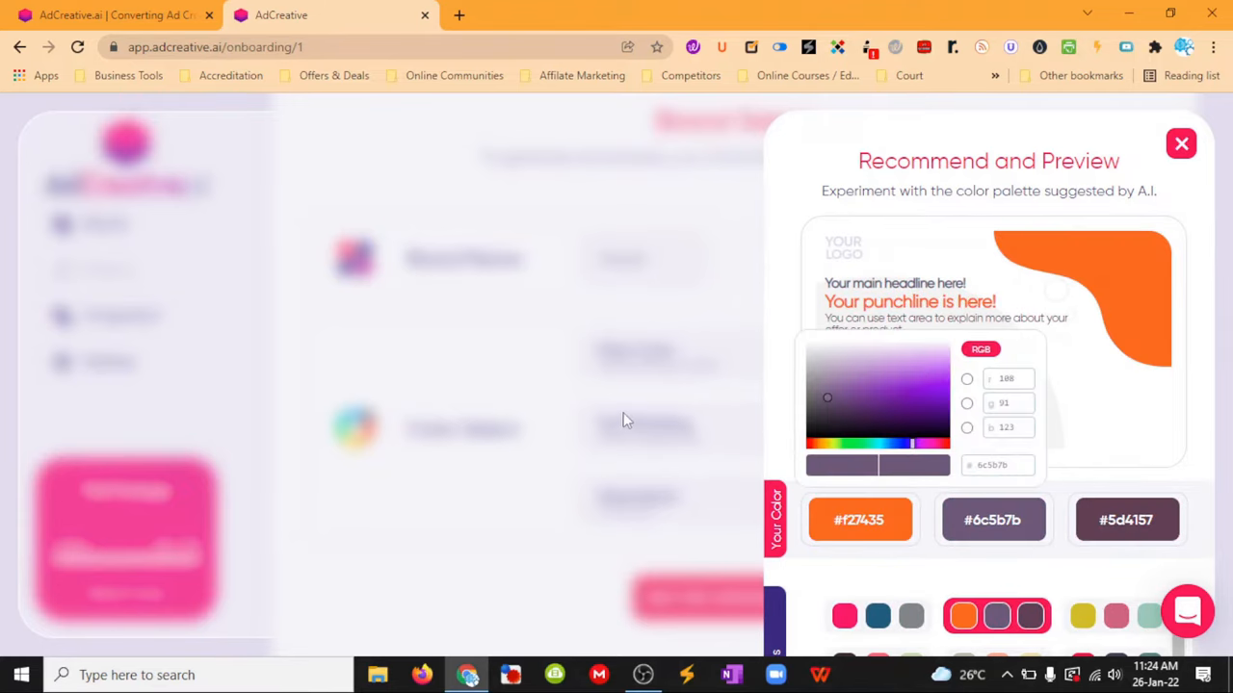
pyautogui.click(1182, 144)
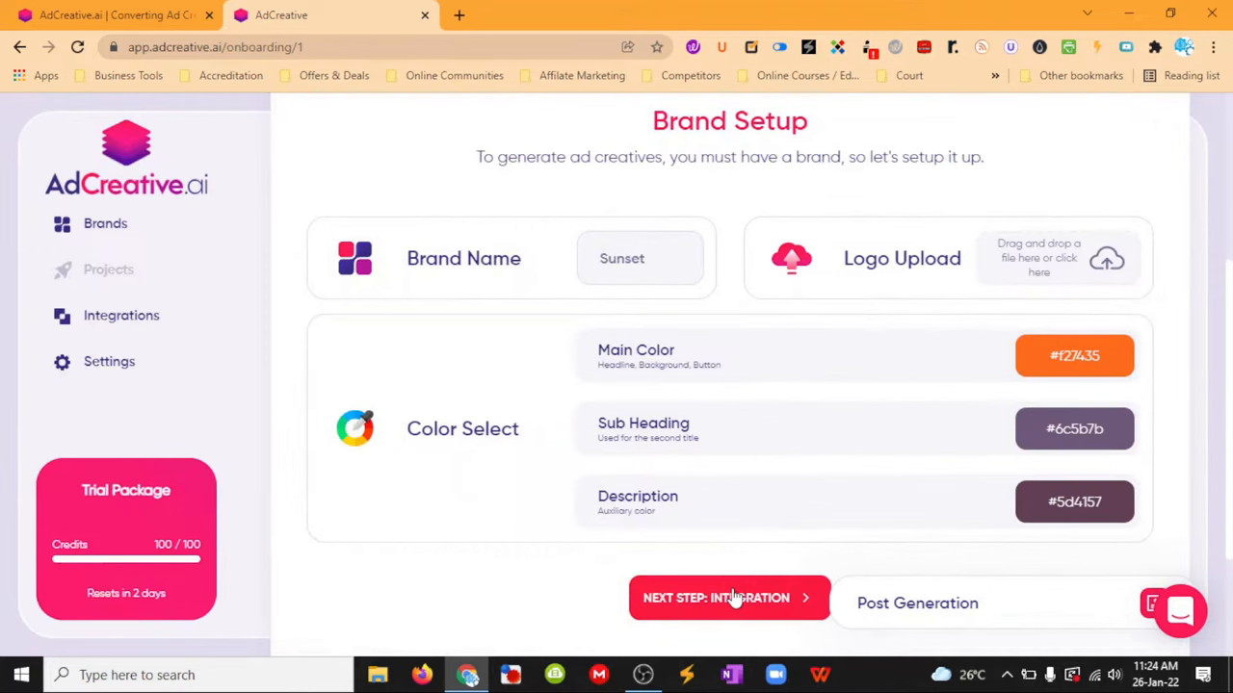
pyautogui.click(729, 598)
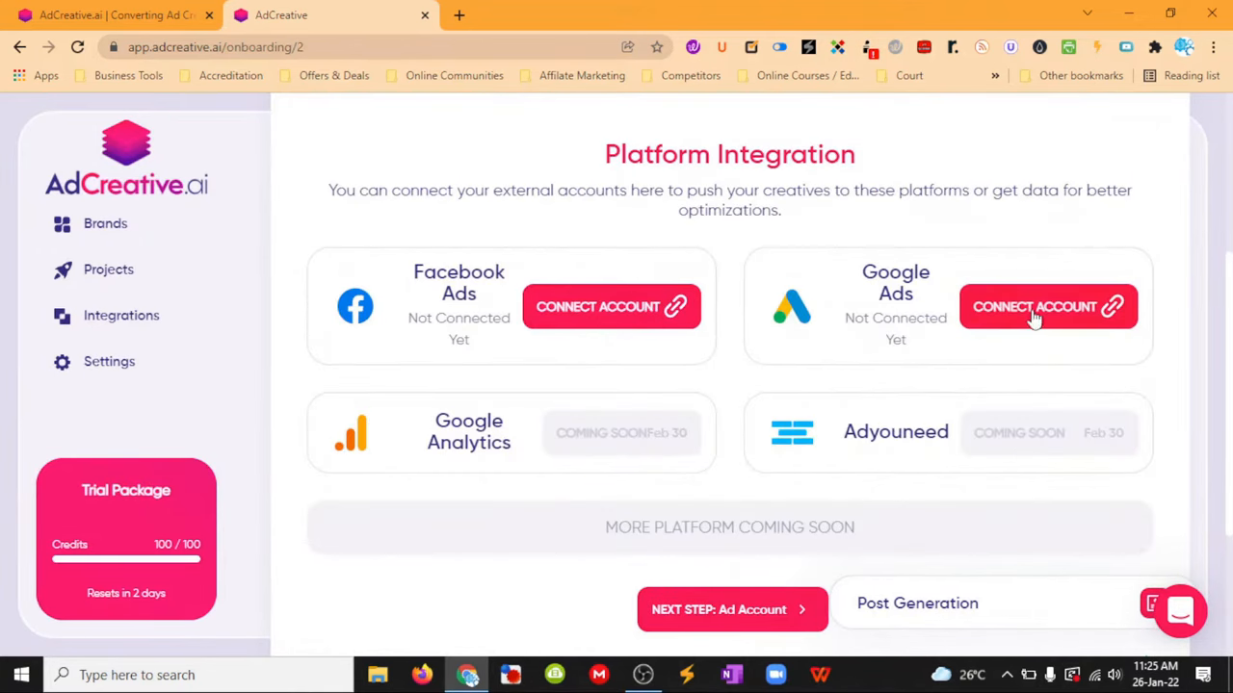
pyautogui.moveTo(727, 271)
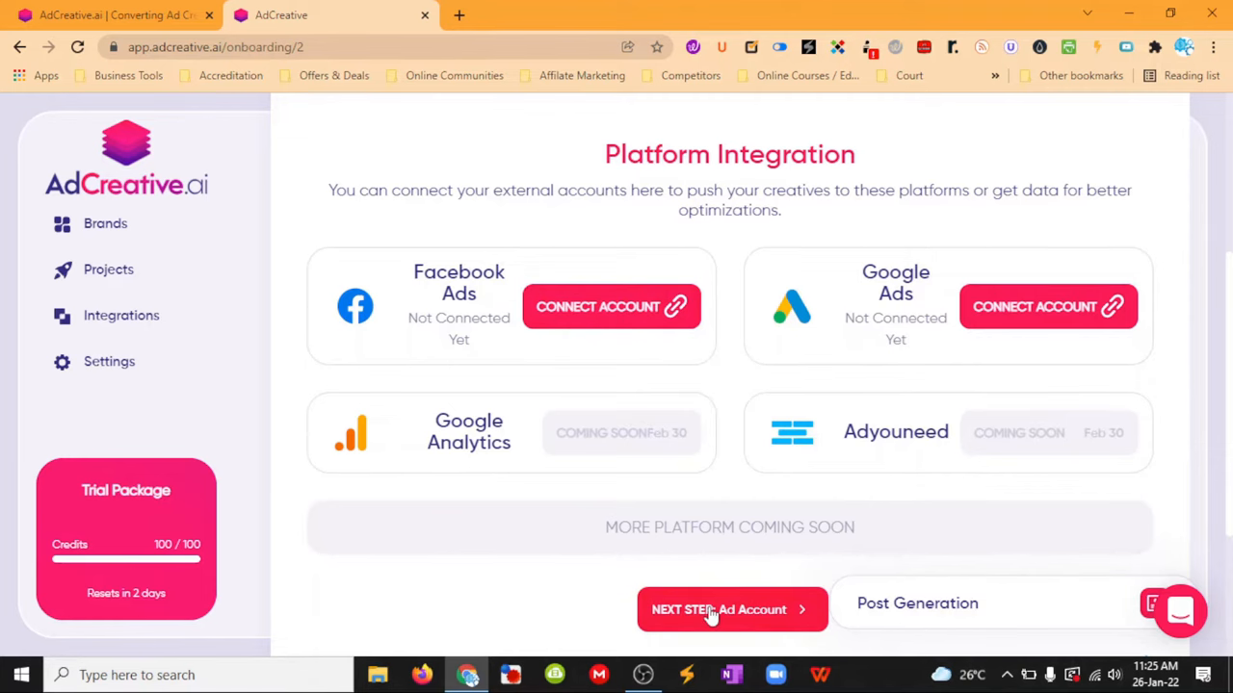
# - Choose Story Size (1080x1920) as the creative format and save
pyautogui.click(731, 610)
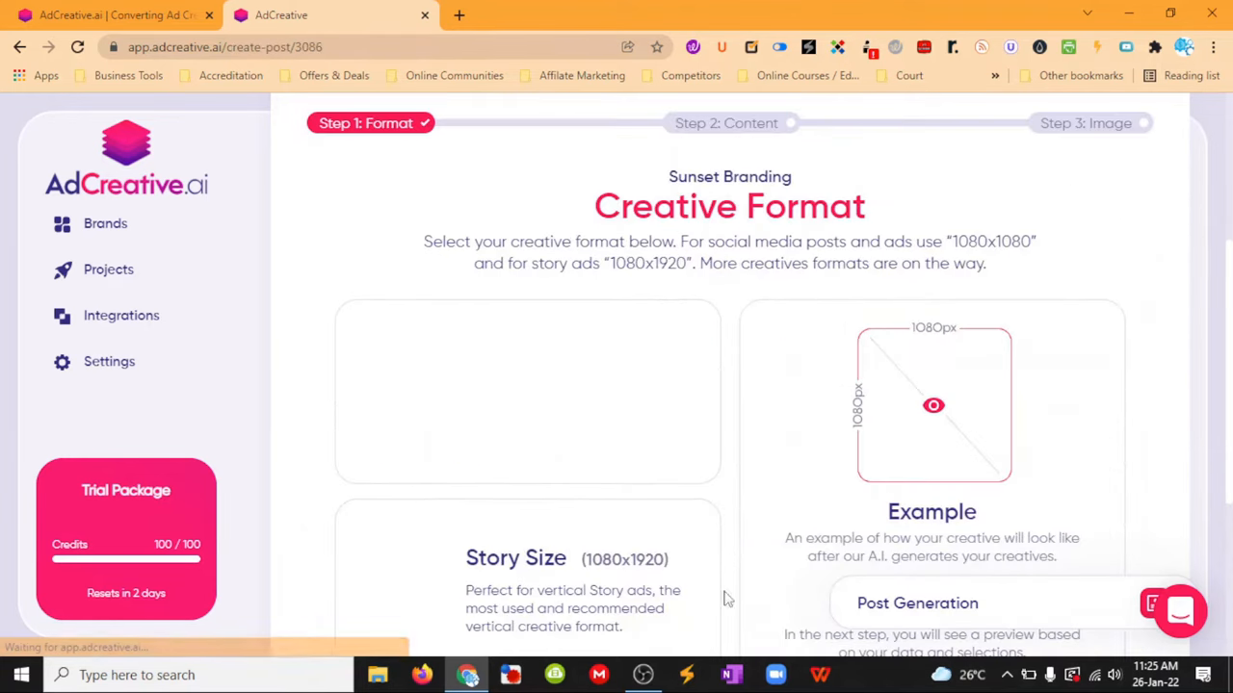
pyautogui.click(527, 391)
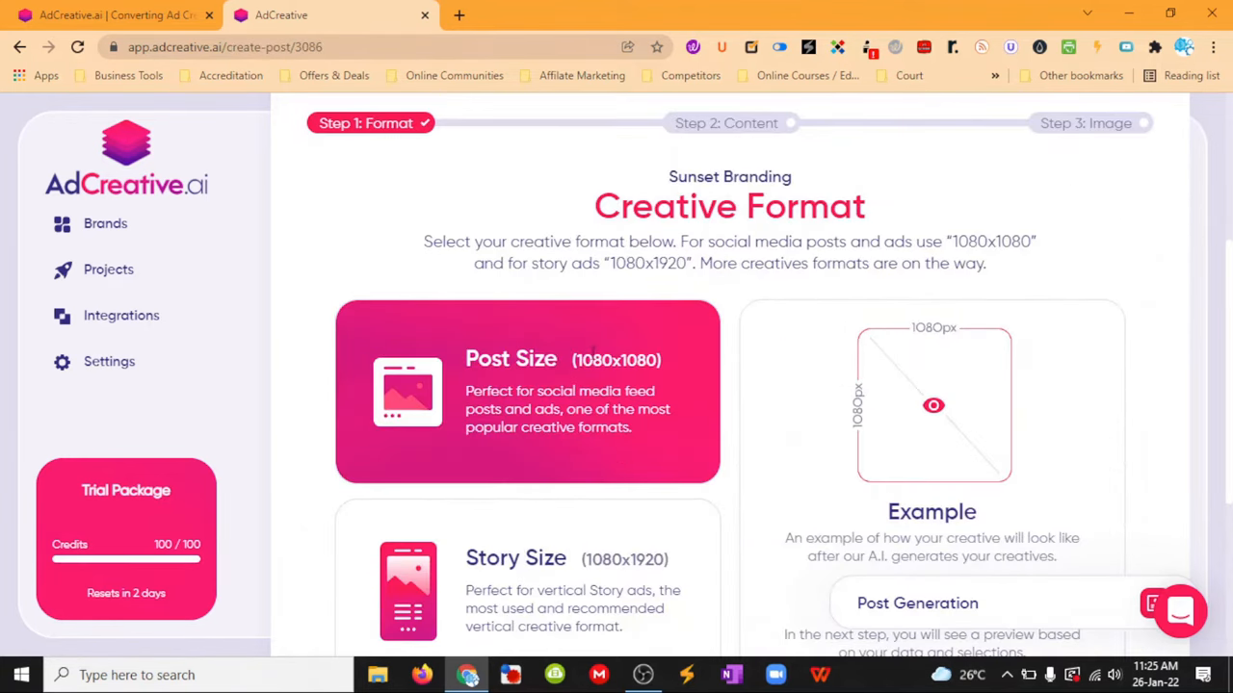
pyautogui.scroll(-3)
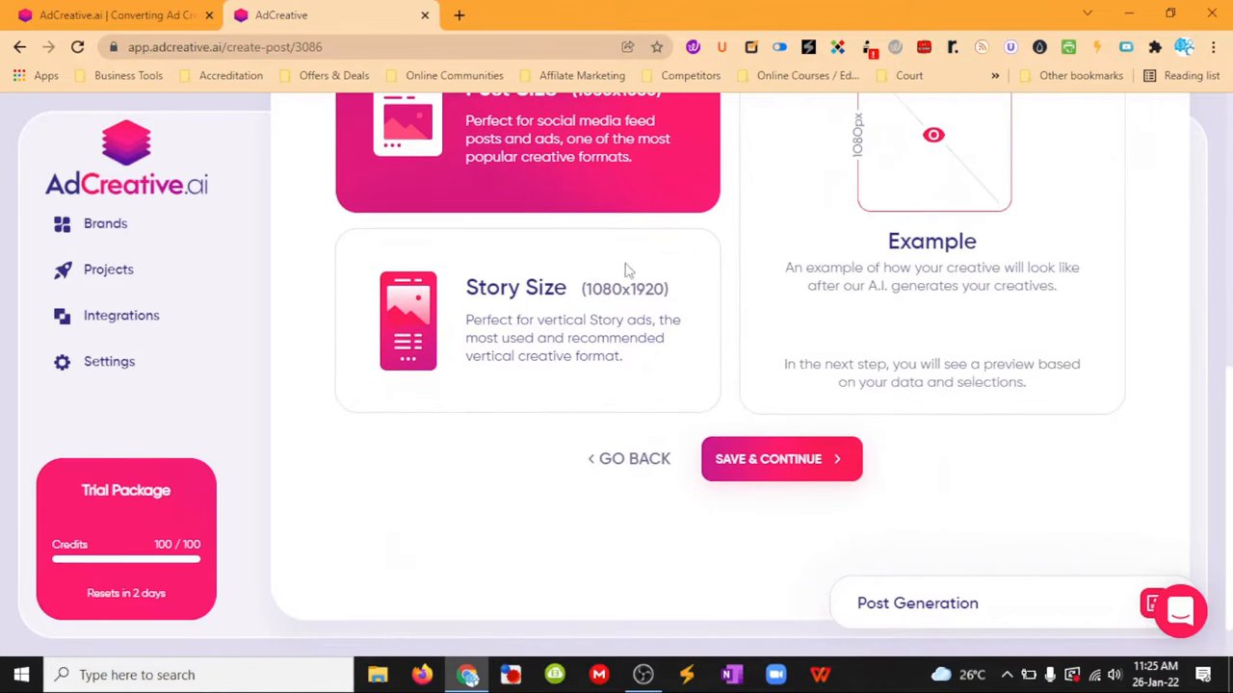
pyautogui.click(527, 318)
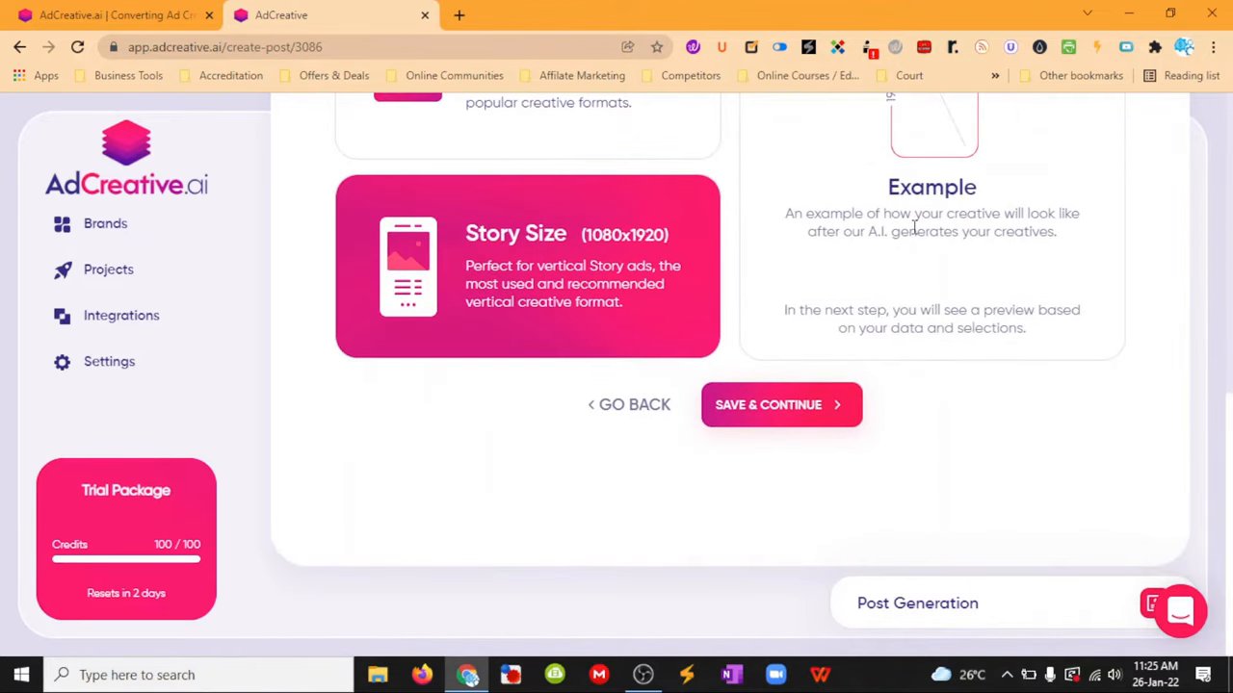
pyautogui.click(780, 405)
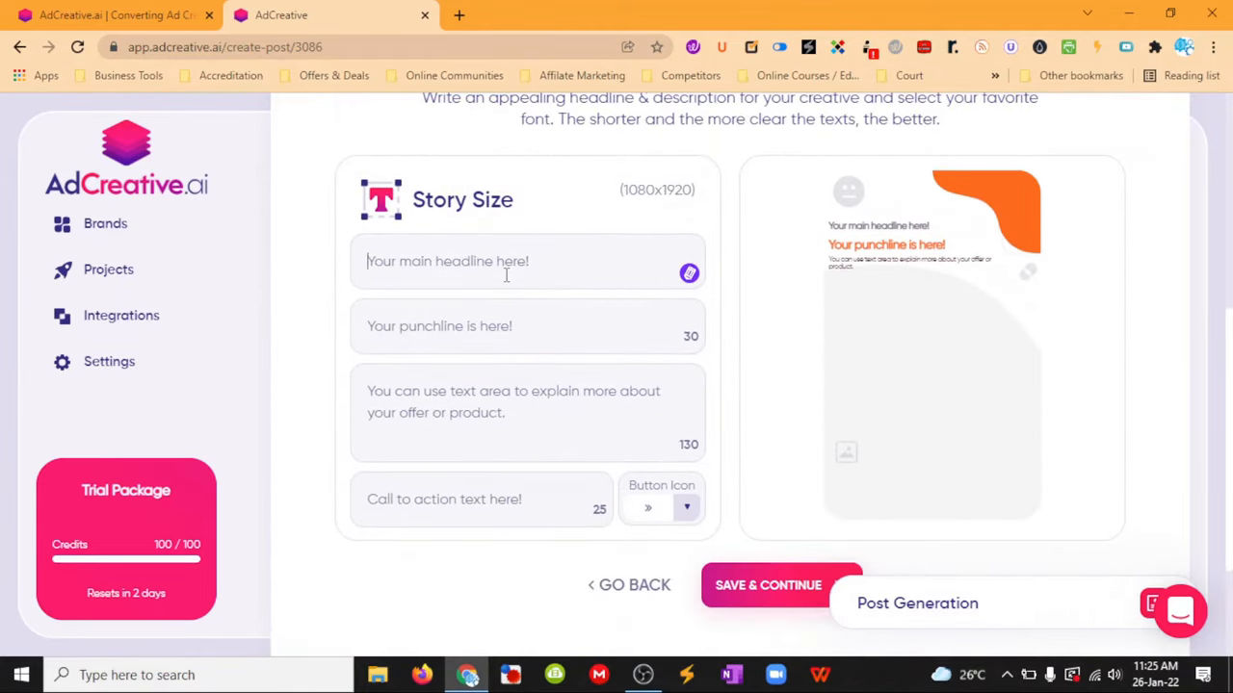
pyautogui.write('Relax at sunset')
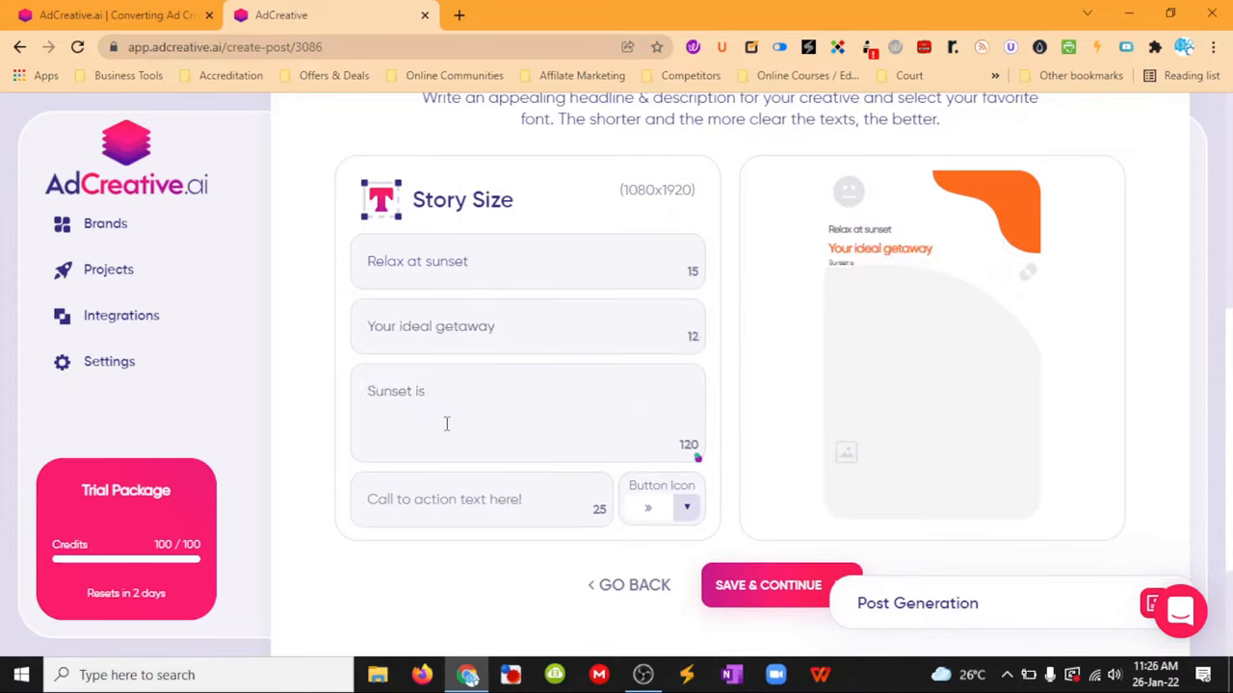
pyautogui.write('the location for your next relaxtion')
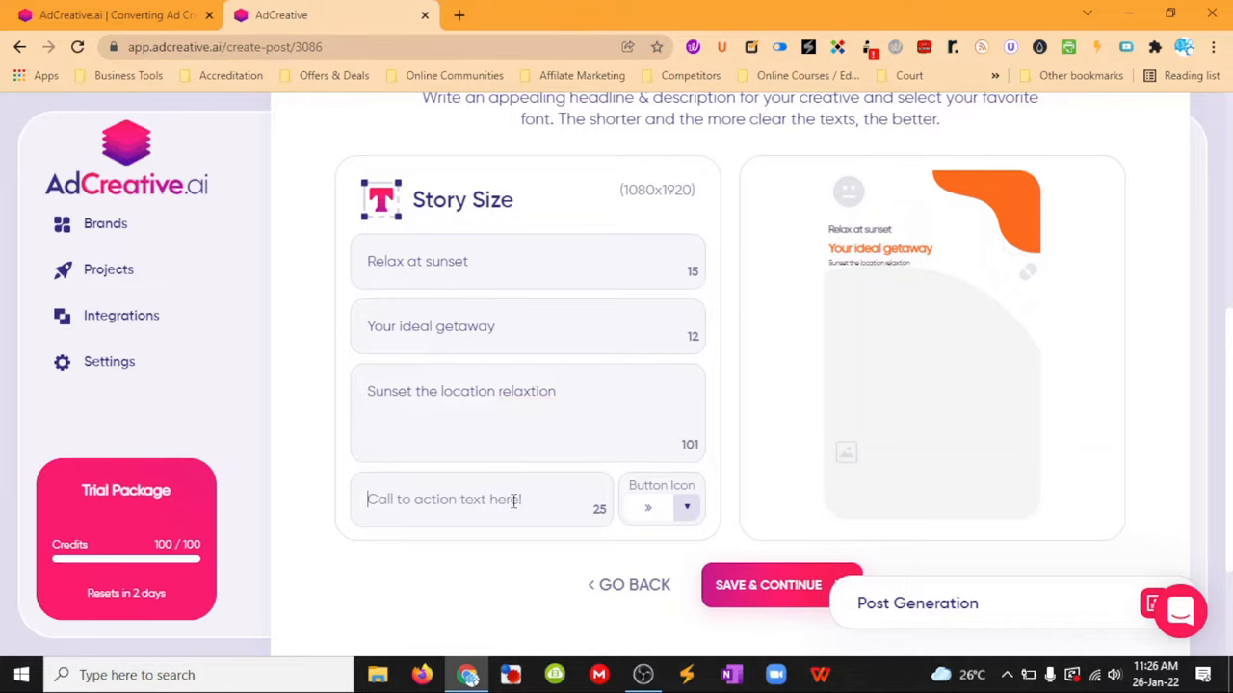
pyautogui.moveTo(458, 505)
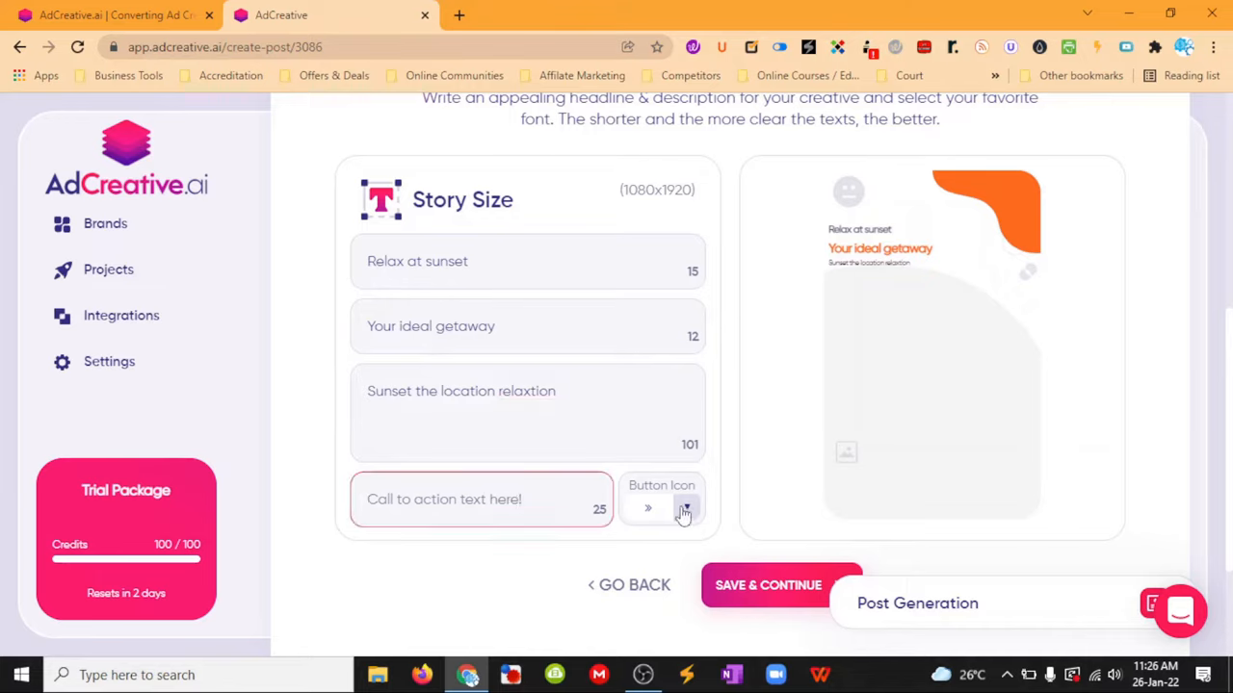
pyautogui.click(686, 508)
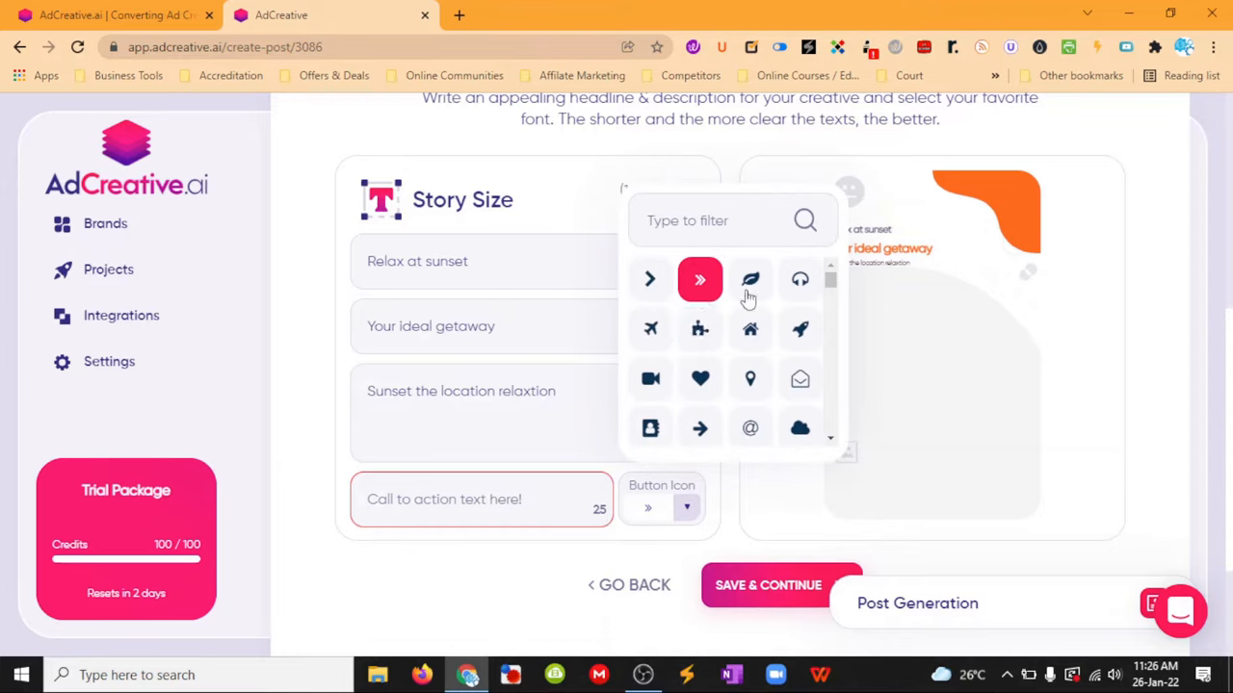
pyautogui.scroll(-3)
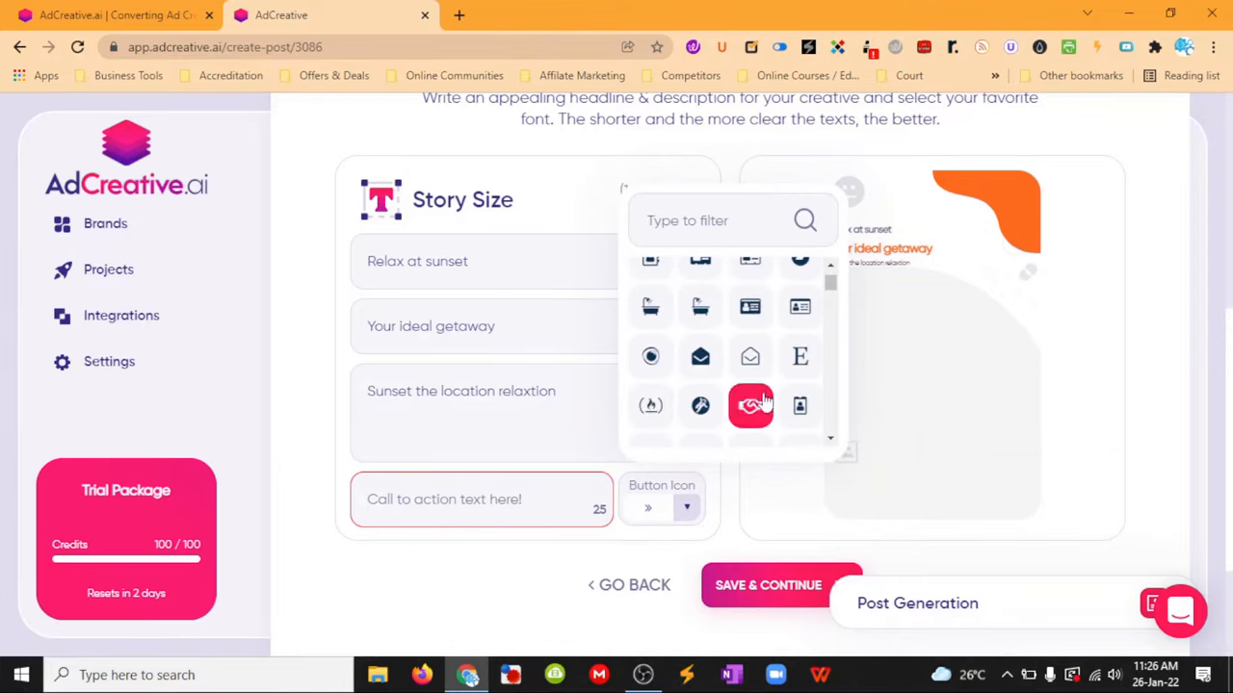
pyautogui.scroll(-3)
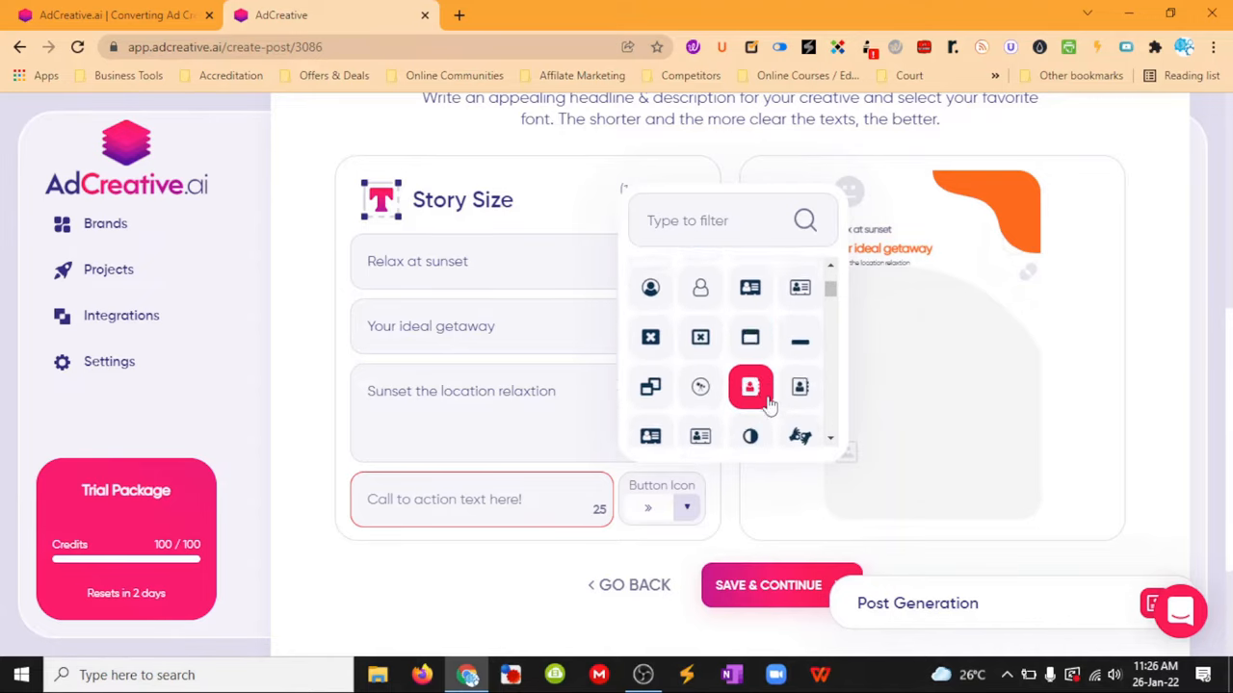
pyautogui.click(750, 386)
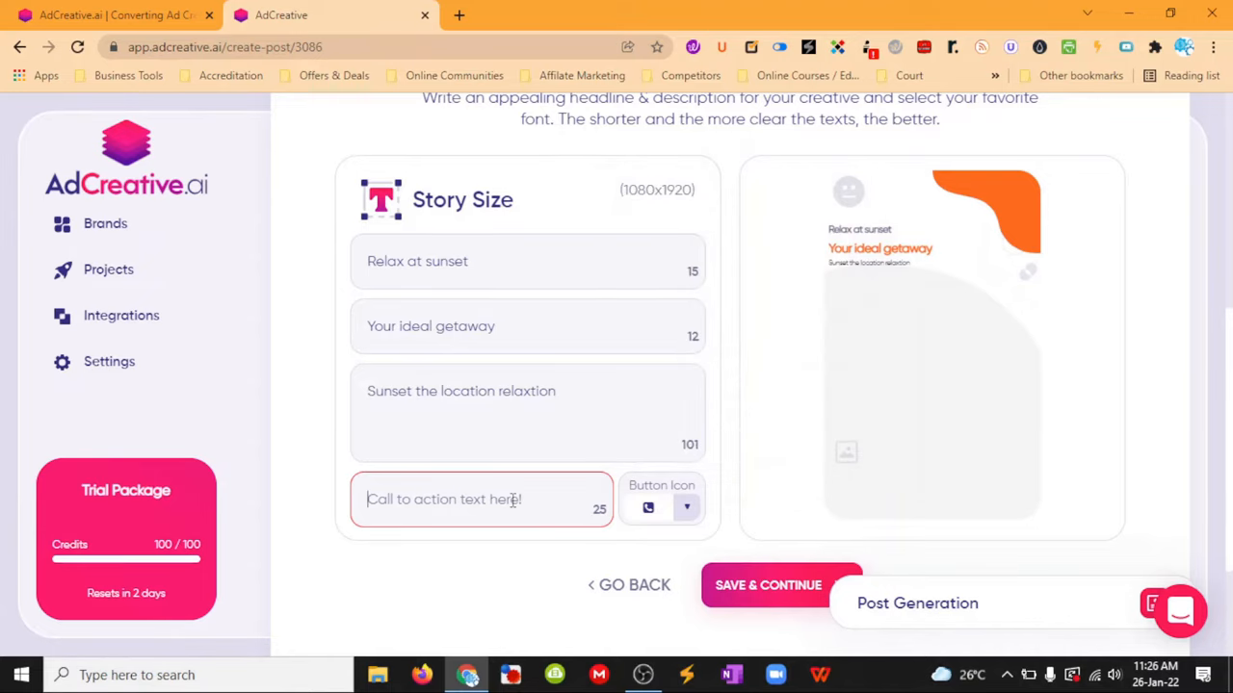
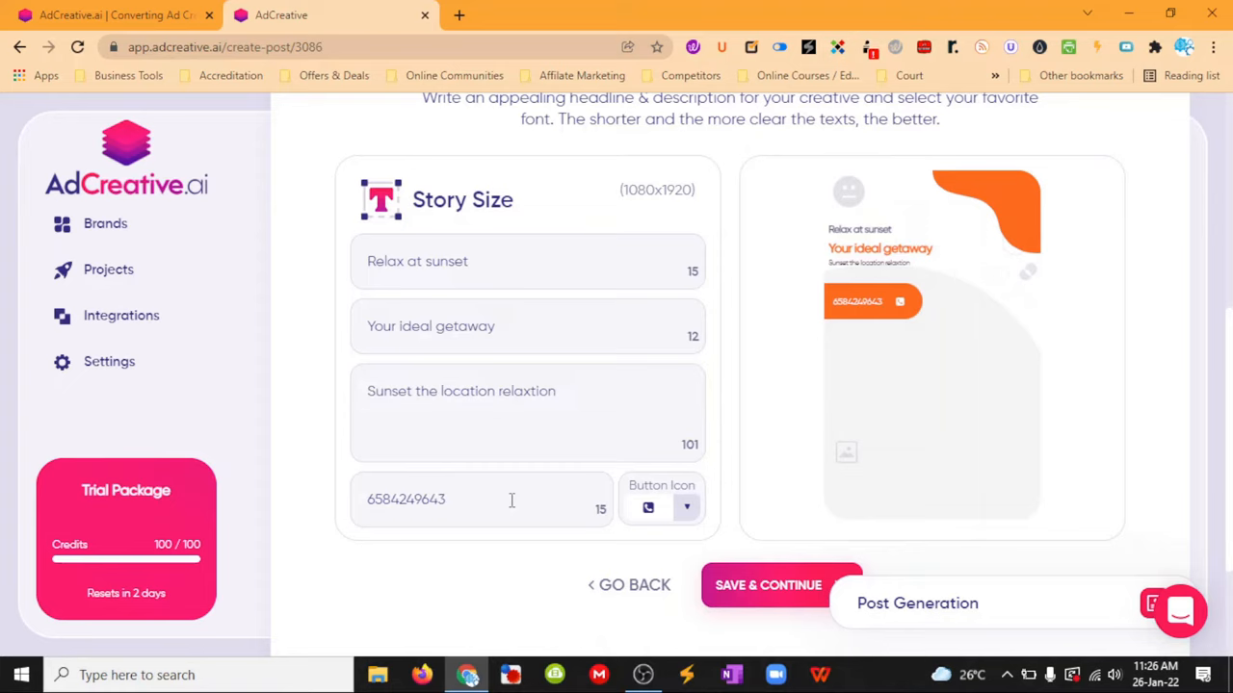
pyautogui.click(768, 584)
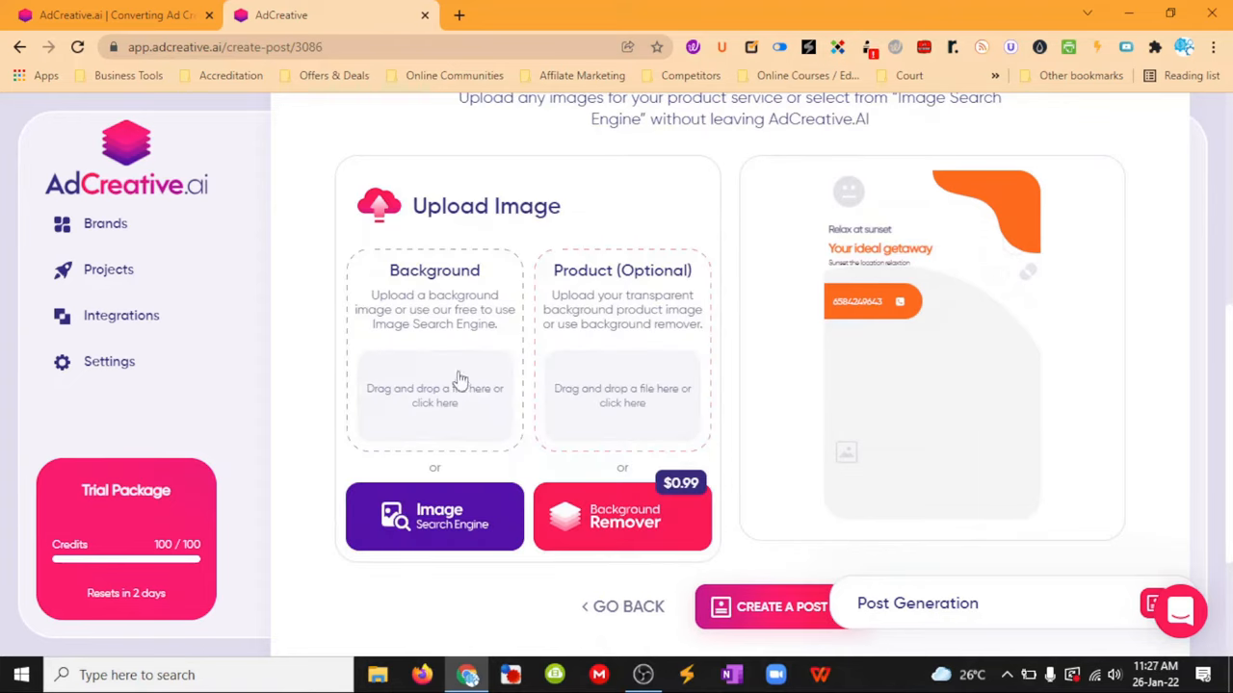
# - Search free stock images for 'resort', then close the search
pyautogui.click(434, 516)
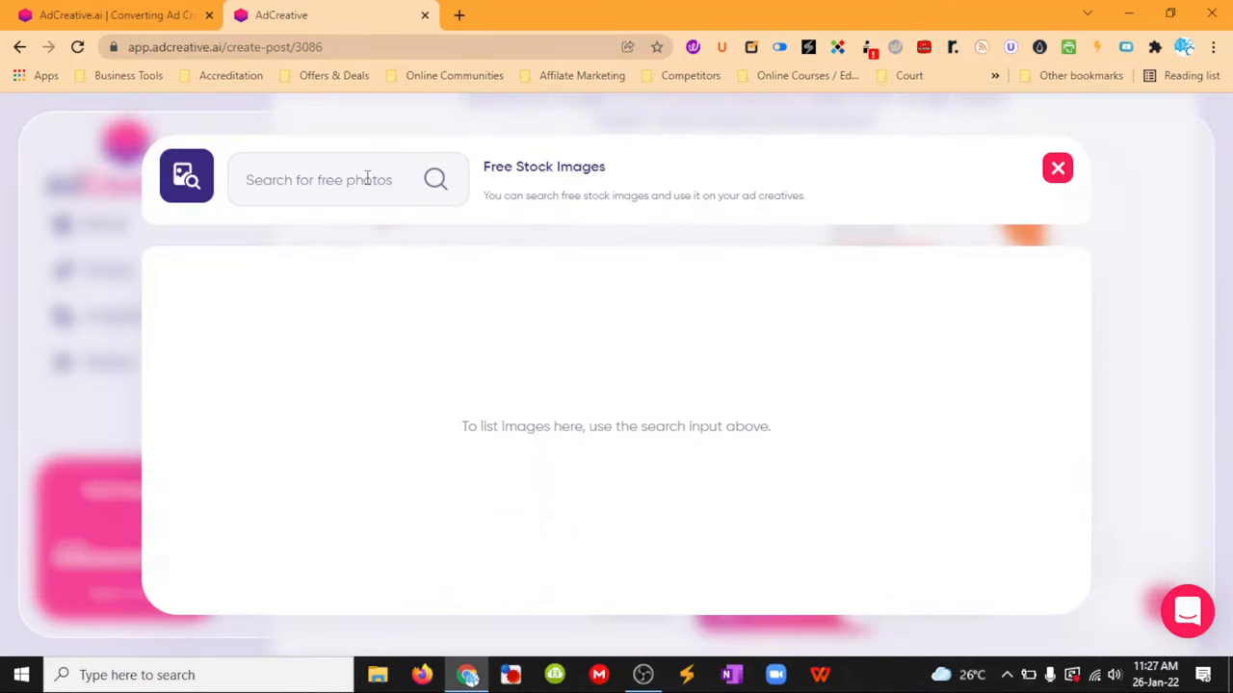
pyautogui.write('resort')
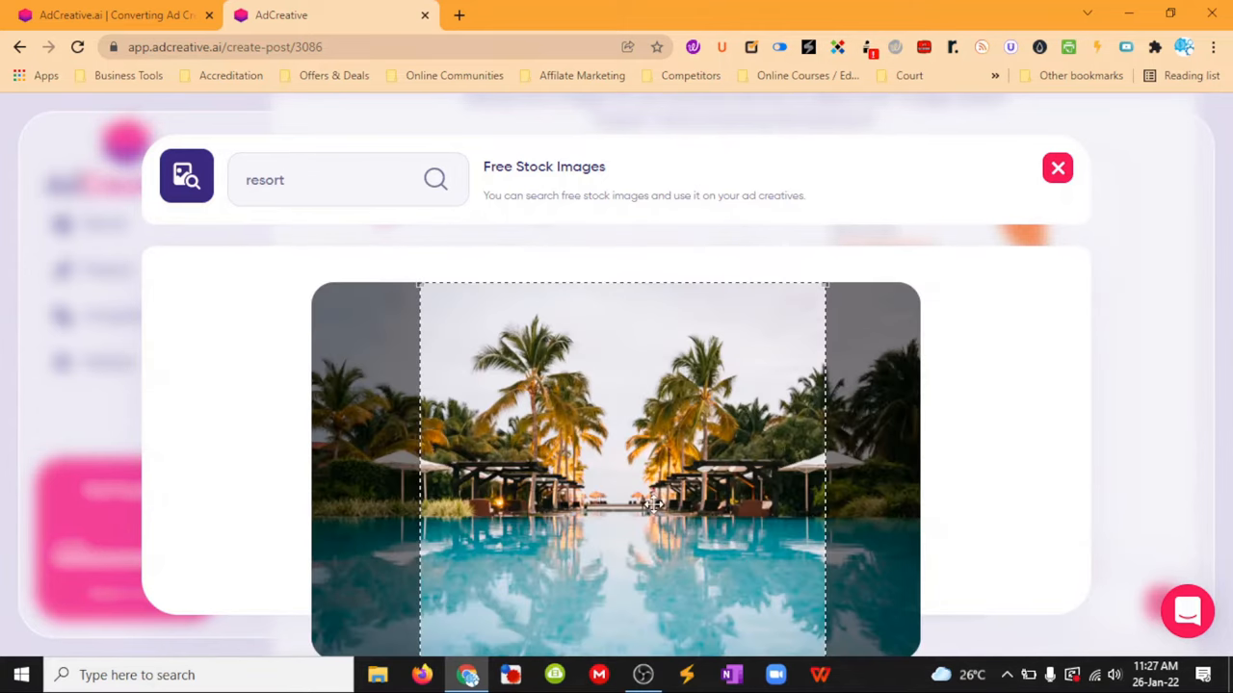
pyautogui.moveTo(1153, 355)
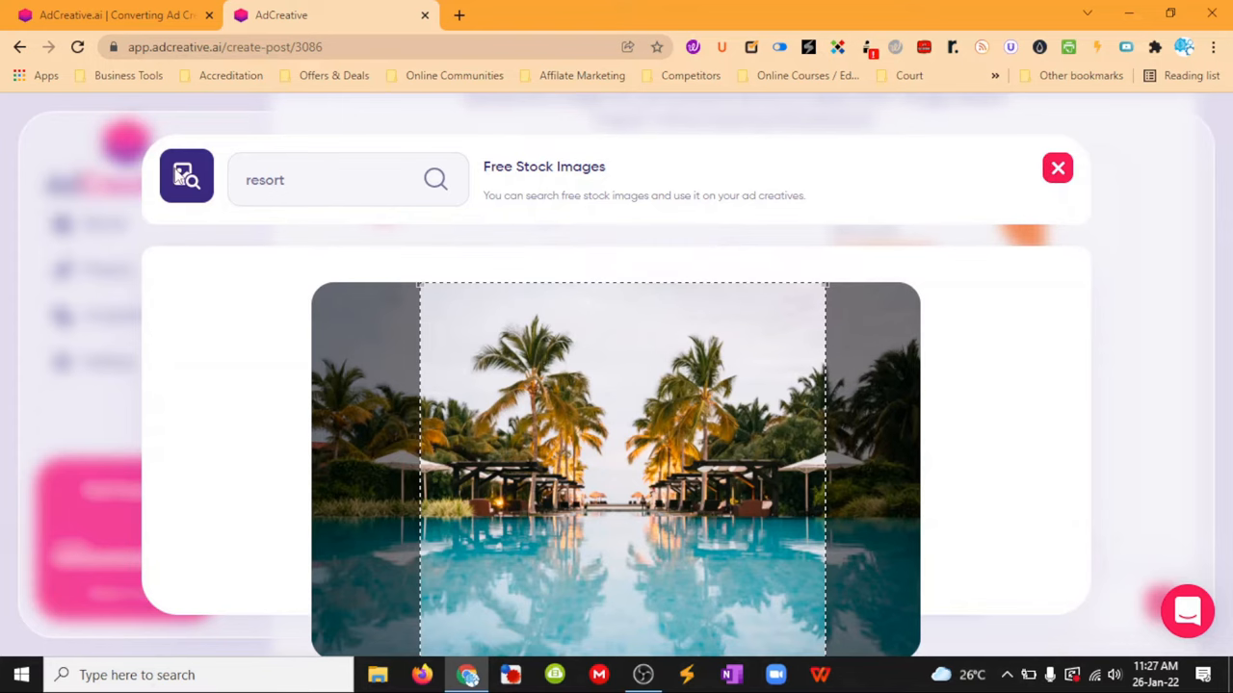
pyautogui.click(1056, 168)
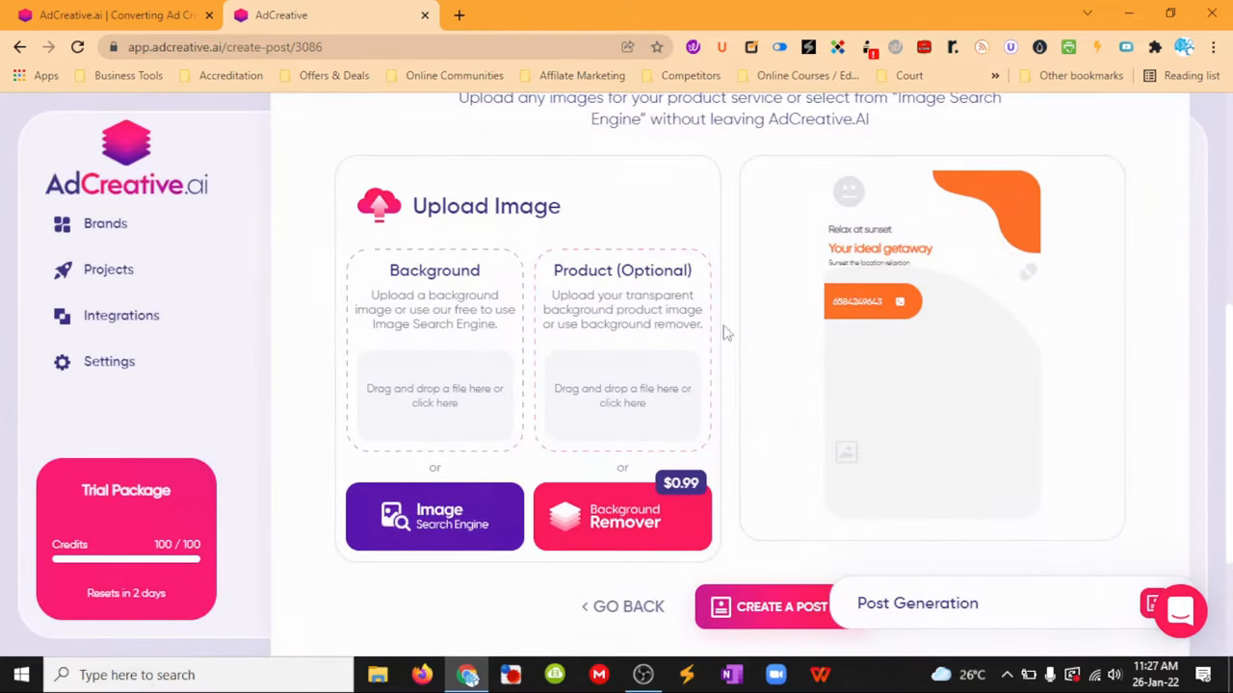
# - Preview a stock image, then open the file browser for the background image
pyautogui.scroll(-3)
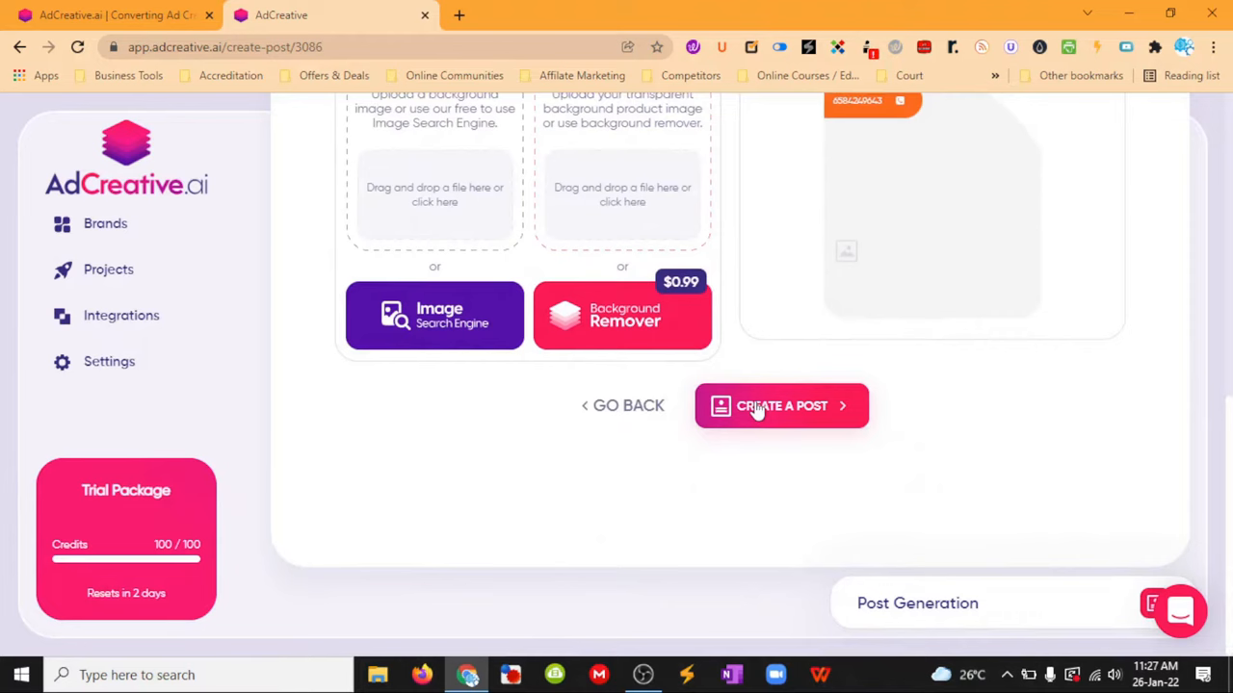
pyautogui.click(434, 316)
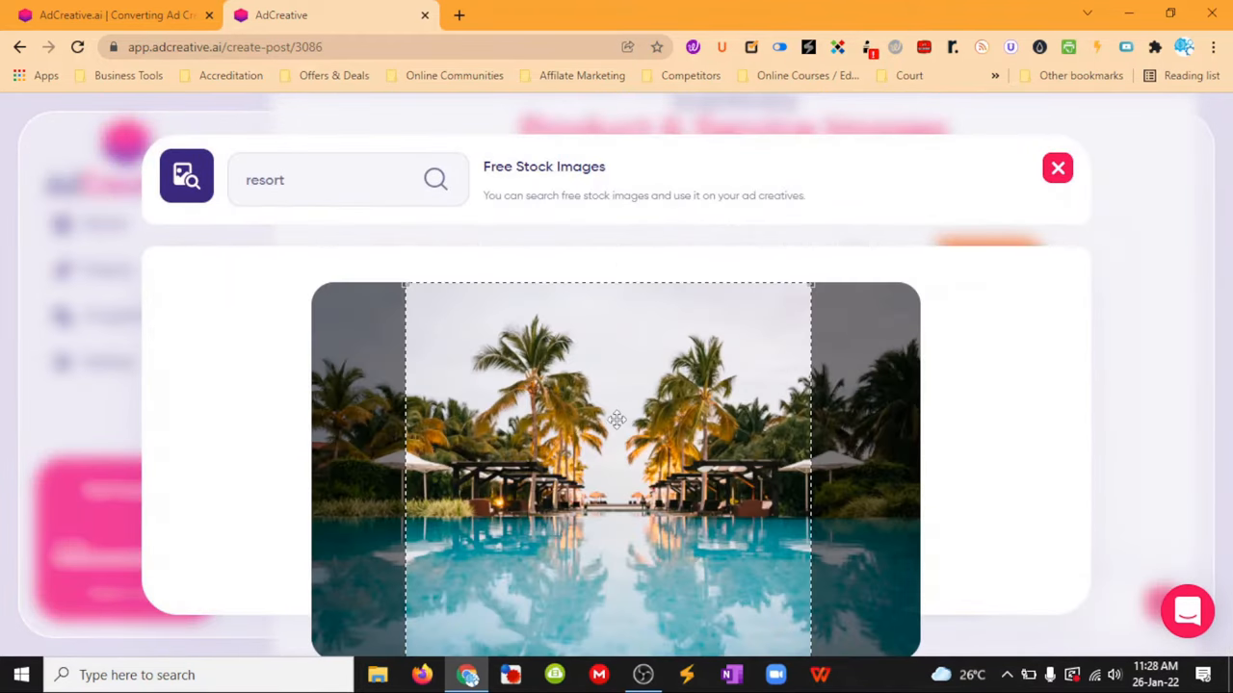
pyautogui.click(1058, 168)
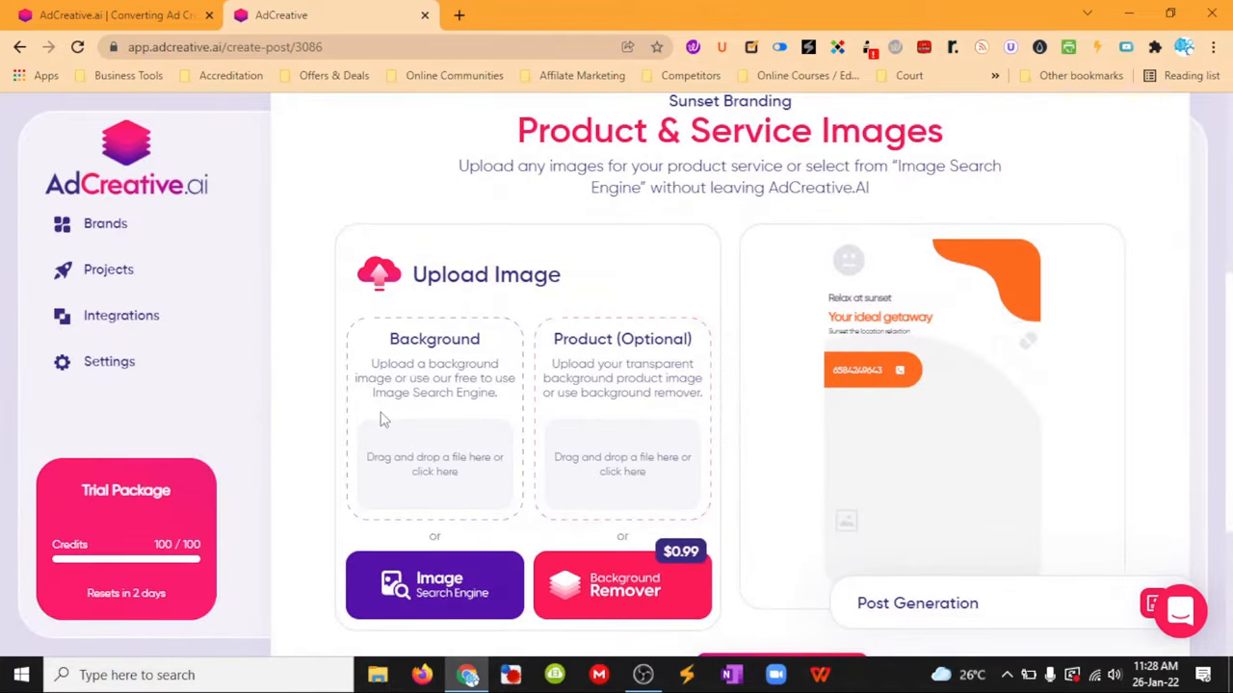
pyautogui.click(435, 464)
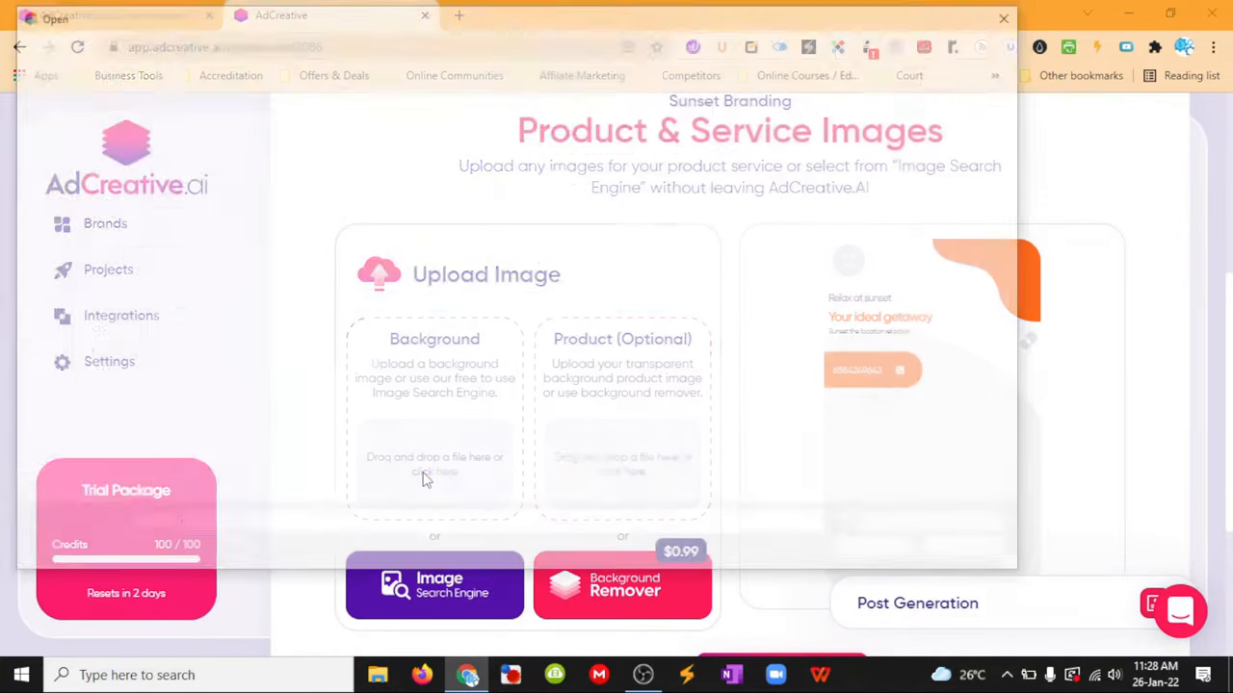
# - Select the tree logo file from Documents as the background image
pyautogui.click(435, 467)
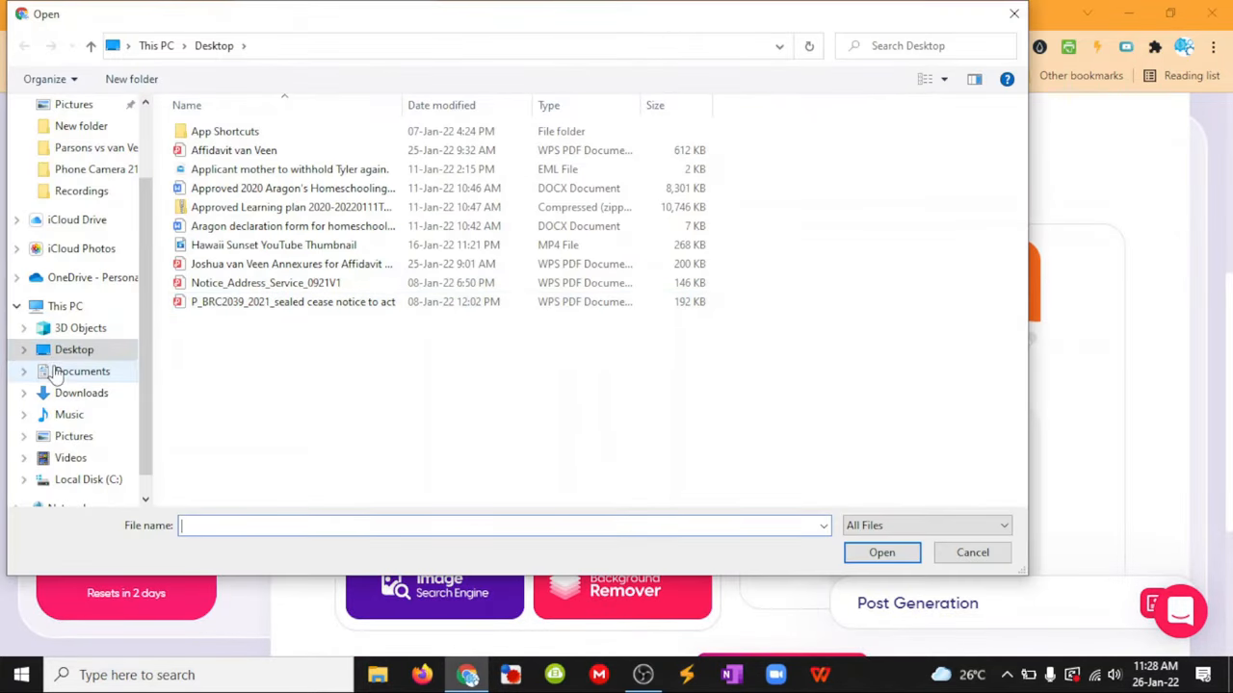
pyautogui.click(81, 371)
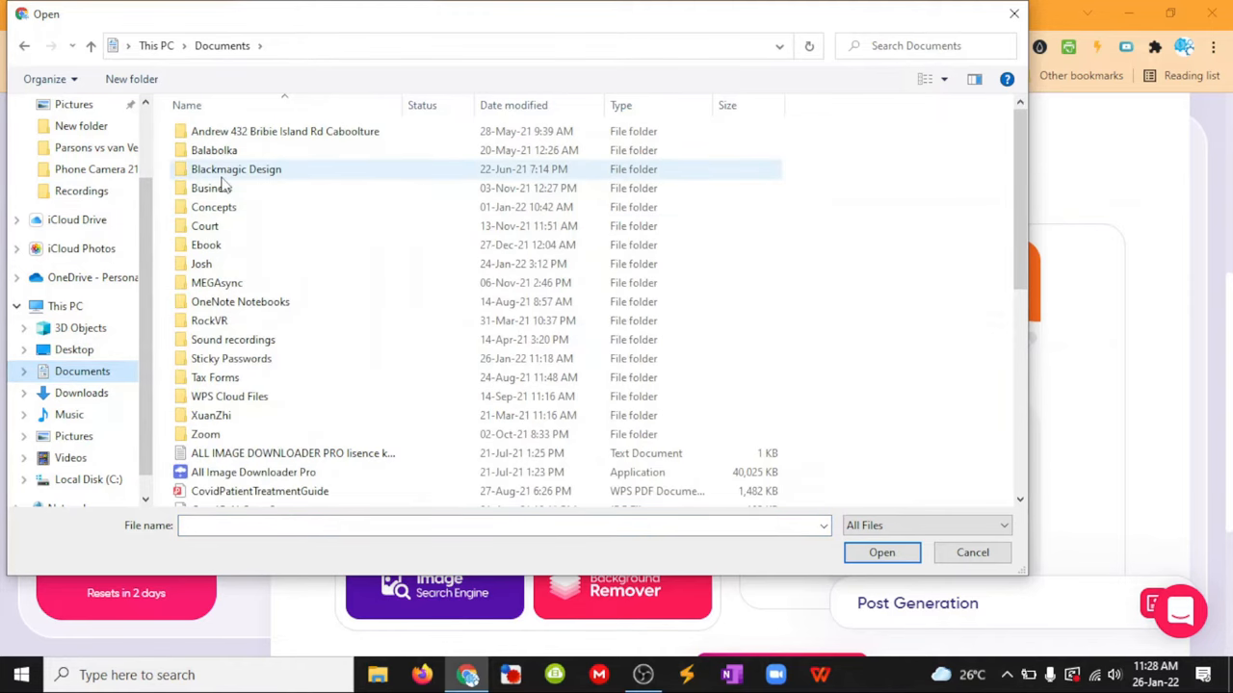
pyautogui.doubleClick(211, 187)
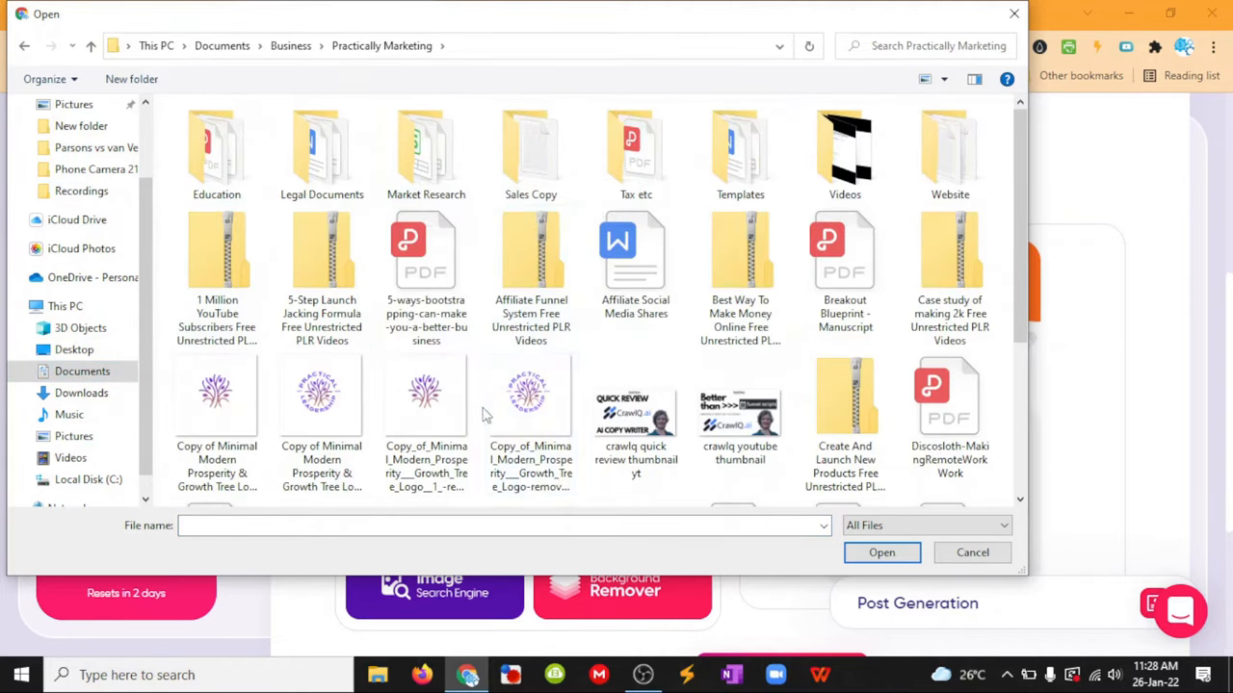
# - Create the post, name the project, and generate the story posts
pyautogui.click(971, 552)
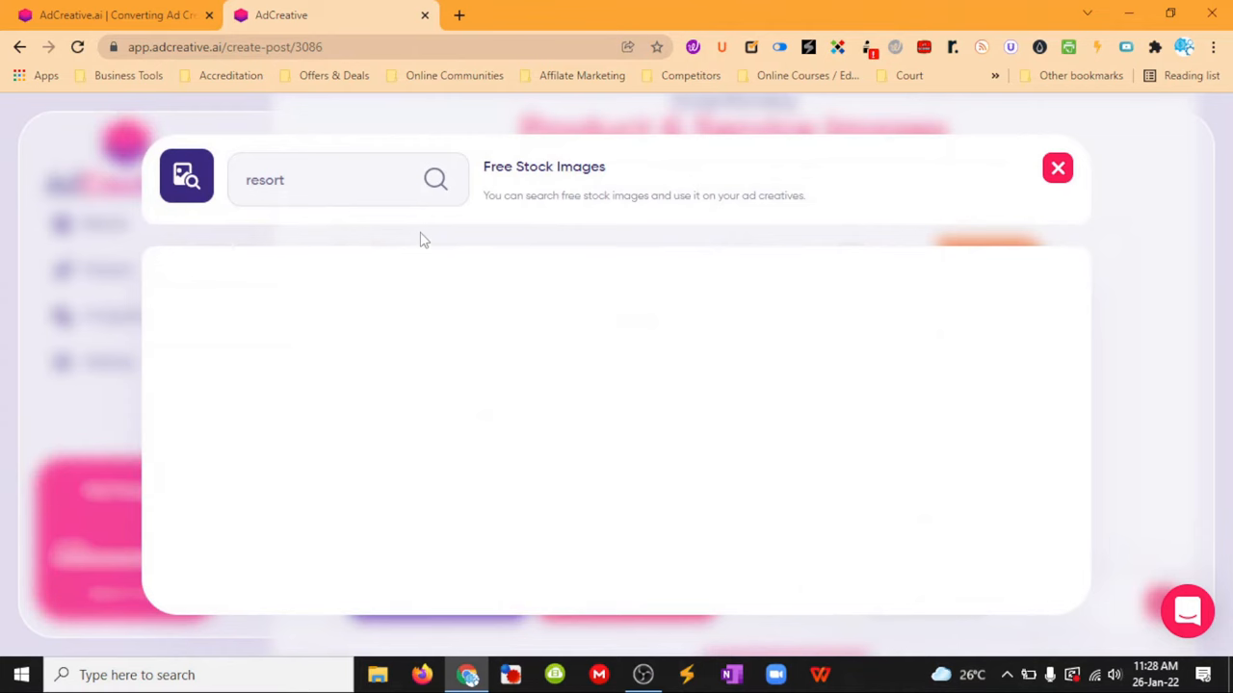
pyautogui.click(1056, 168)
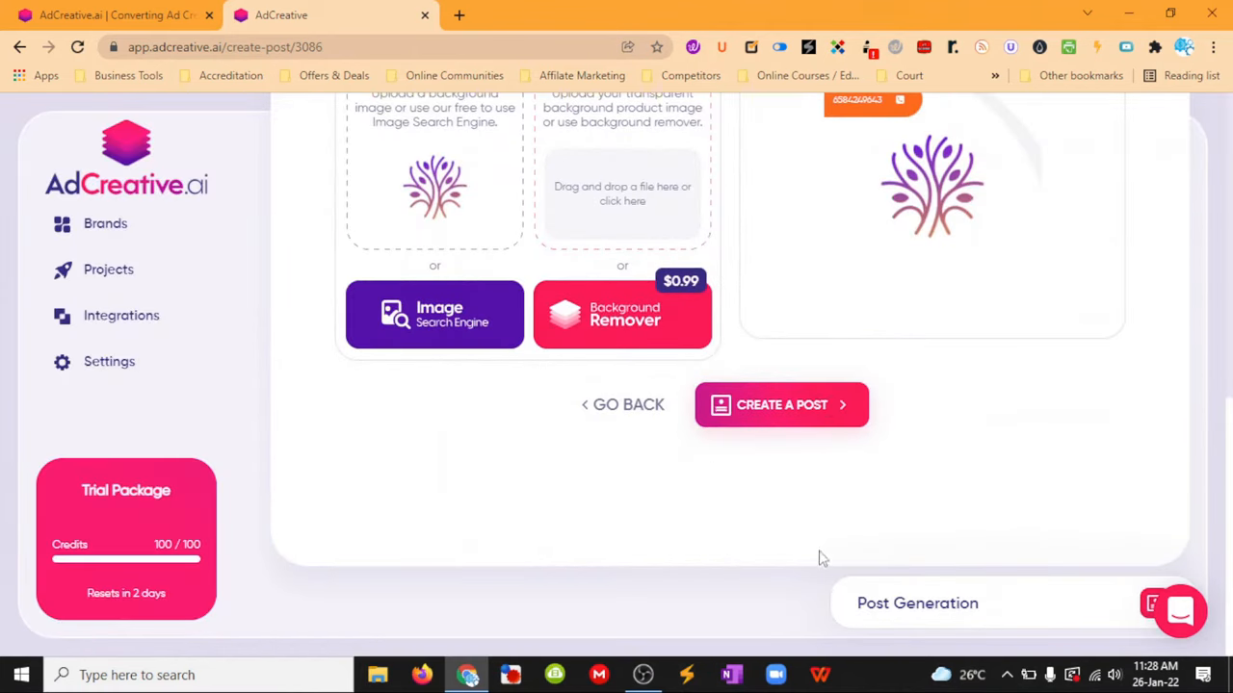
pyautogui.click(782, 405)
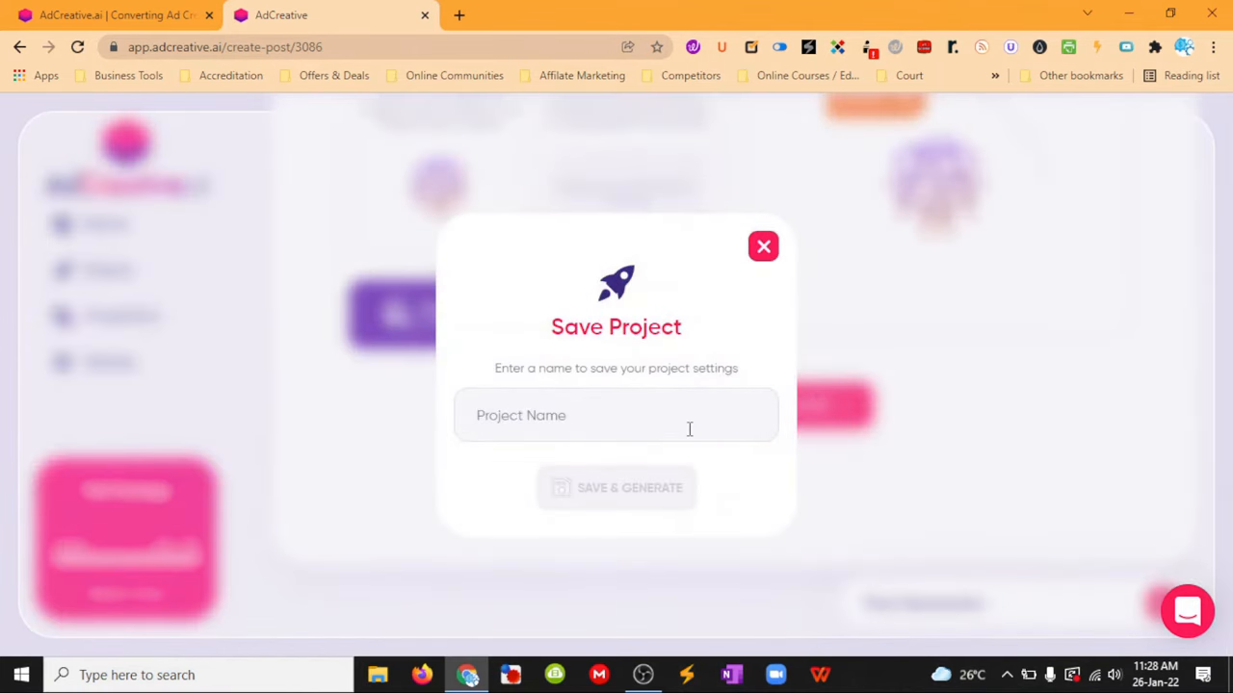
pyautogui.click(615, 487)
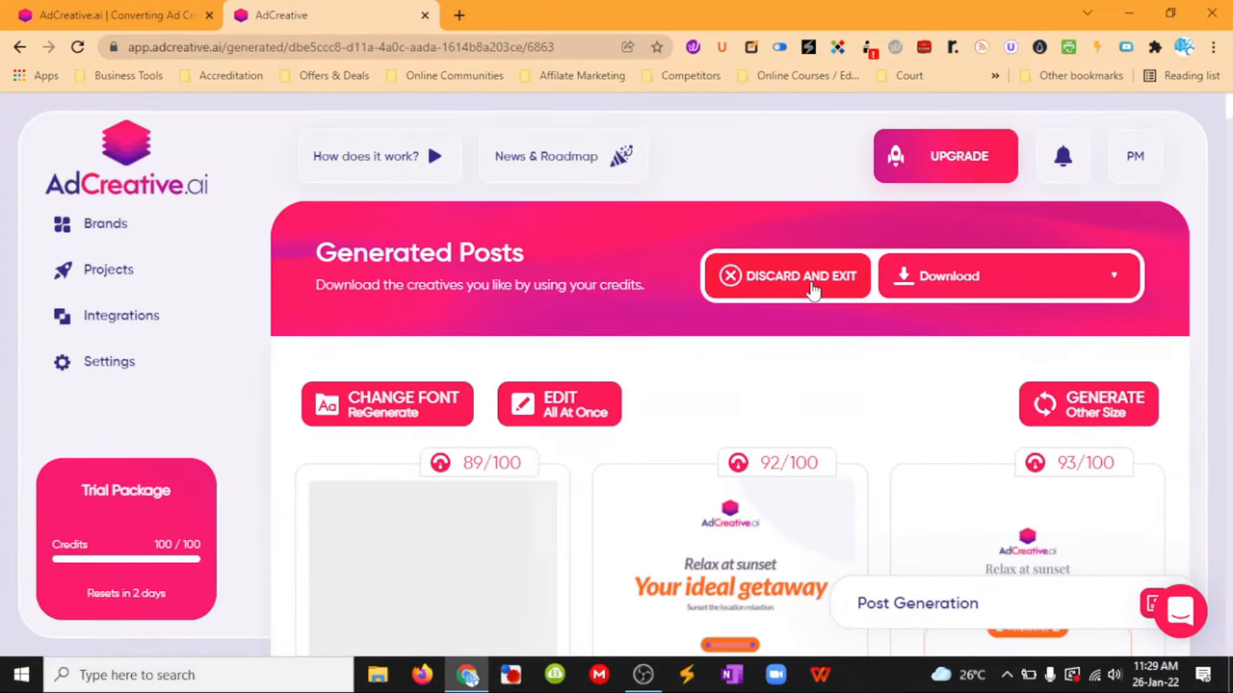
pyautogui.scroll(-3)
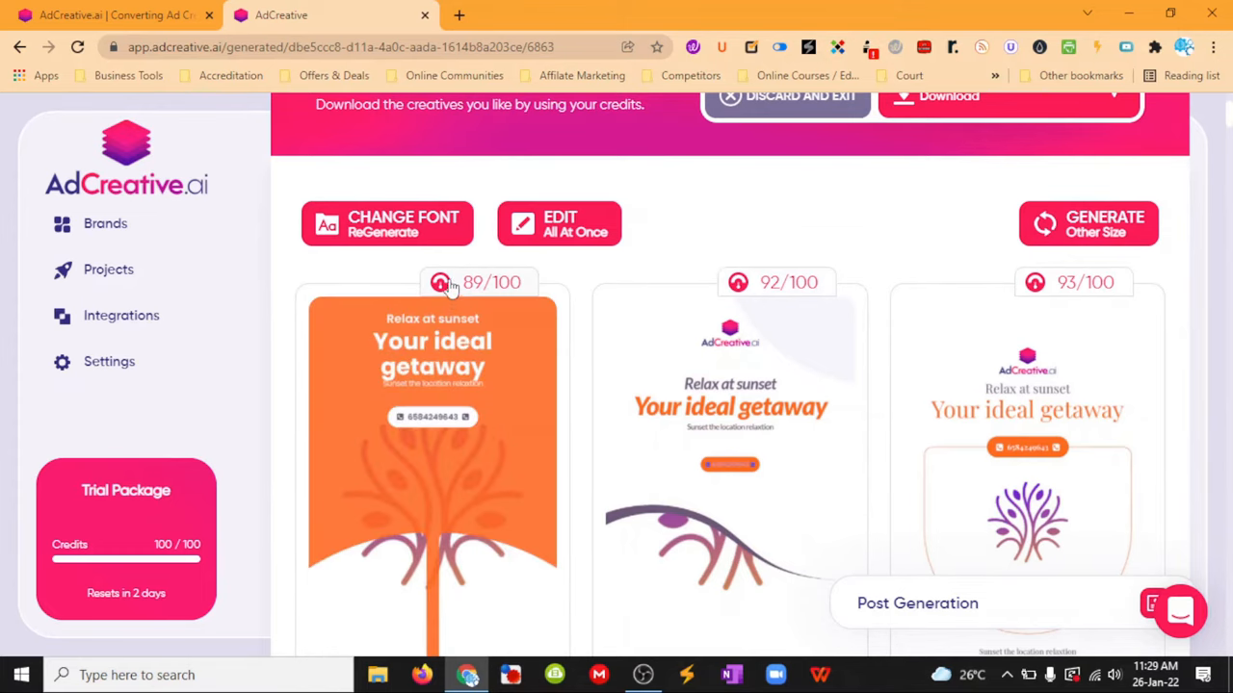
pyautogui.moveTo(482, 289)
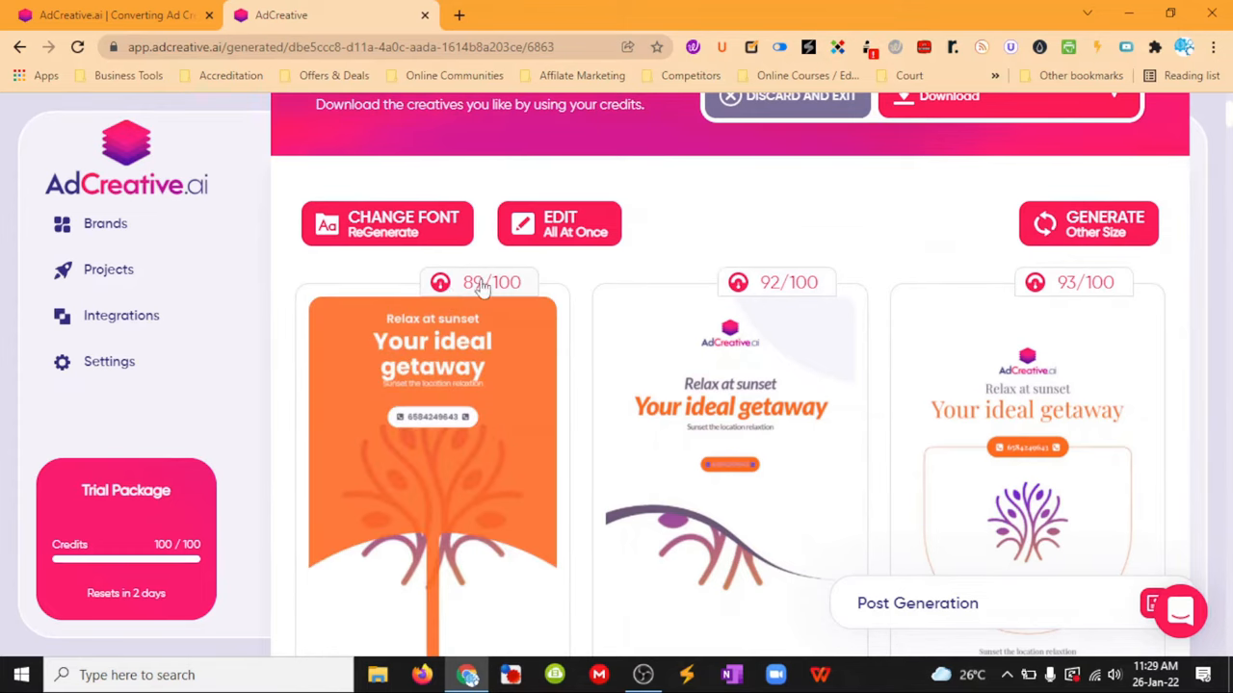
pyautogui.moveTo(481, 294)
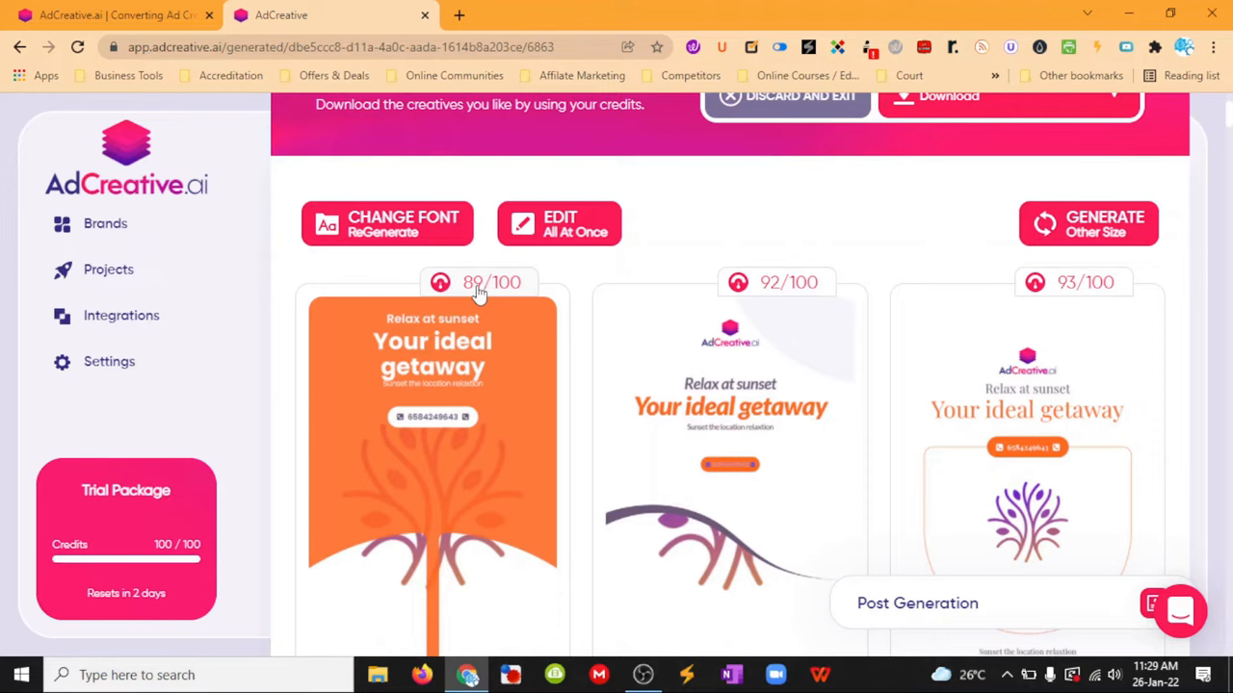
pyautogui.scroll(-3)
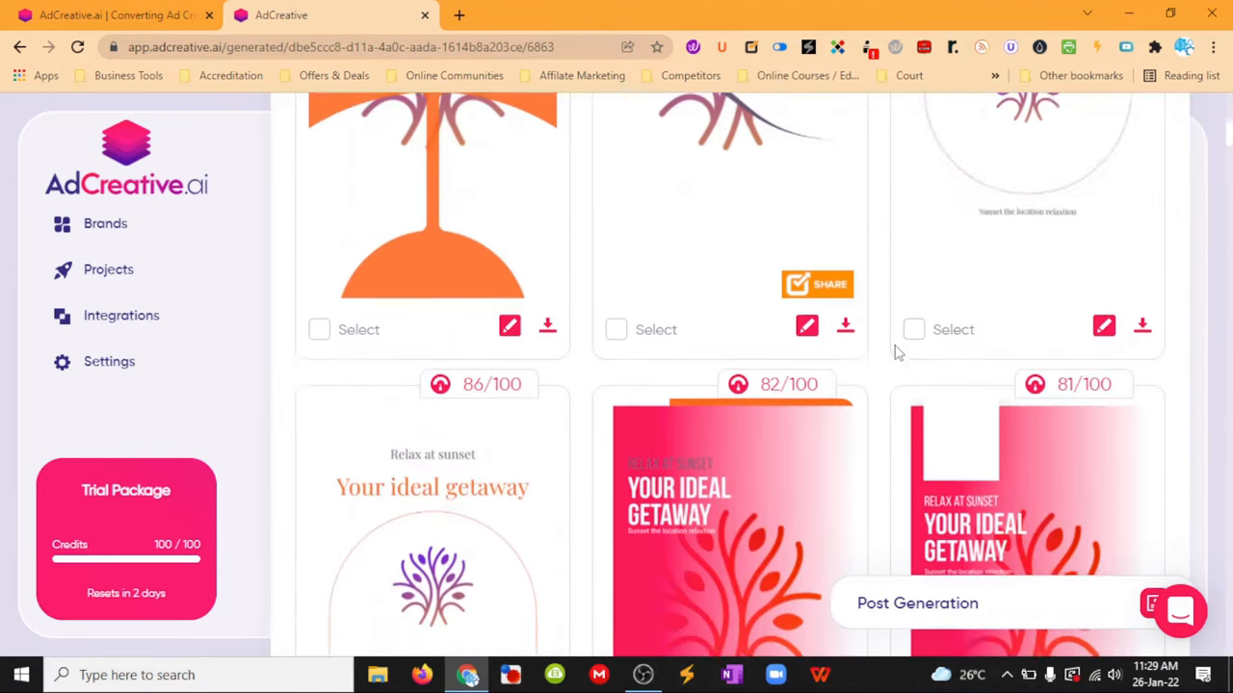
pyautogui.scroll(-3)
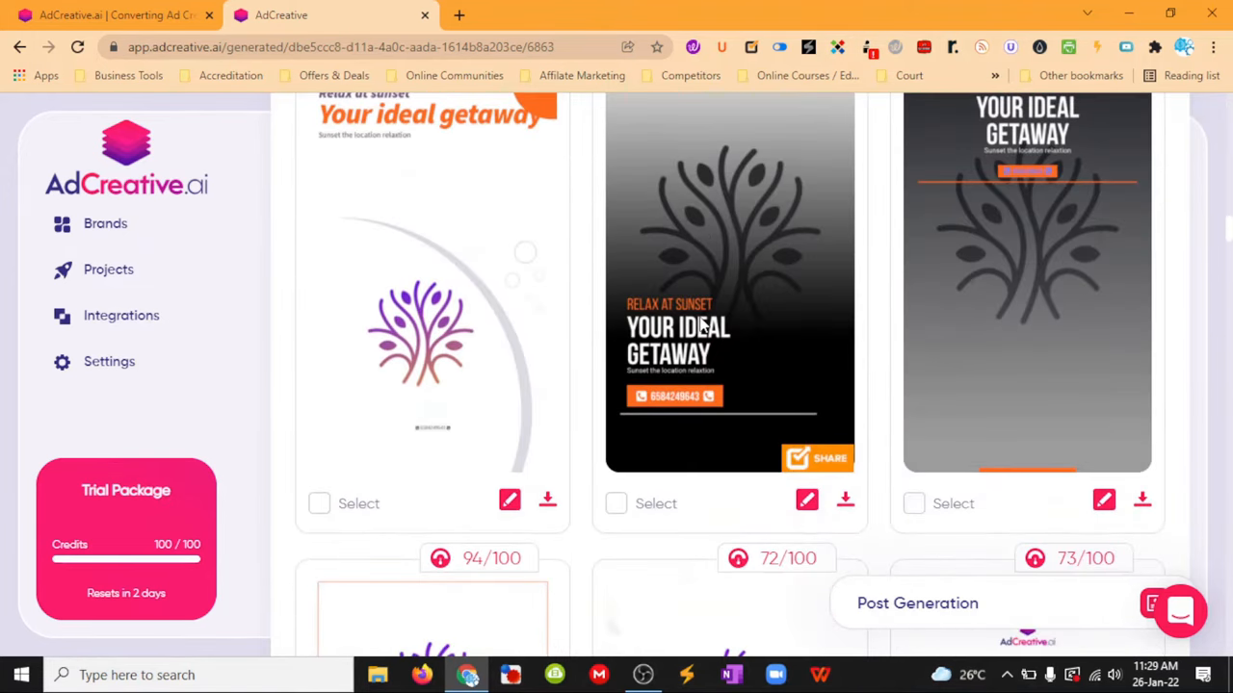
pyautogui.scroll(3)
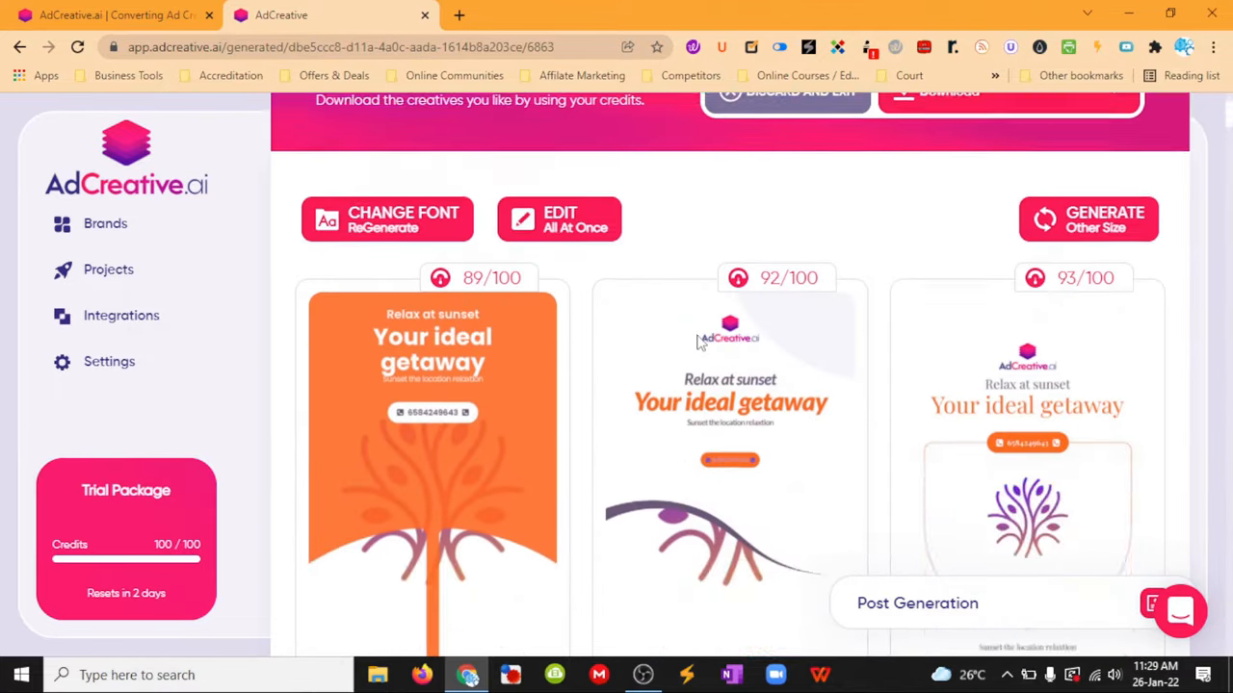
pyautogui.scroll(3)
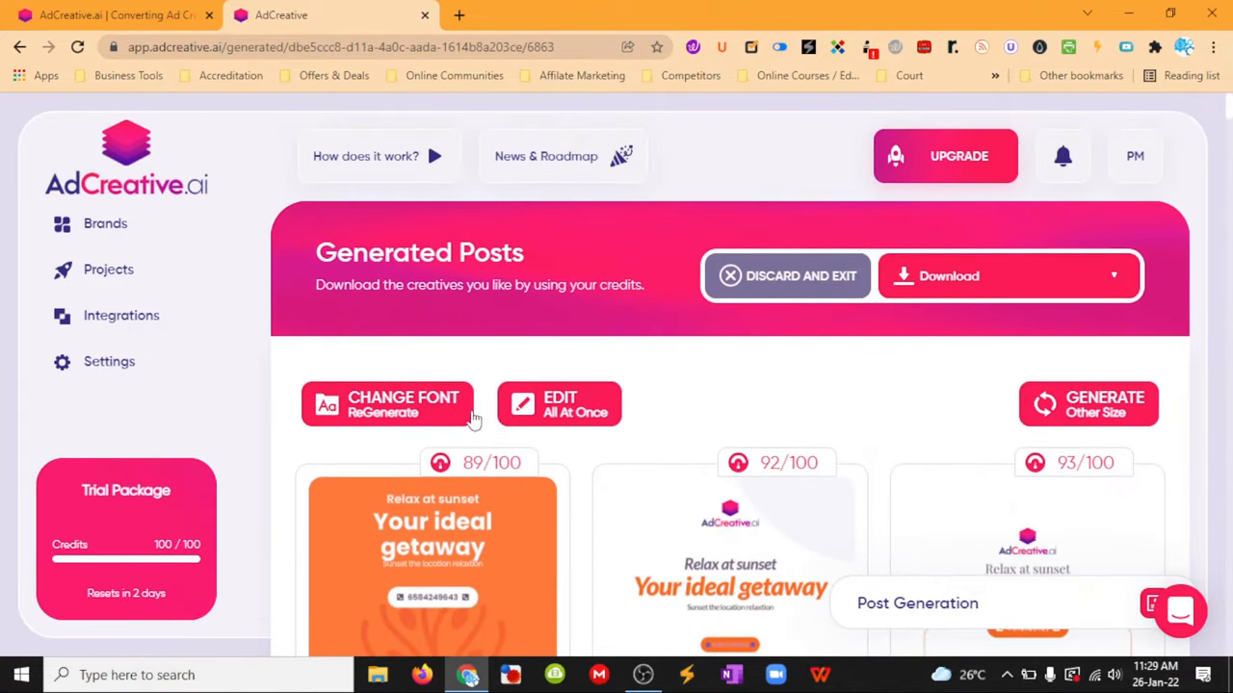
pyautogui.scroll(-3)
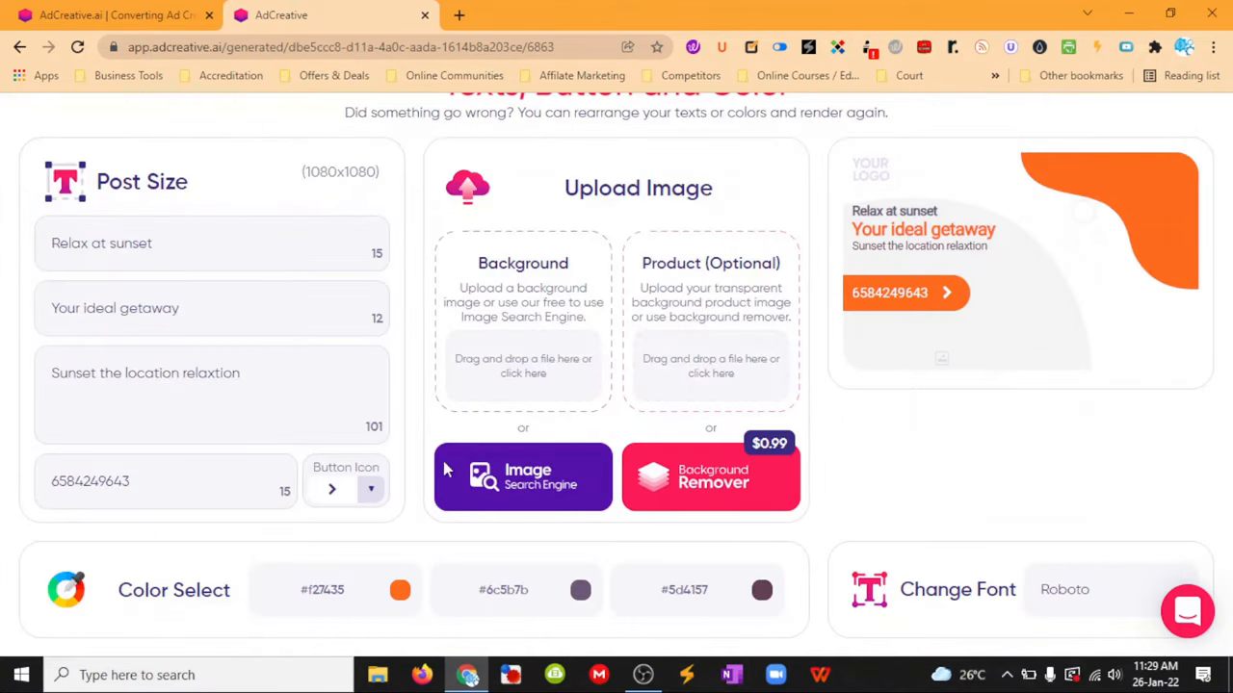
pyautogui.moveTo(876, 177)
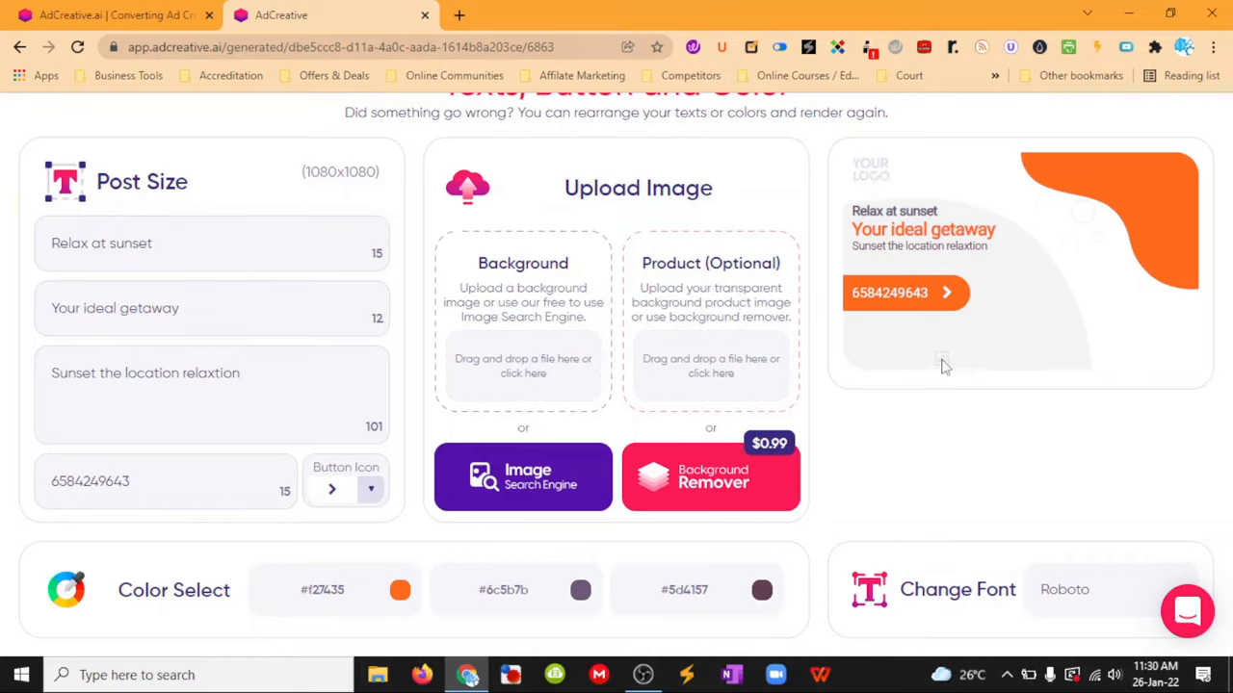
pyautogui.moveTo(568, 598)
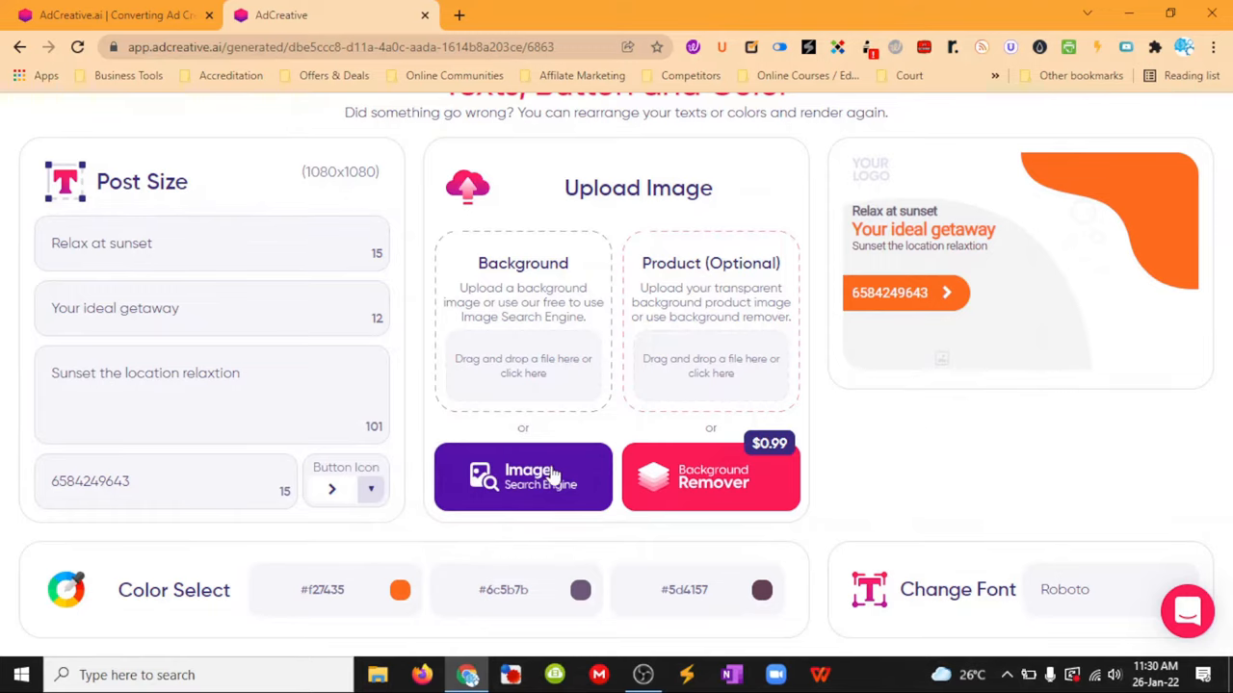
# - Apply a cropped sunset pier stock photo as background, then open the product image picker
pyautogui.click(523, 477)
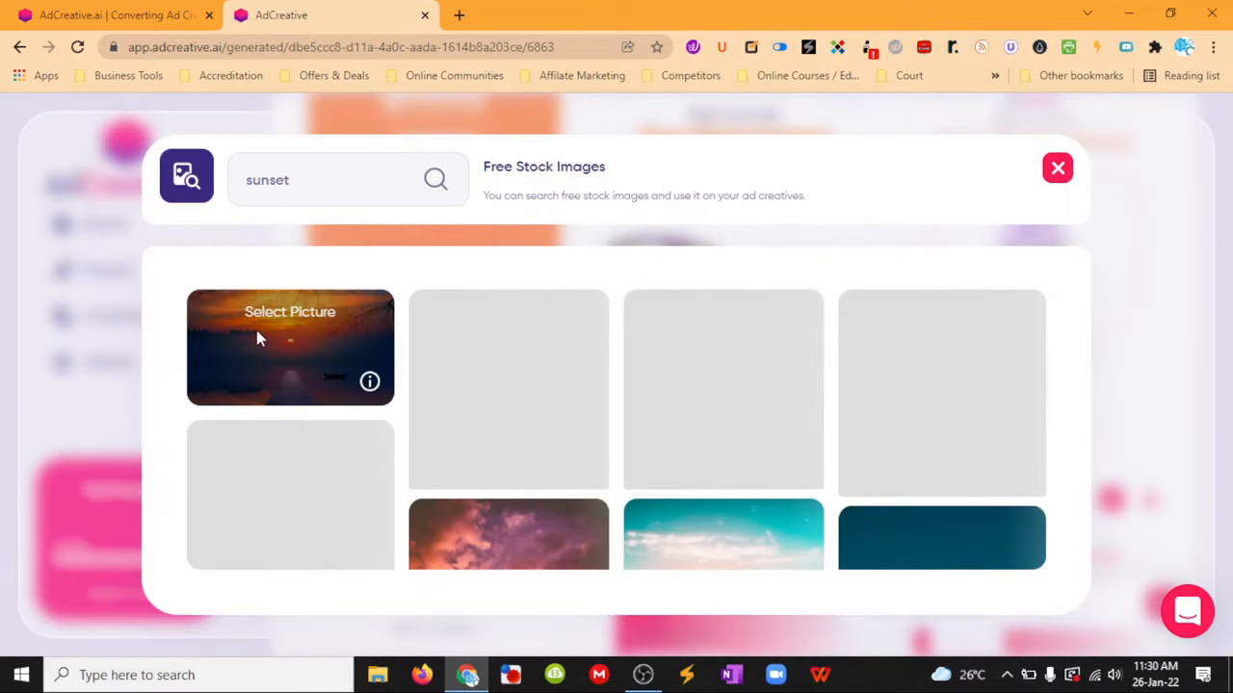
pyautogui.click(288, 347)
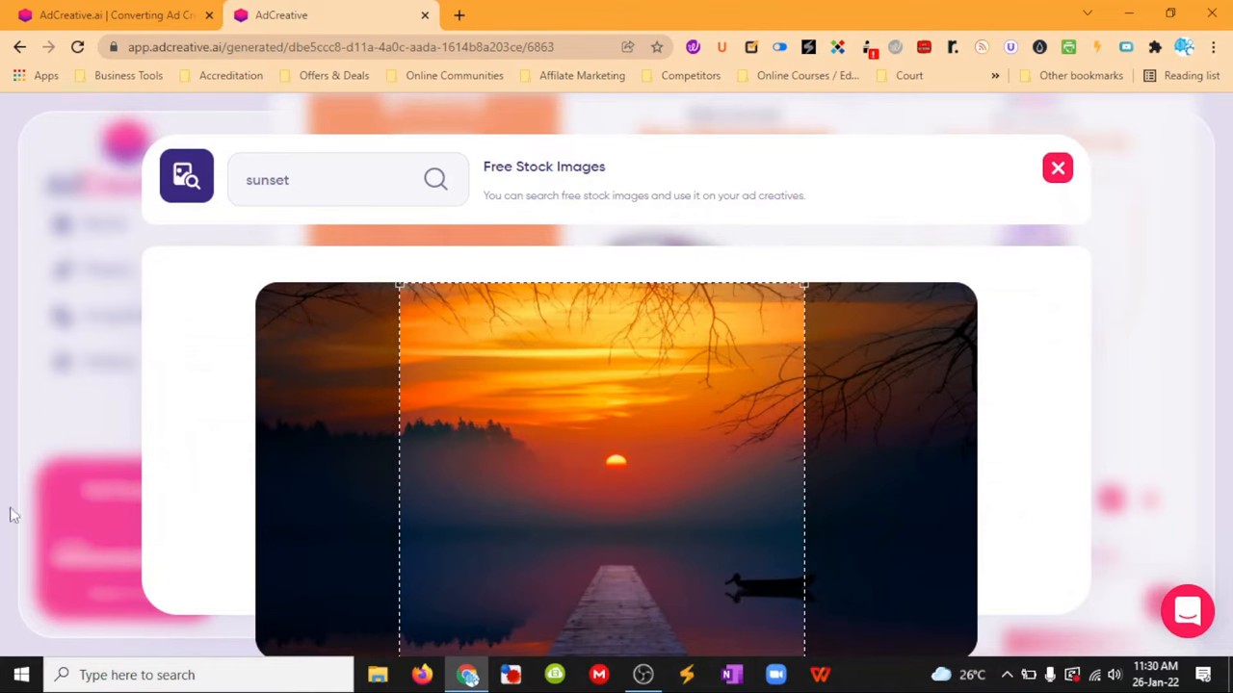
pyautogui.click(1058, 168)
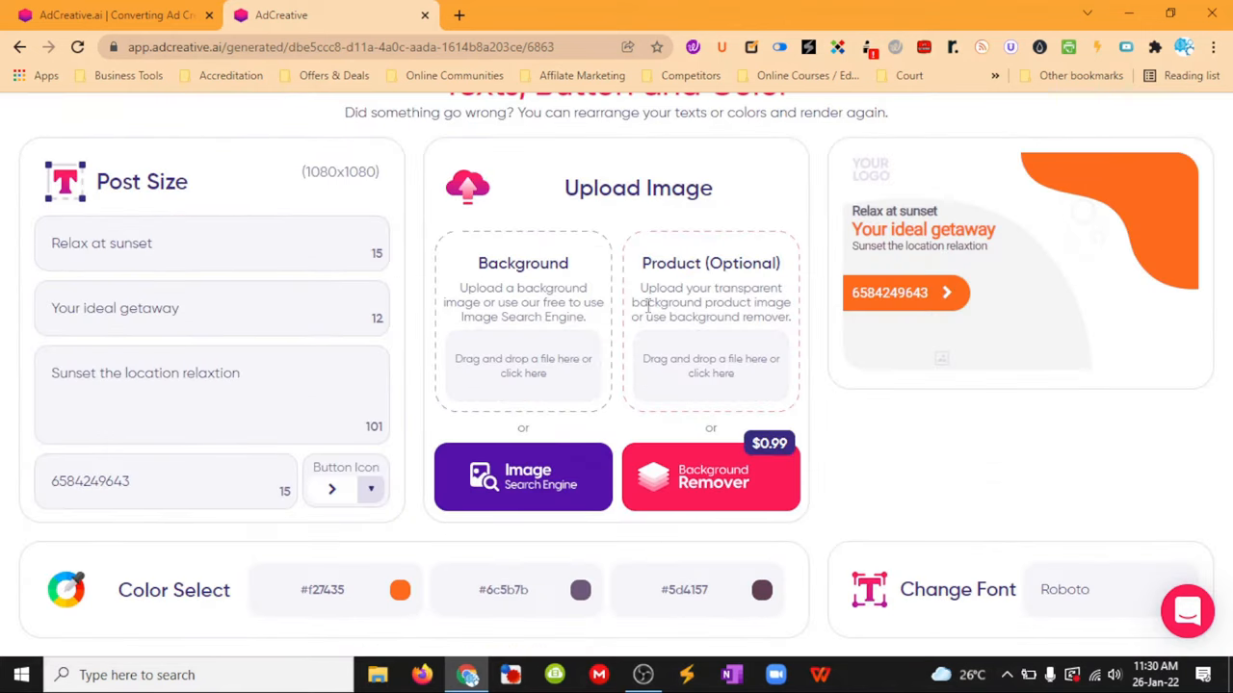
pyautogui.moveTo(819, 581)
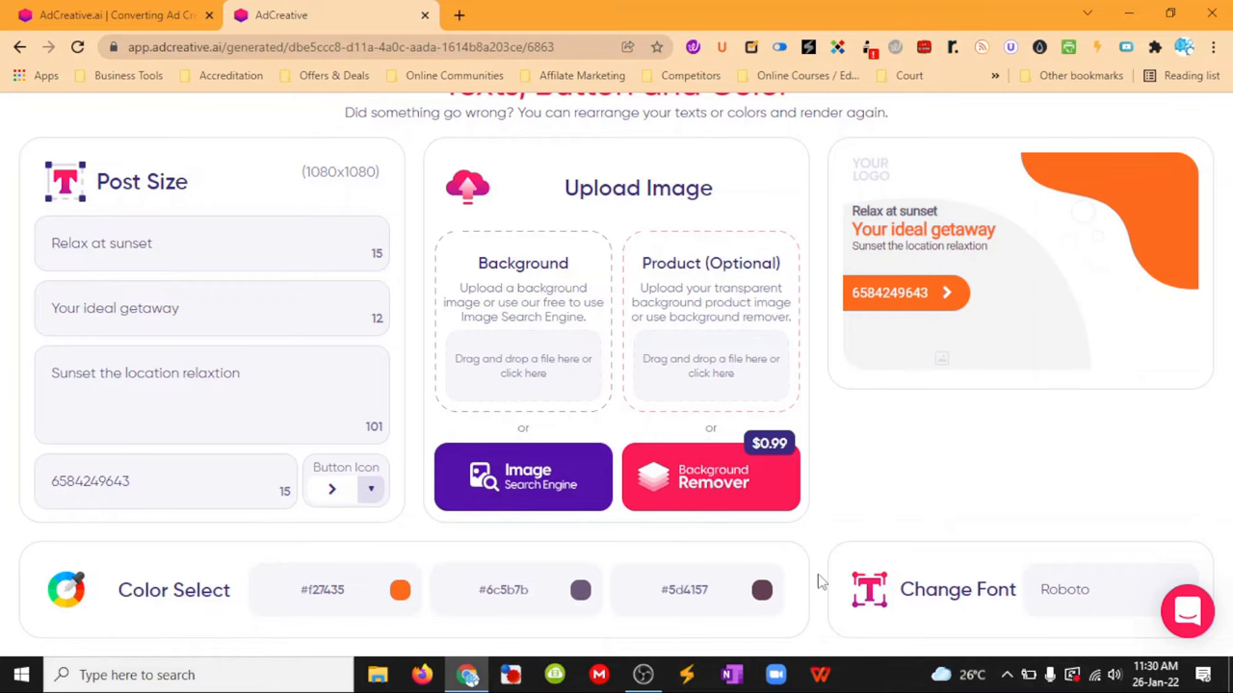
pyautogui.moveTo(717, 348)
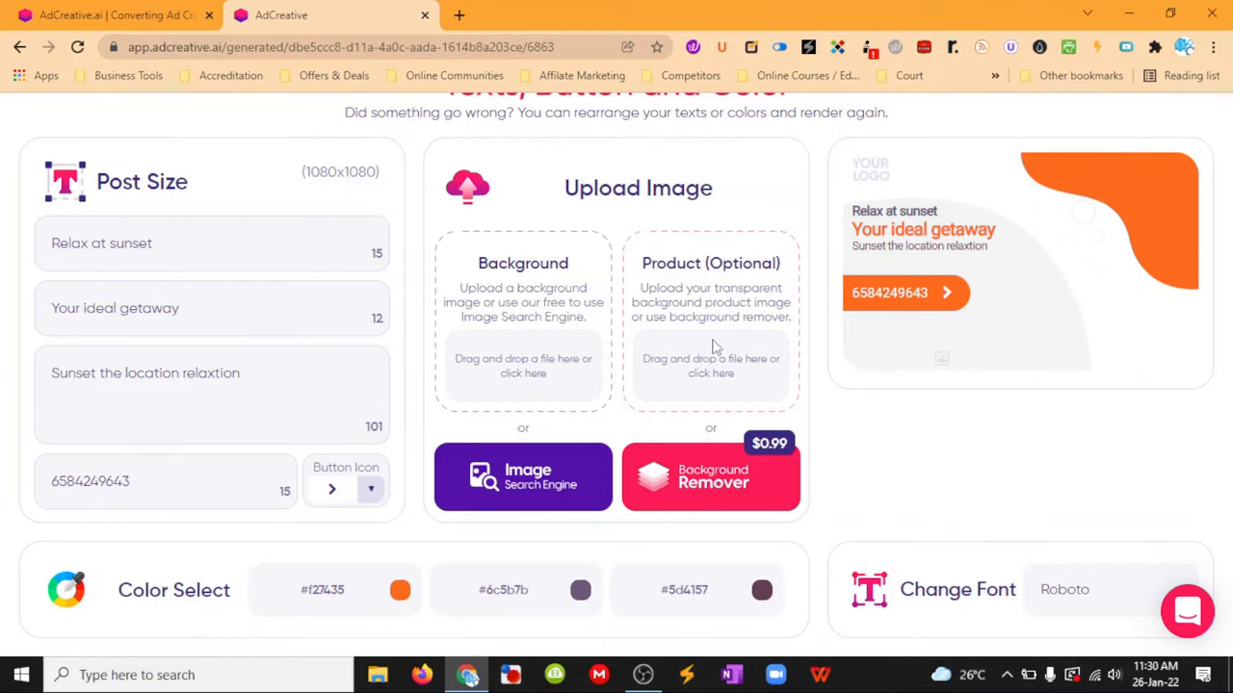
pyautogui.click(523, 373)
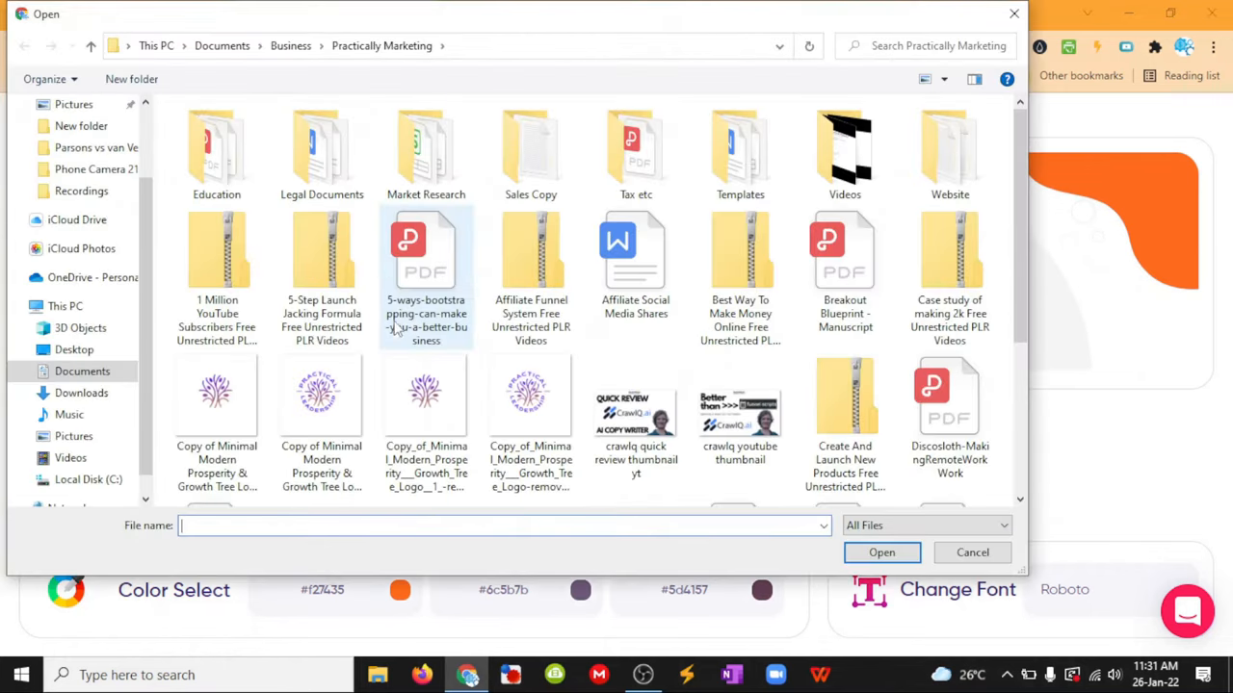
# - Use the SaaS Revu logo as product image, set a phone button icon, and go back
pyautogui.click(972, 552)
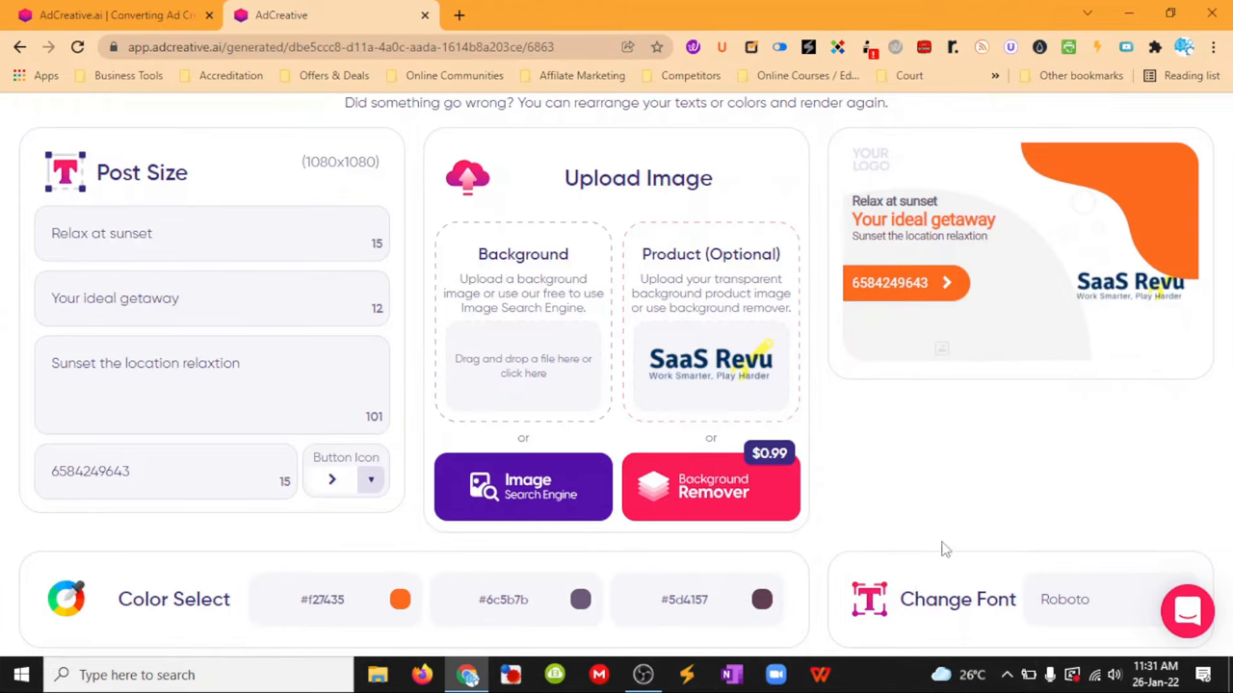
pyautogui.click(1064, 599)
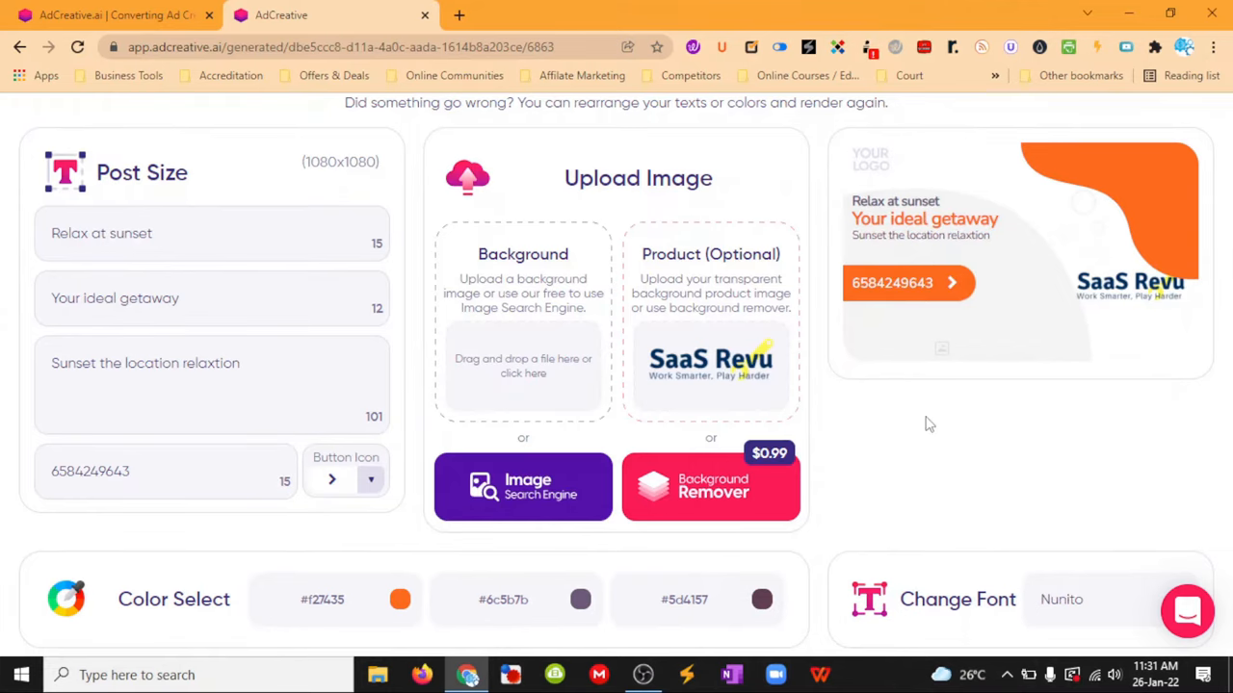
pyautogui.moveTo(754, 496)
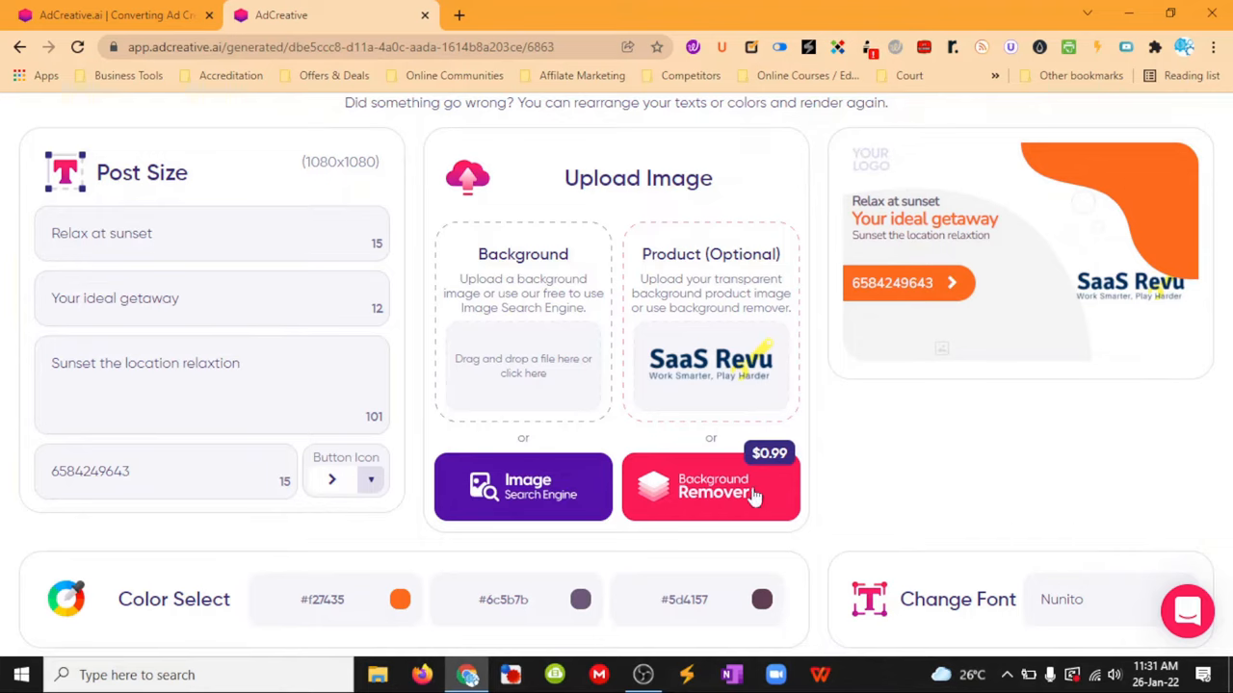
pyautogui.moveTo(926, 292)
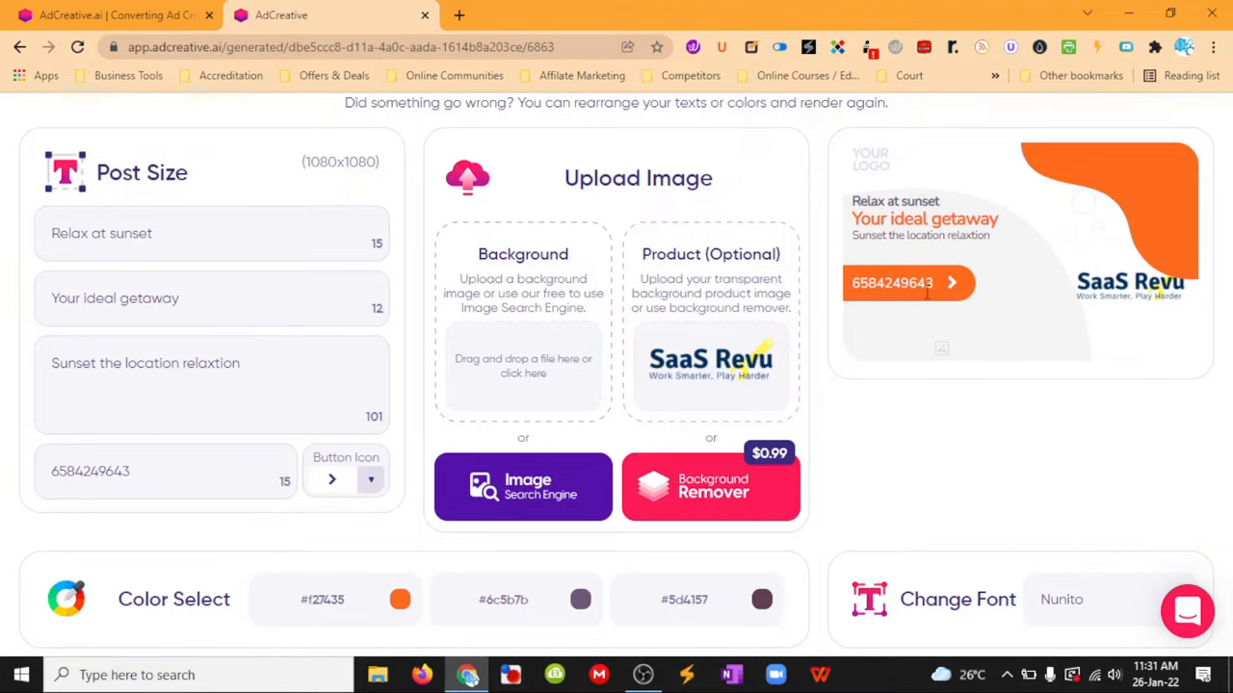
pyautogui.moveTo(541, 389)
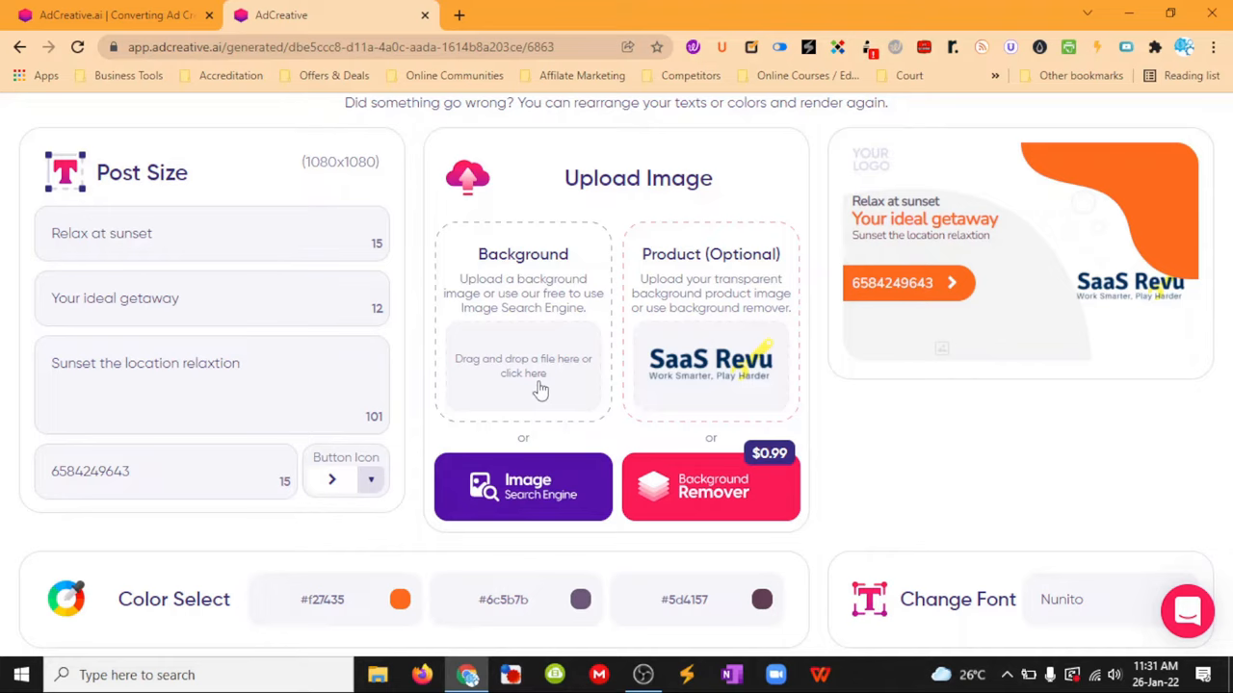
pyautogui.moveTo(366, 540)
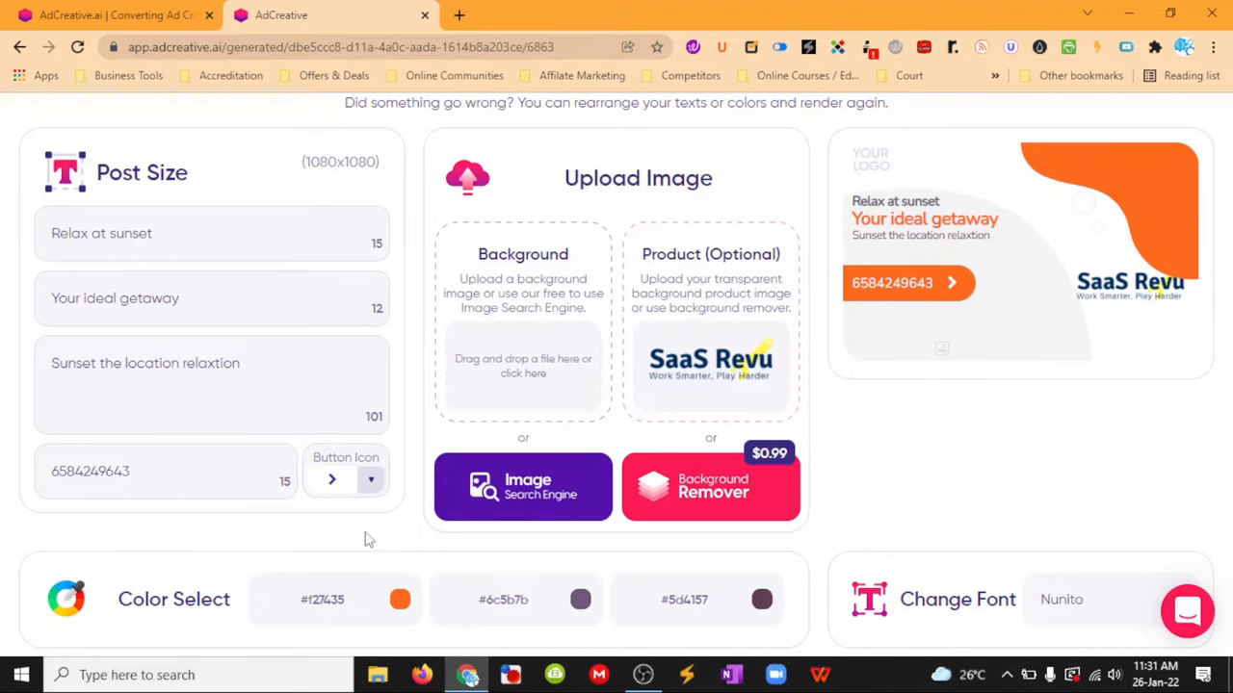
pyautogui.moveTo(662, 430)
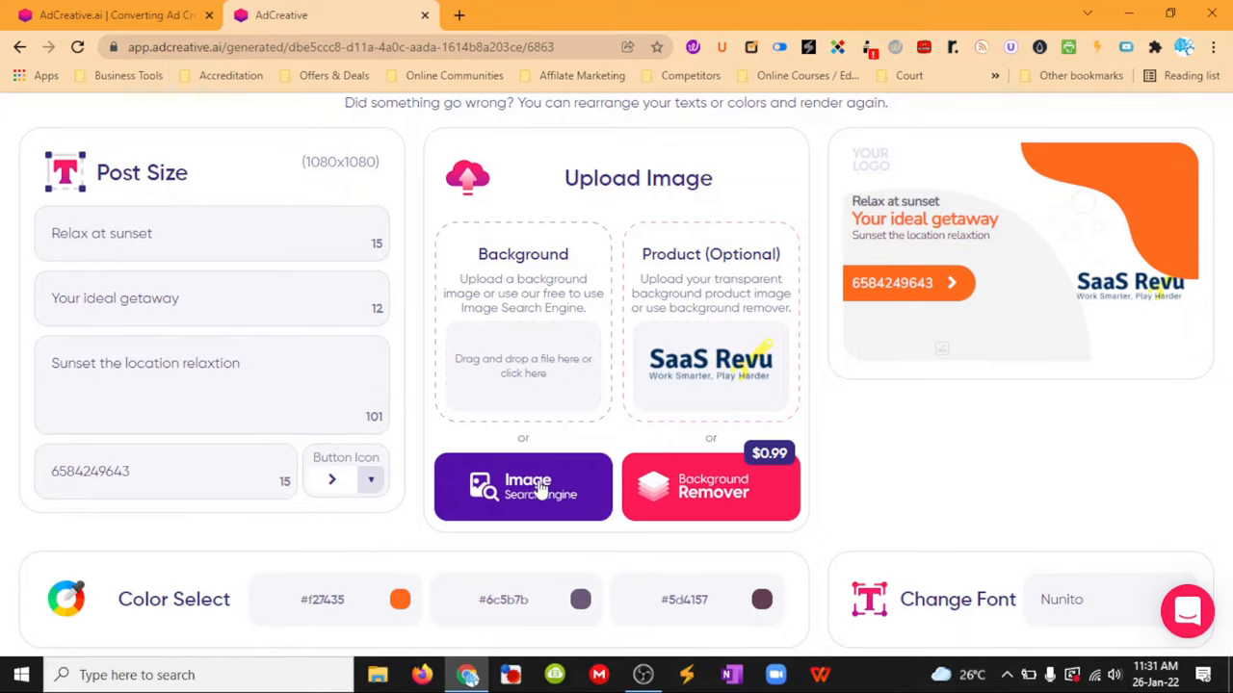
pyautogui.moveTo(526, 484)
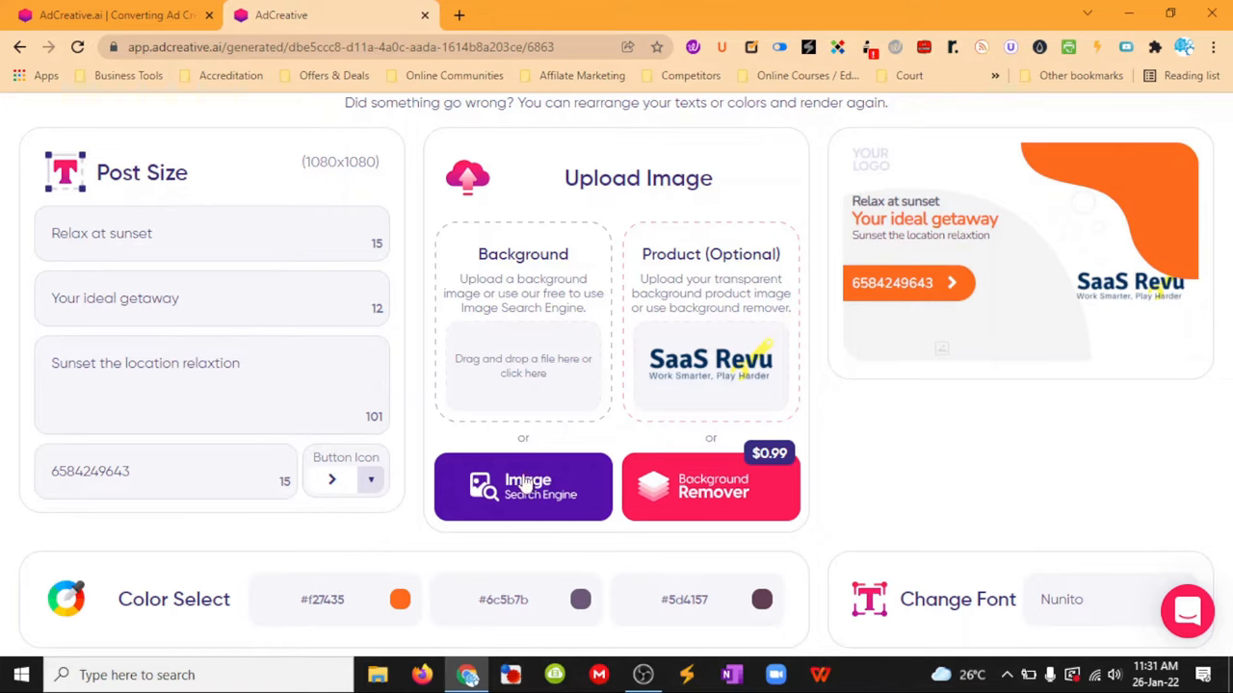
pyautogui.moveTo(708, 525)
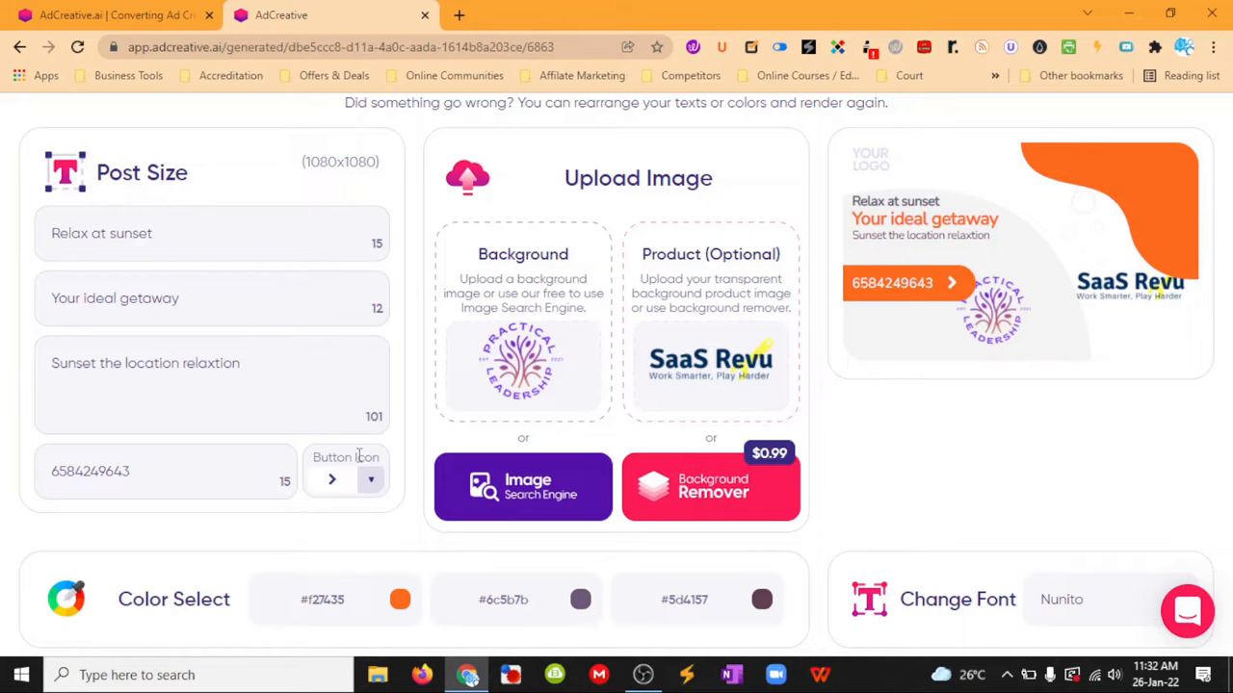
pyautogui.click(370, 479)
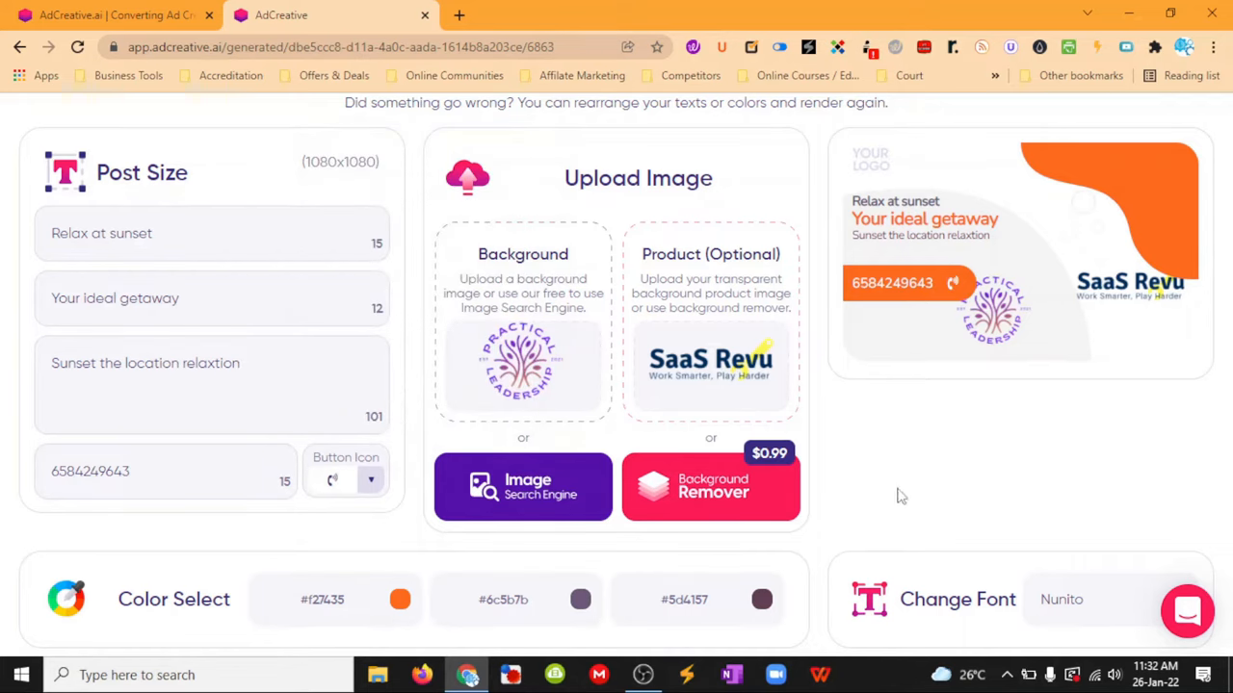
pyautogui.moveTo(378, 460)
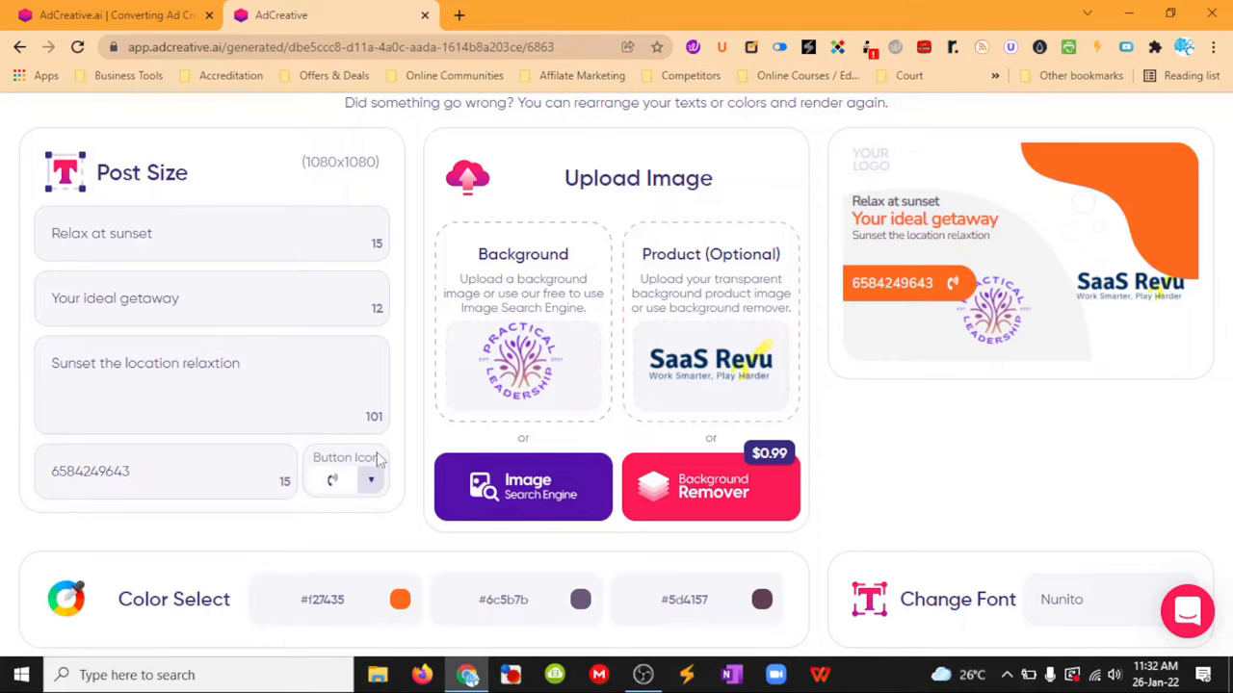
pyautogui.moveTo(346, 156)
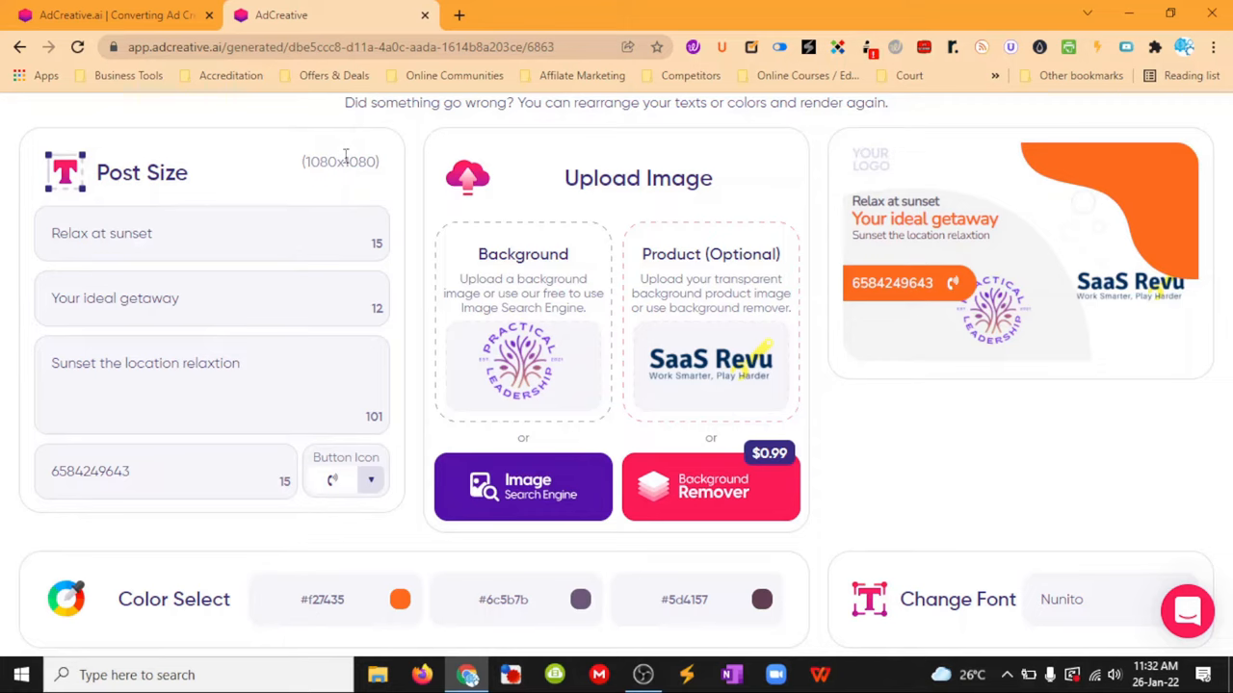
pyautogui.click(21, 46)
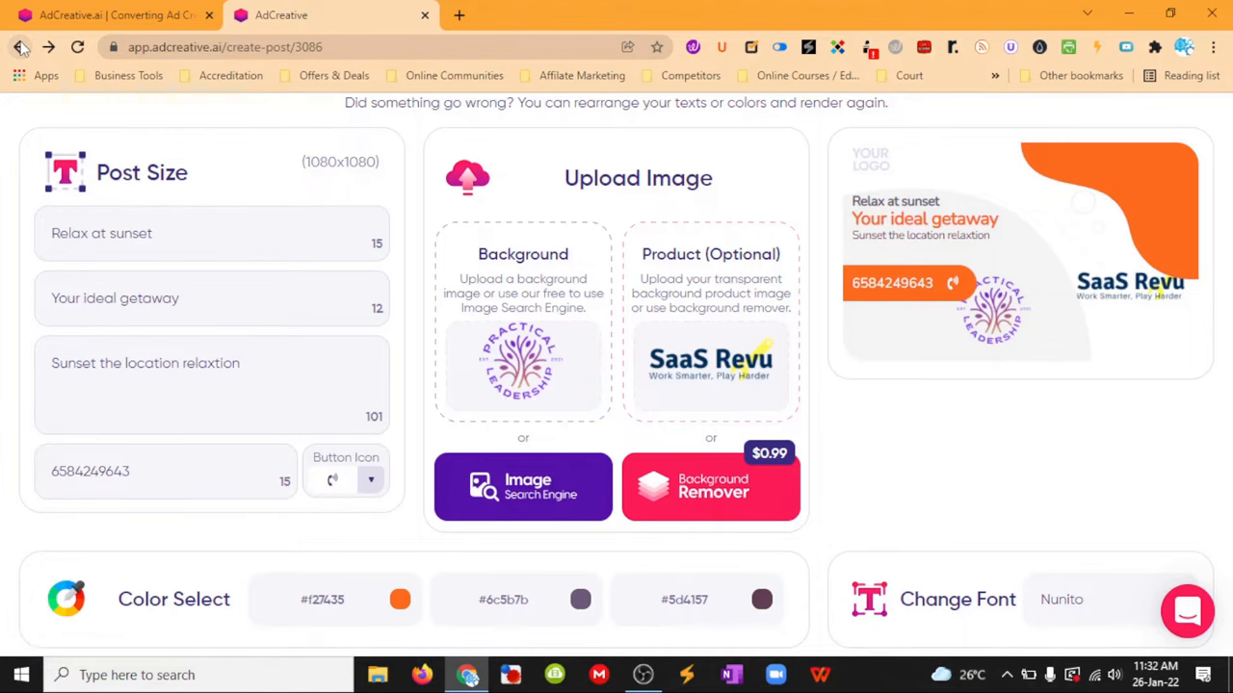
# - Back on Creative Format, choose Story Size (1080x1920) and save and continue
pyautogui.click(21, 47)
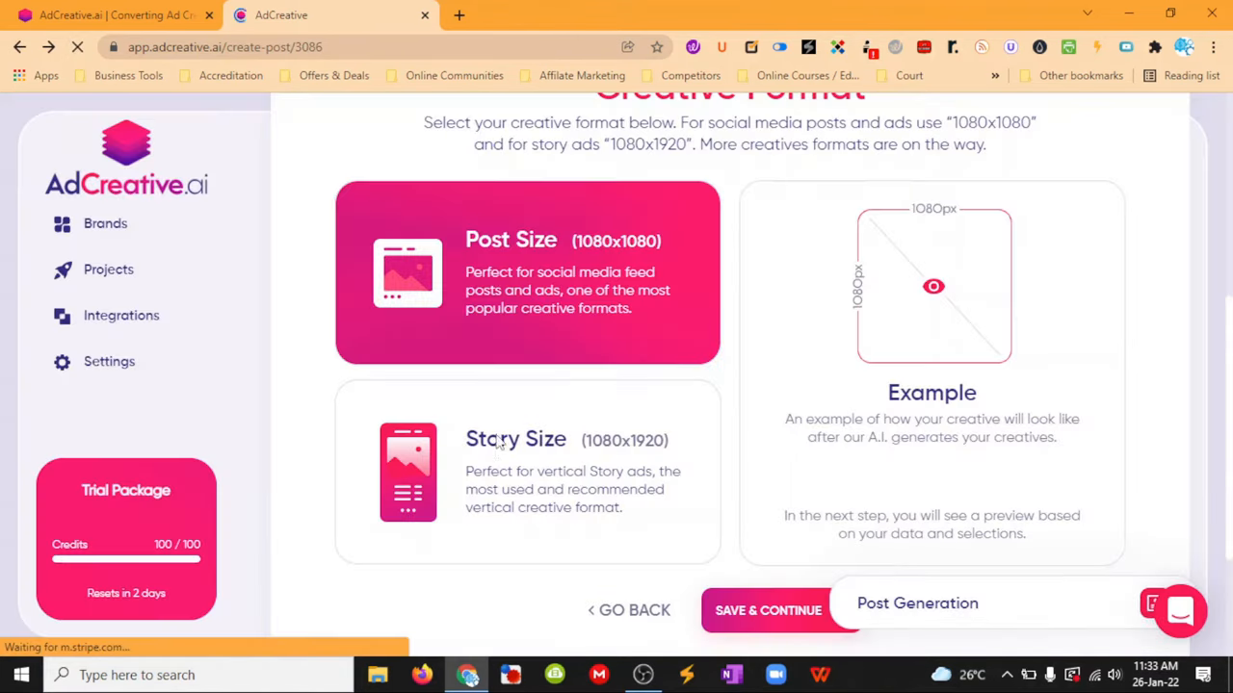
pyautogui.click(527, 472)
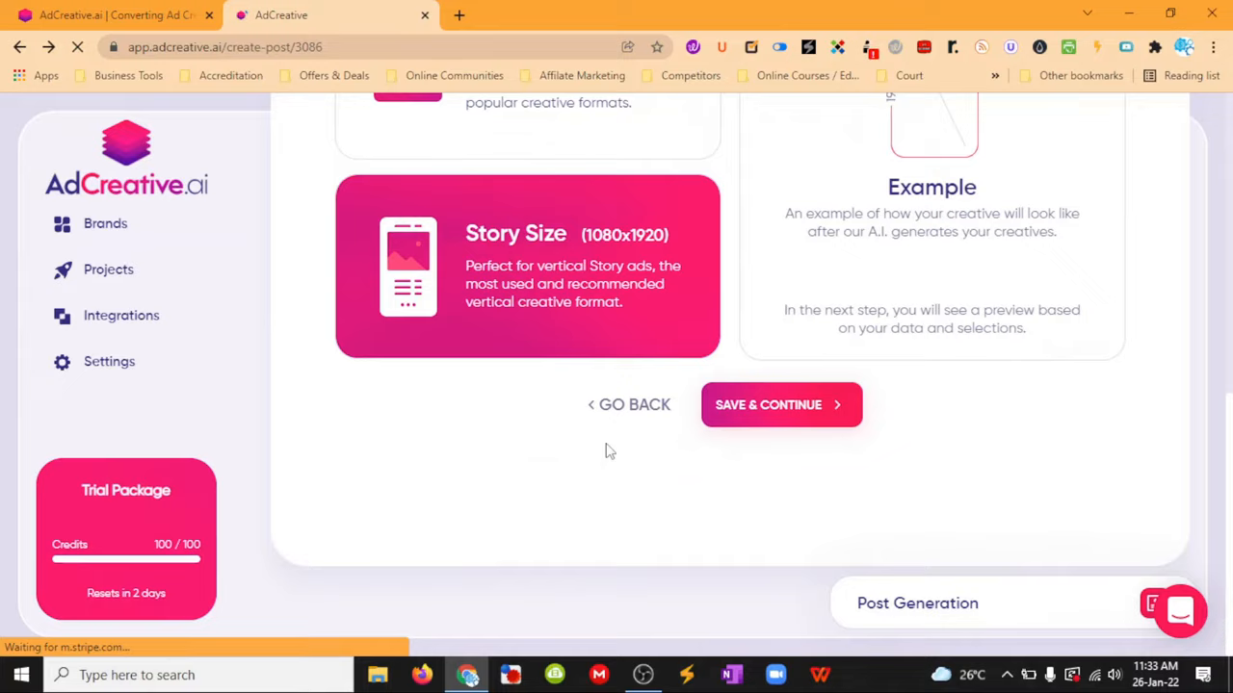
pyautogui.click(108, 269)
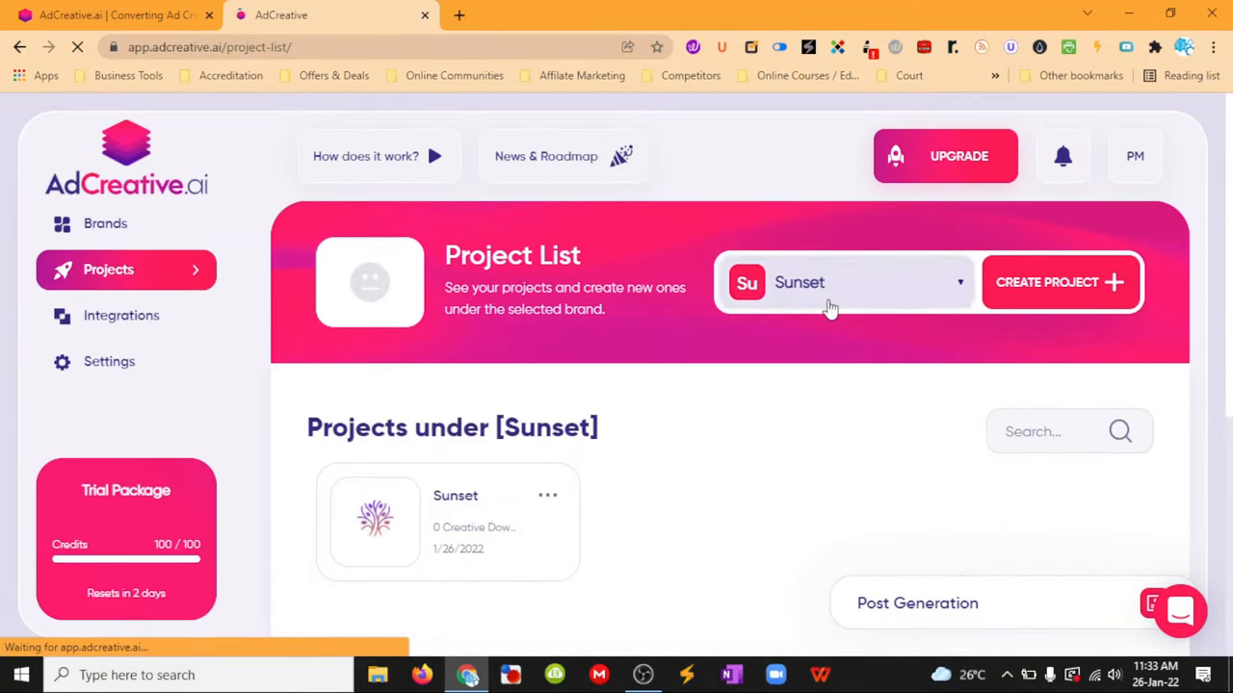
pyautogui.moveTo(867, 318)
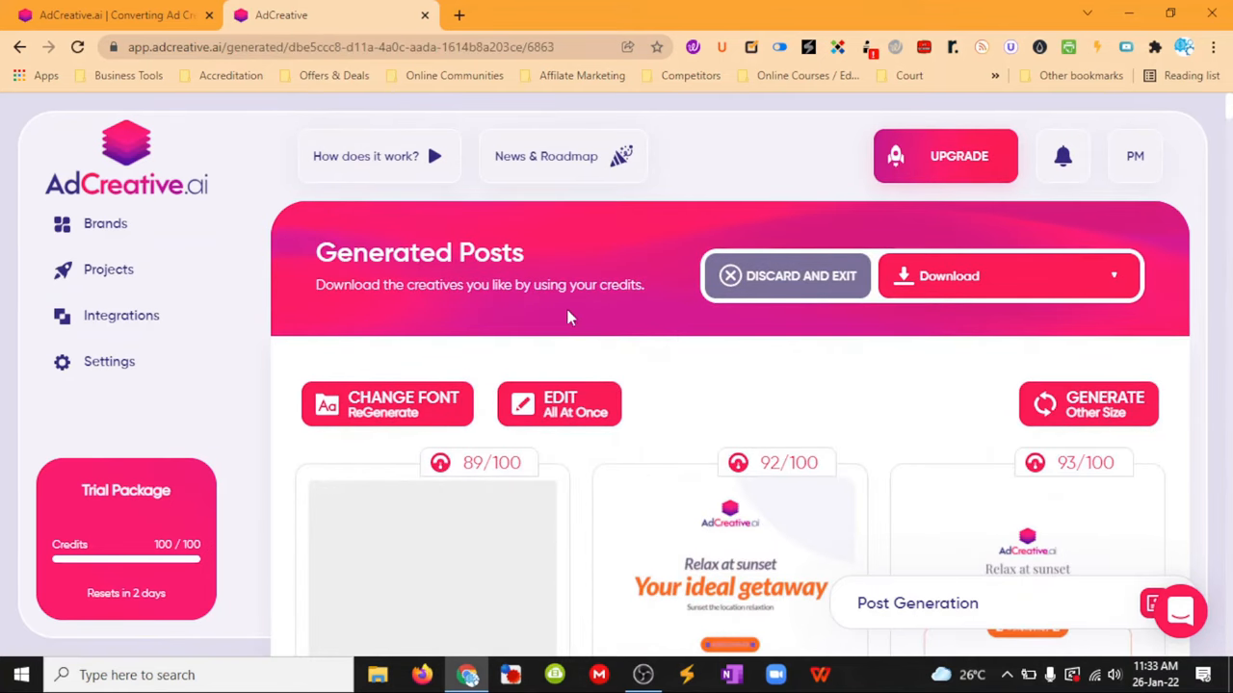
pyautogui.scroll(-3)
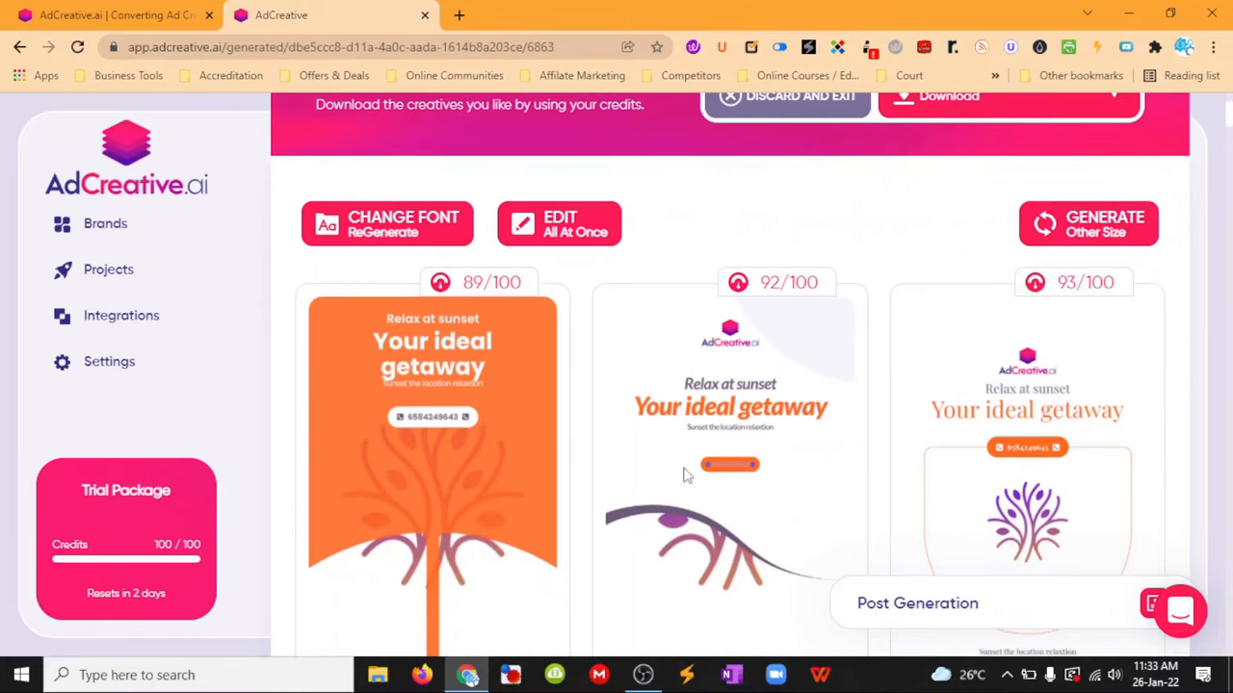
pyautogui.scroll(-3)
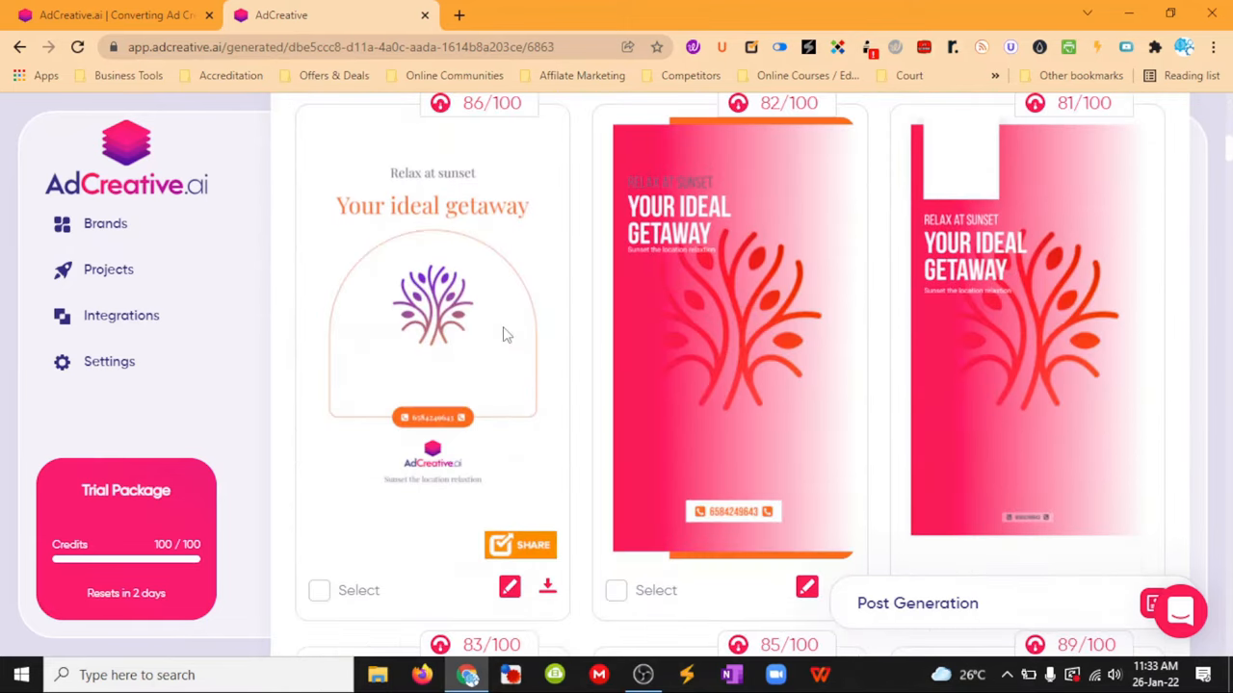
pyautogui.scroll(-3)
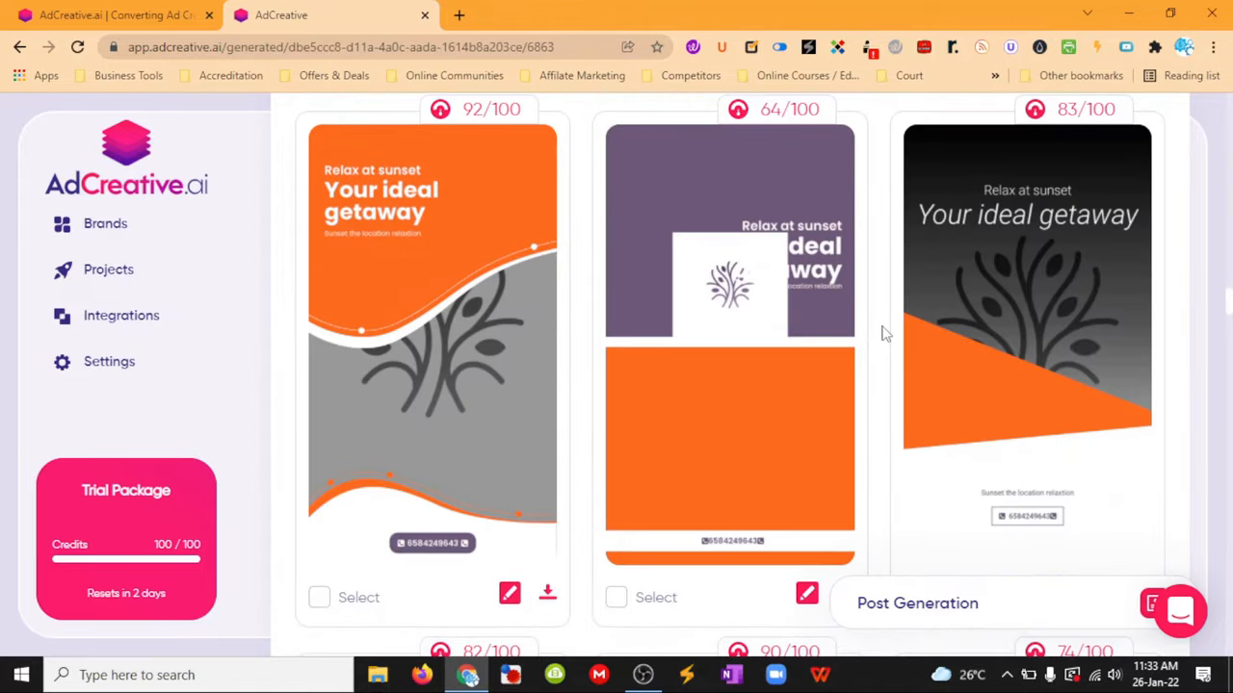
pyautogui.scroll(-3)
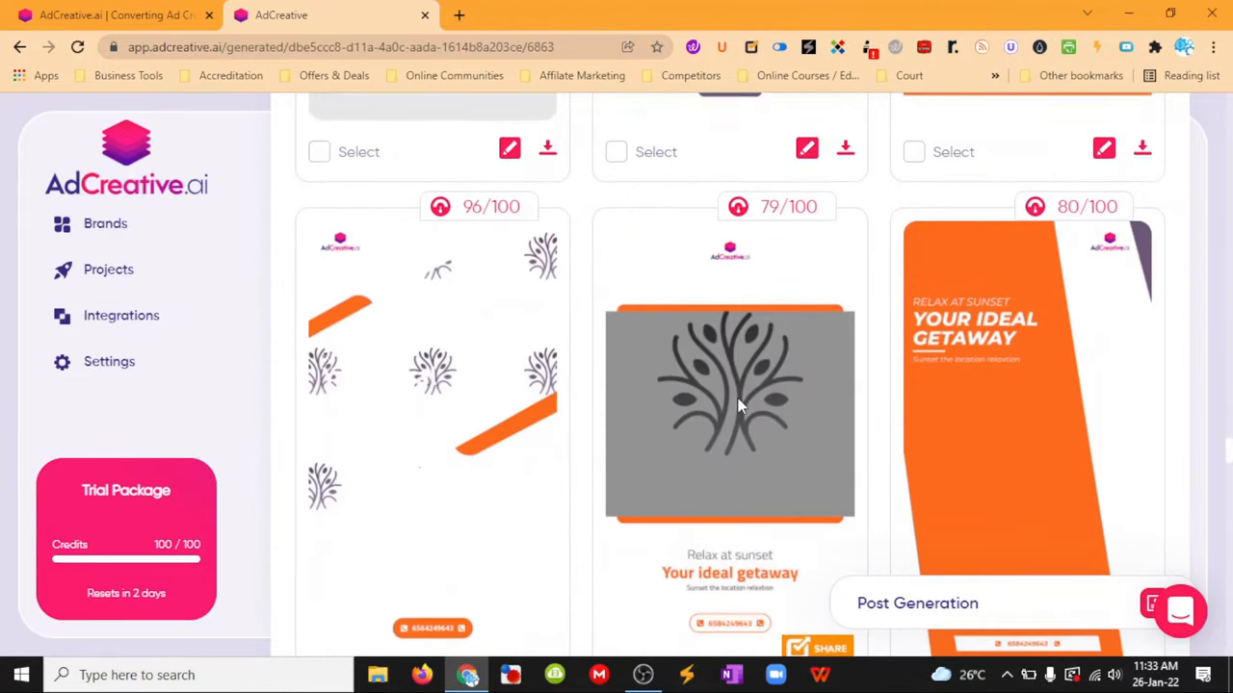
pyautogui.scroll(-3)
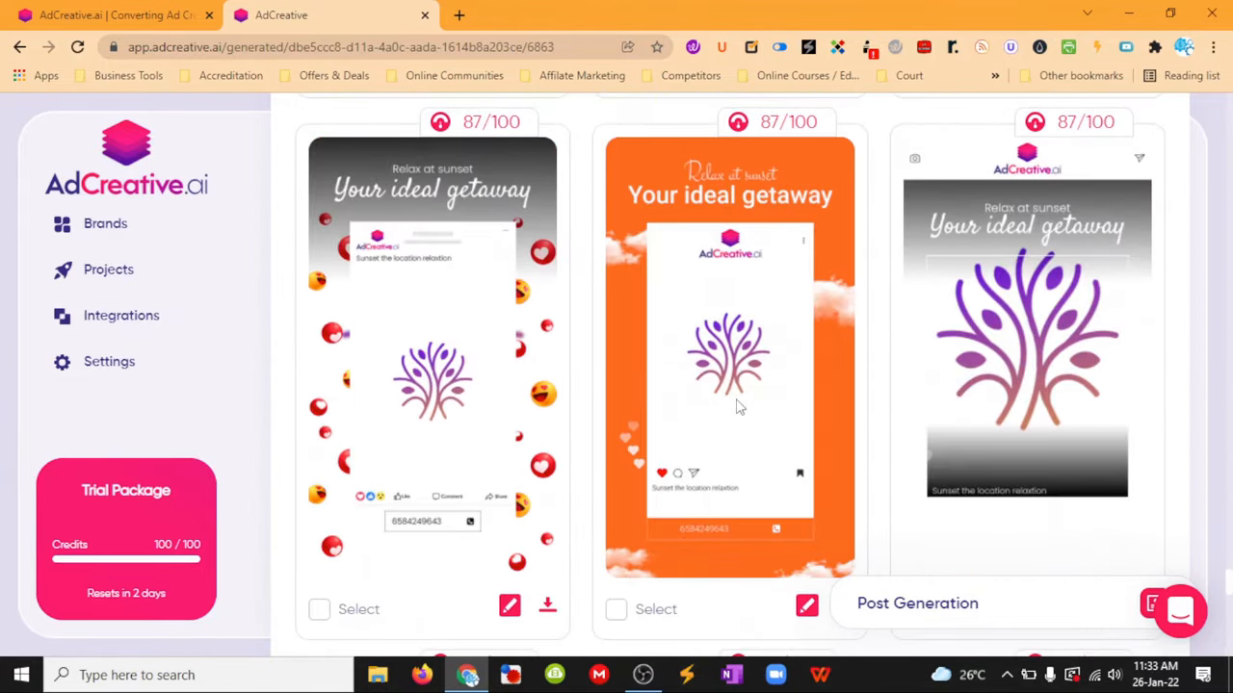
pyautogui.scroll(-3)
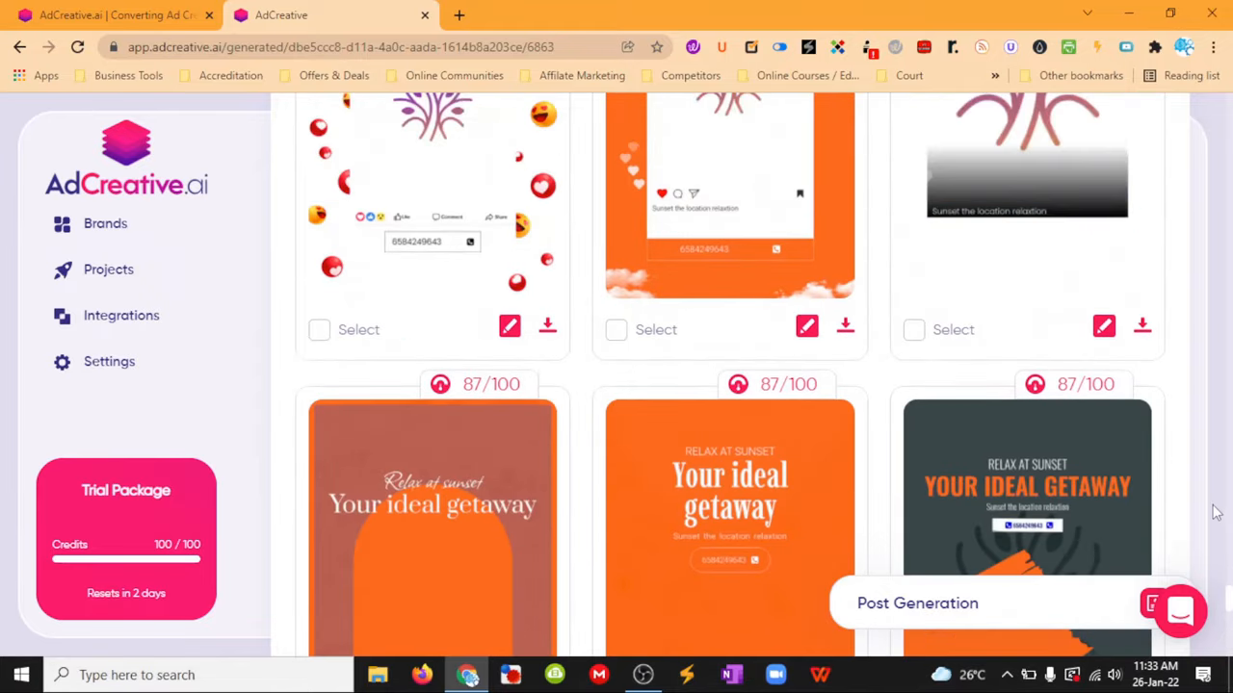
pyautogui.scroll(-3)
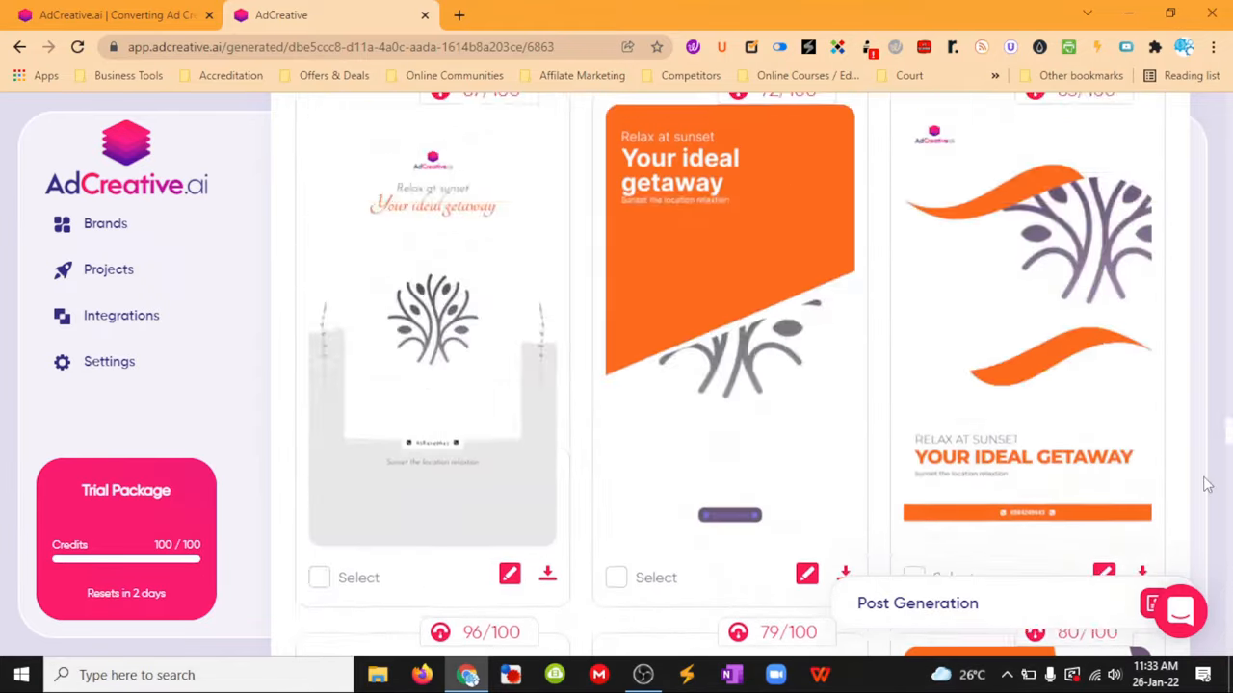
pyautogui.scroll(-3)
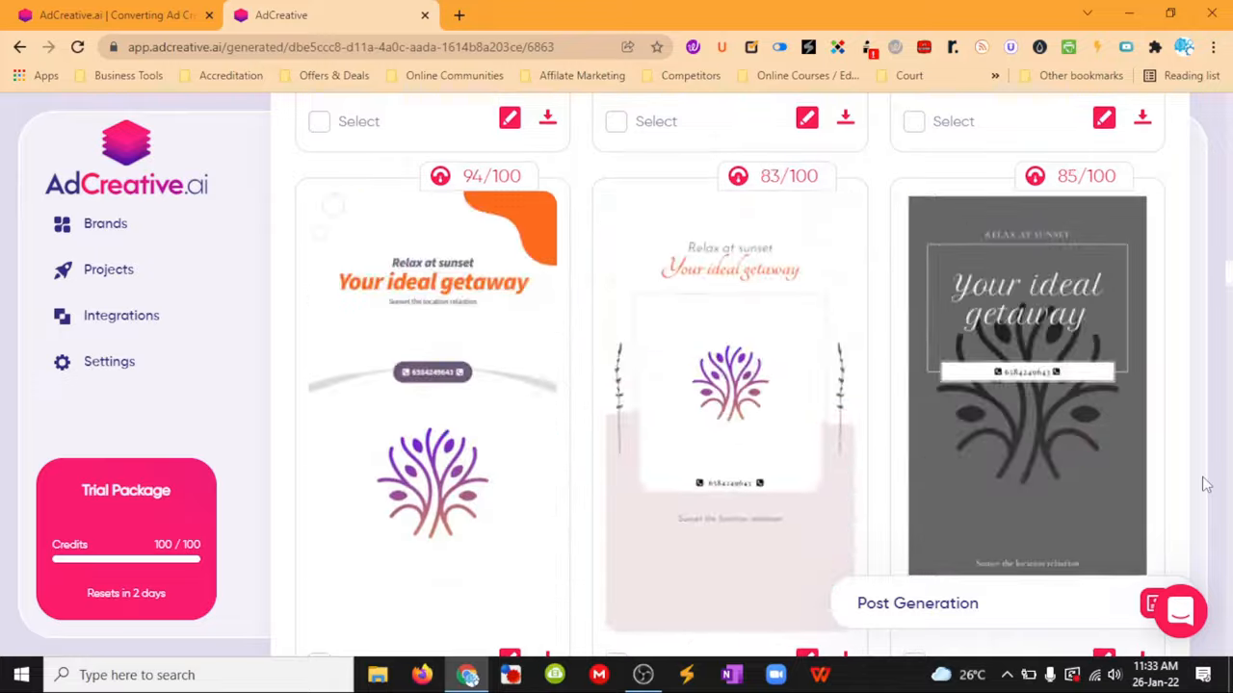
pyautogui.scroll(3)
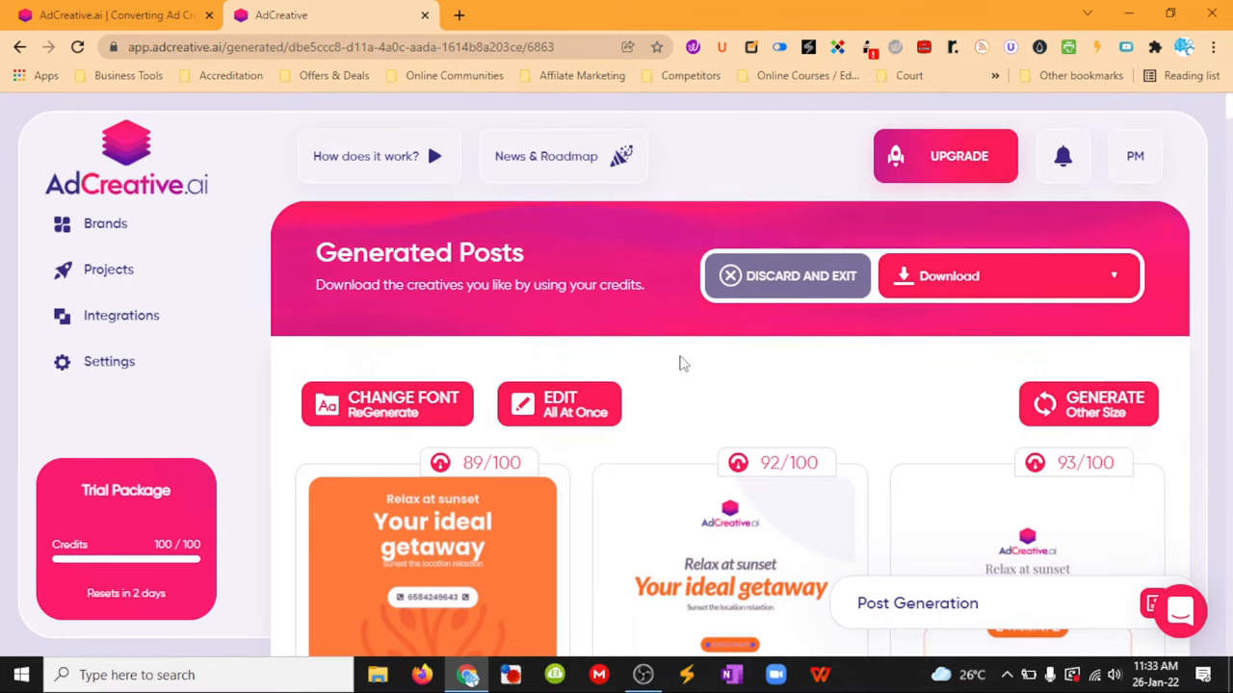
pyautogui.moveTo(712, 374)
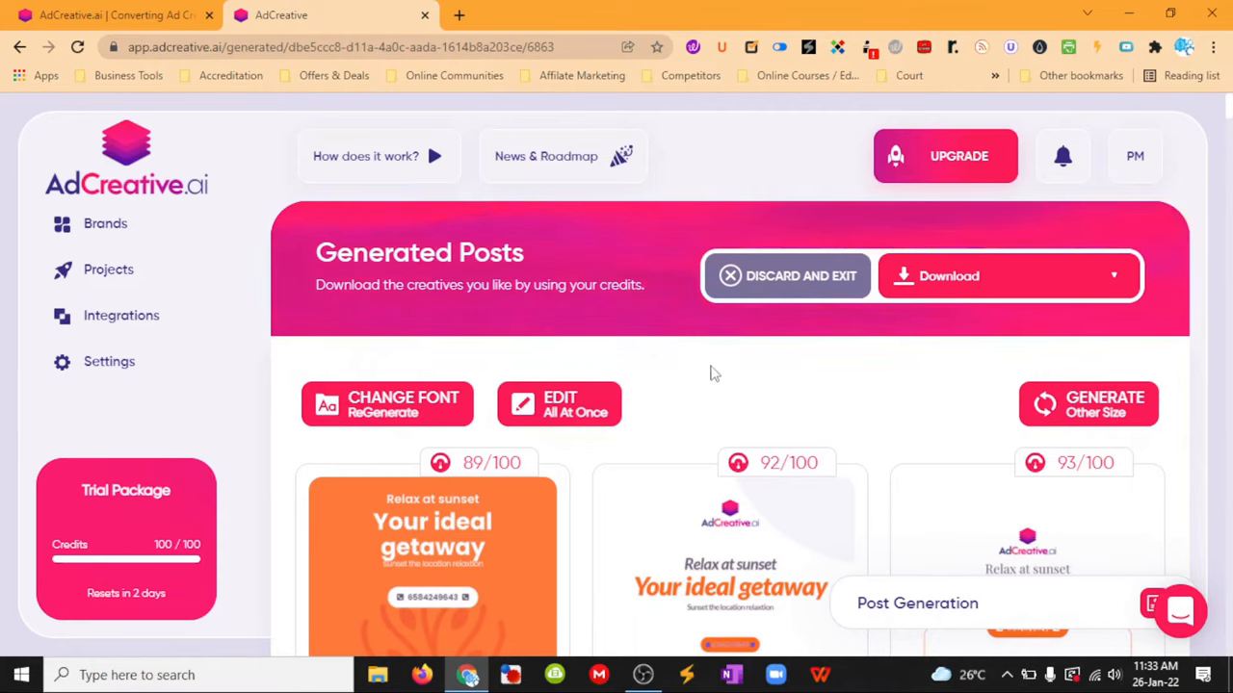
pyautogui.moveTo(697, 337)
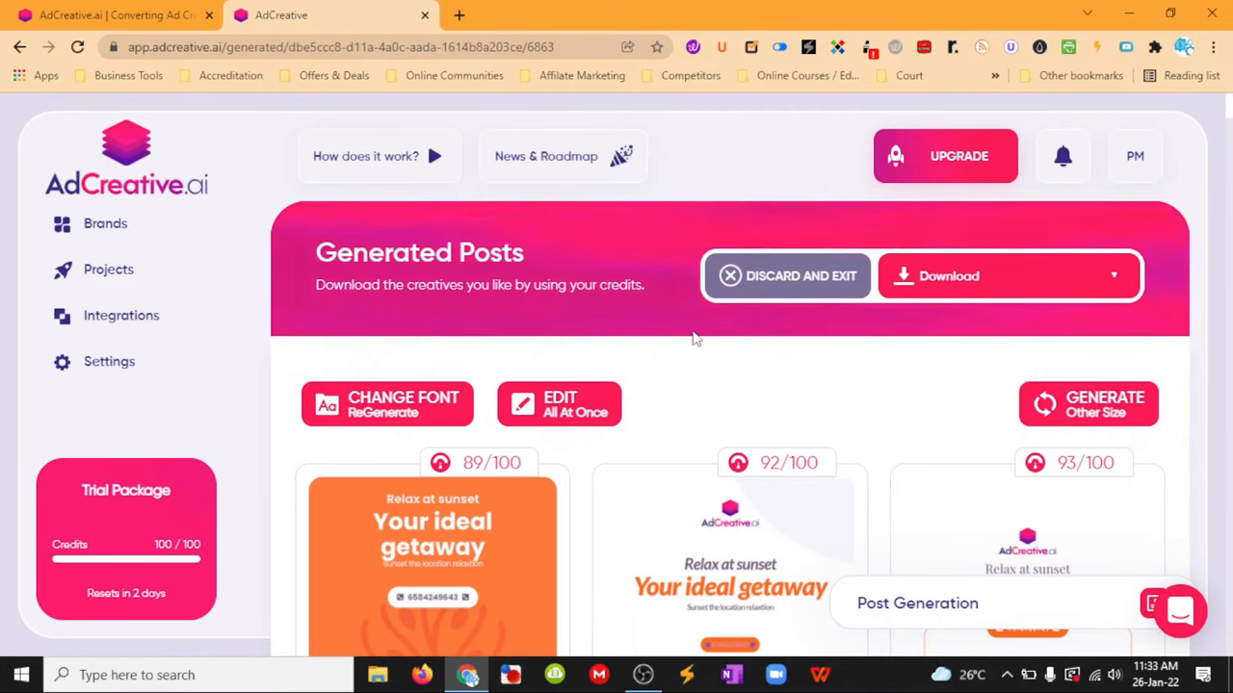
pyautogui.scroll(-3)
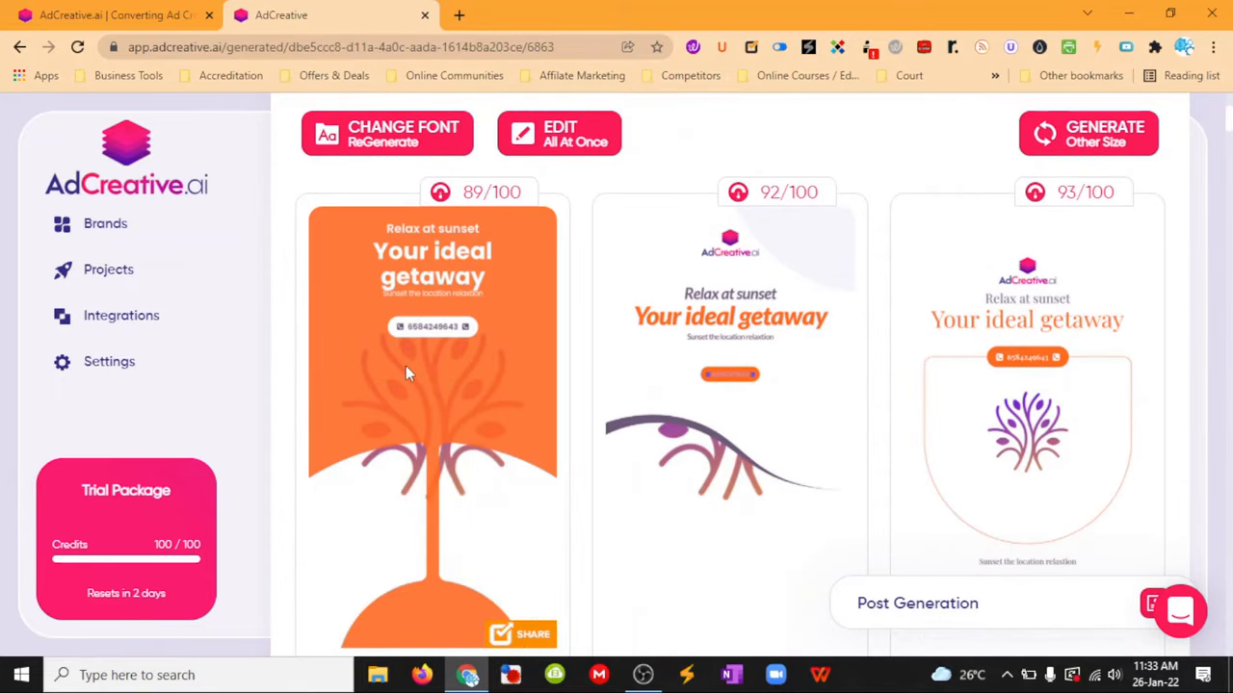
pyautogui.scroll(3)
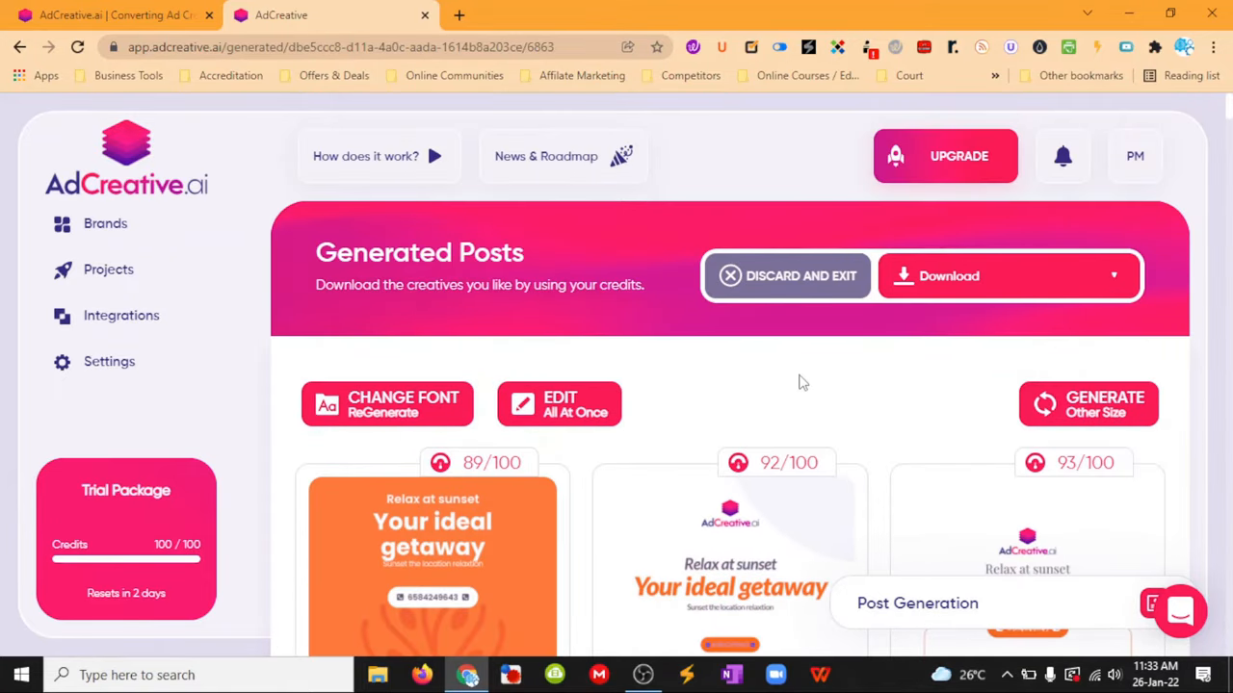
# - Browse the account settings page and its platform integrations list
pyautogui.click(109, 361)
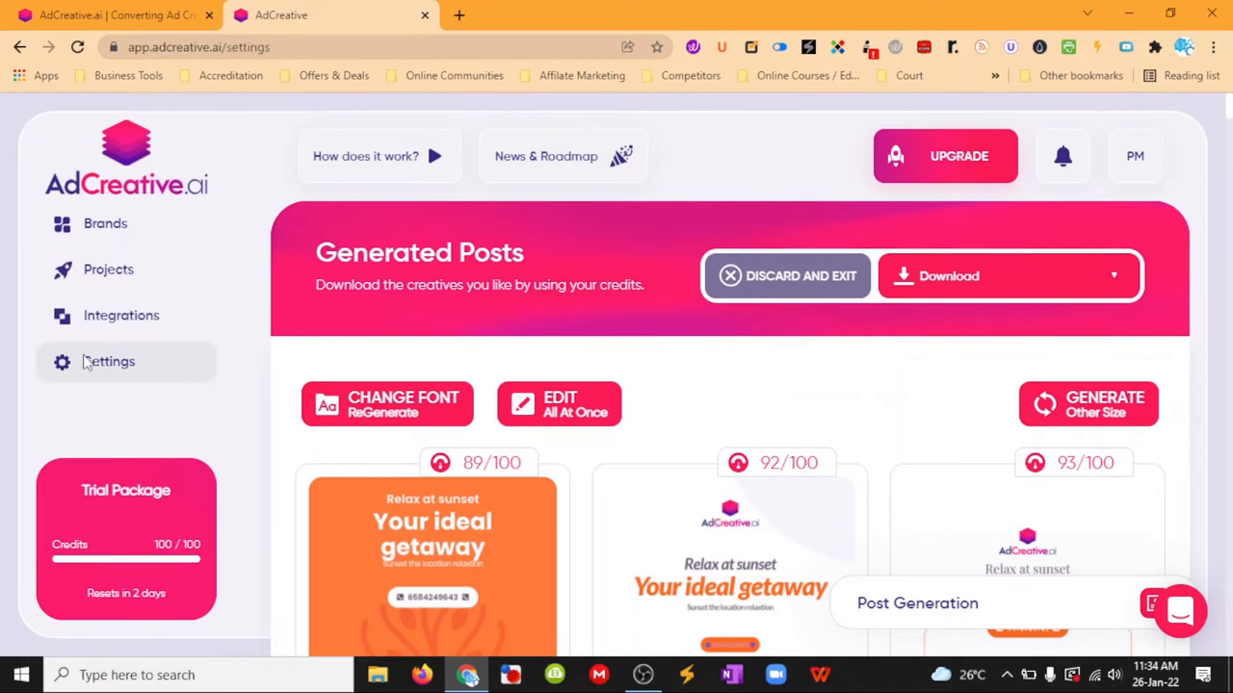
pyautogui.click(108, 362)
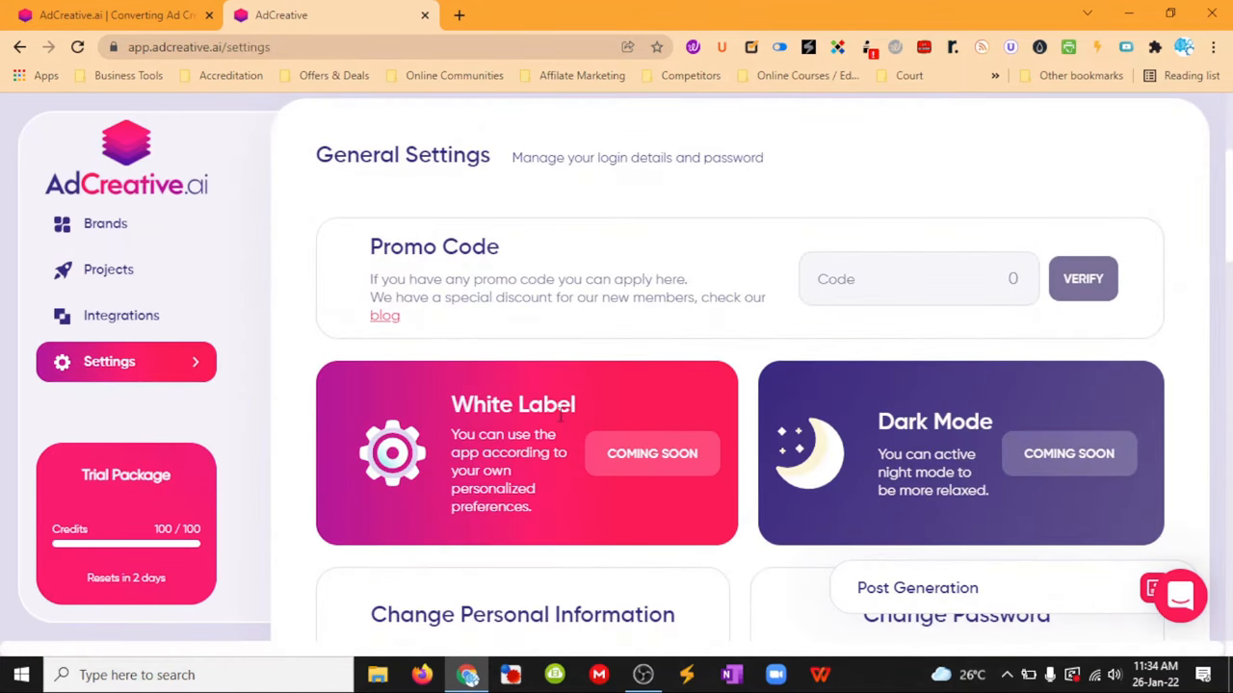
pyautogui.scroll(-3)
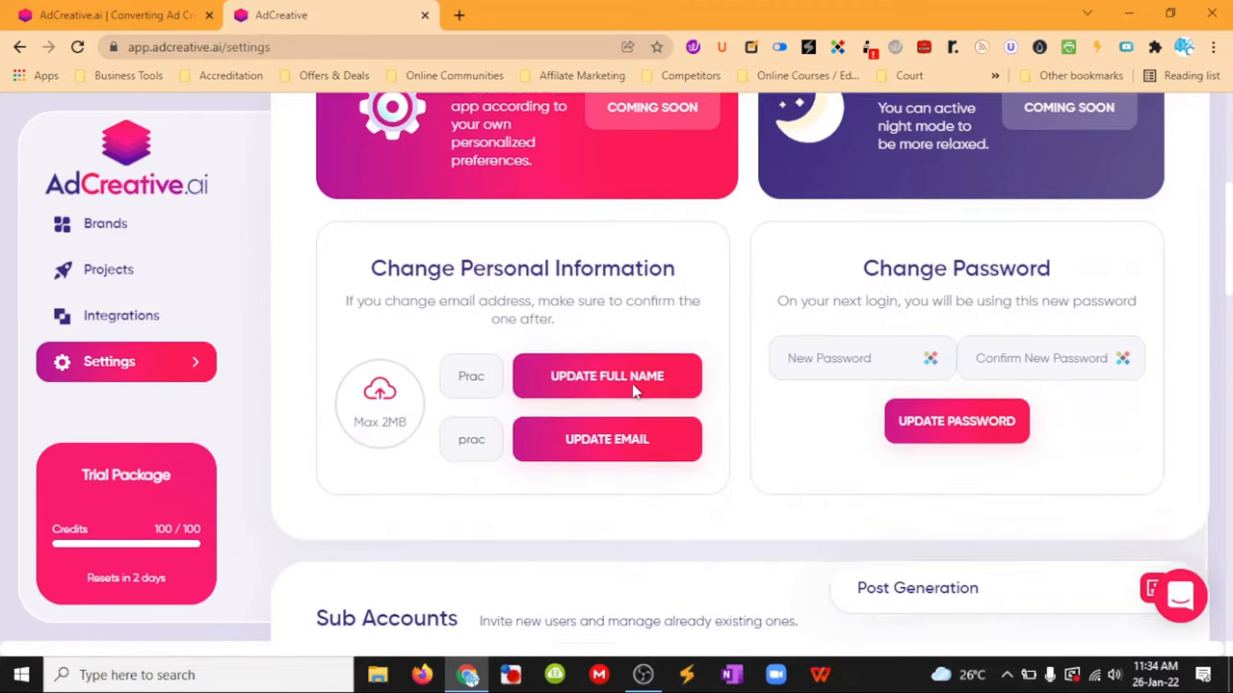
pyautogui.scroll(-3)
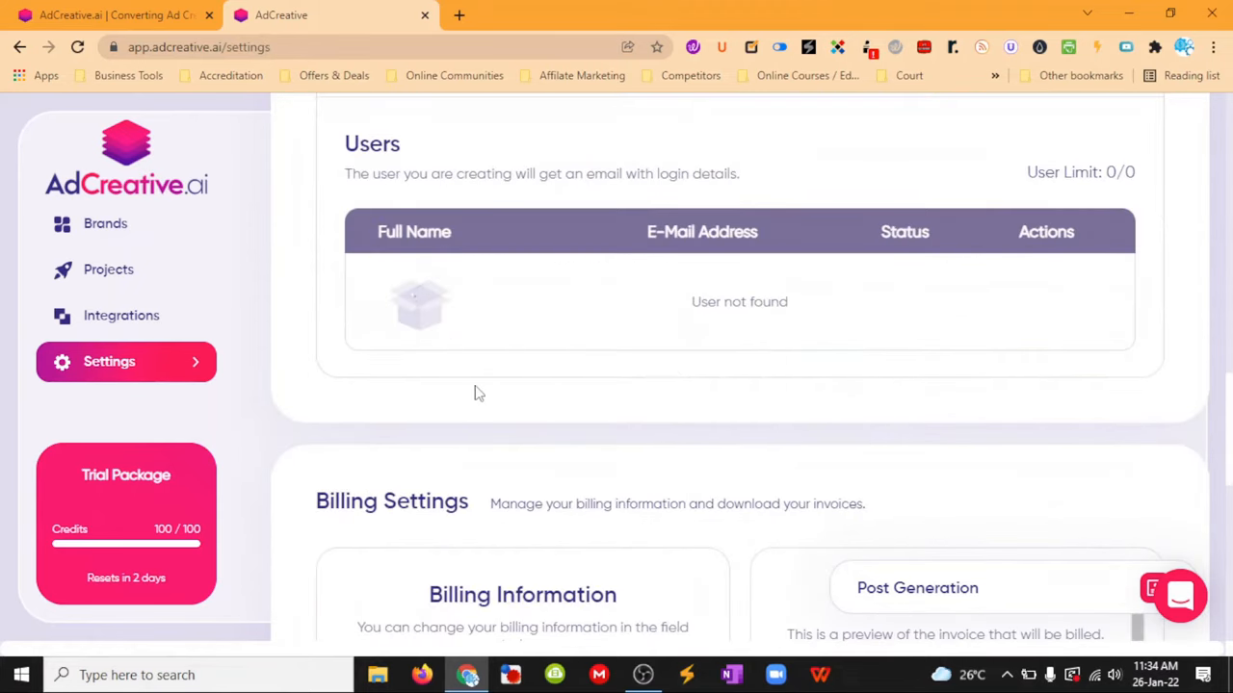
pyautogui.scroll(-3)
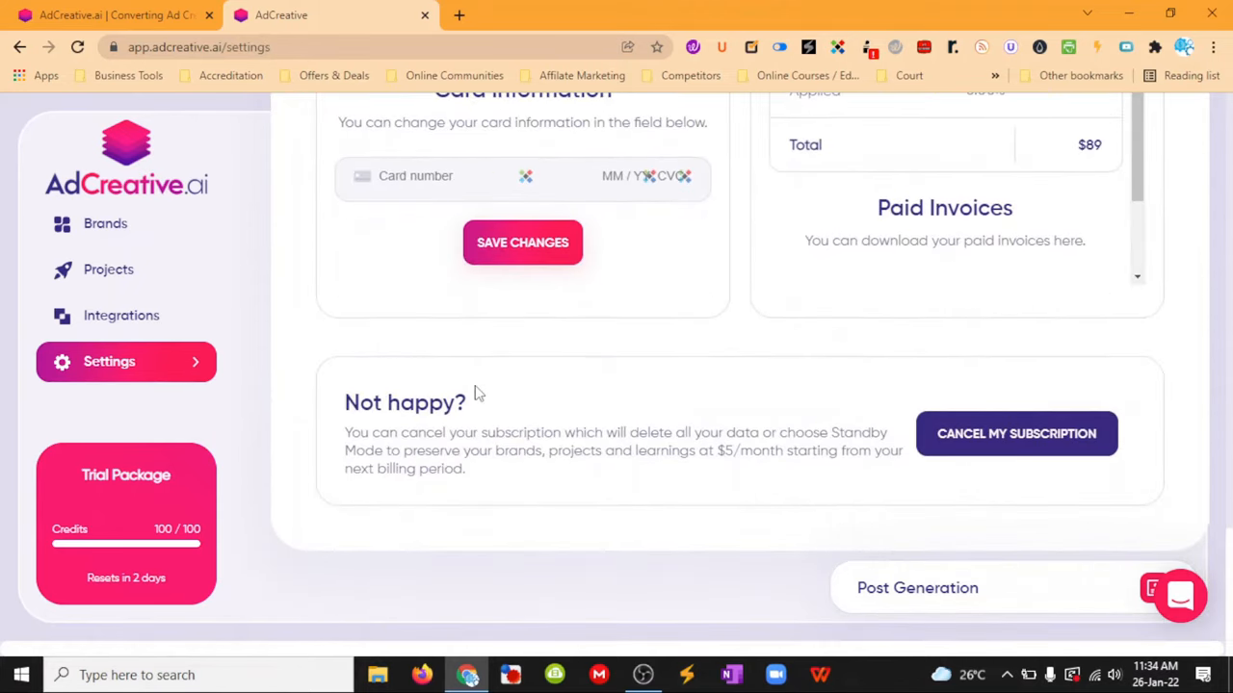
pyautogui.click(122, 315)
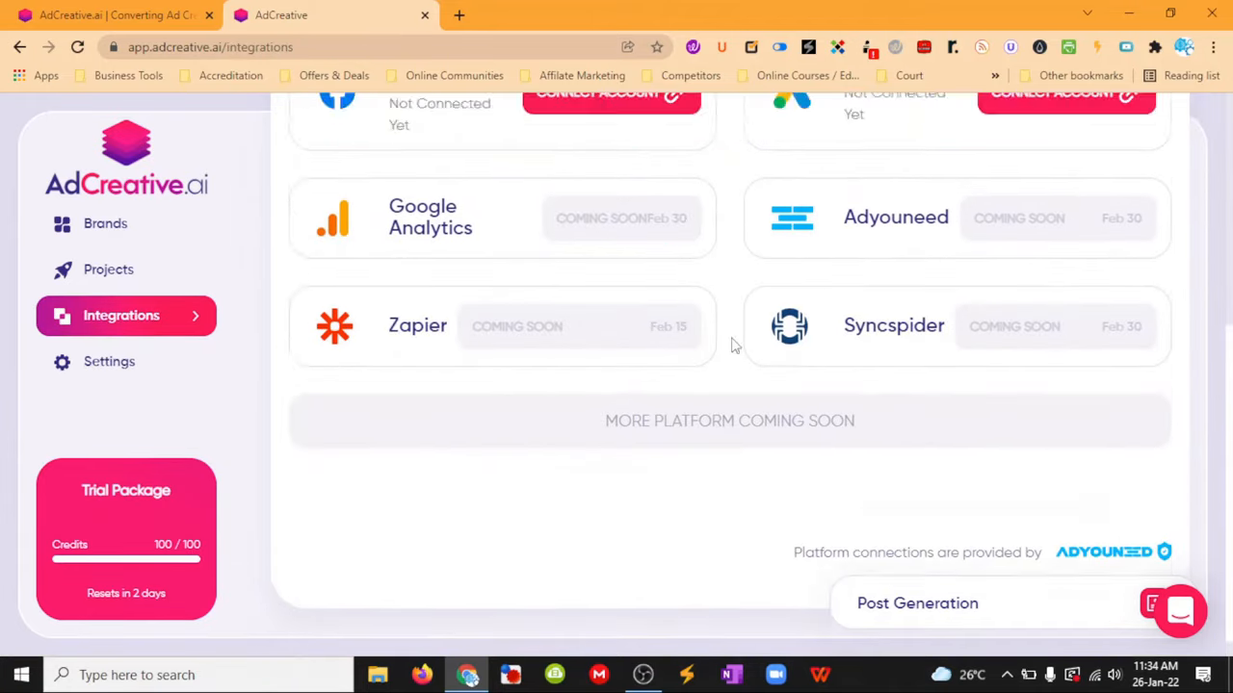
pyautogui.scroll(3)
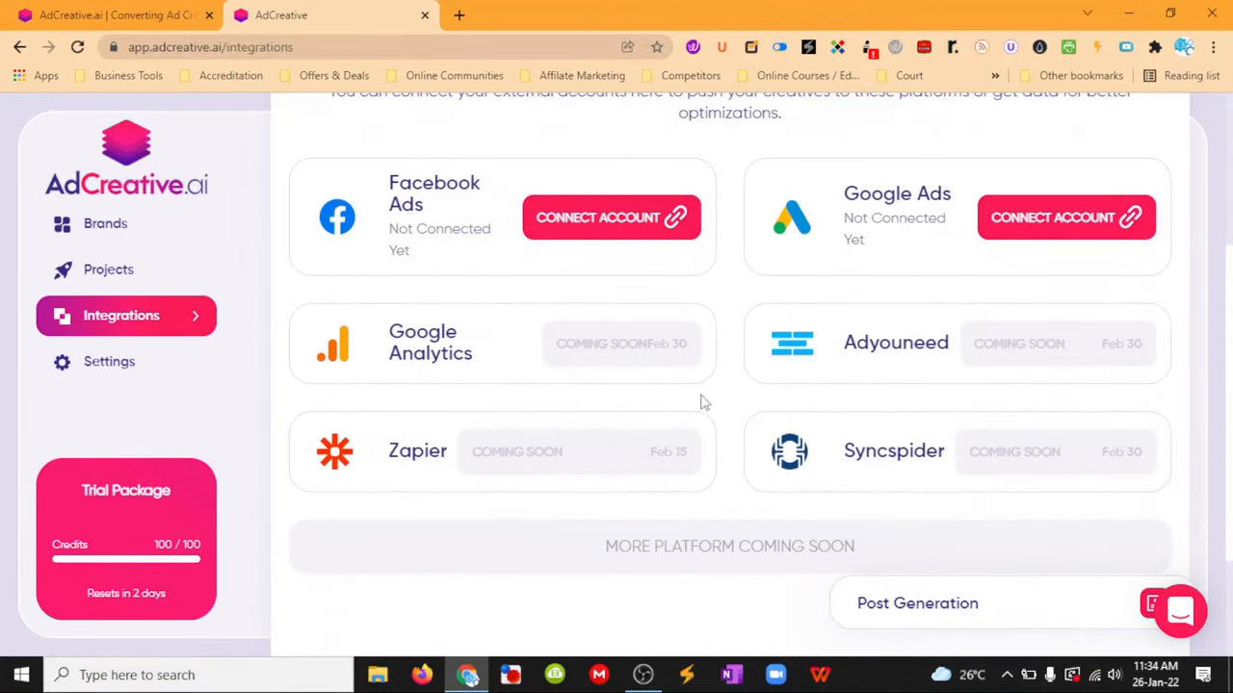
# - Return to Brands and open the Sunset brand's project list
pyautogui.click(105, 224)
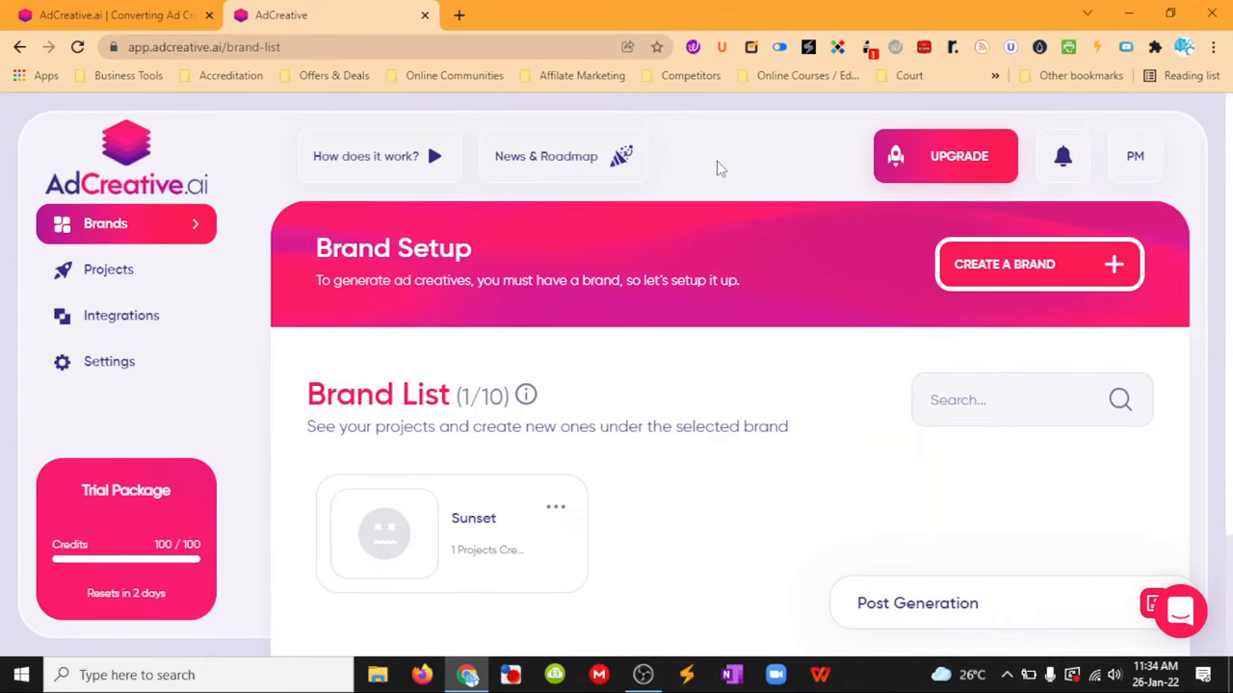
pyautogui.click(108, 270)
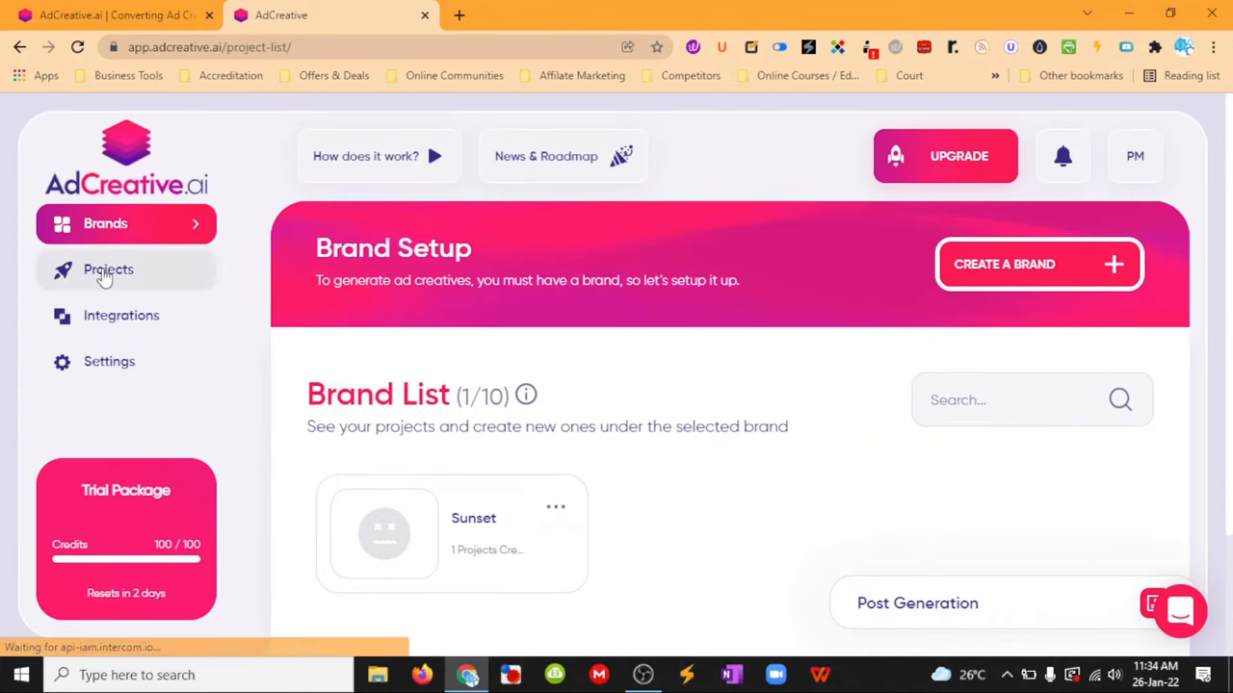
pyautogui.click(108, 270)
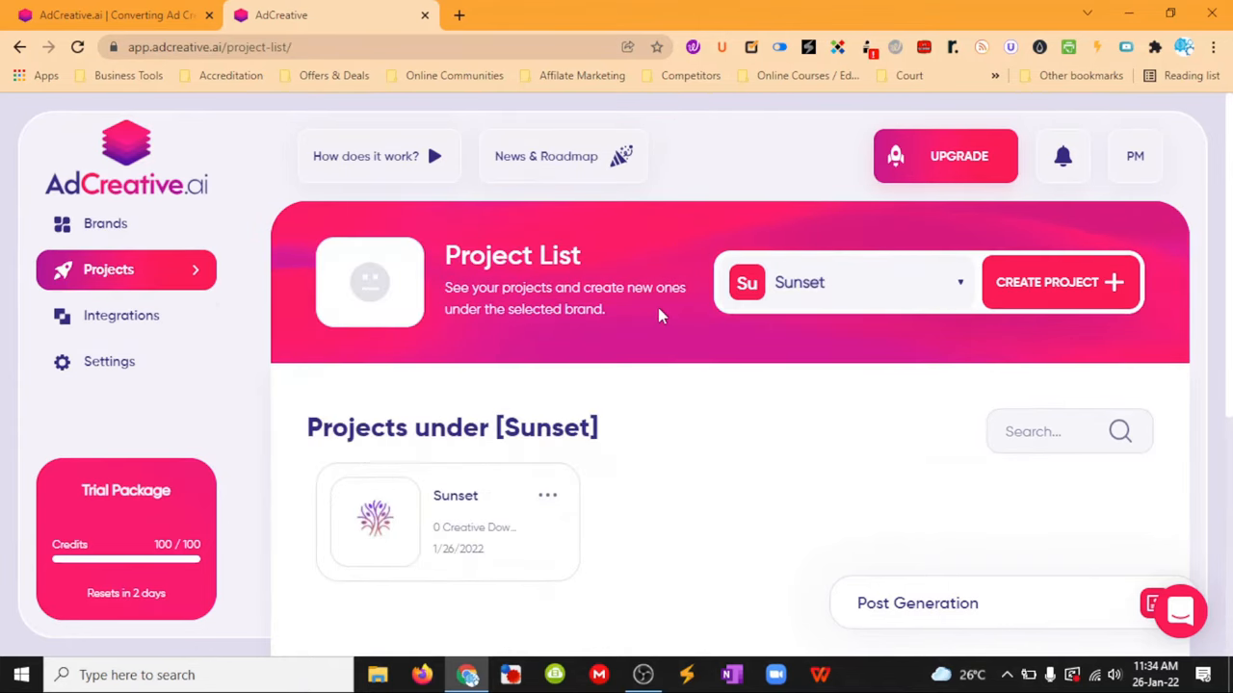
pyautogui.moveTo(113, 239)
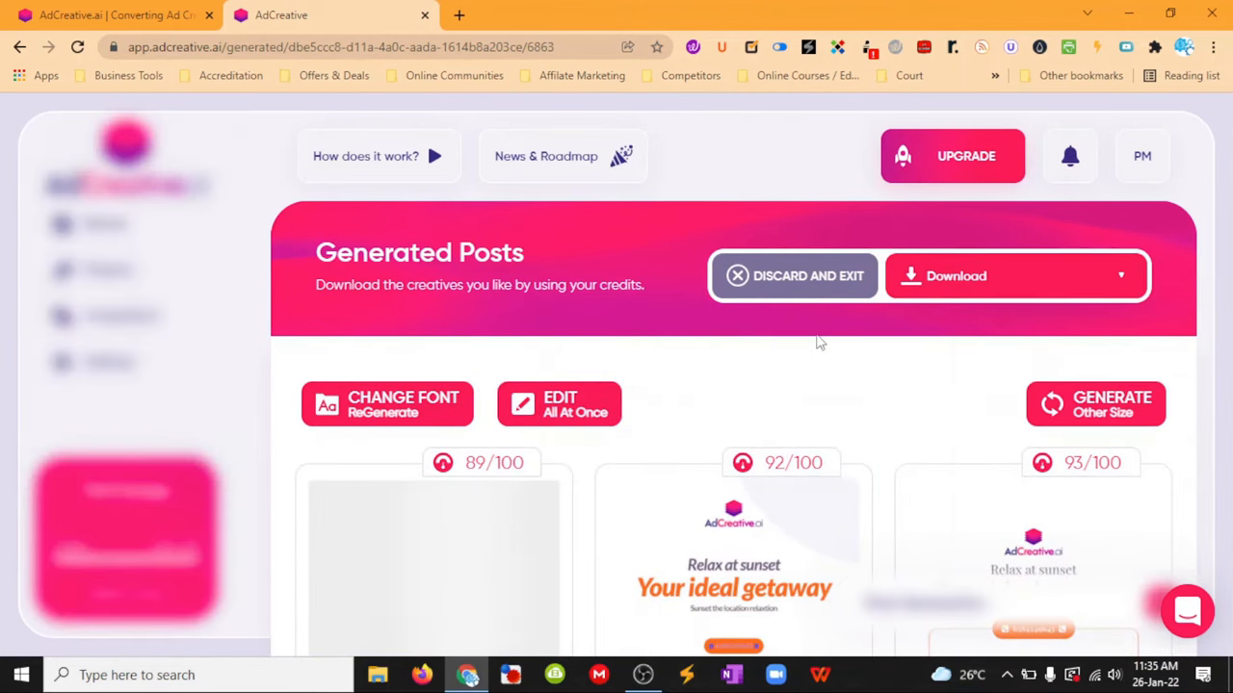
# - Scroll through the Sunset project's generated story creatives and their scores
pyautogui.scroll(-3)
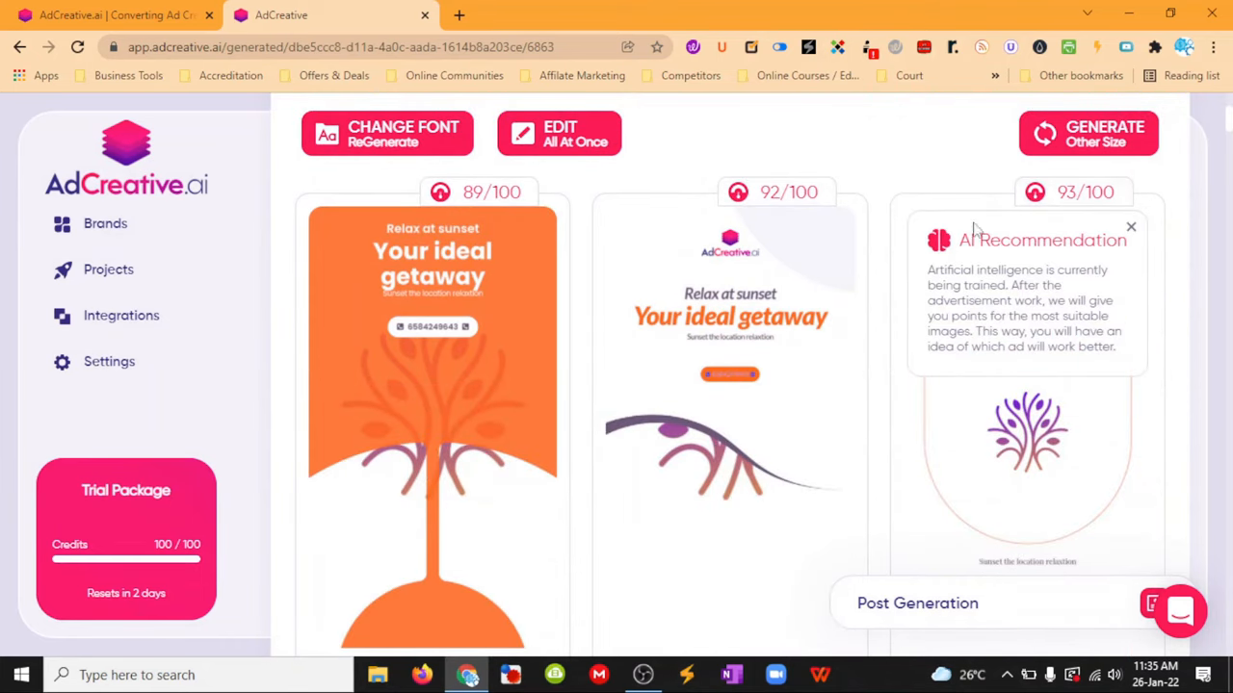
pyautogui.moveTo(754, 237)
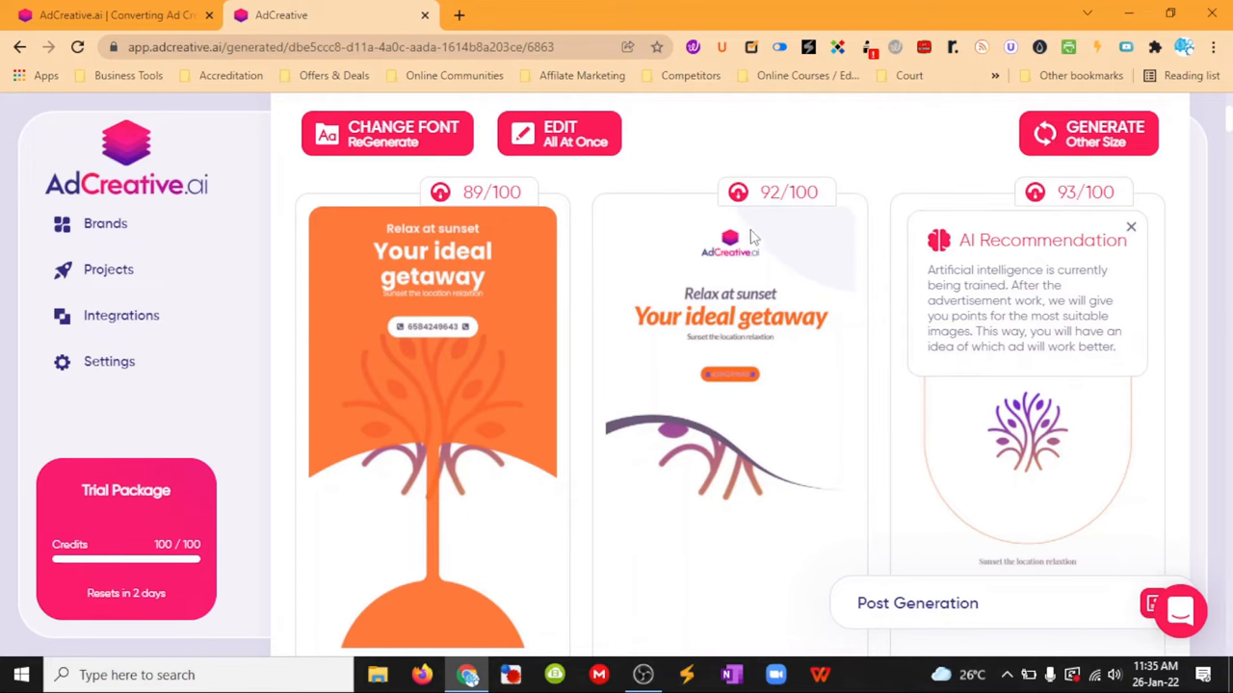
pyautogui.scroll(-3)
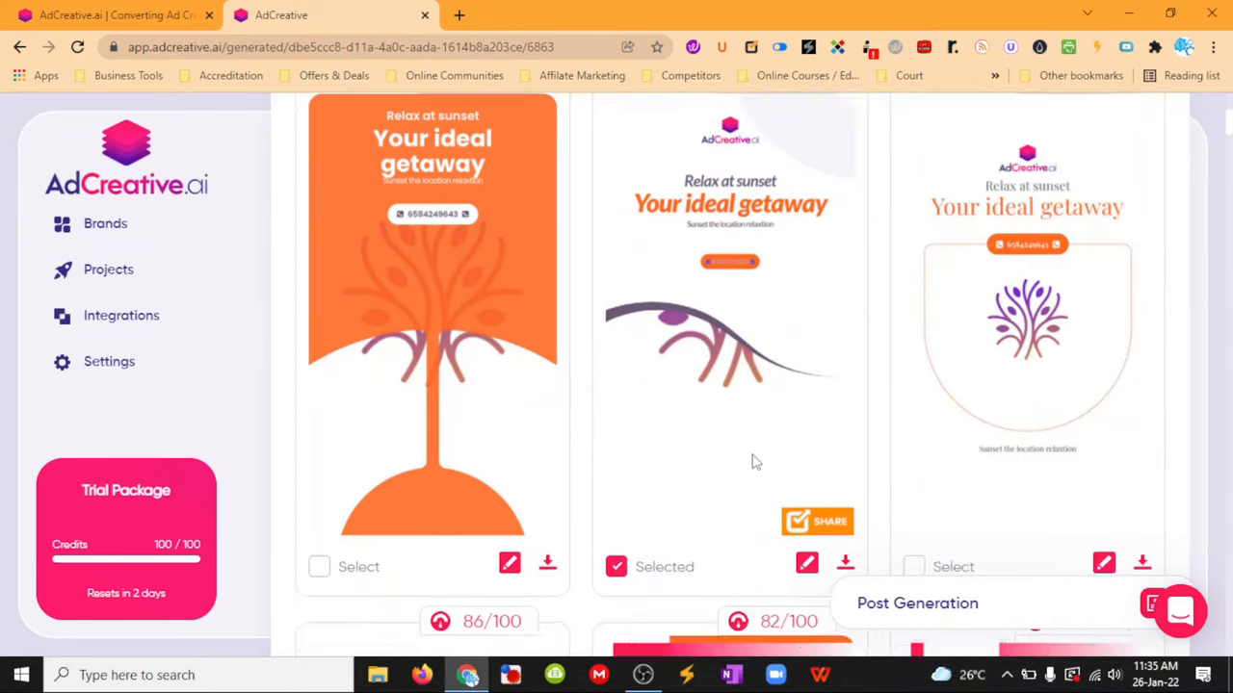
pyautogui.scroll(-3)
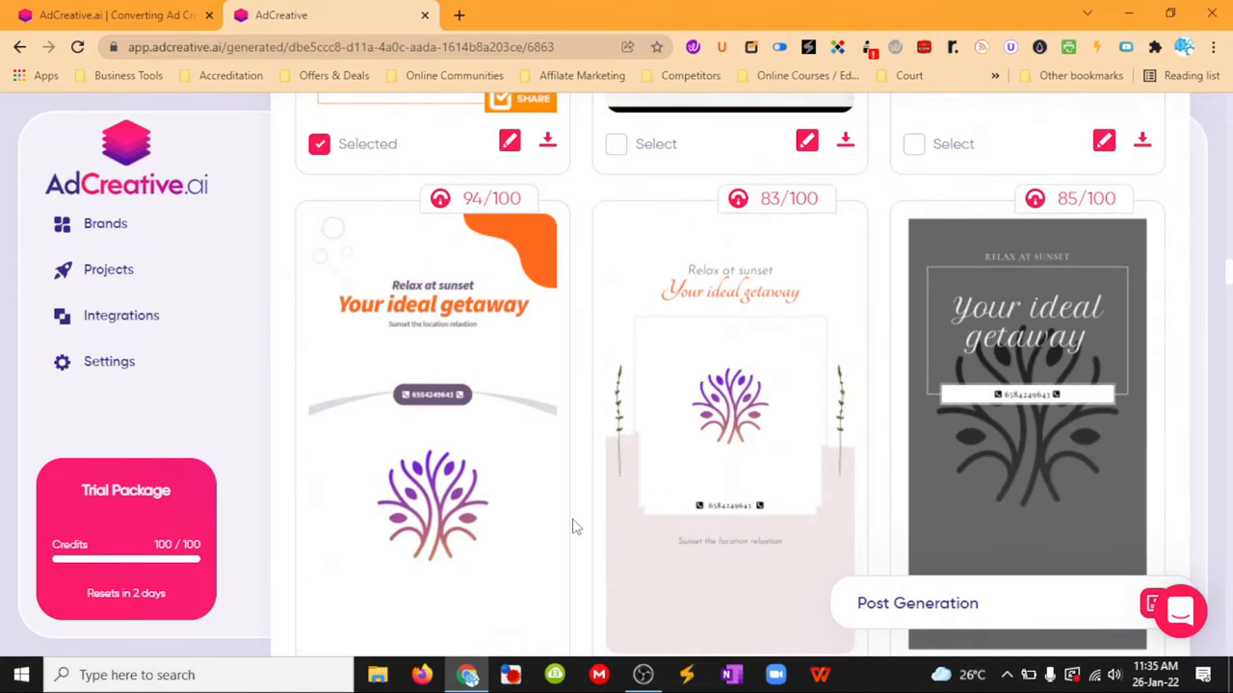
pyautogui.scroll(-3)
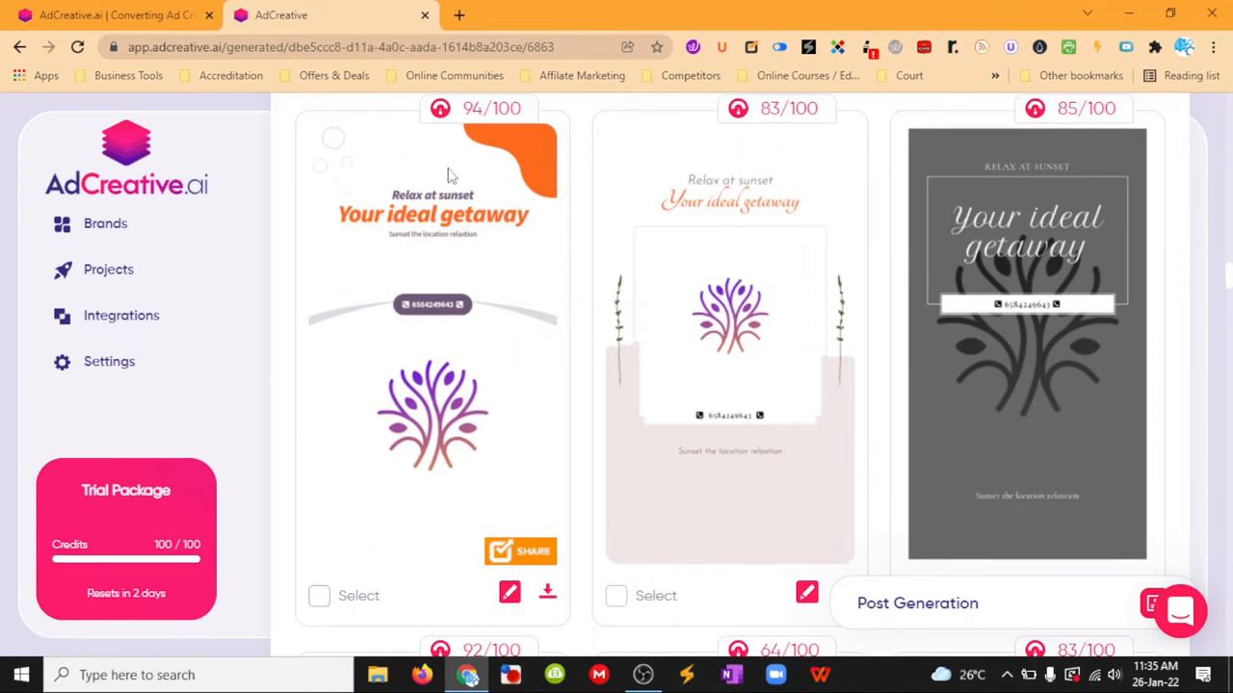
pyautogui.scroll(3)
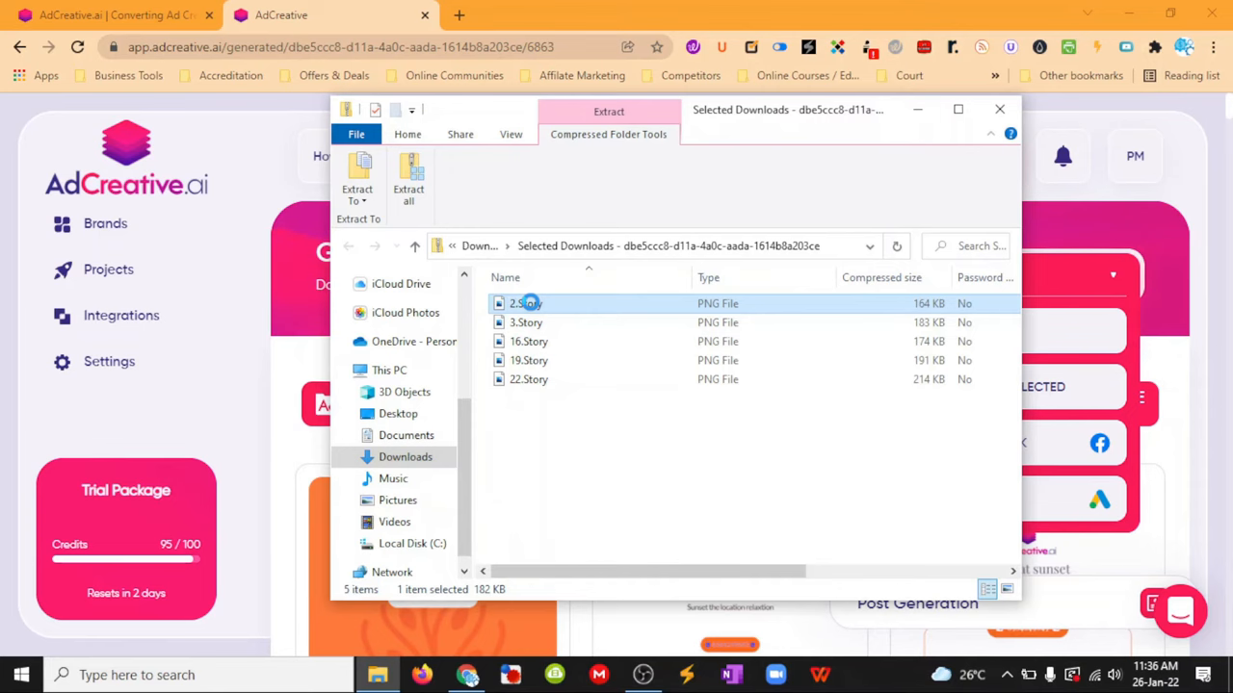
# - Preview the 2.Story and 19.Story PNGs, then close the downloads folder
pyautogui.doubleClick(525, 304)
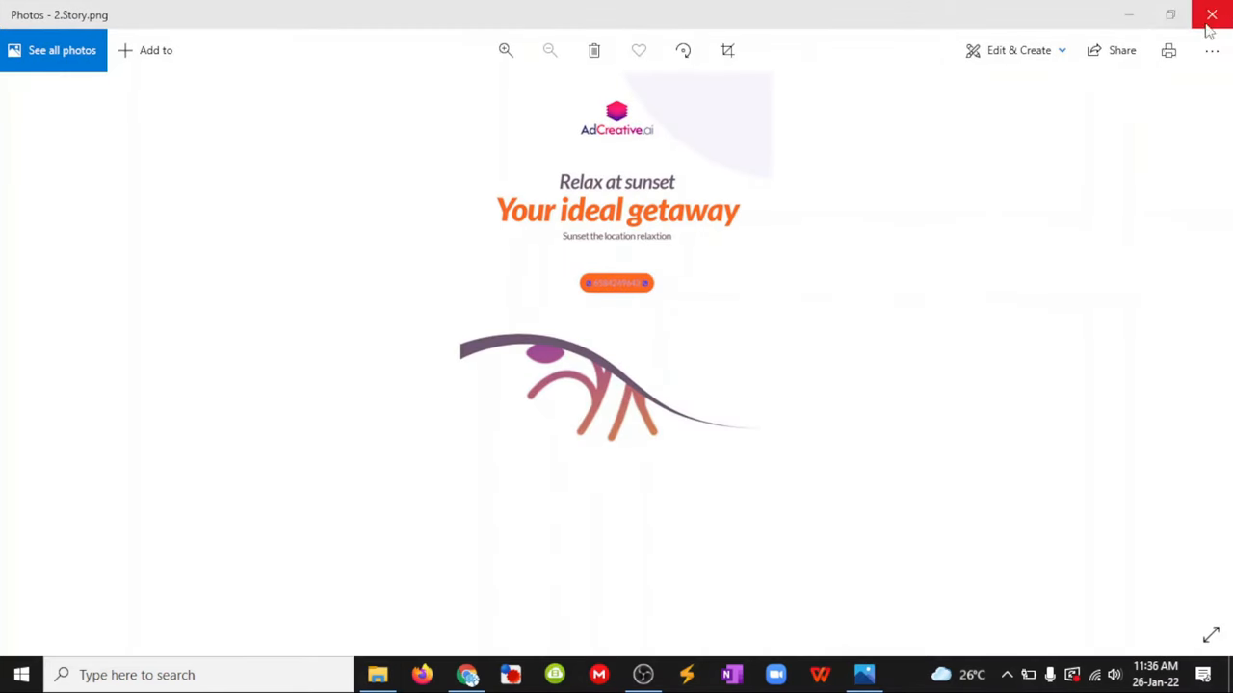
pyautogui.click(1212, 14)
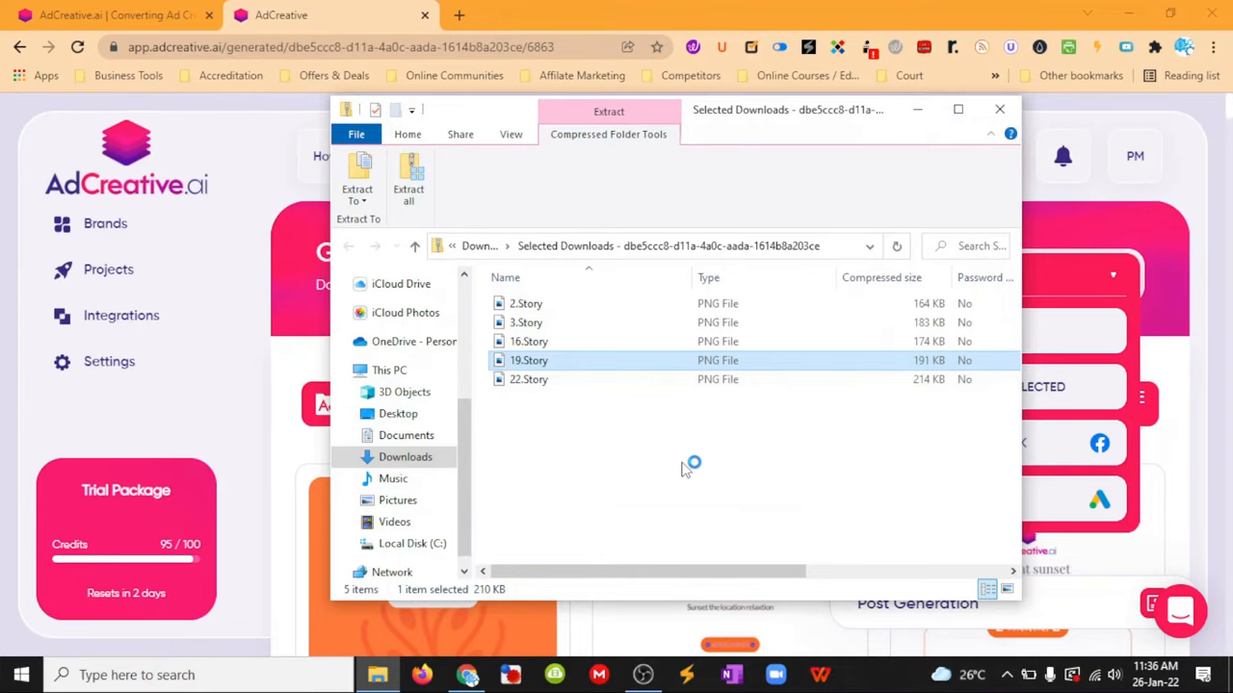
pyautogui.doubleClick(529, 361)
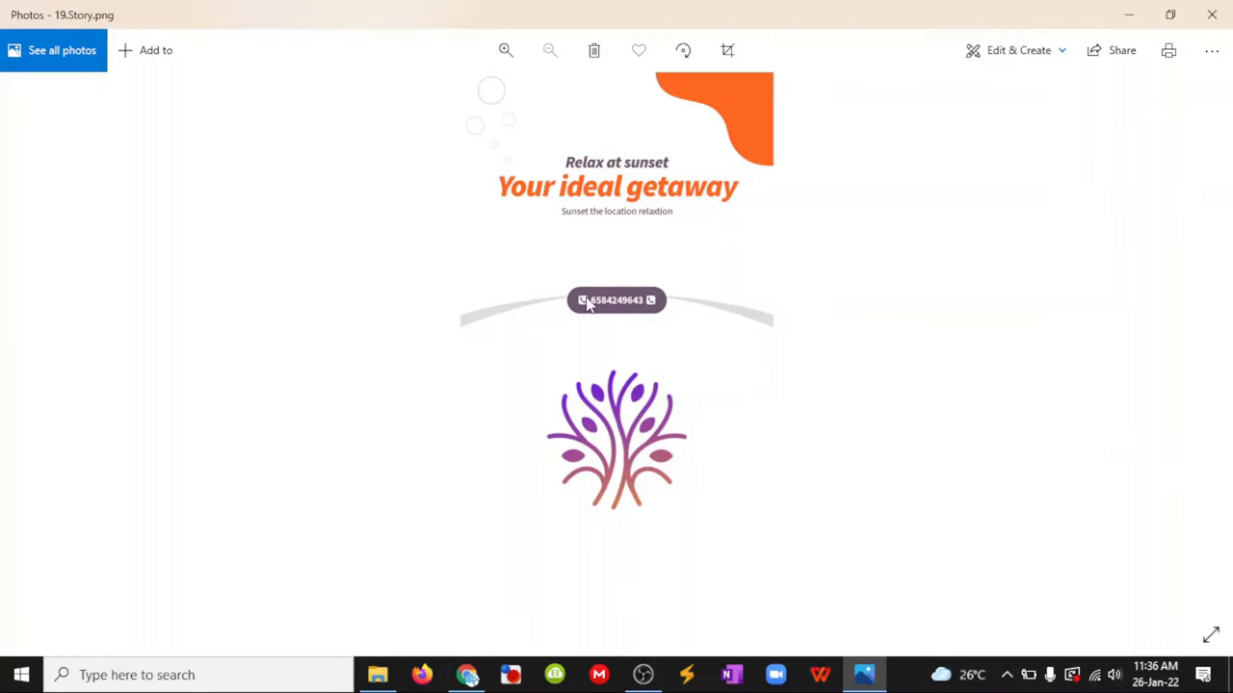
pyautogui.moveTo(647, 221)
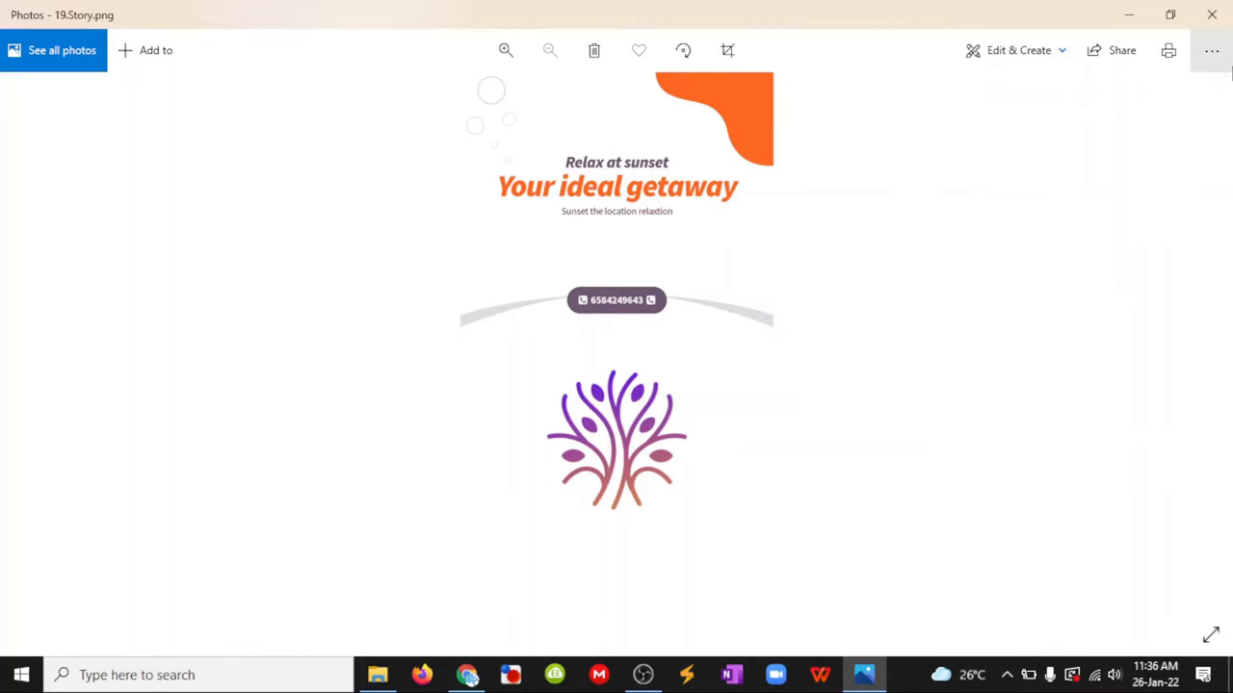
pyautogui.click(1212, 15)
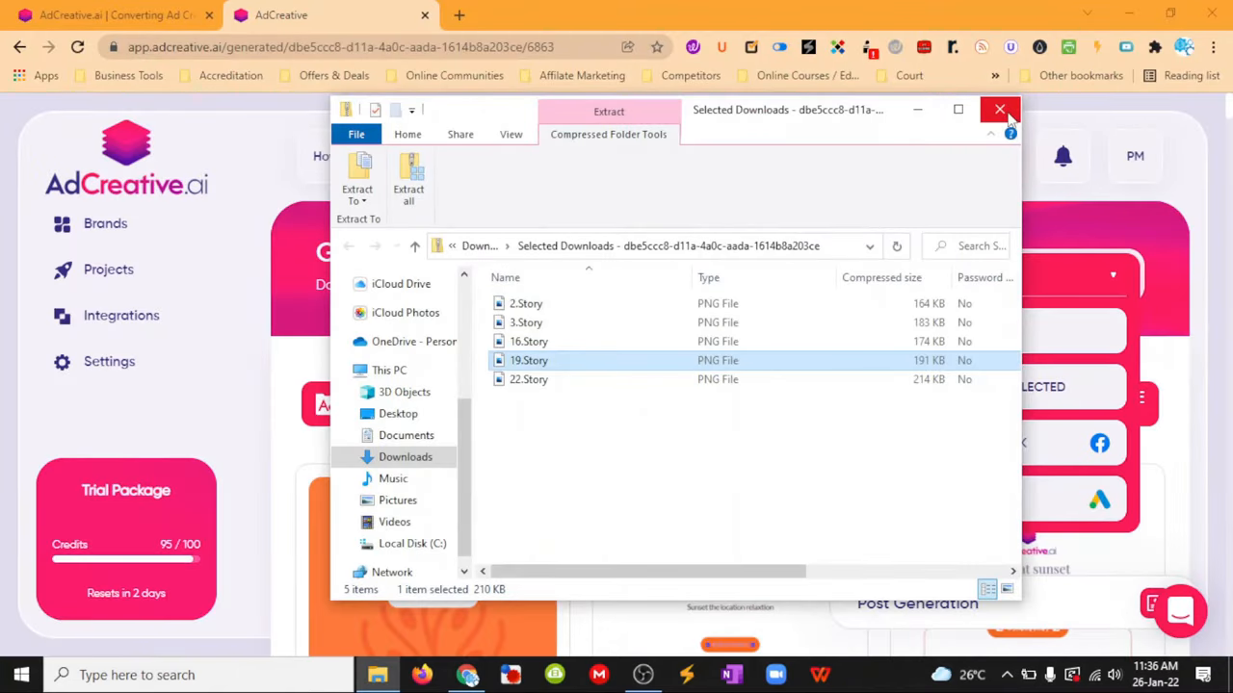
pyautogui.click(1000, 108)
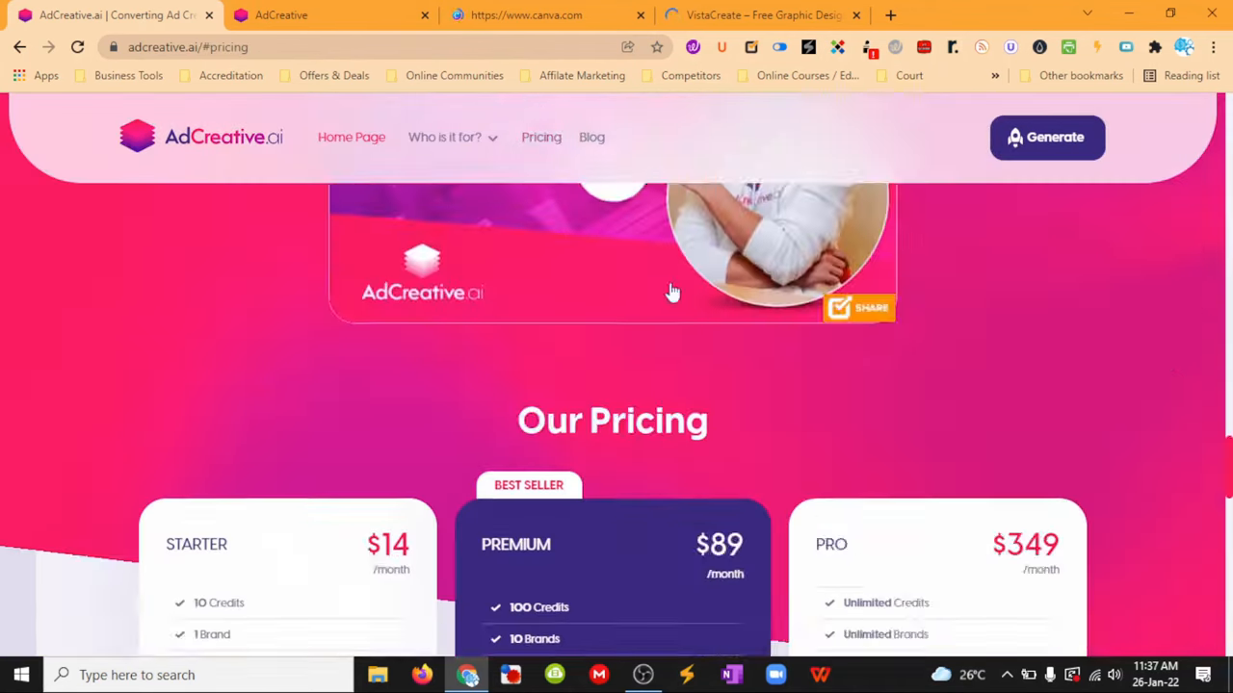
# - Highlight Starter's 10 Credits and Premium's 100 Credits, then return to generated posts
pyautogui.scroll(-3)
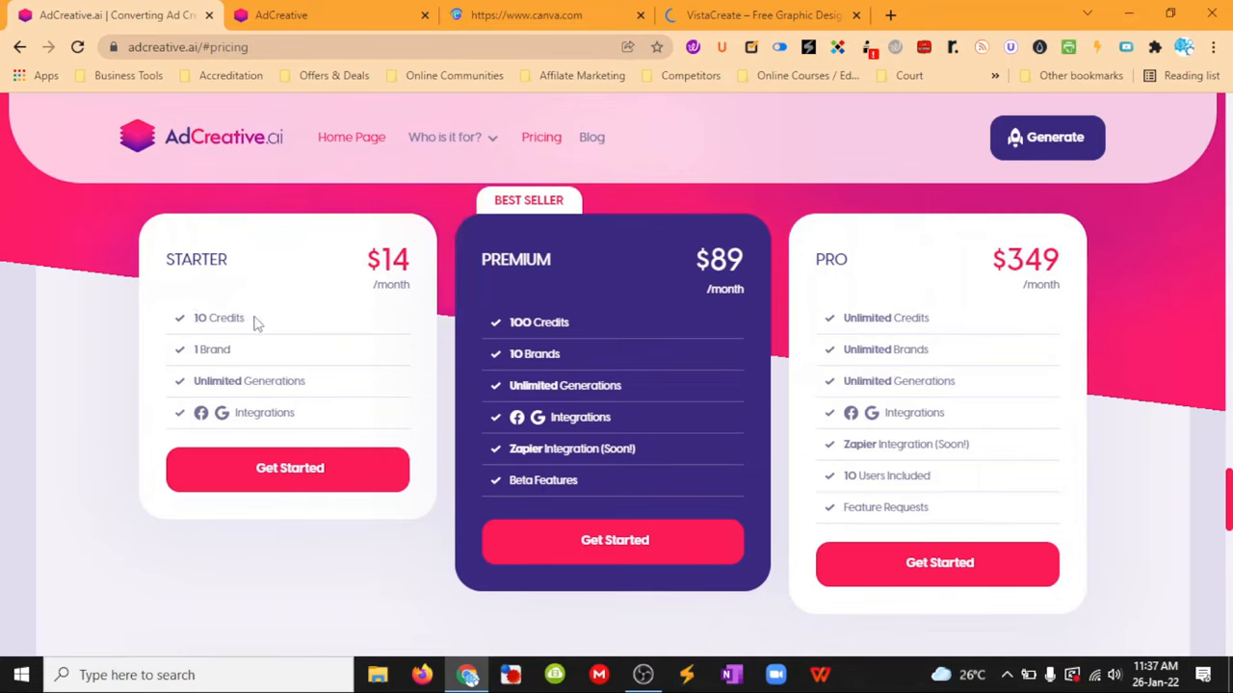
pyautogui.doubleClick(226, 318)
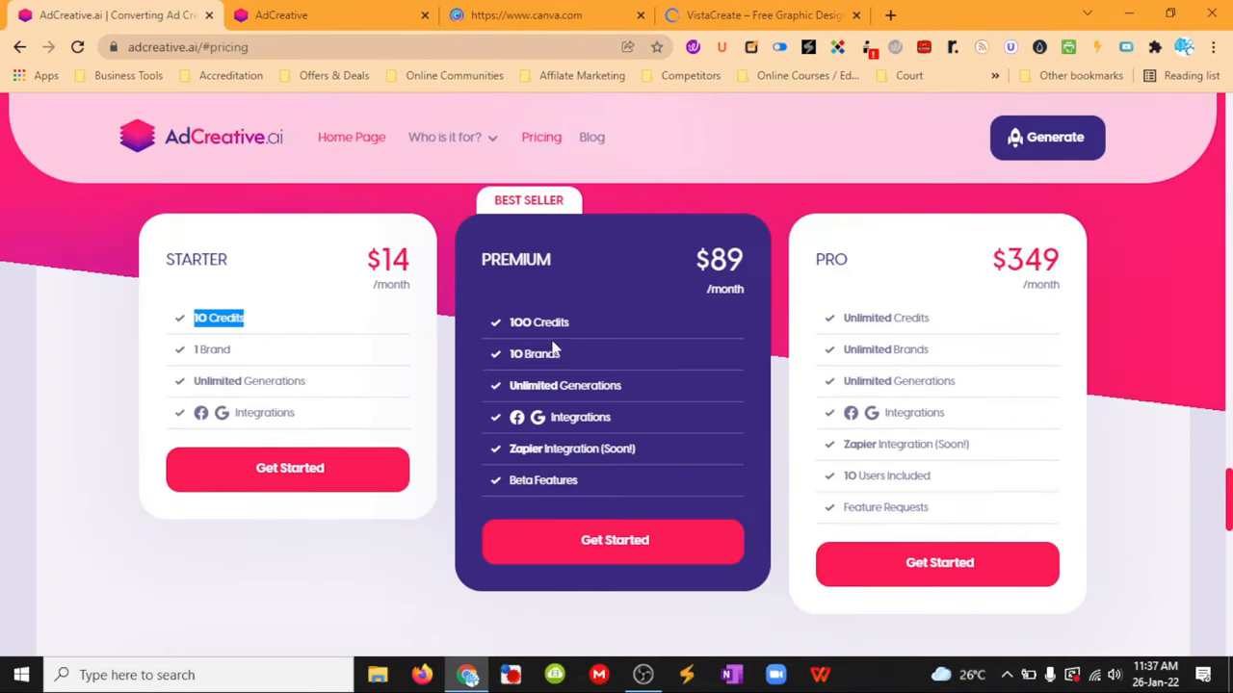
pyautogui.doubleClick(538, 322)
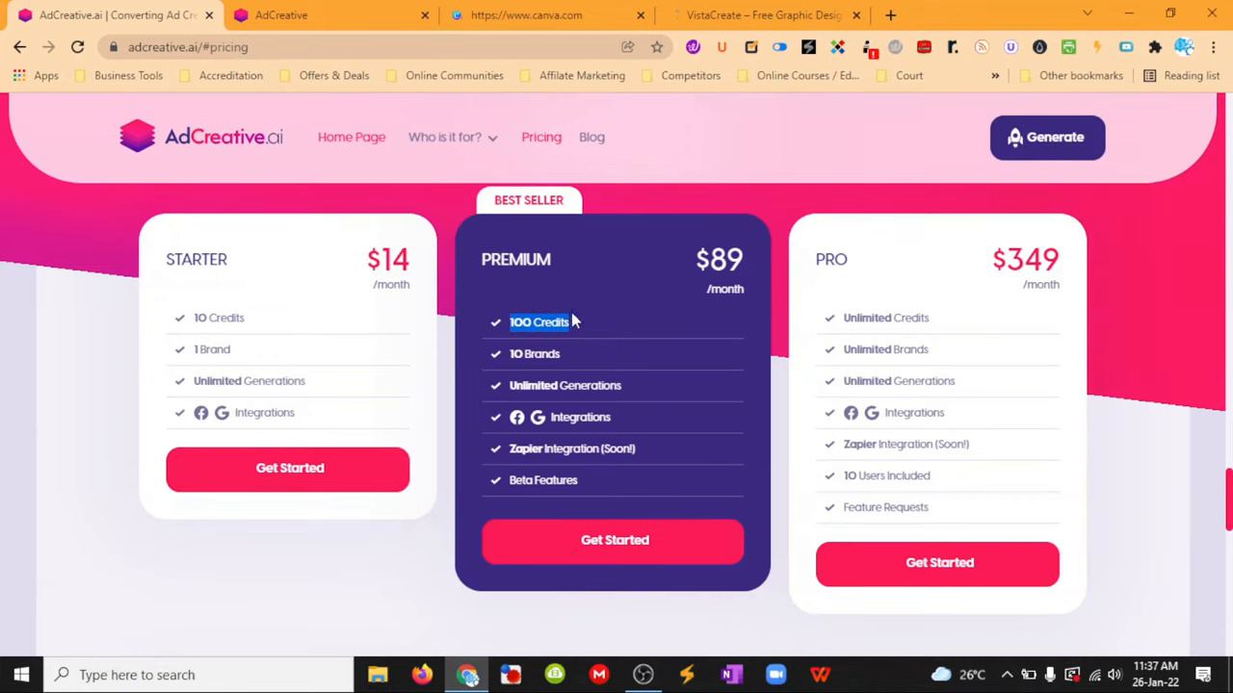
pyautogui.moveTo(915, 279)
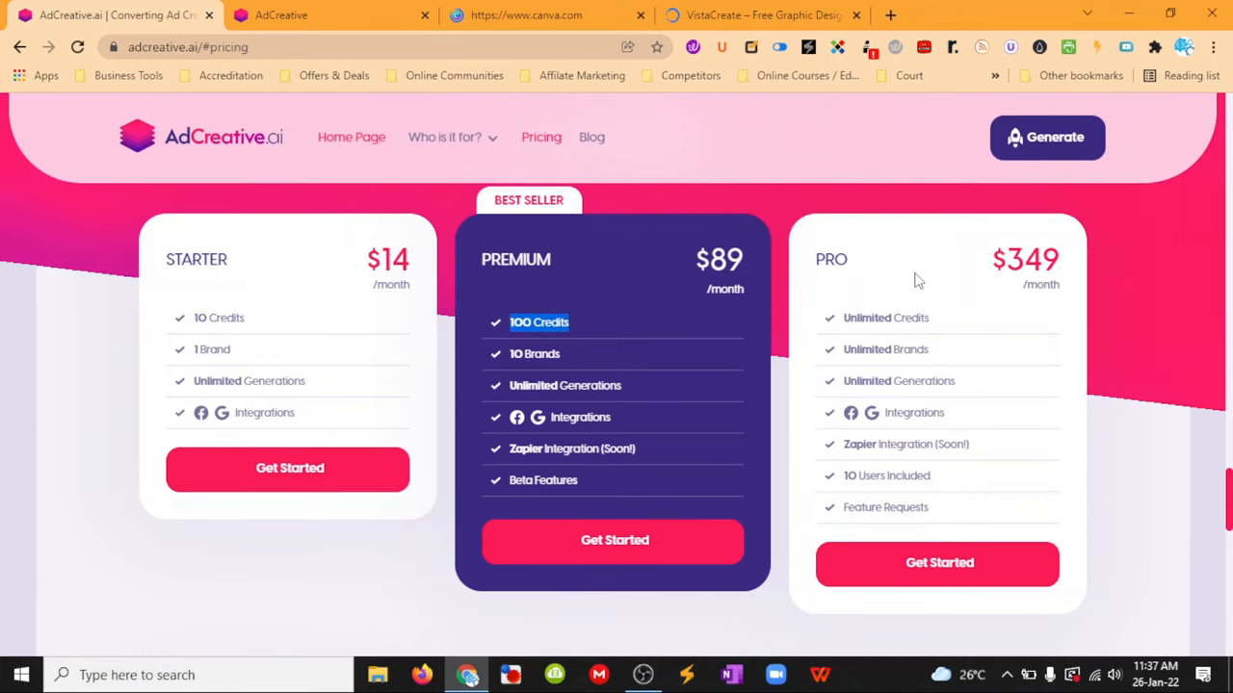
pyautogui.click(333, 15)
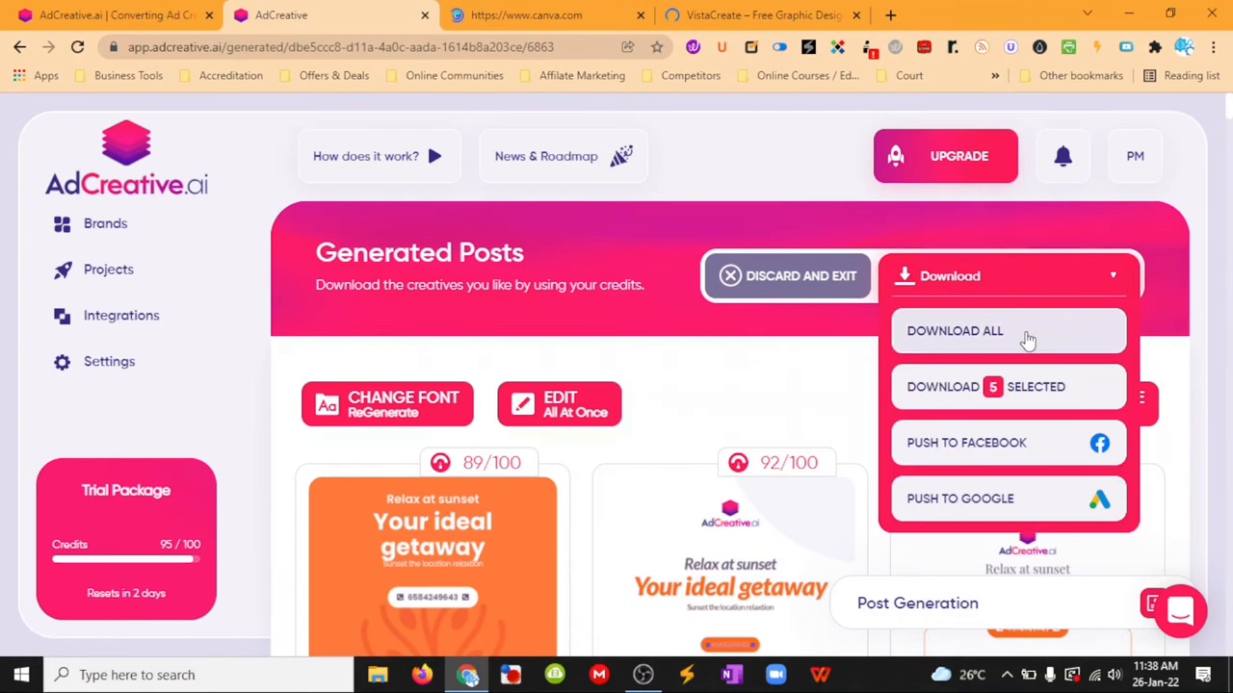
pyautogui.click(954, 331)
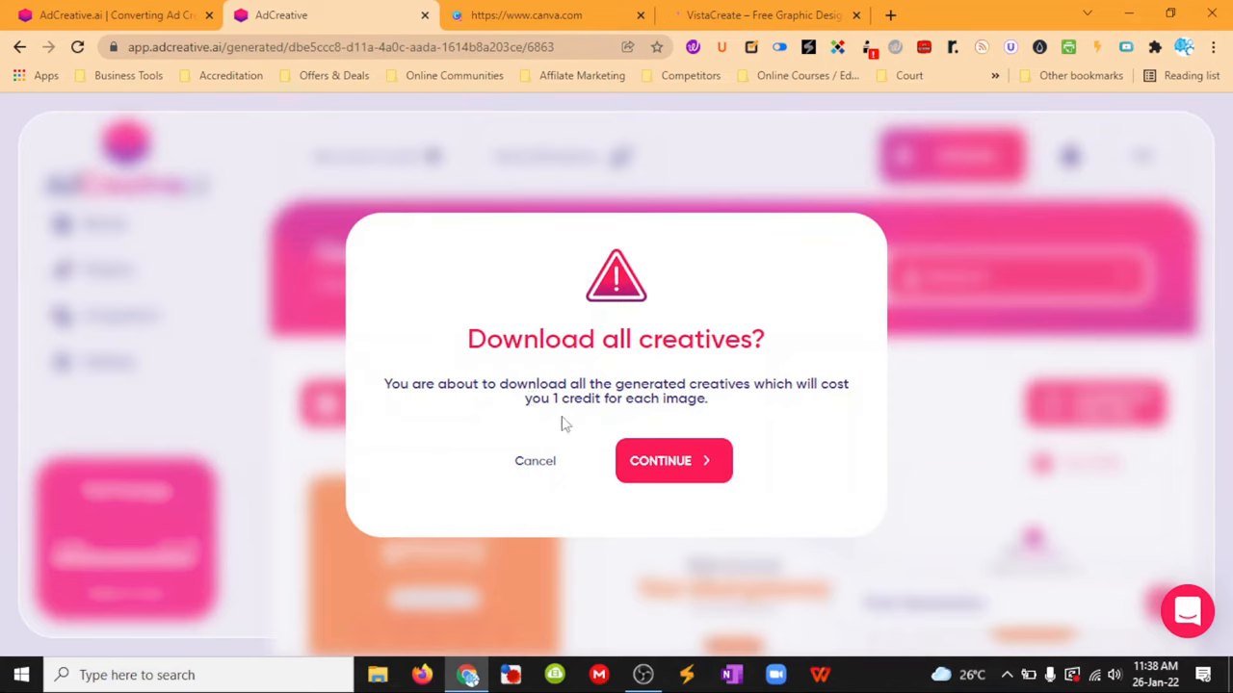
pyautogui.moveTo(505, 471)
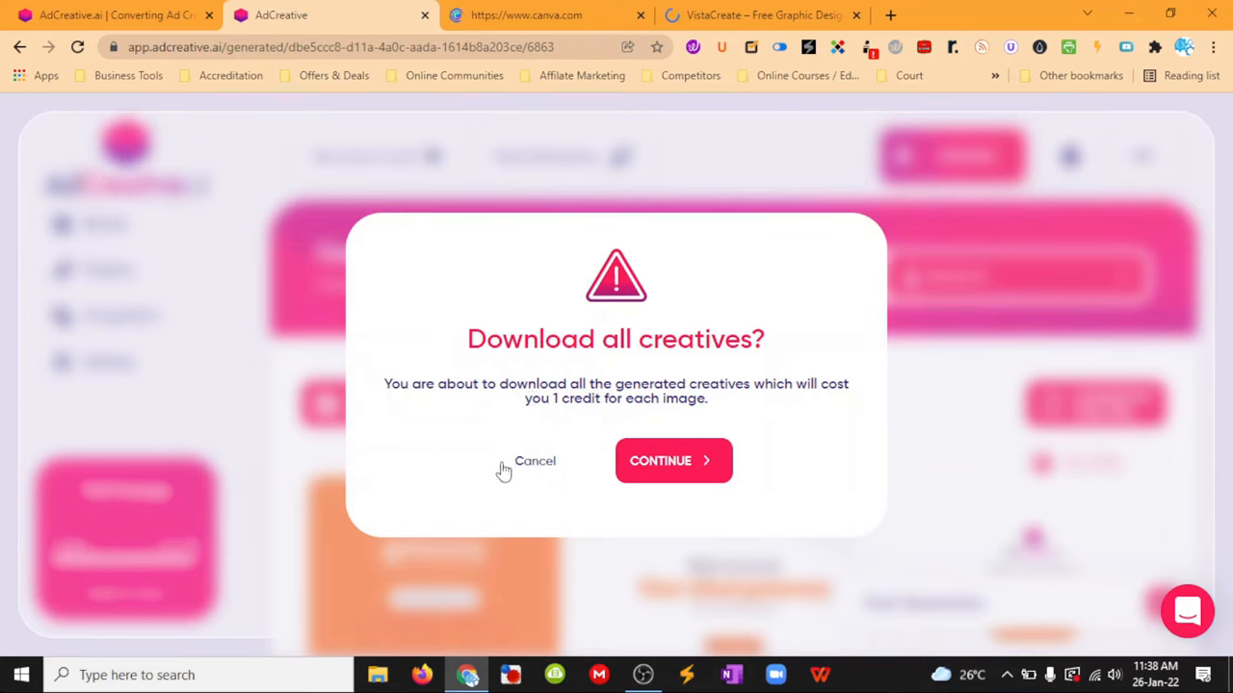
pyautogui.click(535, 461)
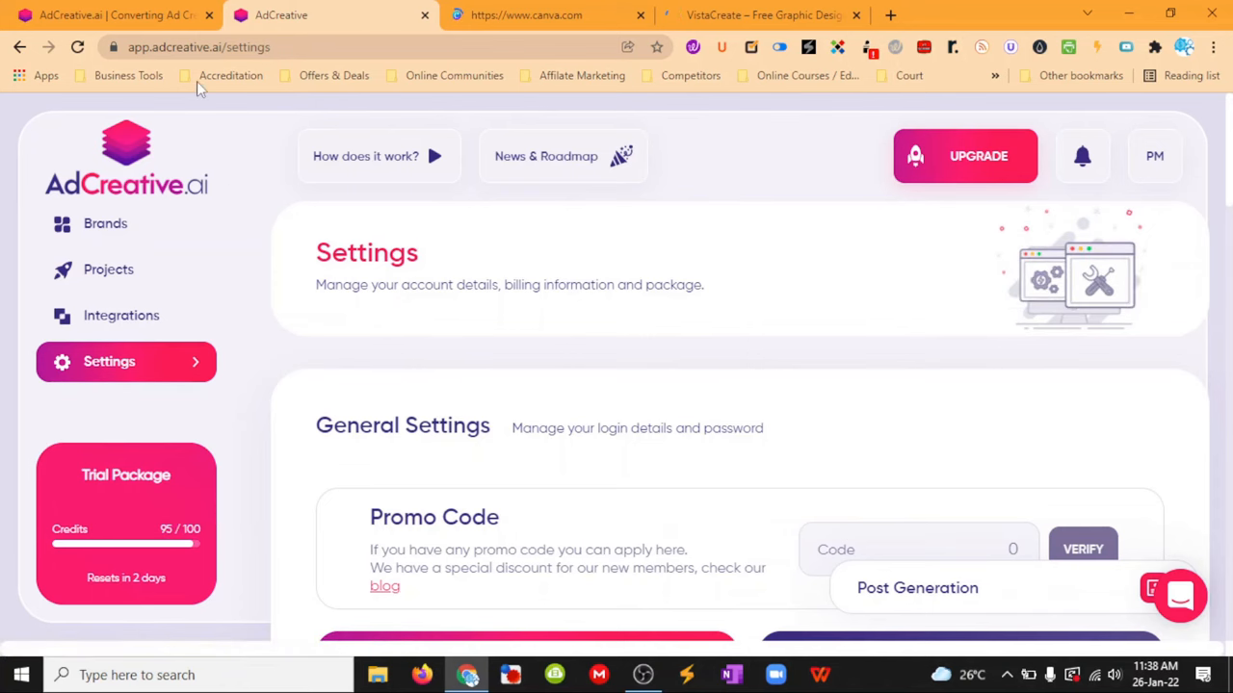
# - Return to the pricing page listing Starter $14, Premium $89 and Pro $349
pyautogui.click(964, 155)
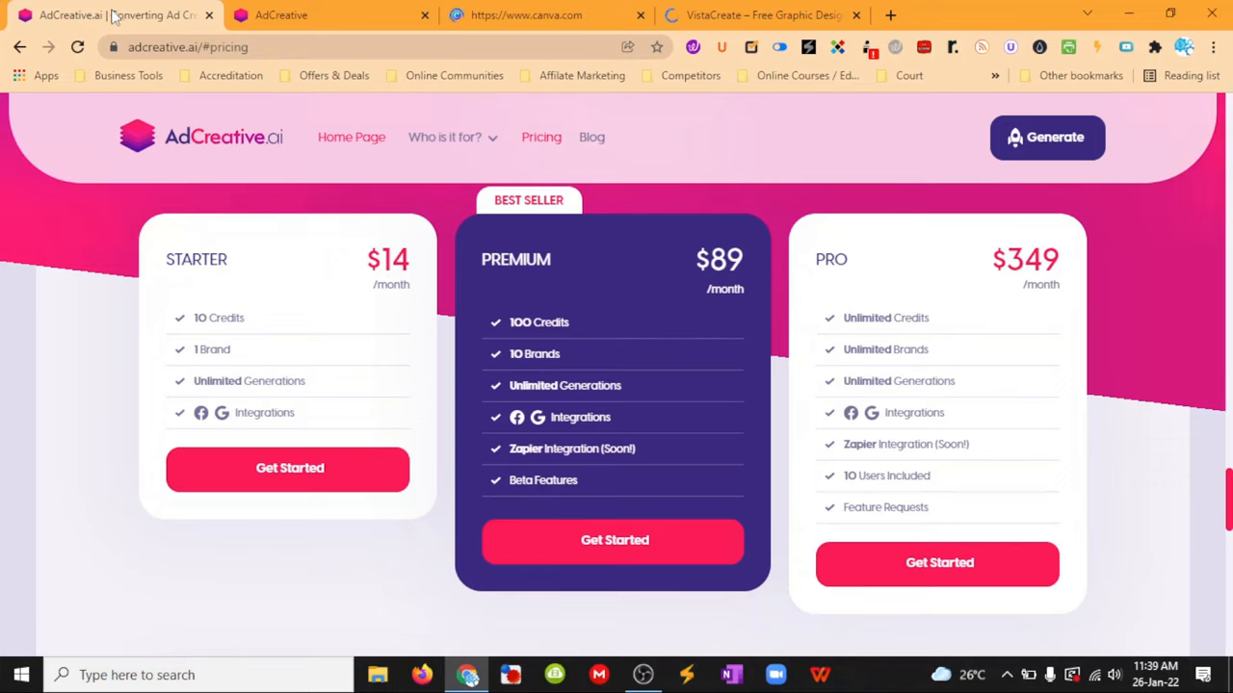
pyautogui.moveTo(346, 187)
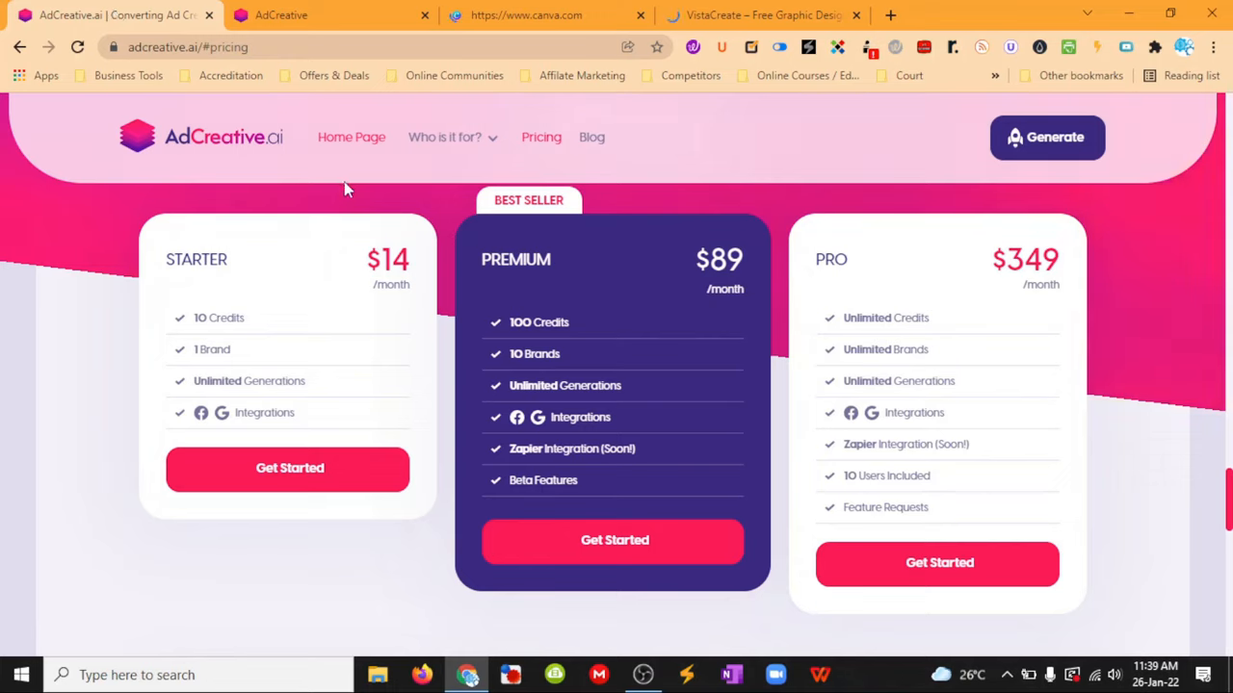